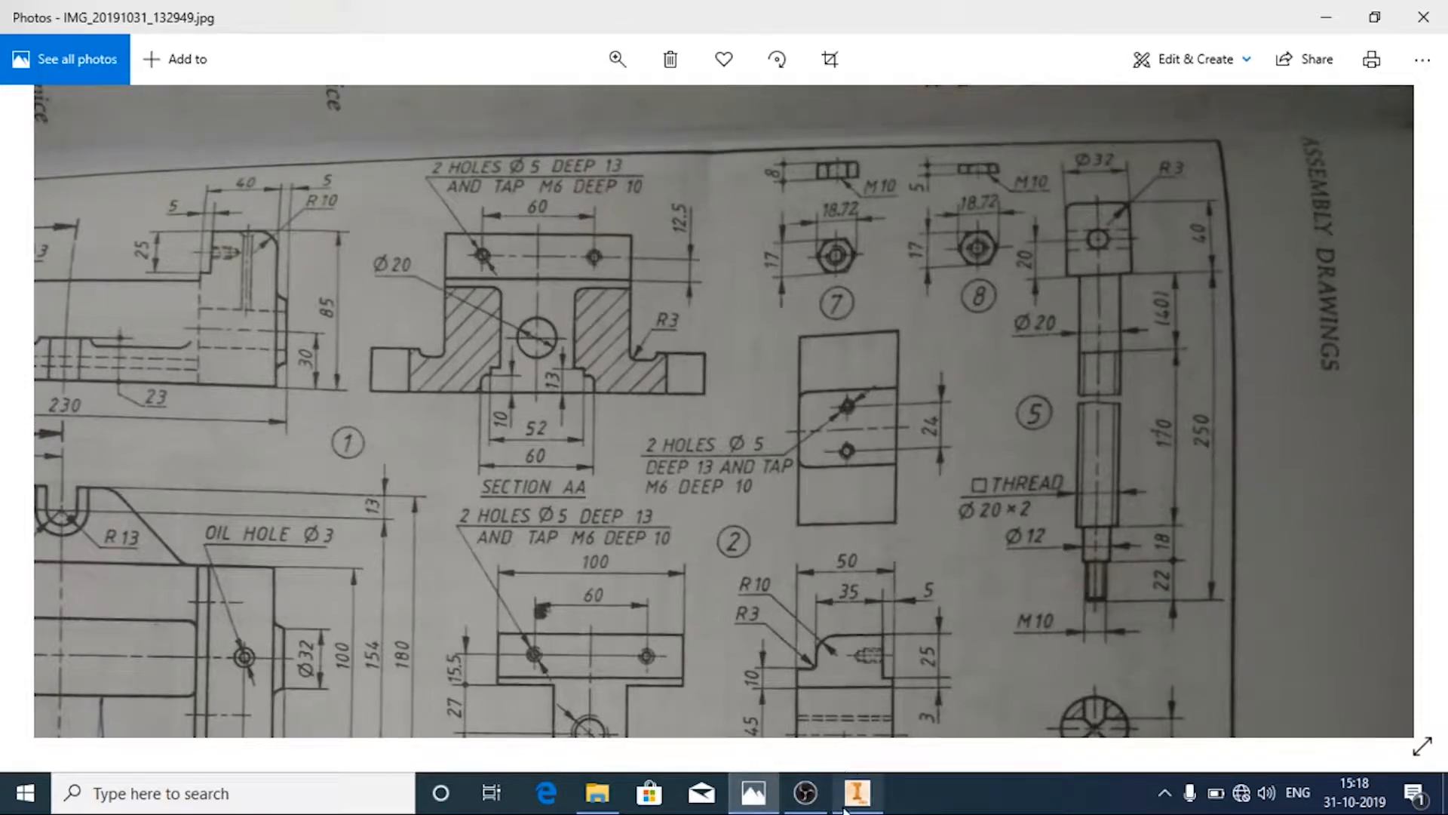
Create a new part from the Metric Standard (mm).ipt template
click(23, 37)
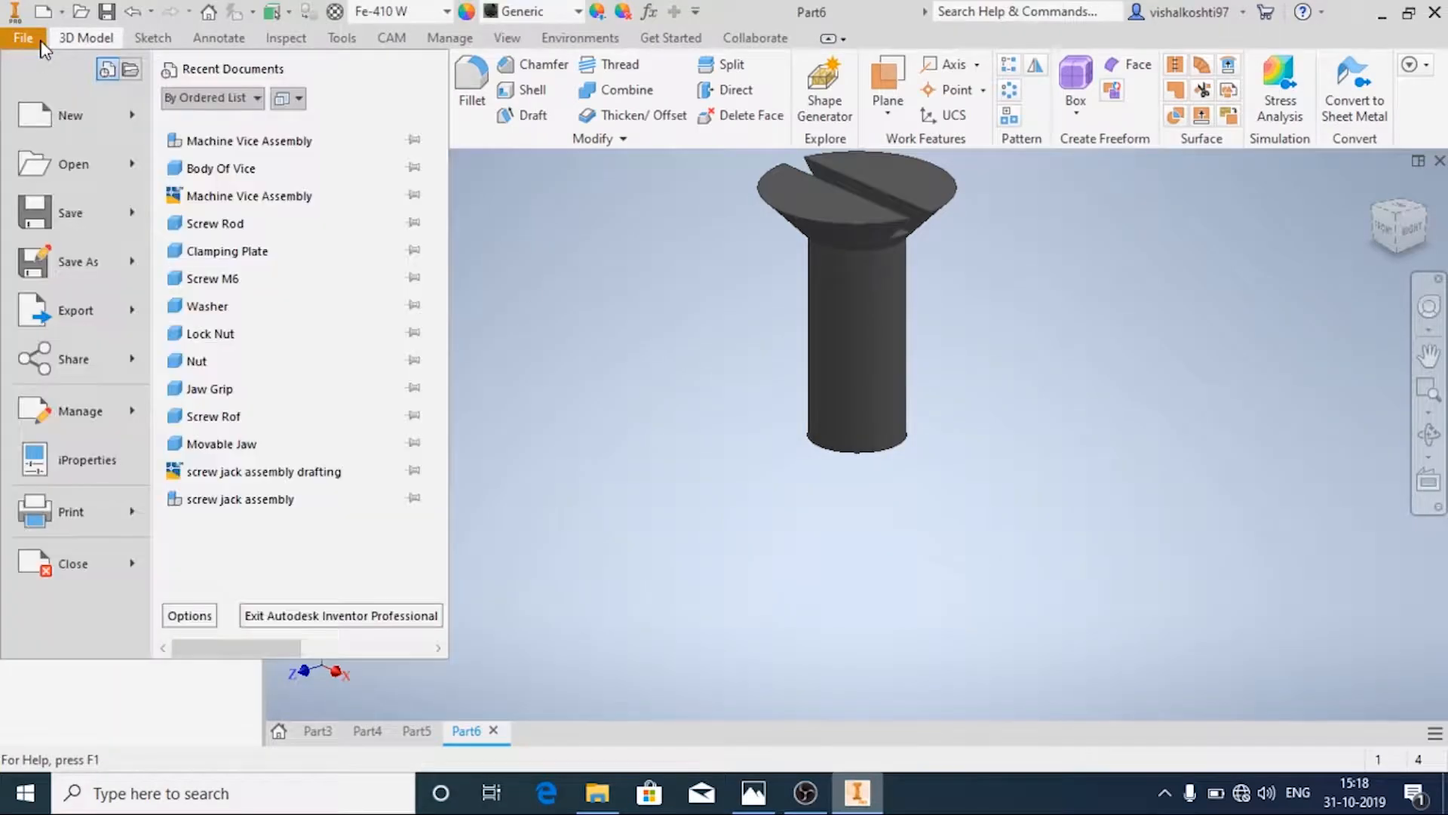
click(71, 115)
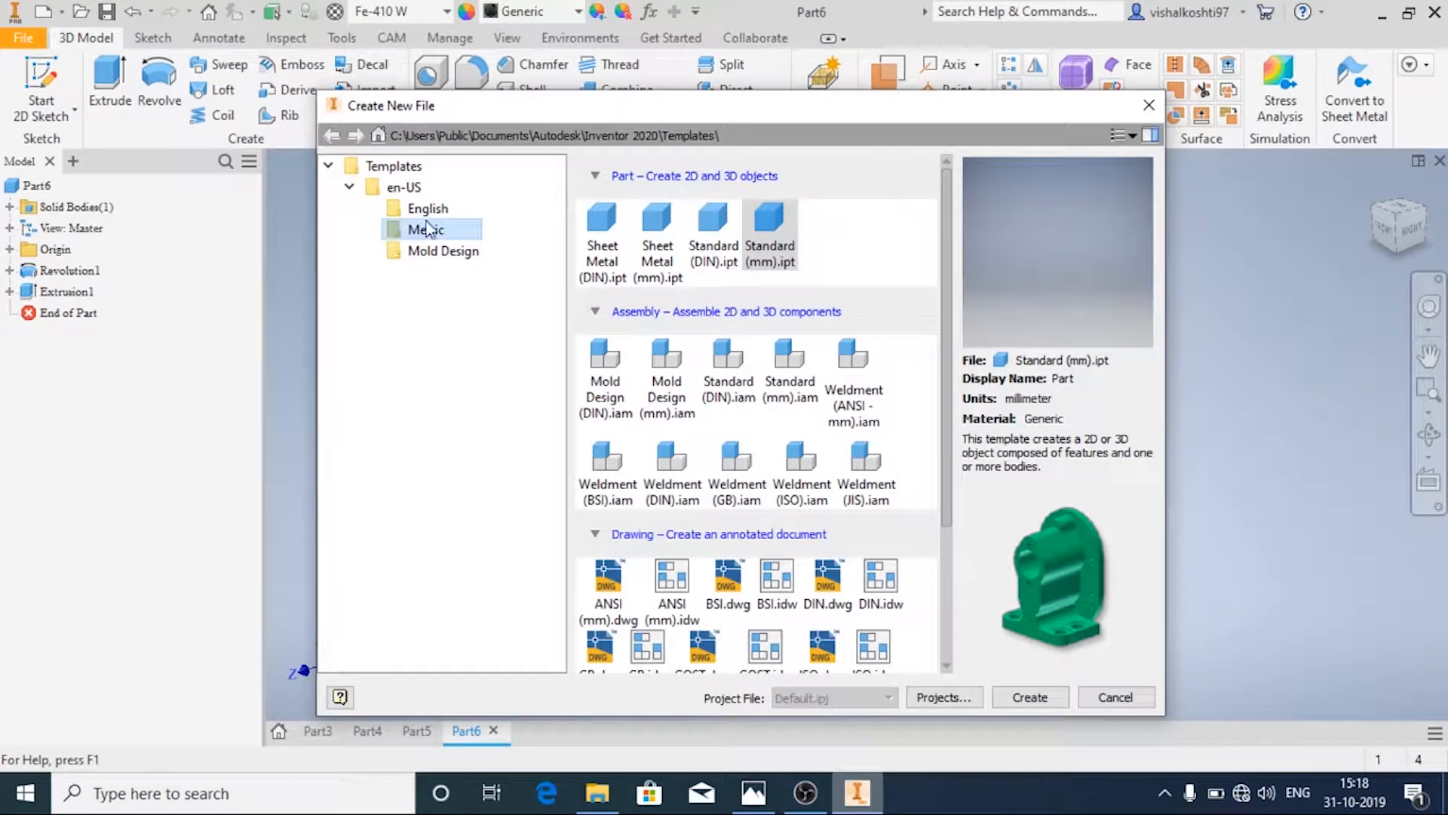
click(1029, 697)
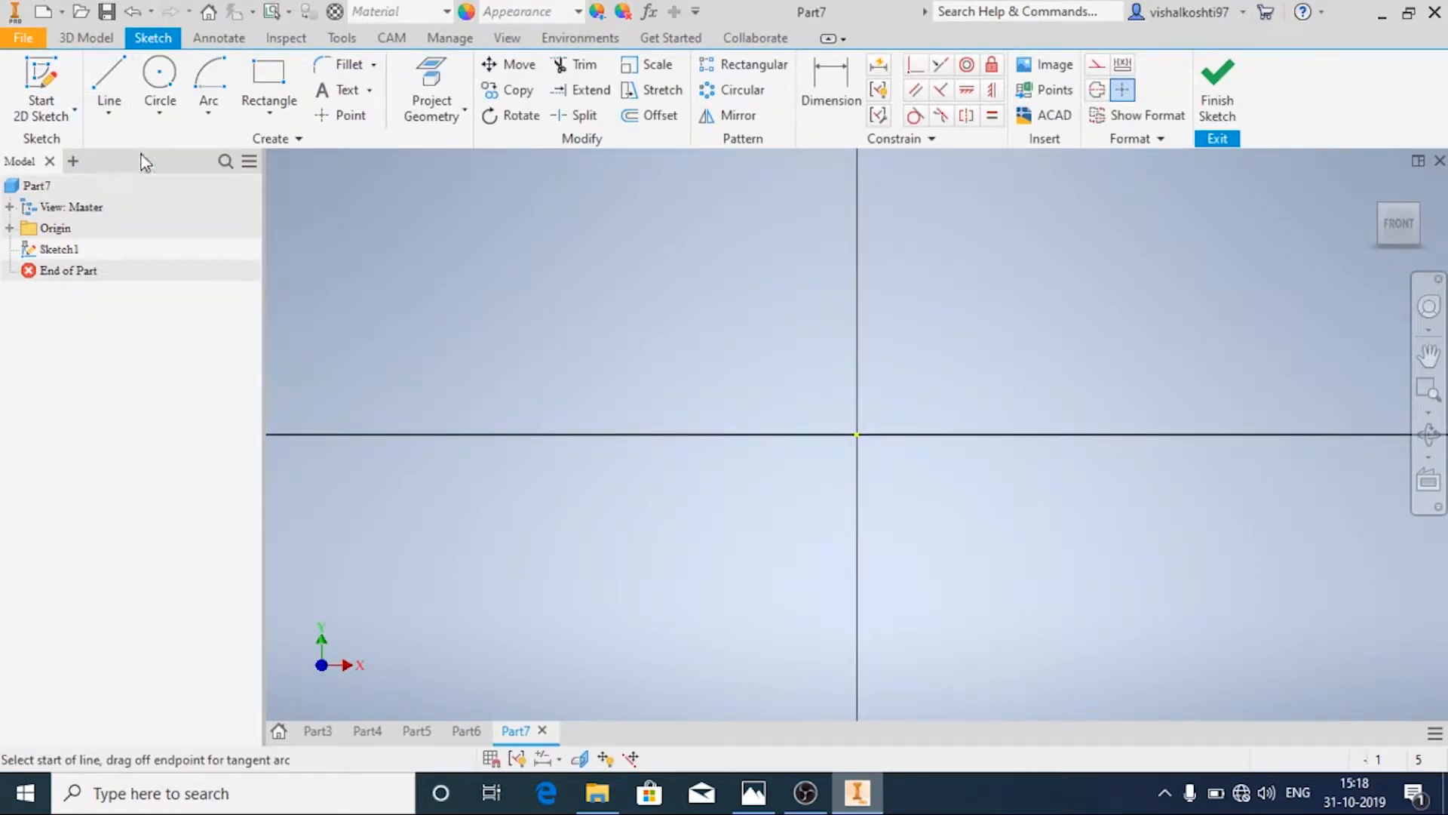
Draw the first vertical line of the rod's half-profile upward from the origin
click(109, 83)
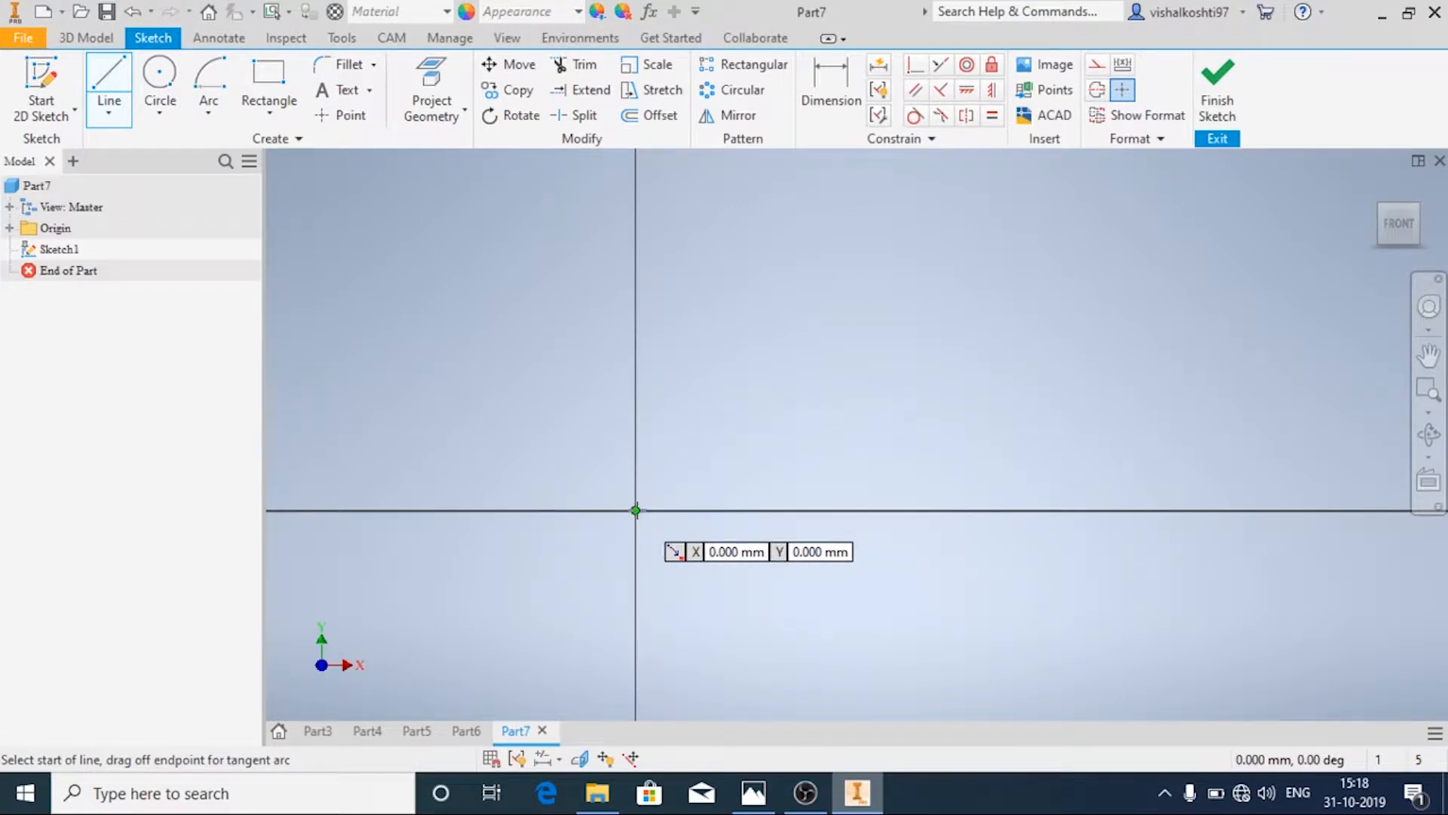
drag(635, 512, 635, 184)
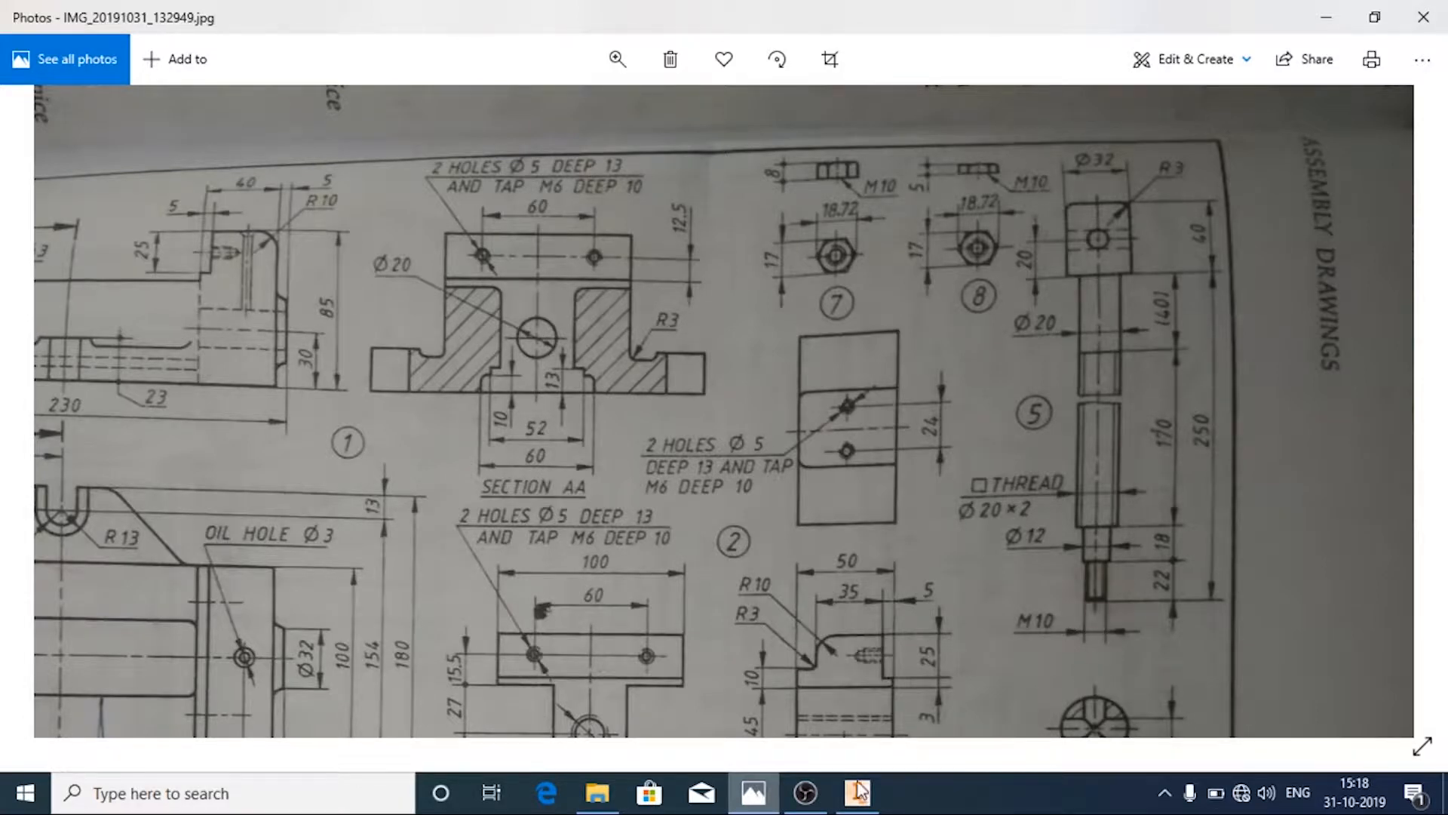
Dimension the first two stepped widths of the profile as 5 and 6 mm
click(854, 792)
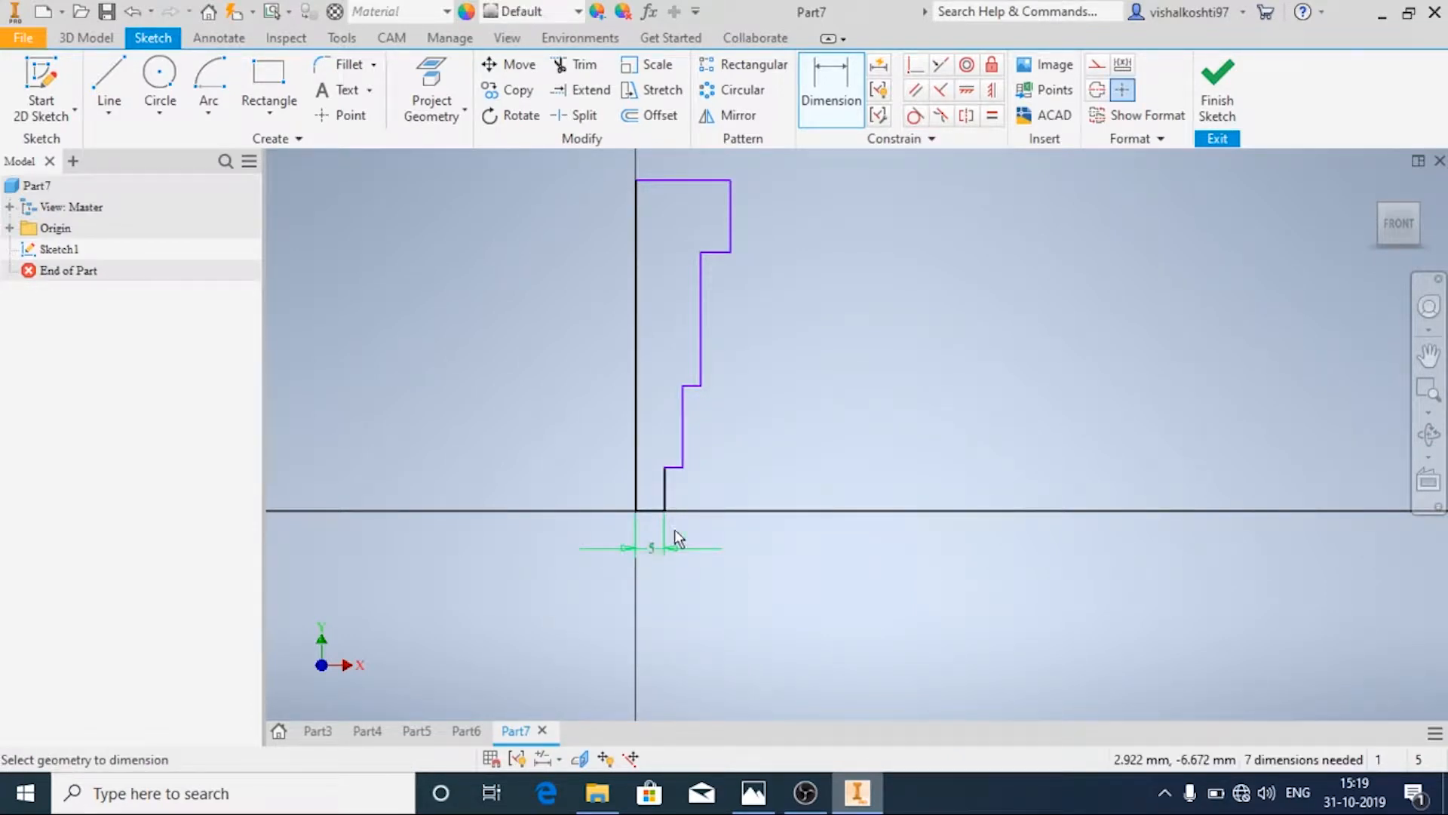
click(679, 397)
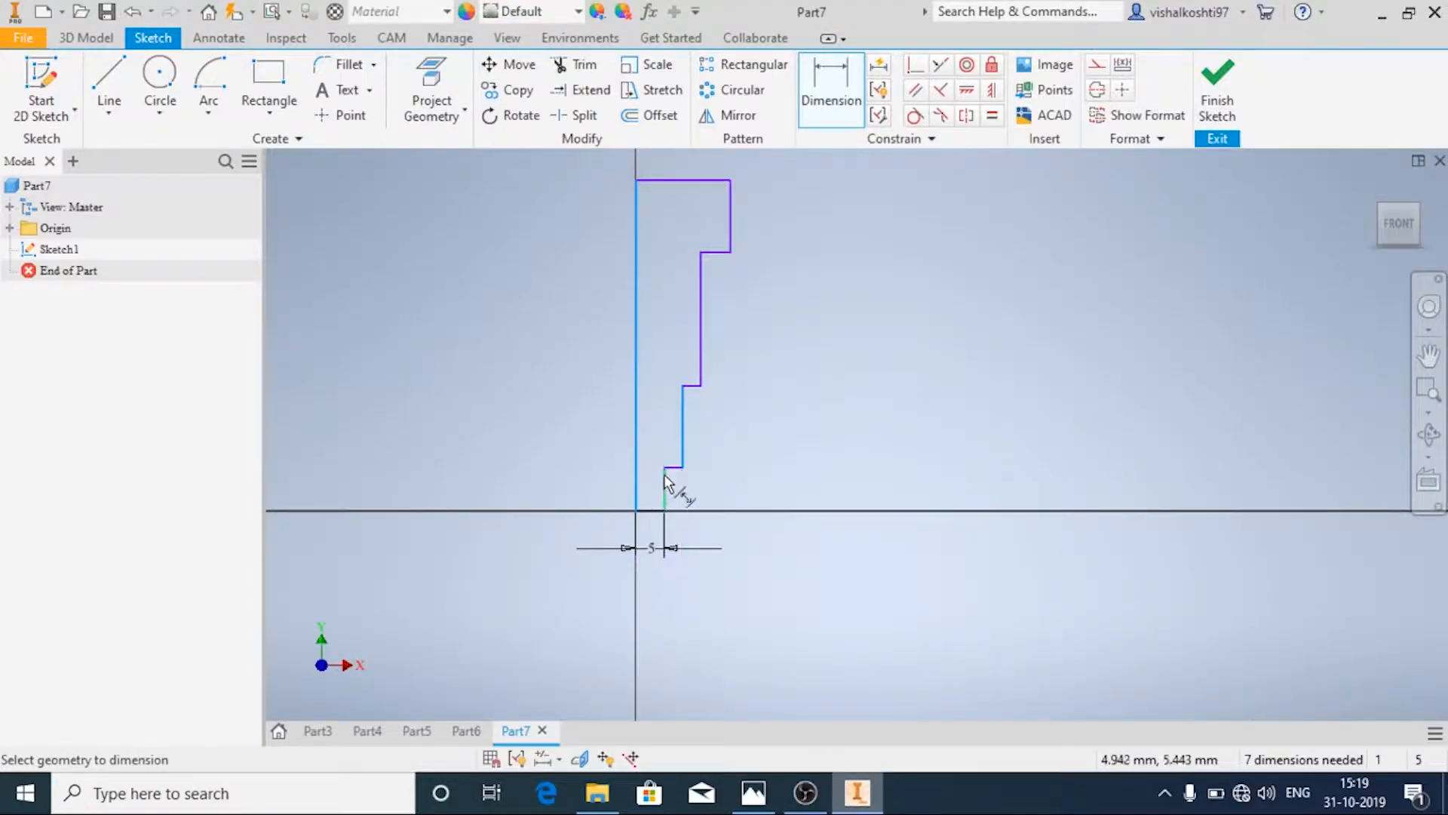
click(670, 467)
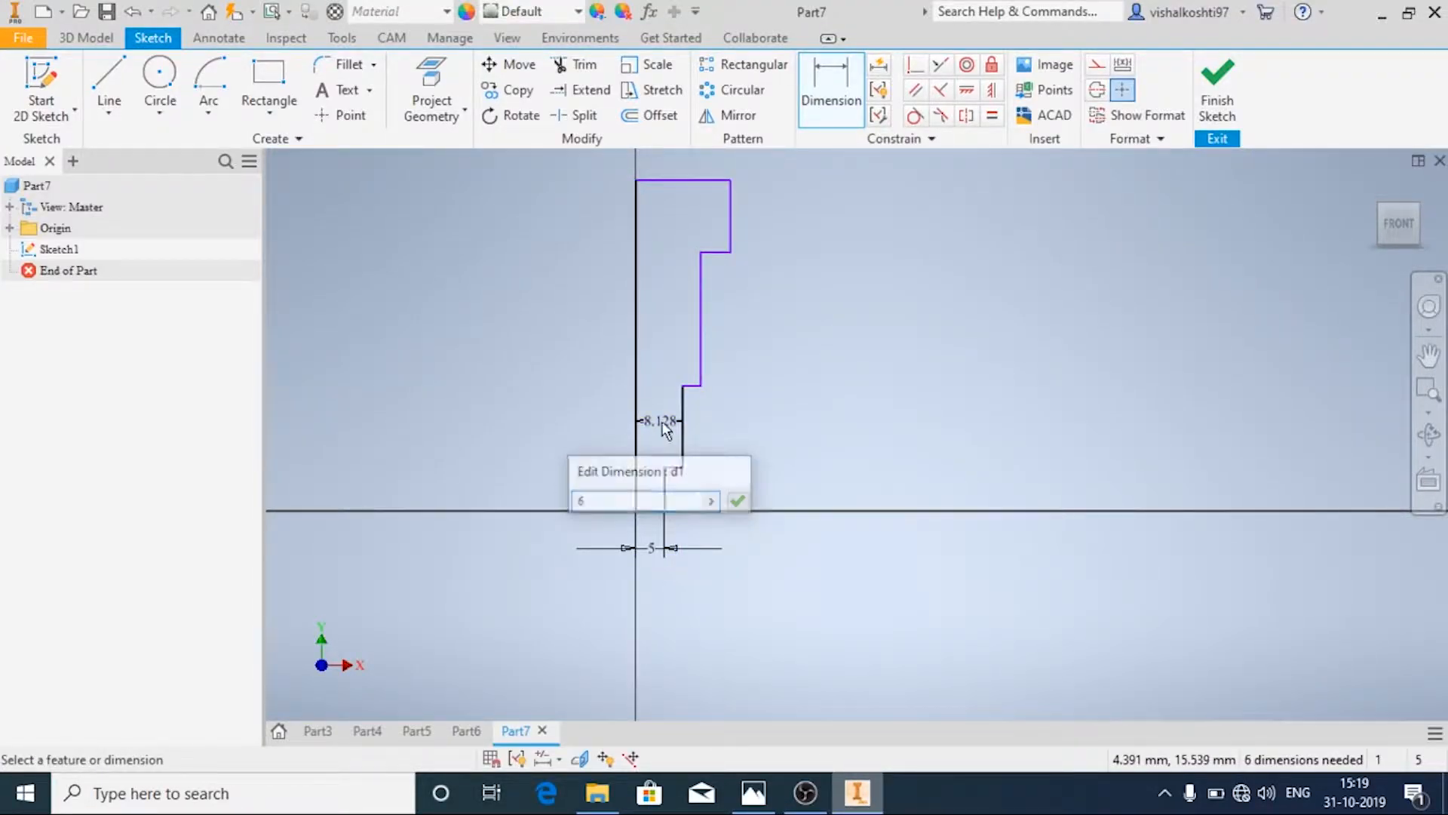
click(736, 500)
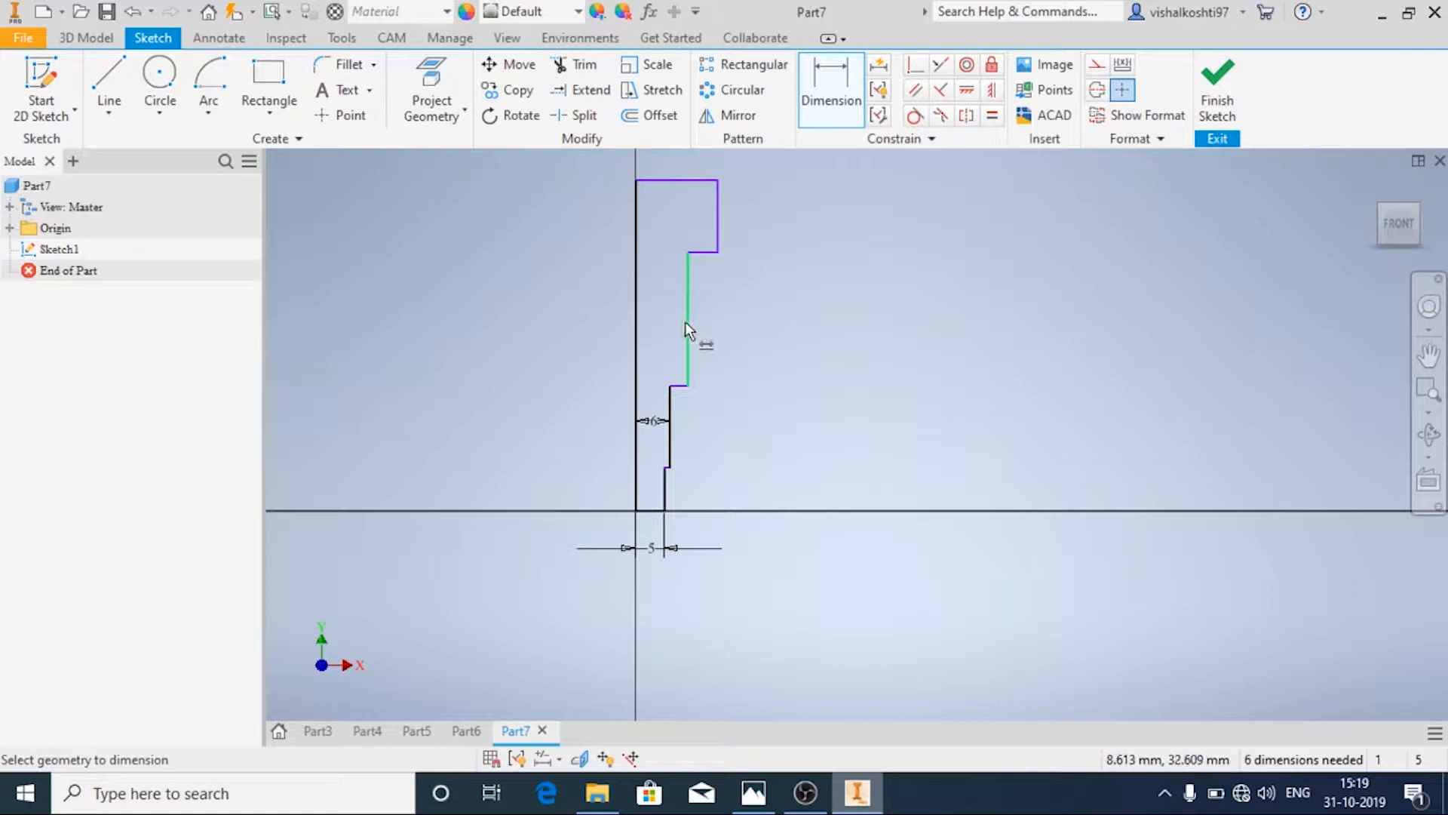
click(688, 323)
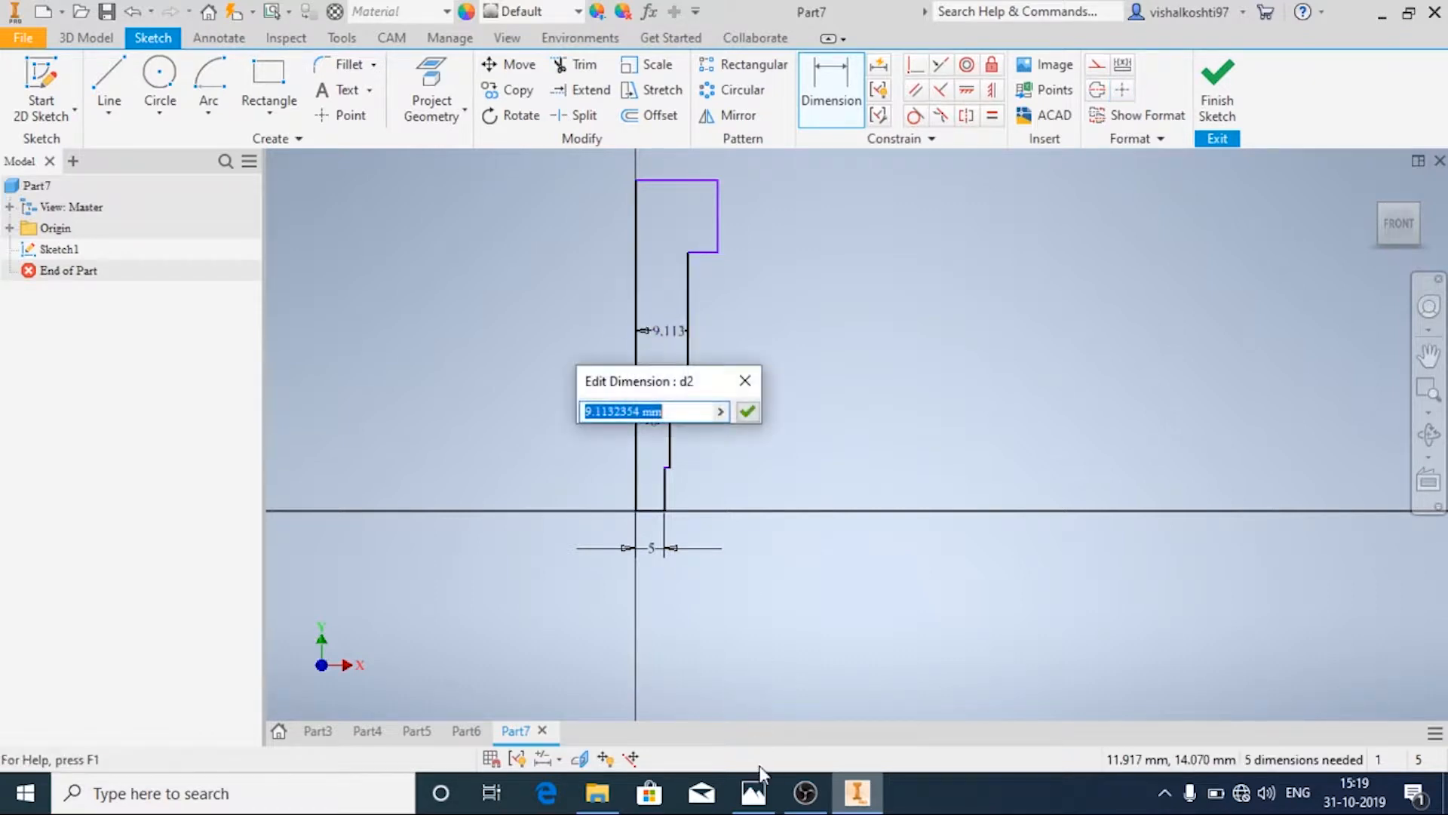
click(751, 792)
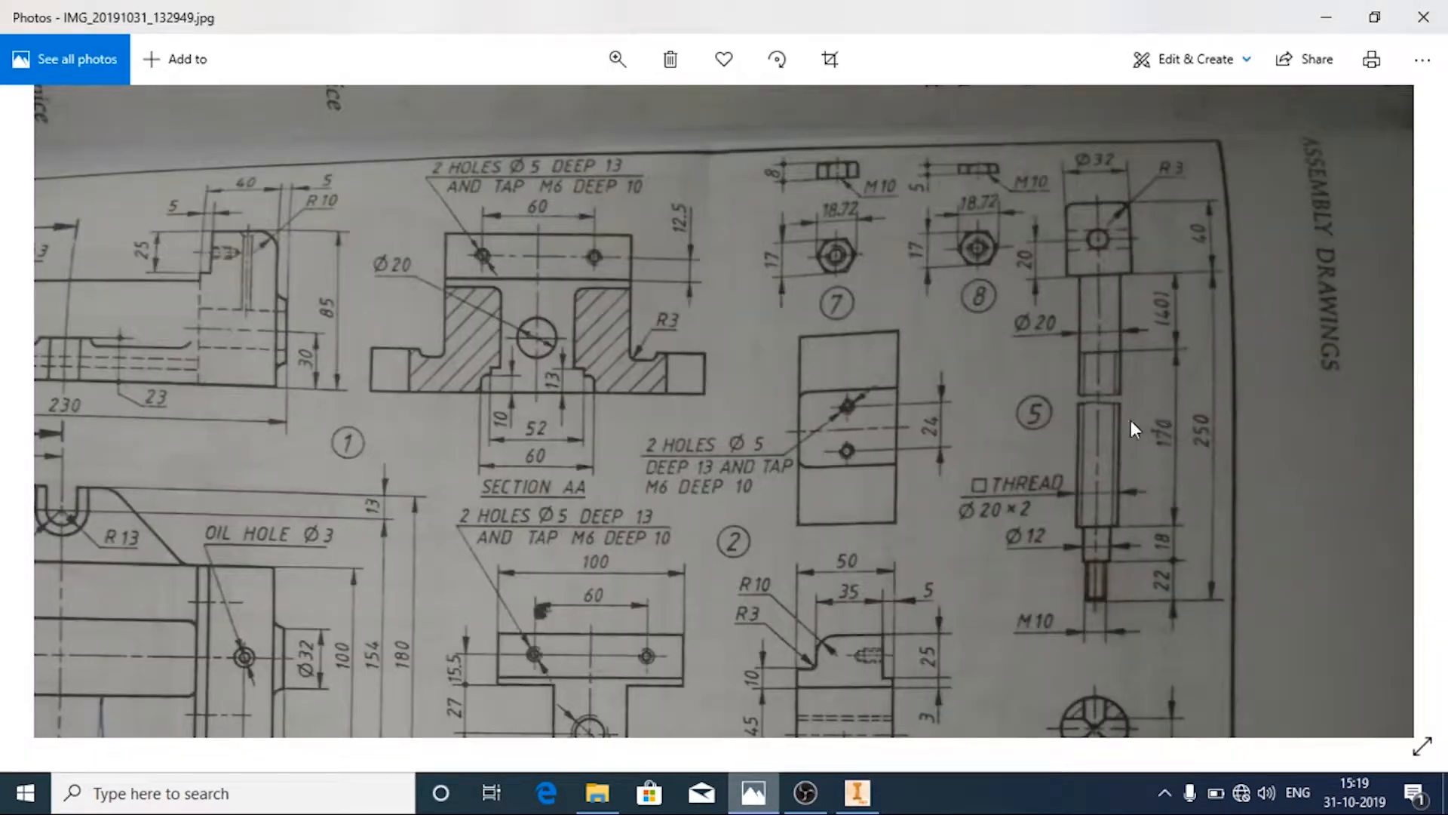
mouse_move(1089, 494)
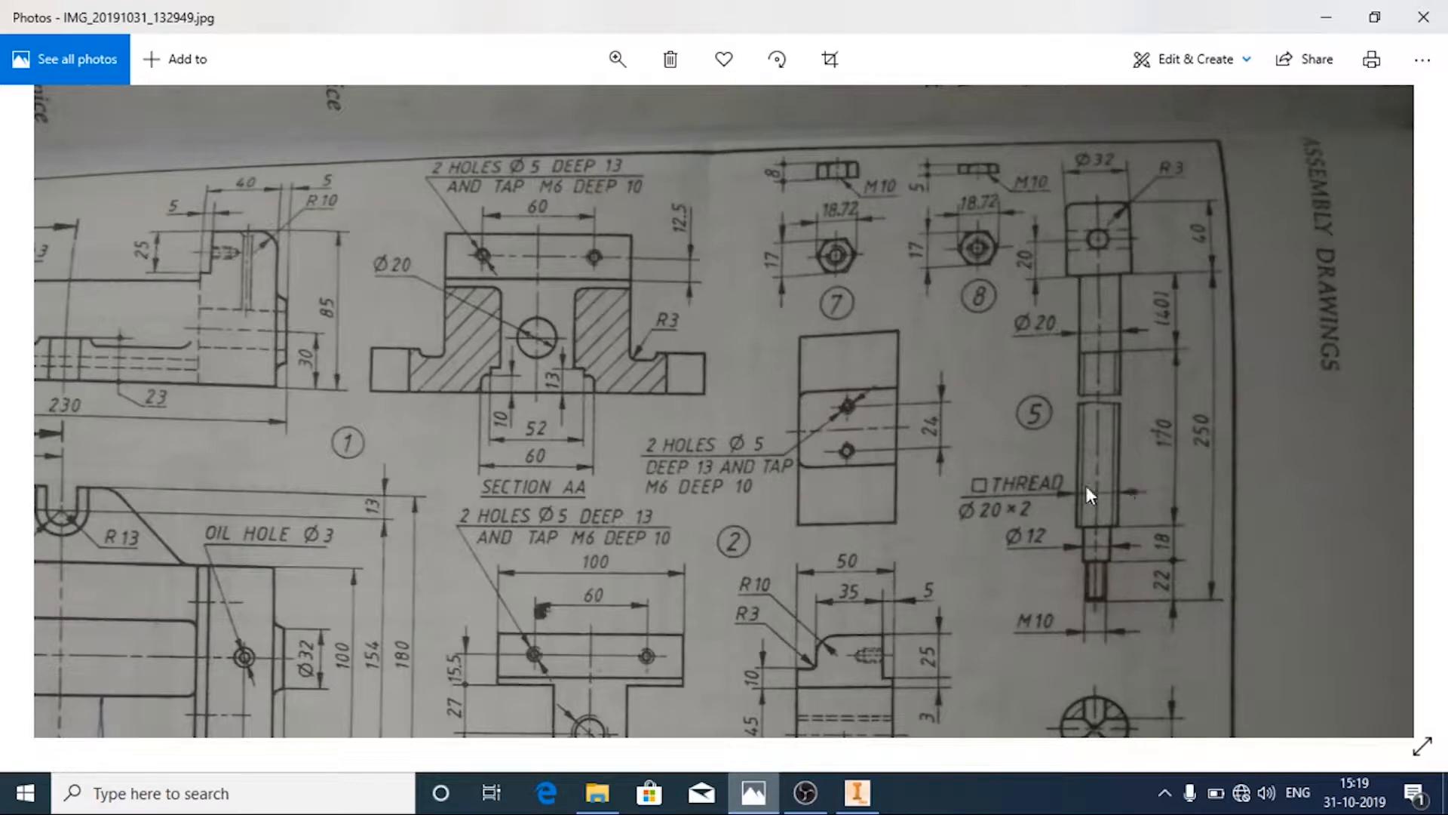
mouse_move(1050, 340)
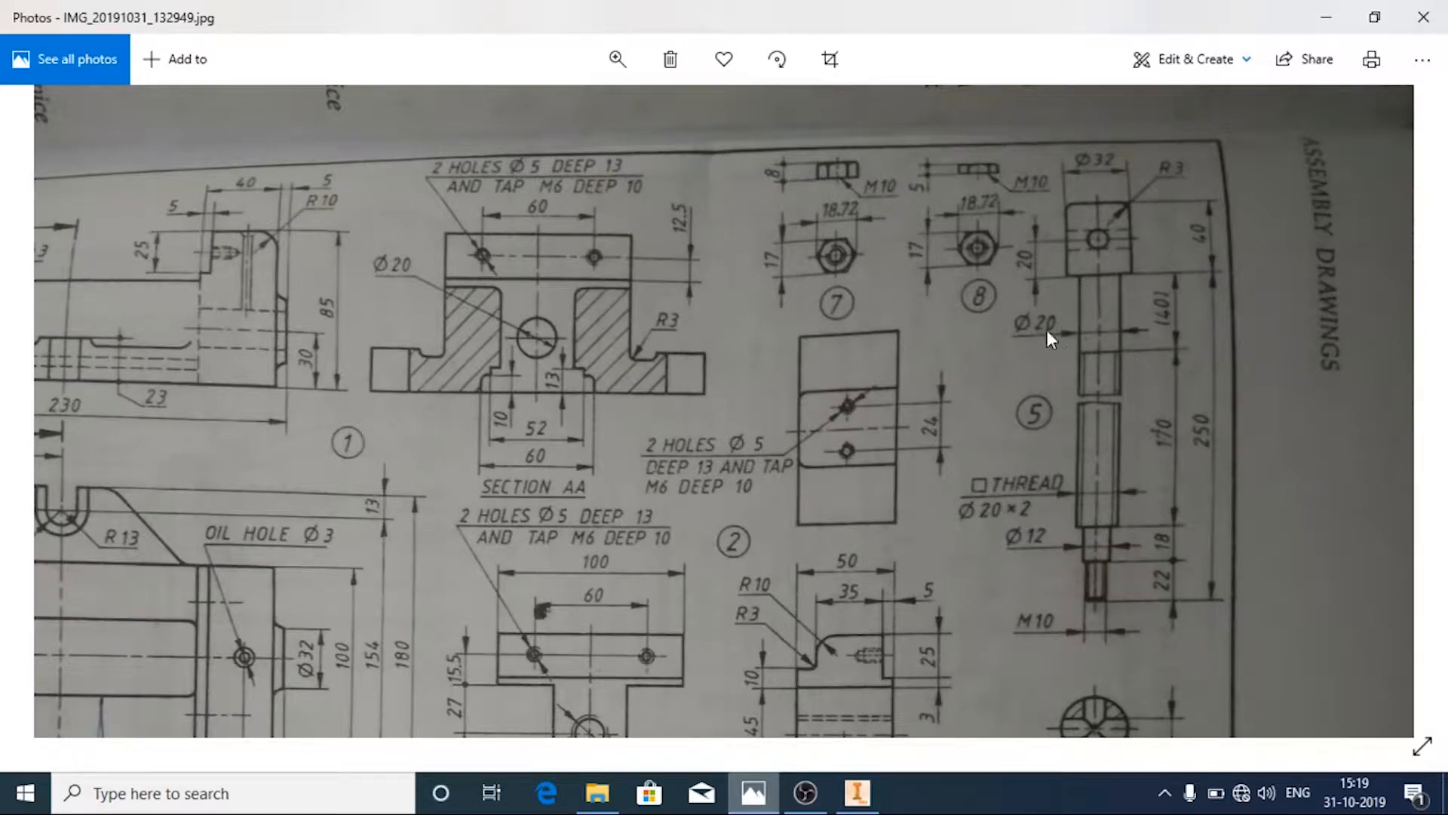
mouse_move(1023, 528)
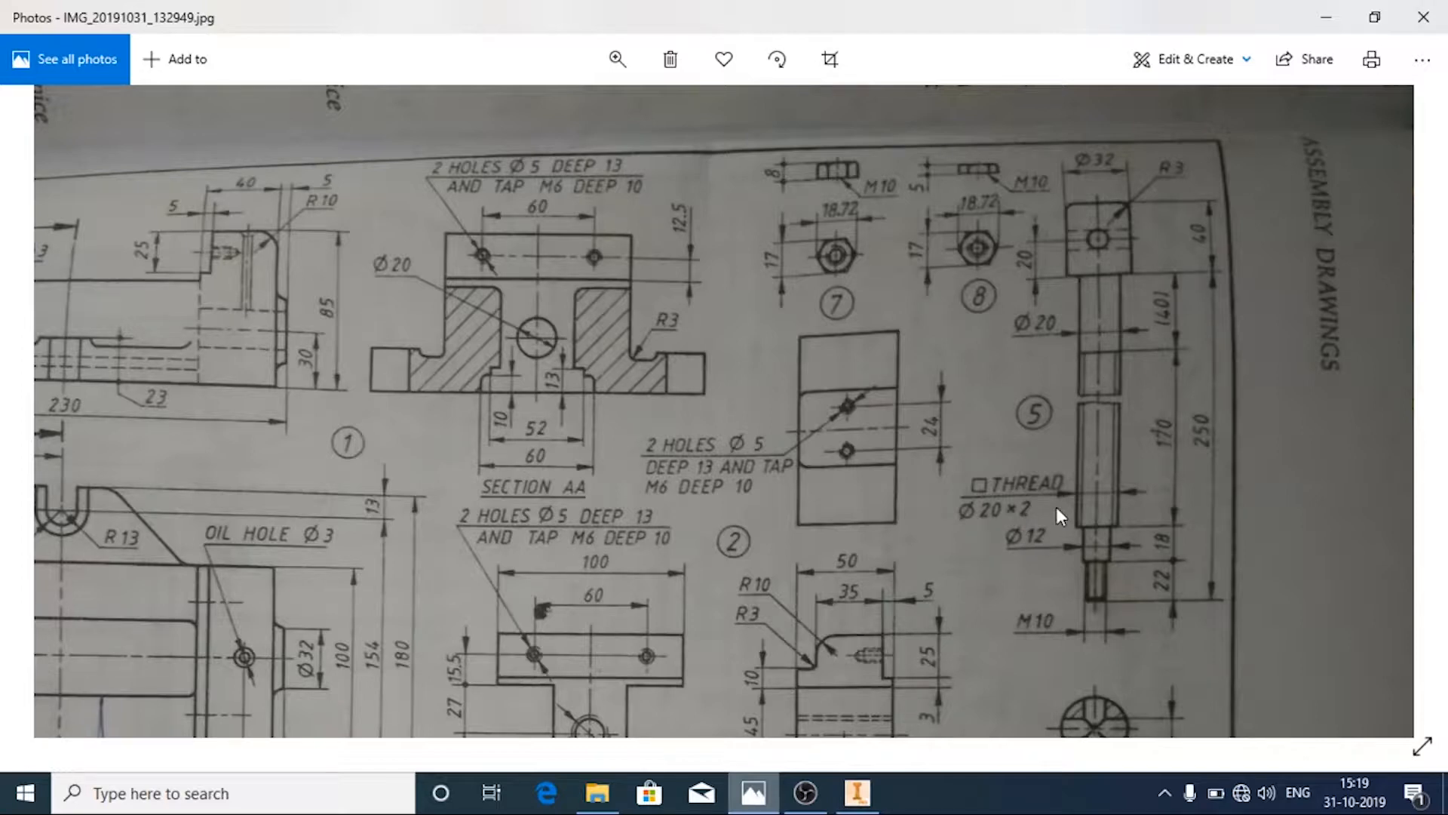
mouse_move(1071, 344)
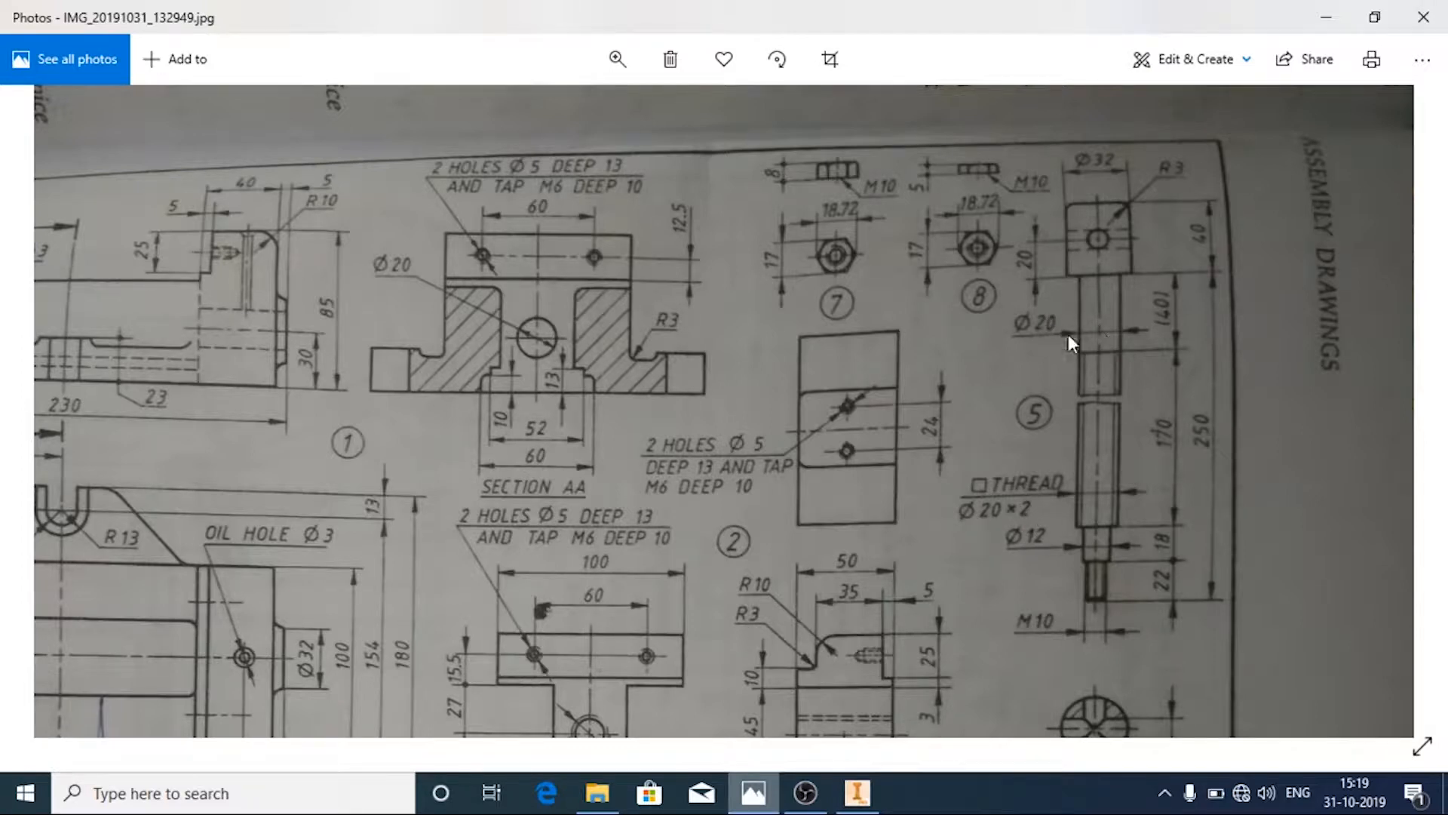
Dimension the remaining step widths as 10 and 16 mm, checking the reference drawing
click(854, 792)
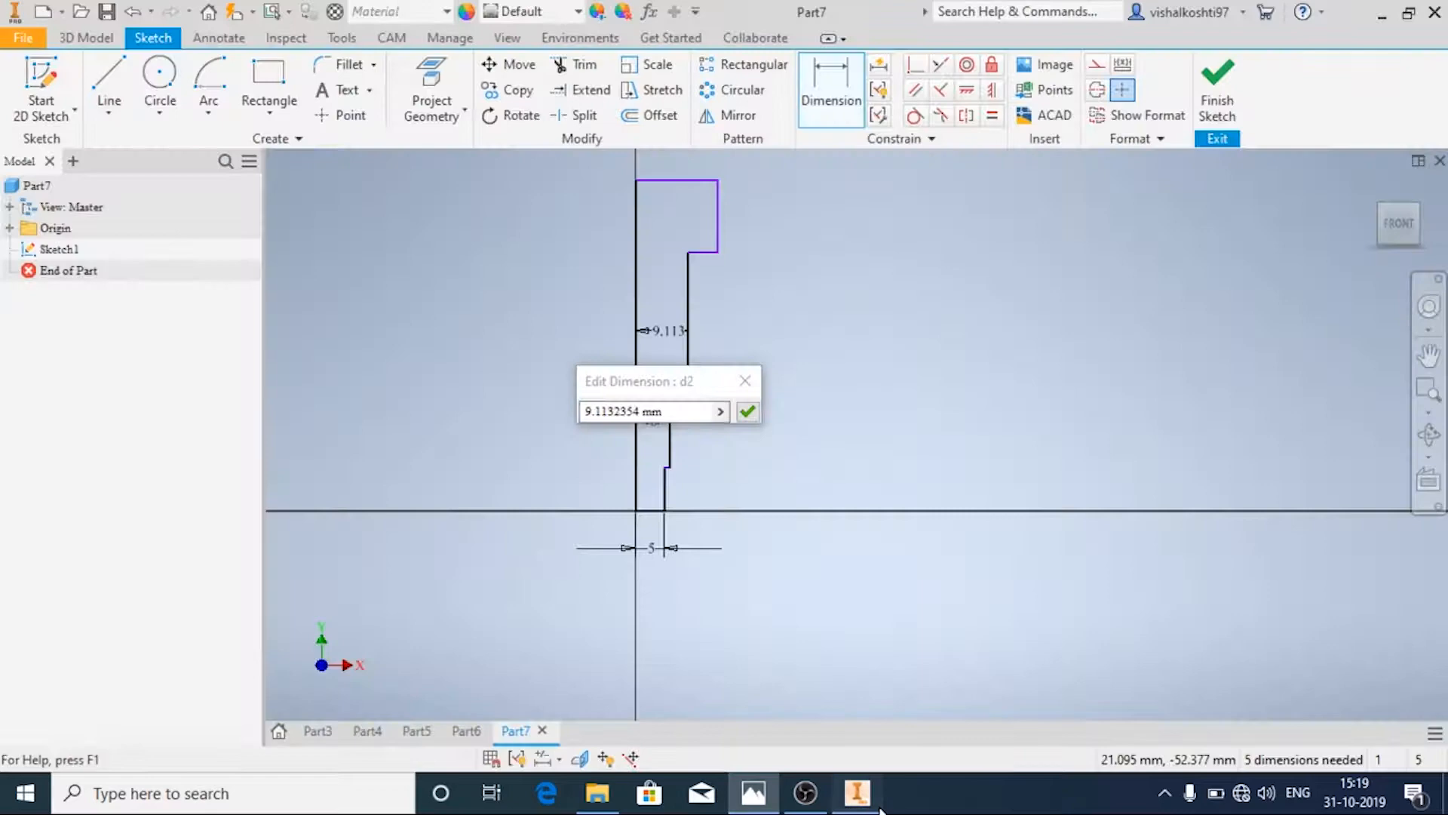
text(10)
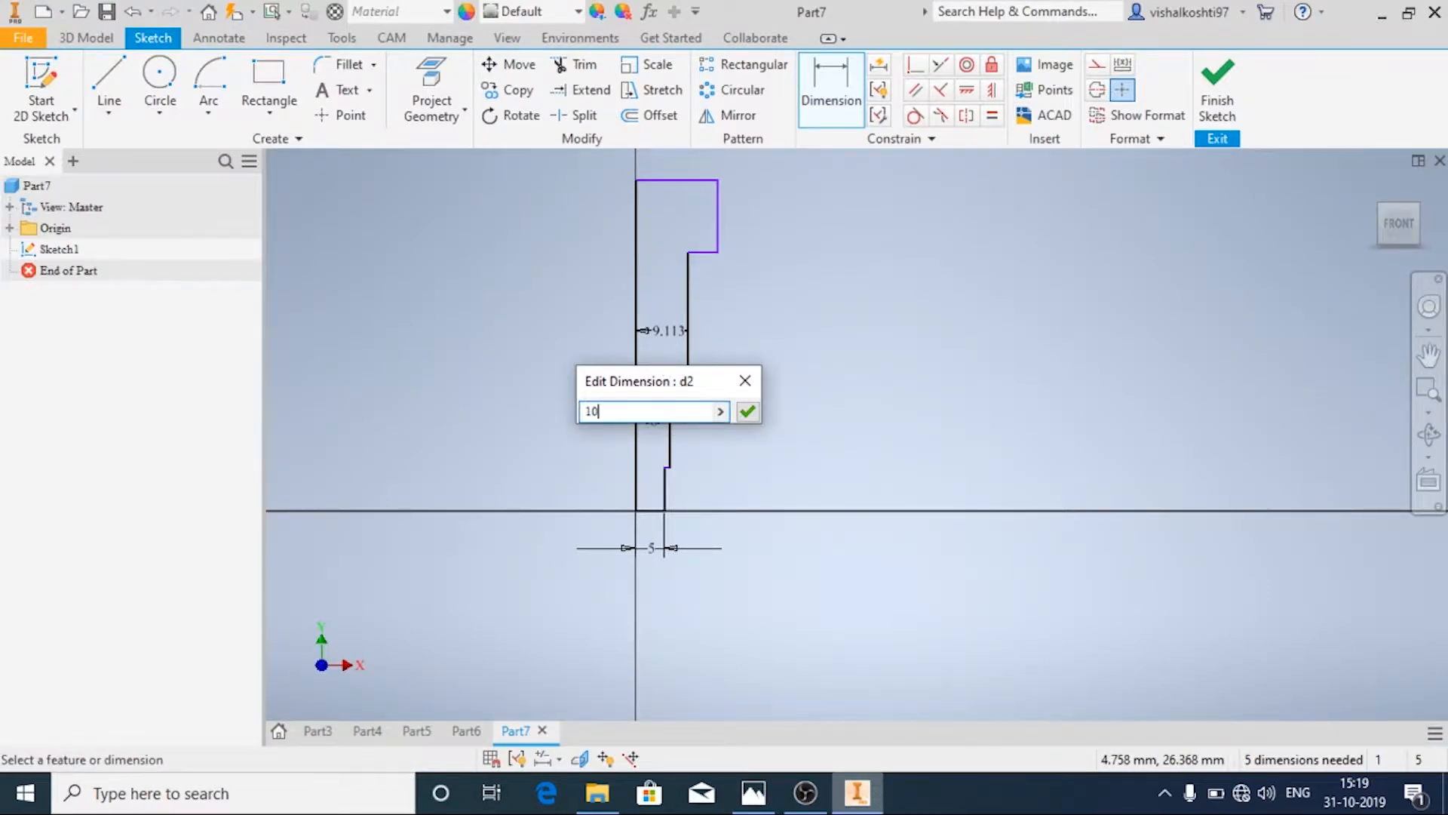
click(753, 793)
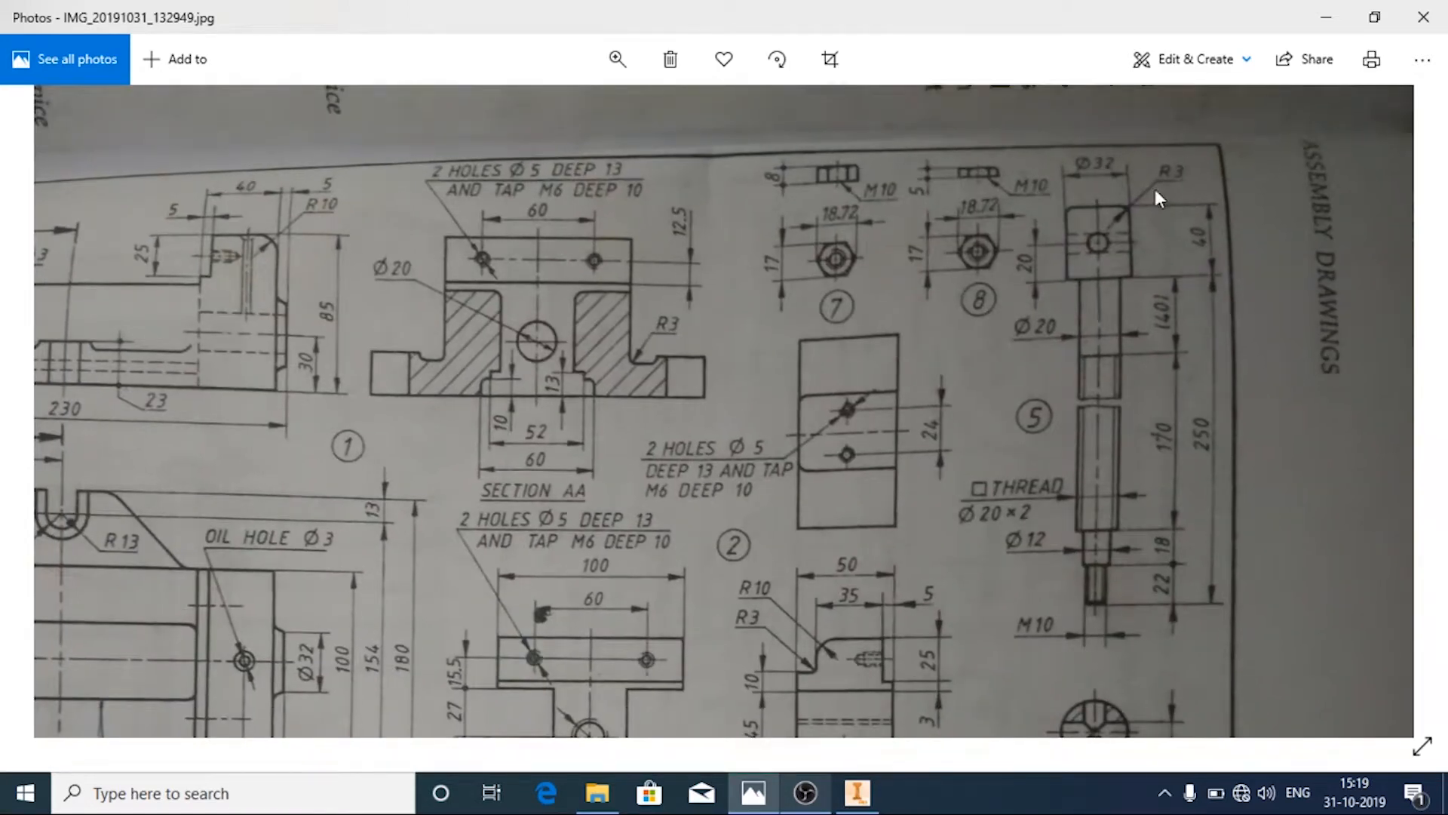
mouse_move(887, 765)
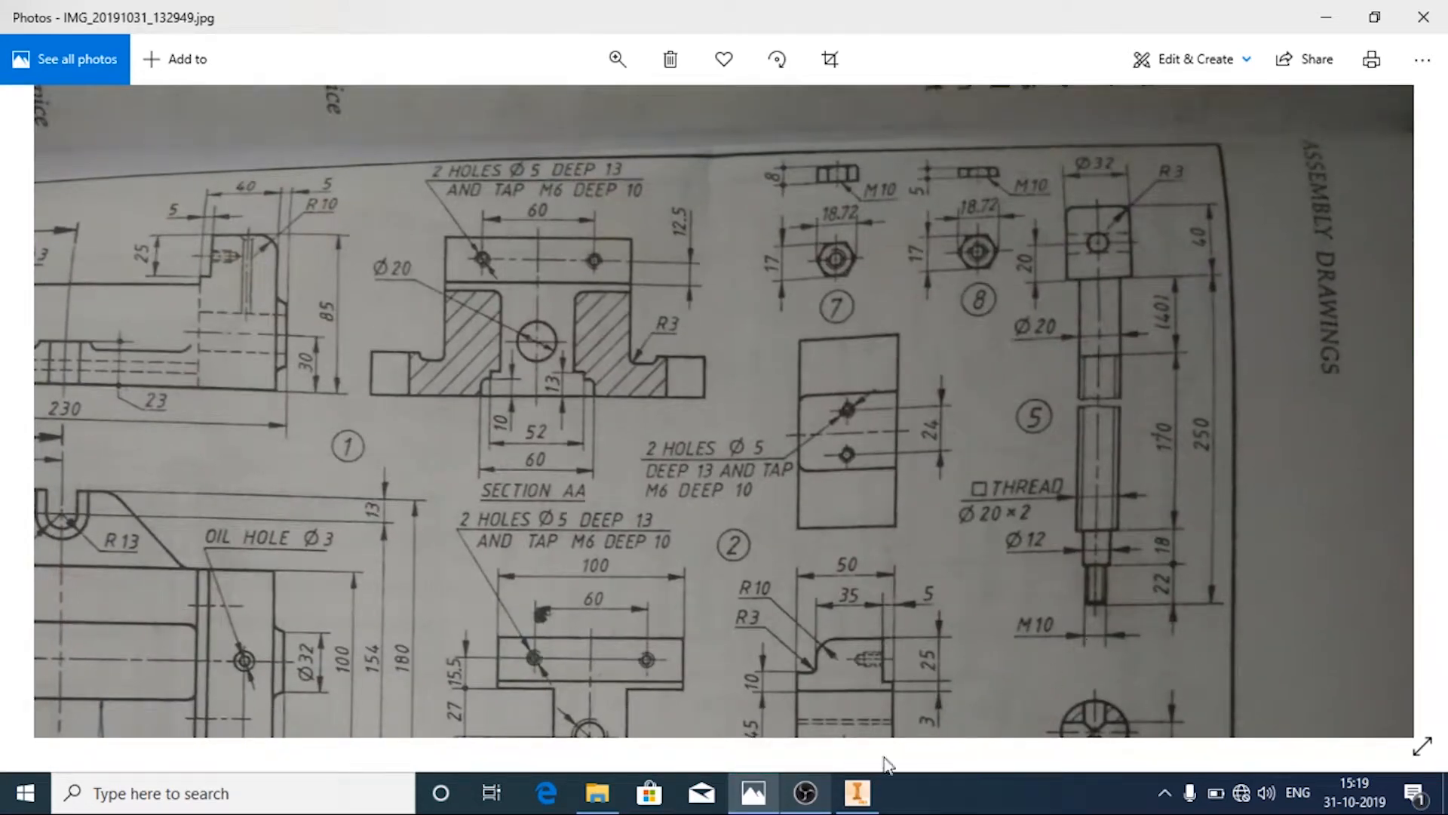
click(854, 793)
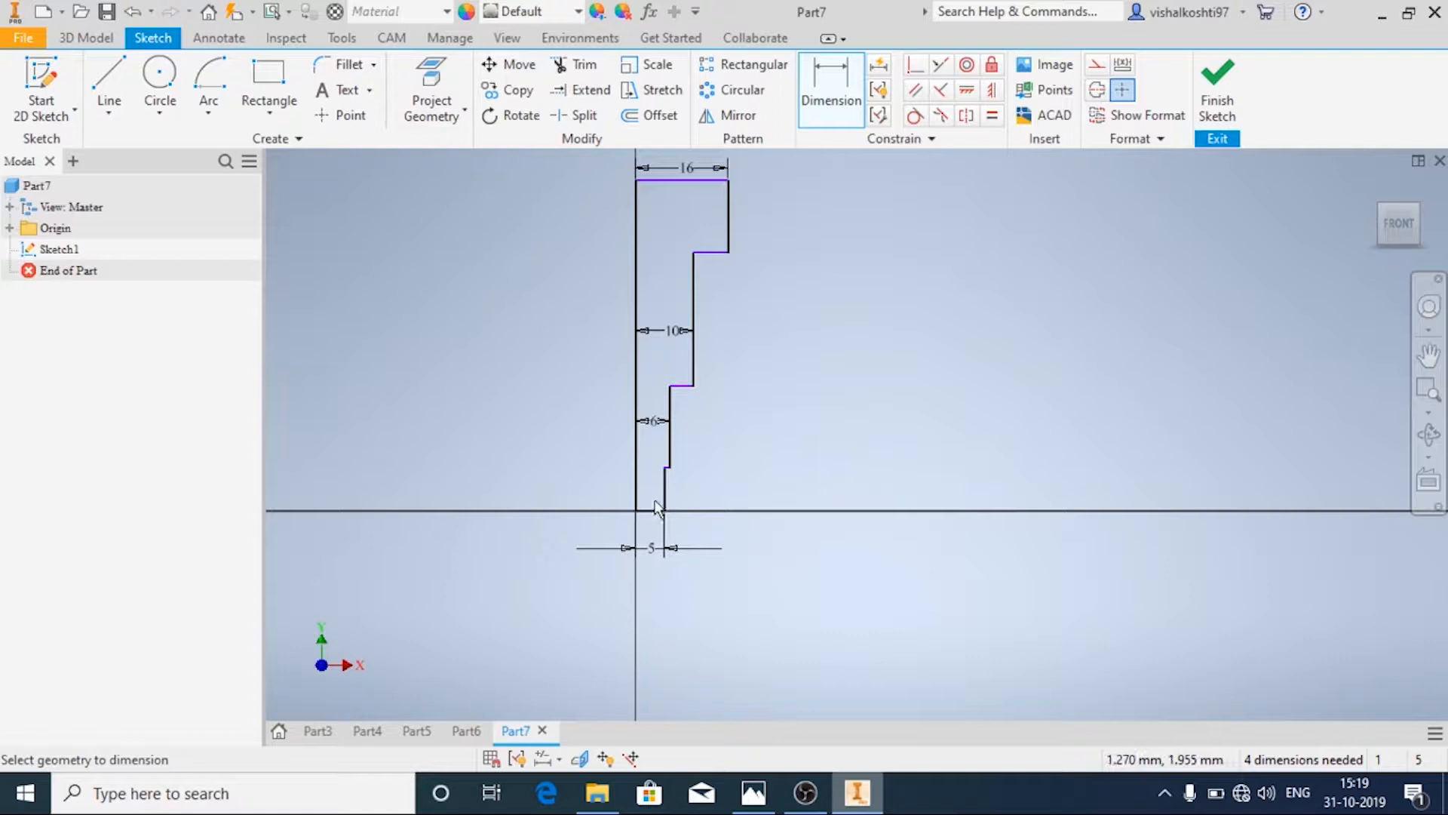
click(752, 792)
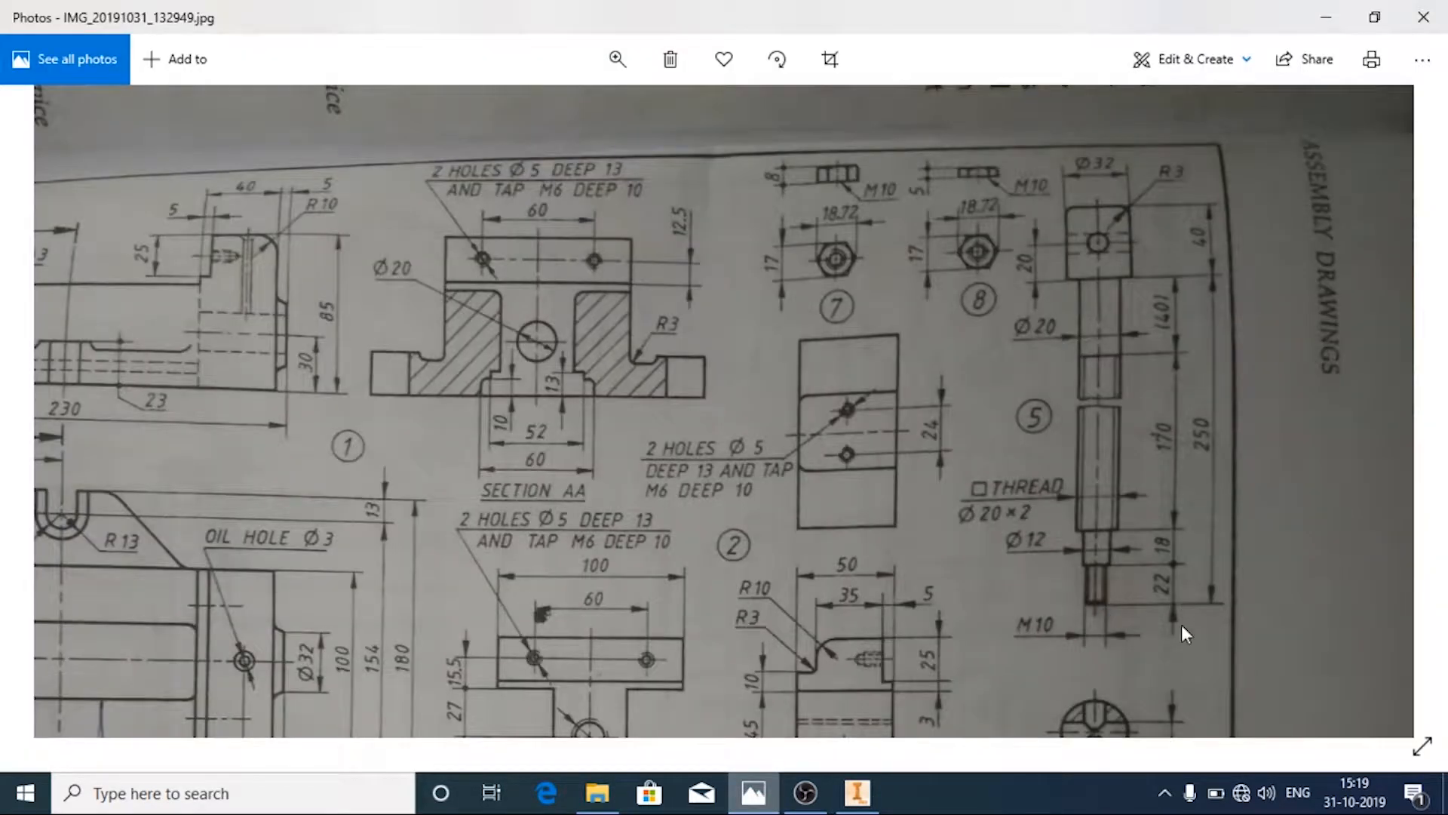
mouse_move(1179, 614)
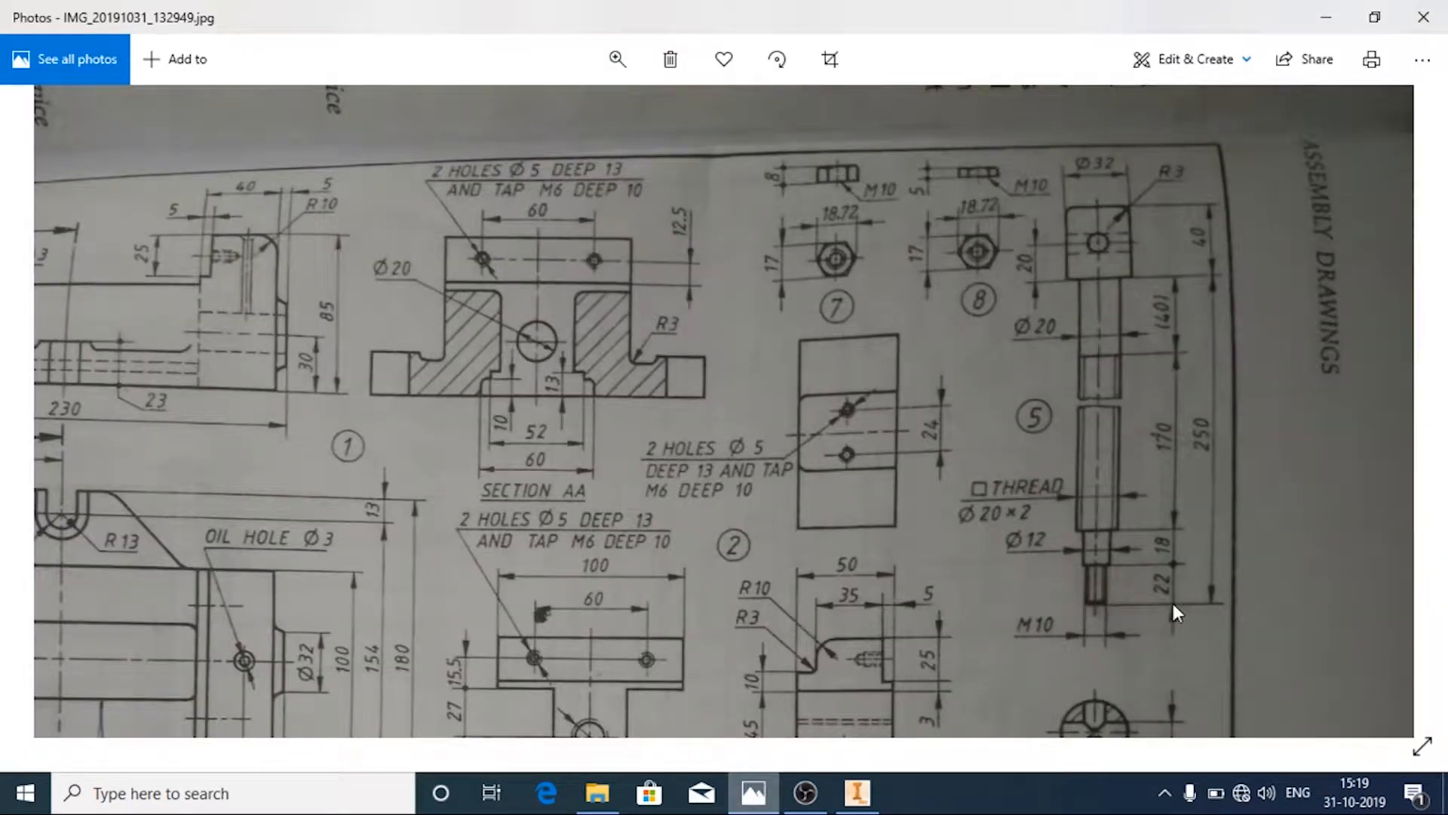
click(854, 792)
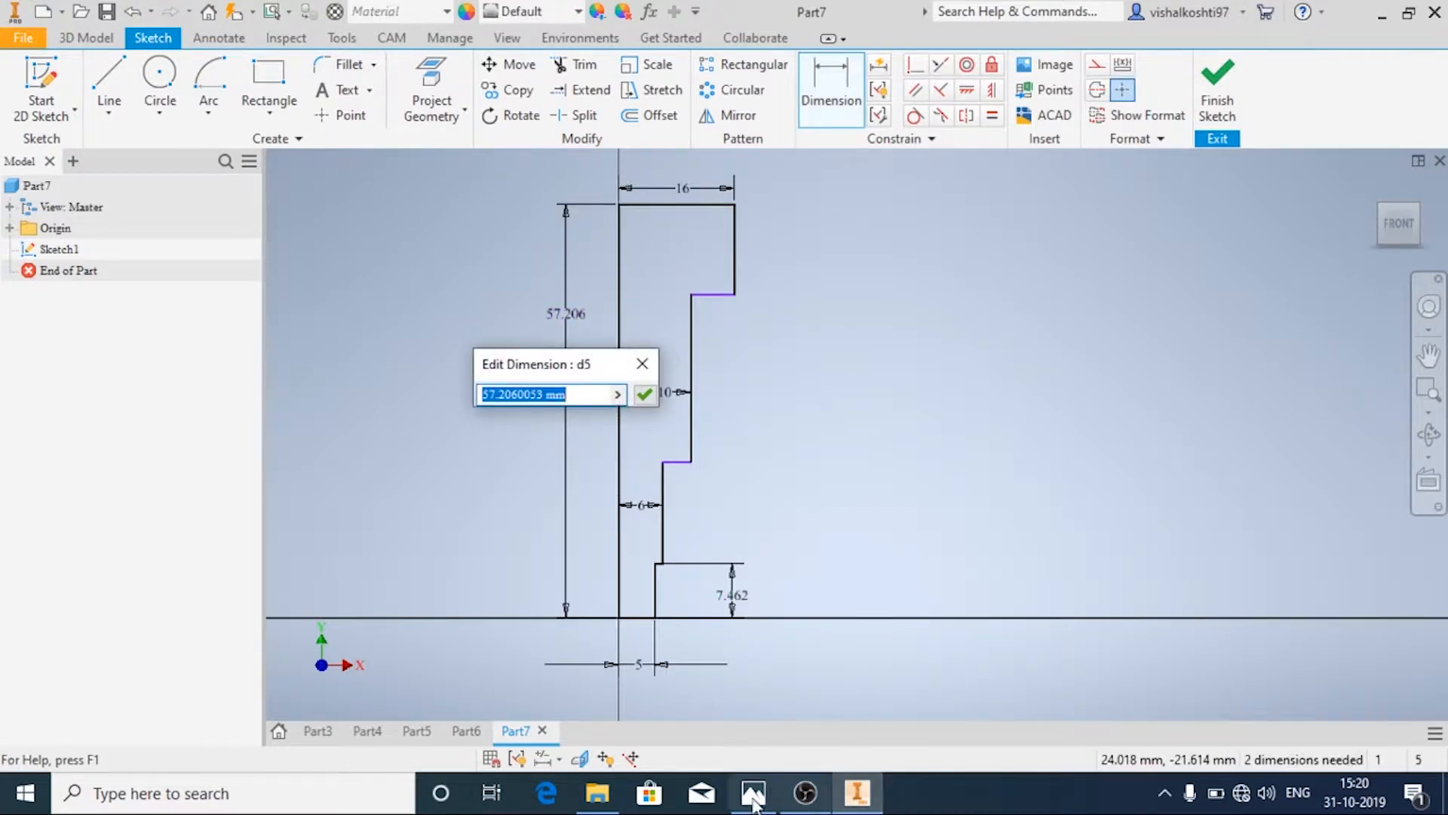
Dimension the tall head-side length of the profile as 40 mm after checking the drawing
click(751, 792)
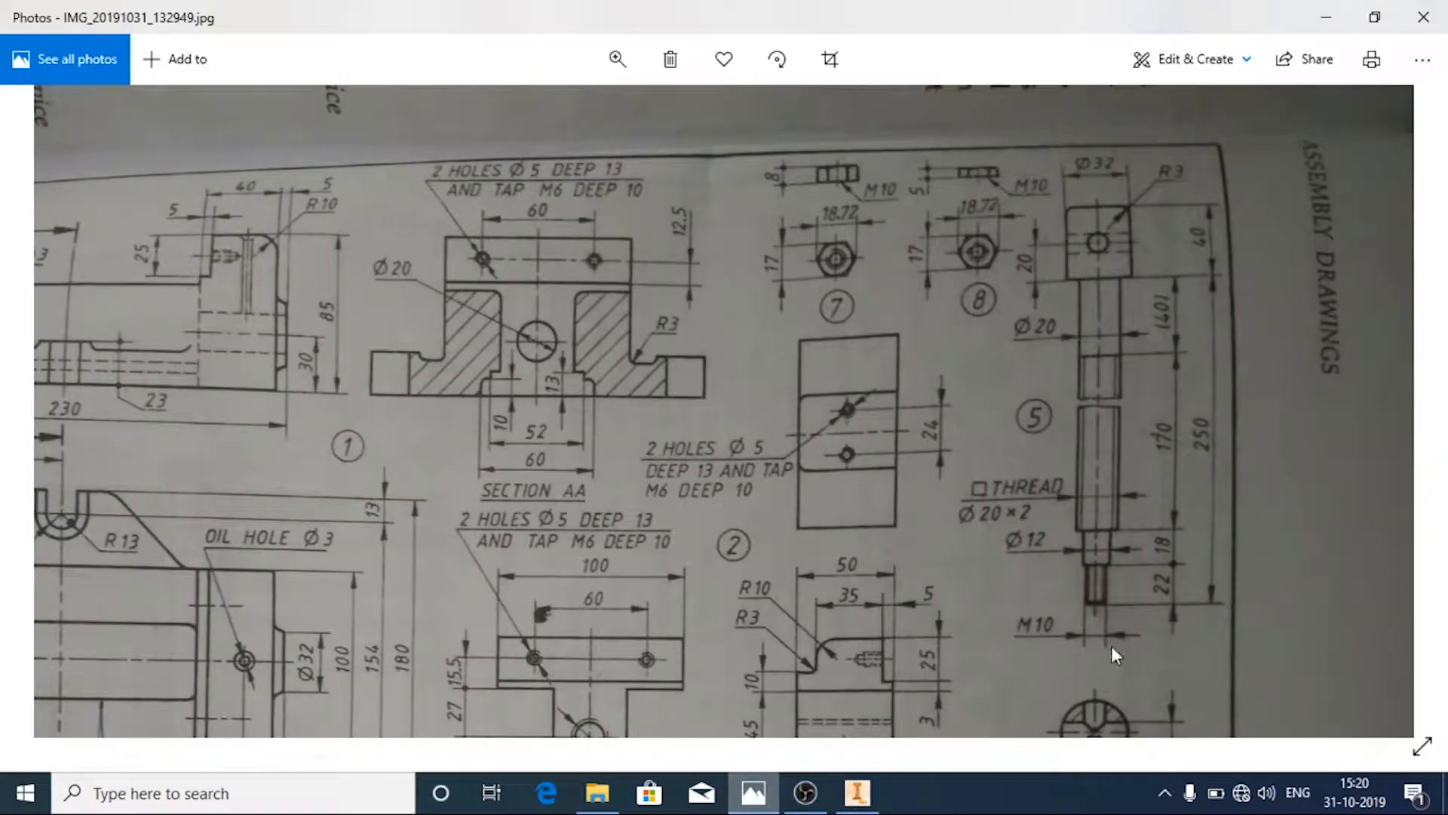
mouse_move(1224, 513)
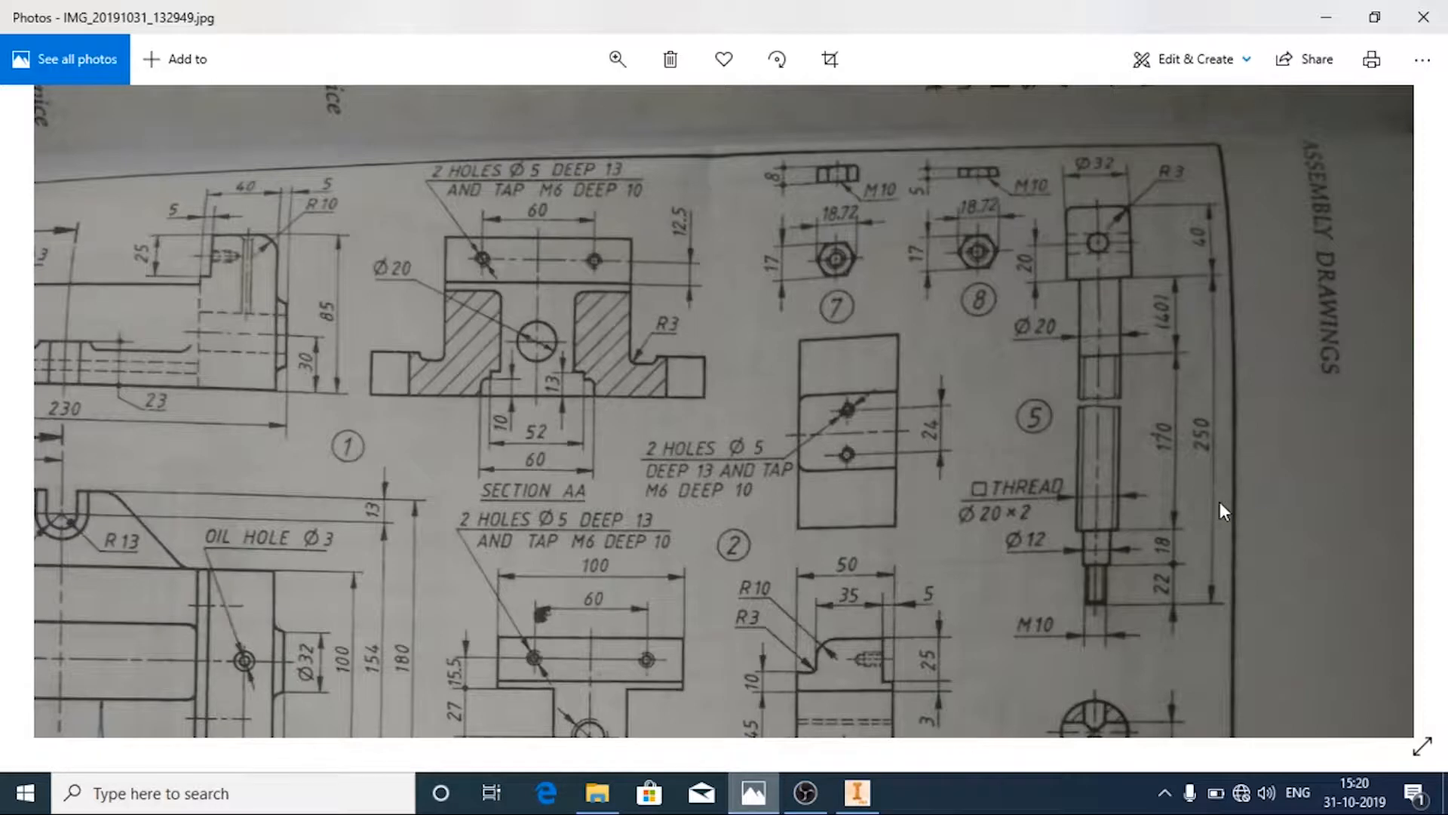
mouse_move(1087, 376)
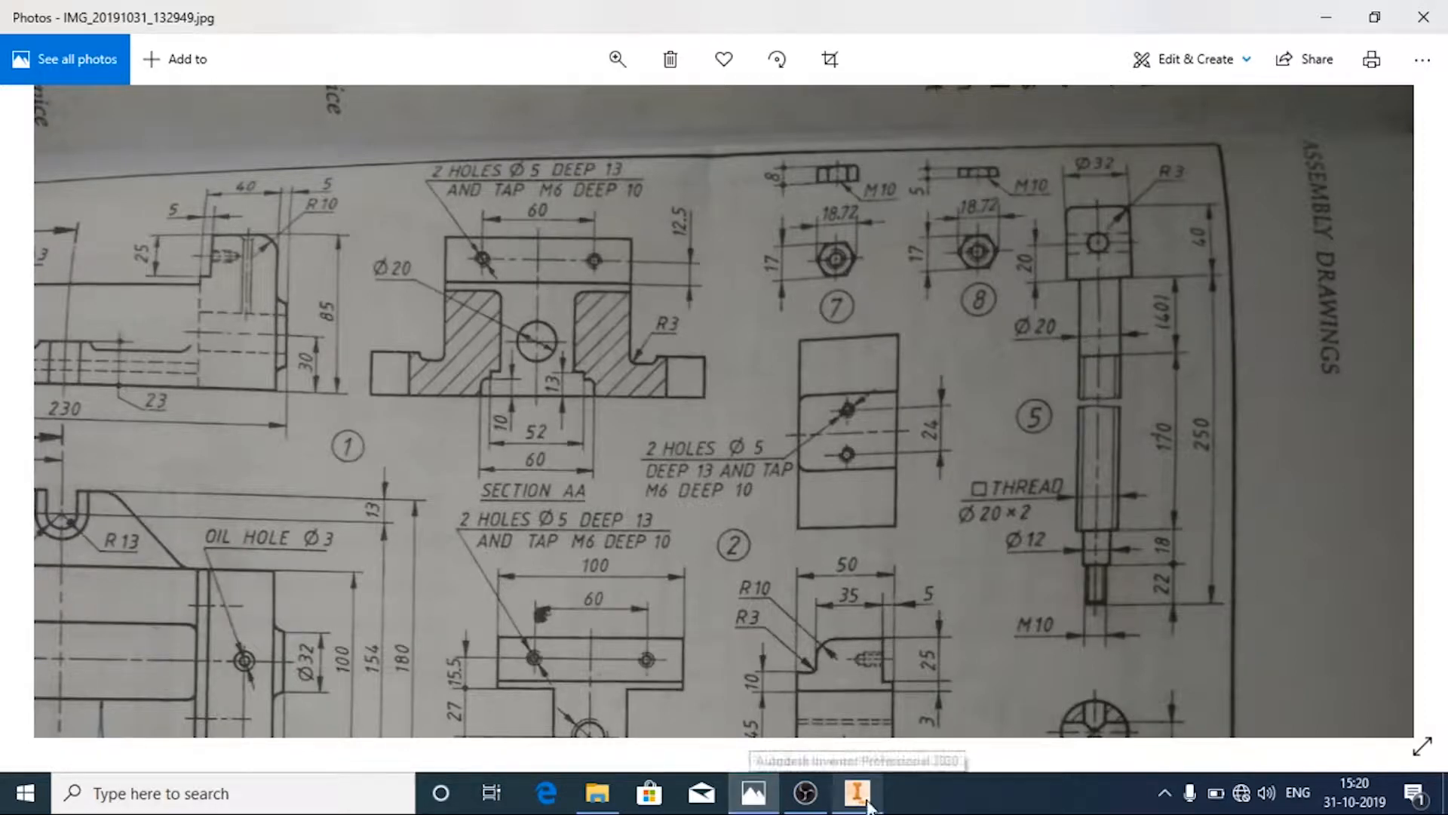
click(854, 792)
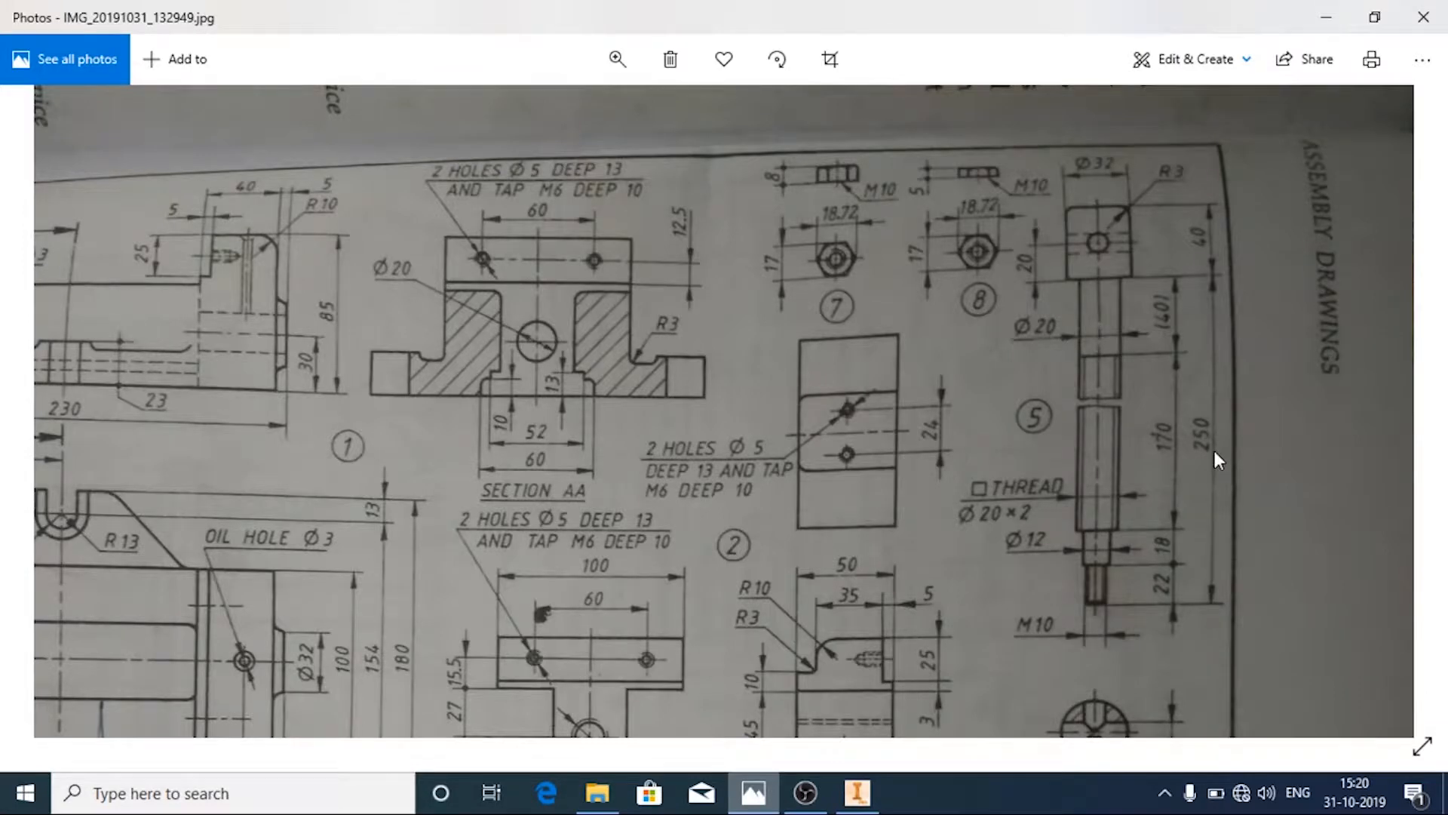
click(854, 792)
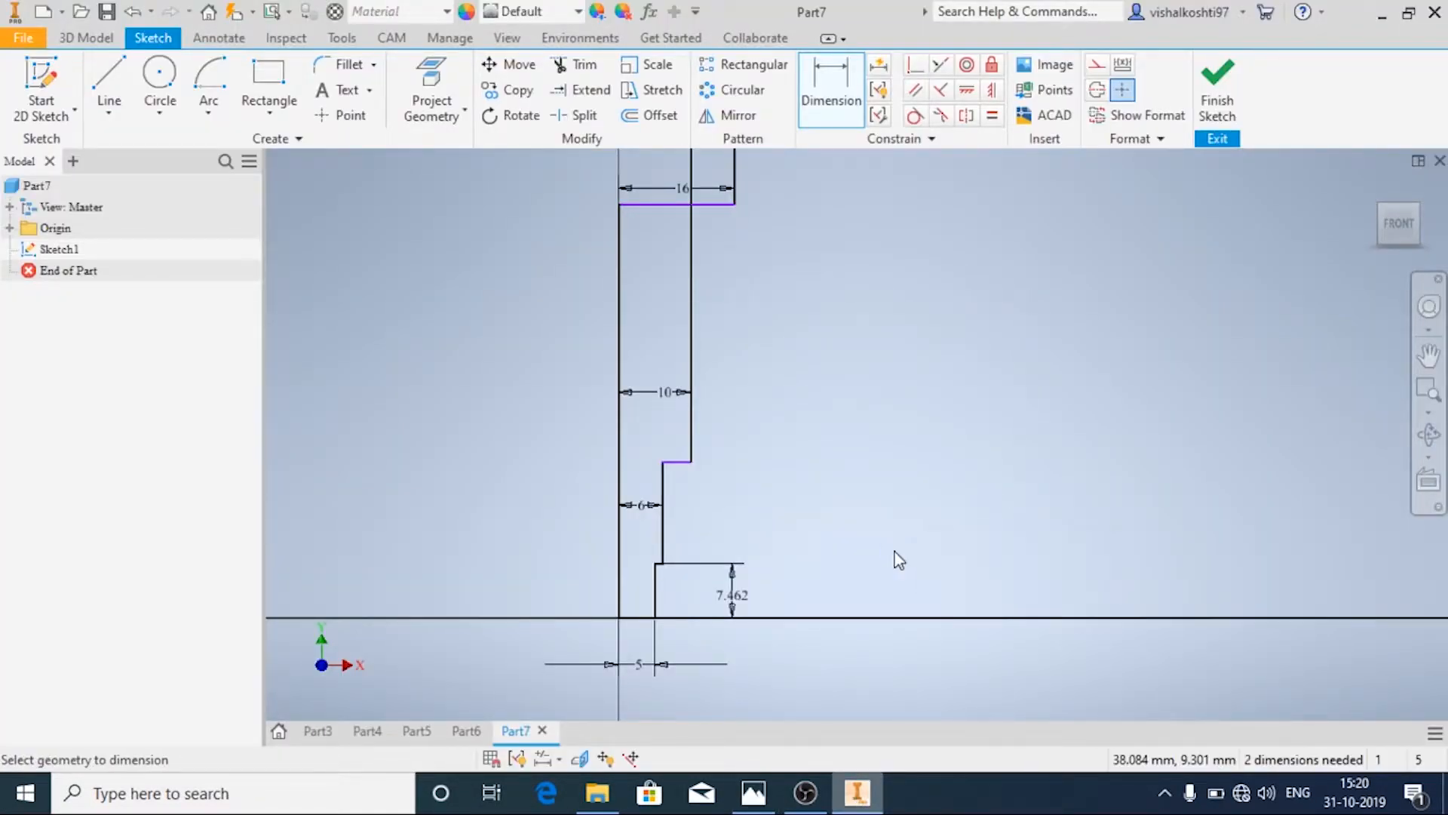
mouse_move(824, 504)
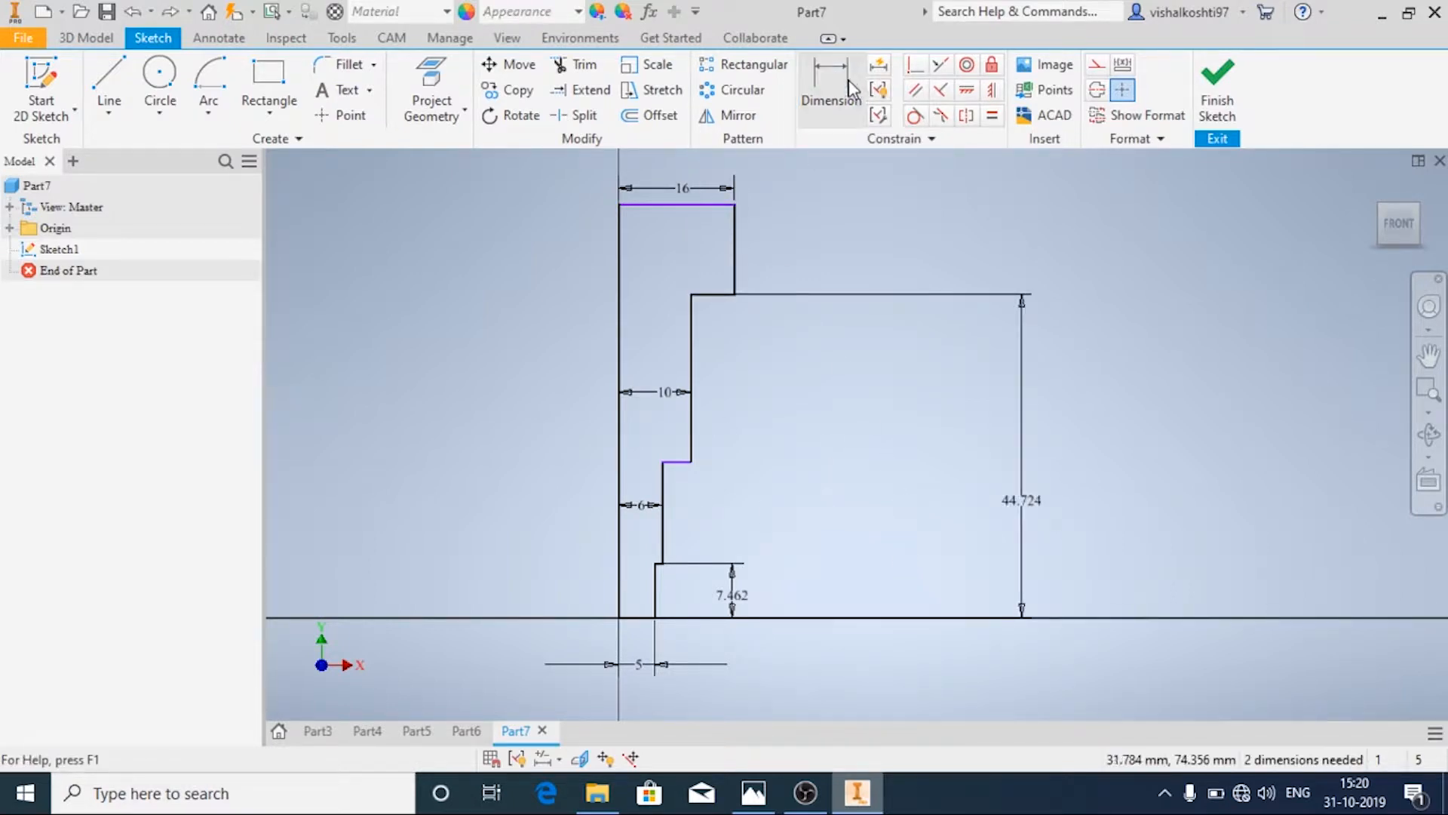
click(829, 88)
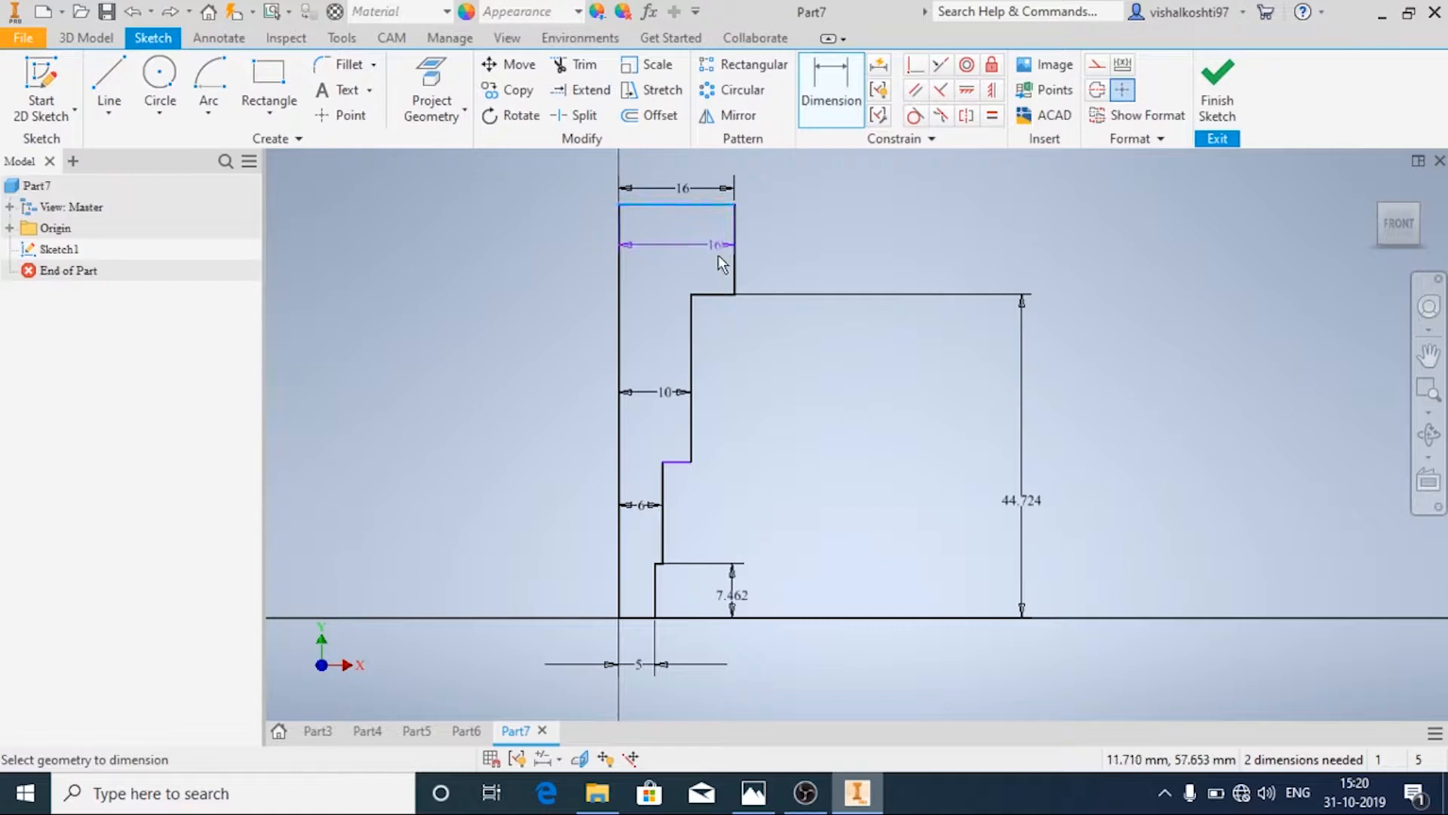
click(818, 212)
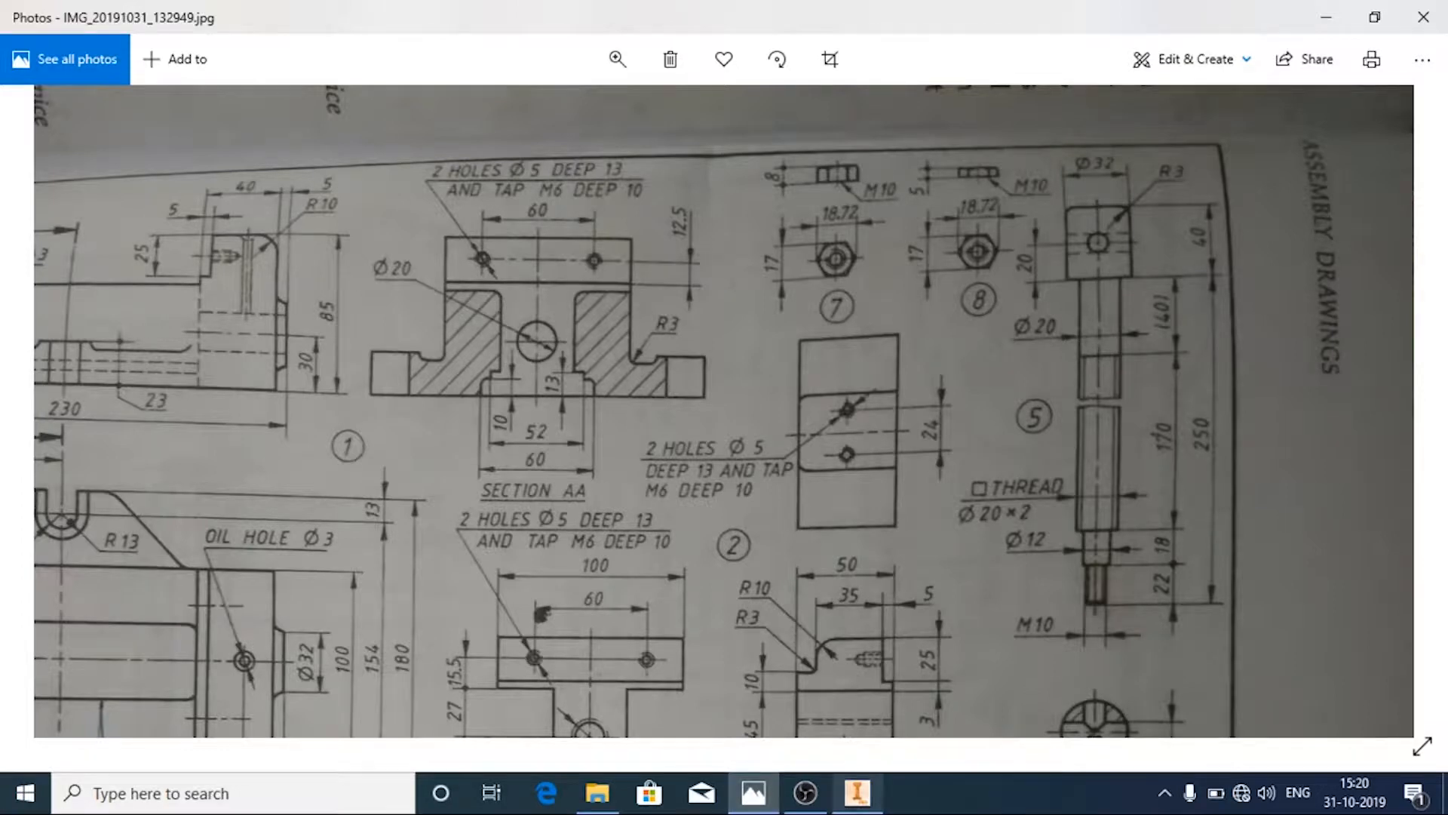
click(854, 793)
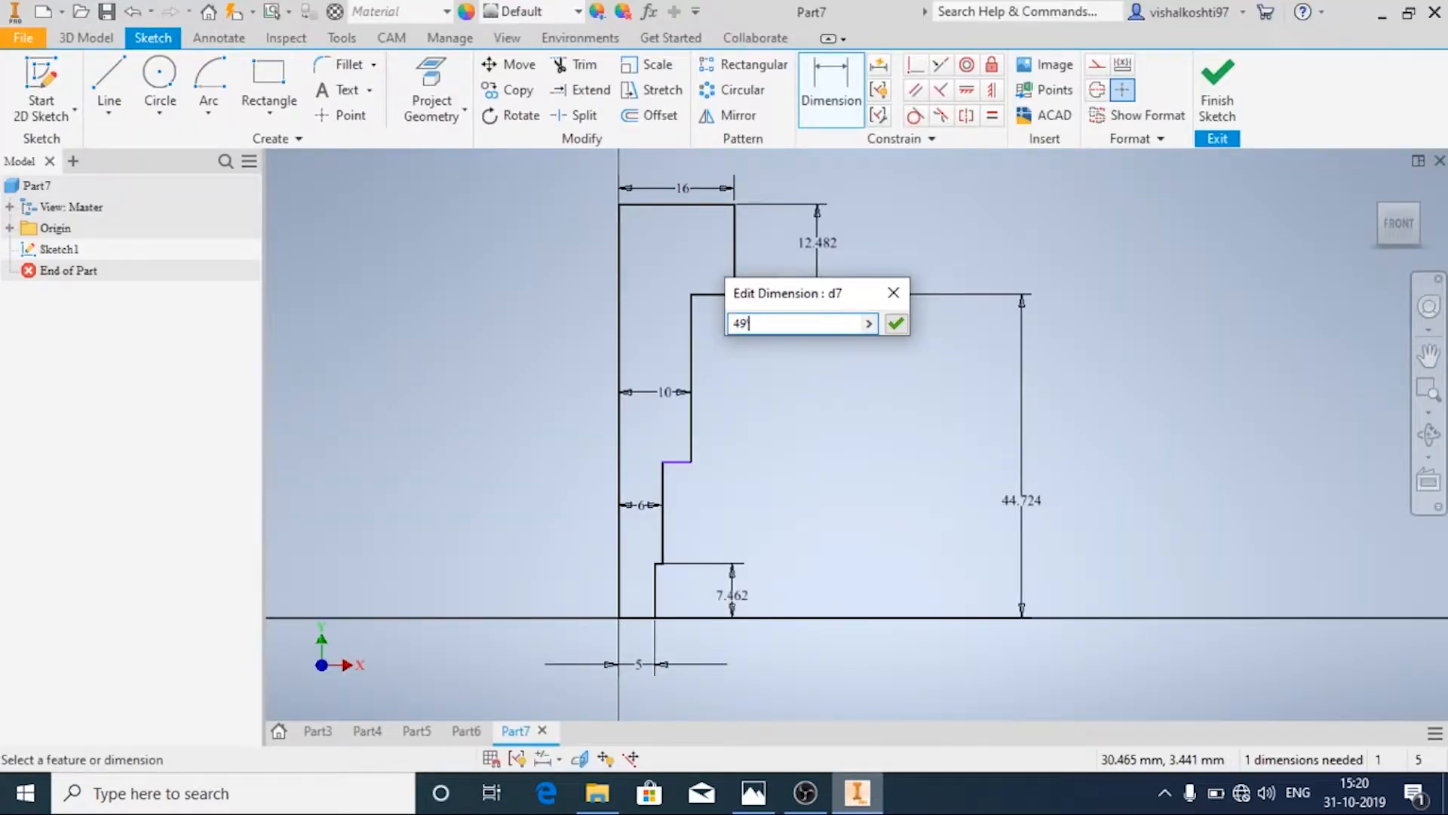
text(40)
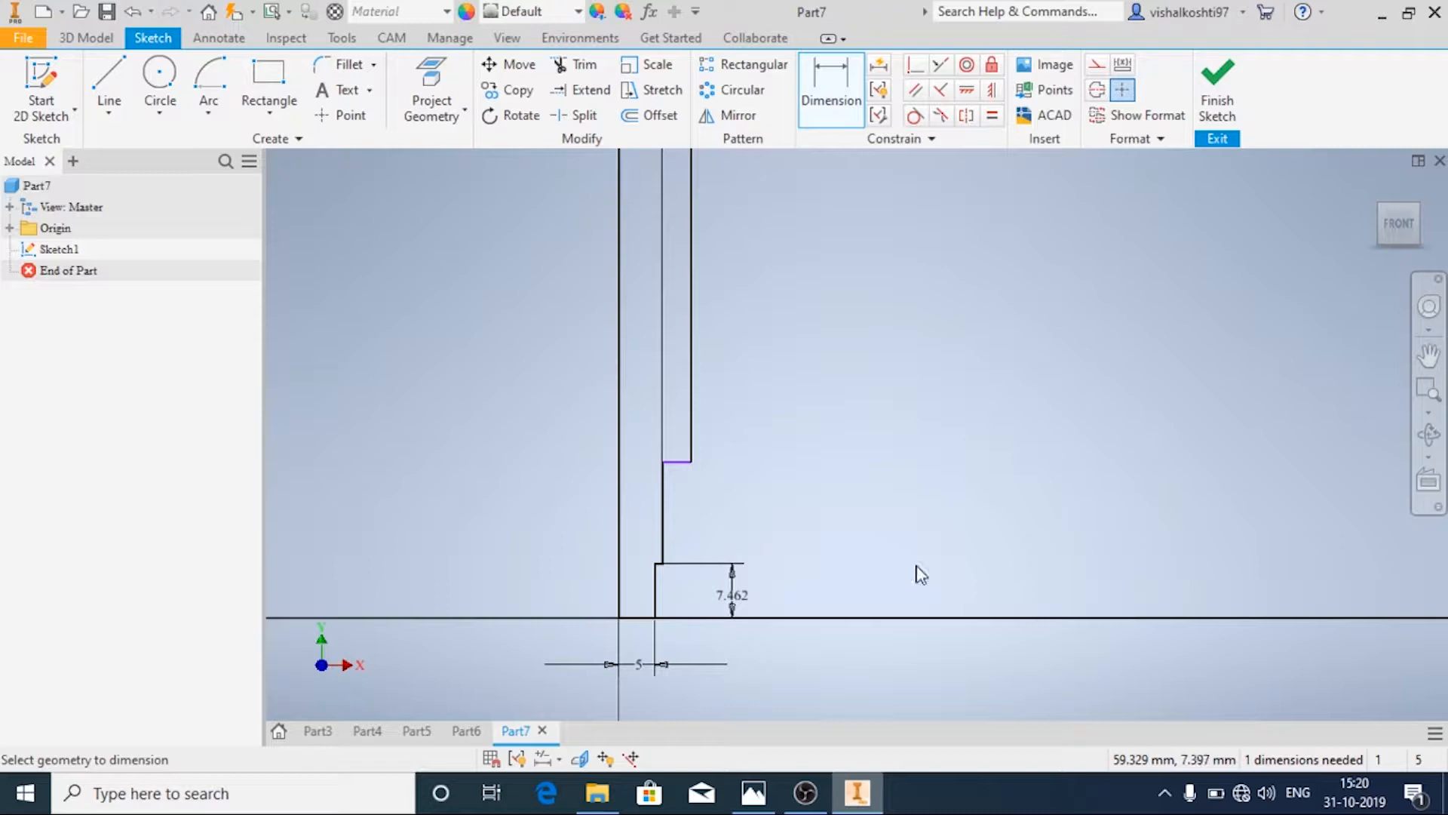
Change the 7.462 bottom step length to 22 mm and dimension the middle step
click(638, 664)
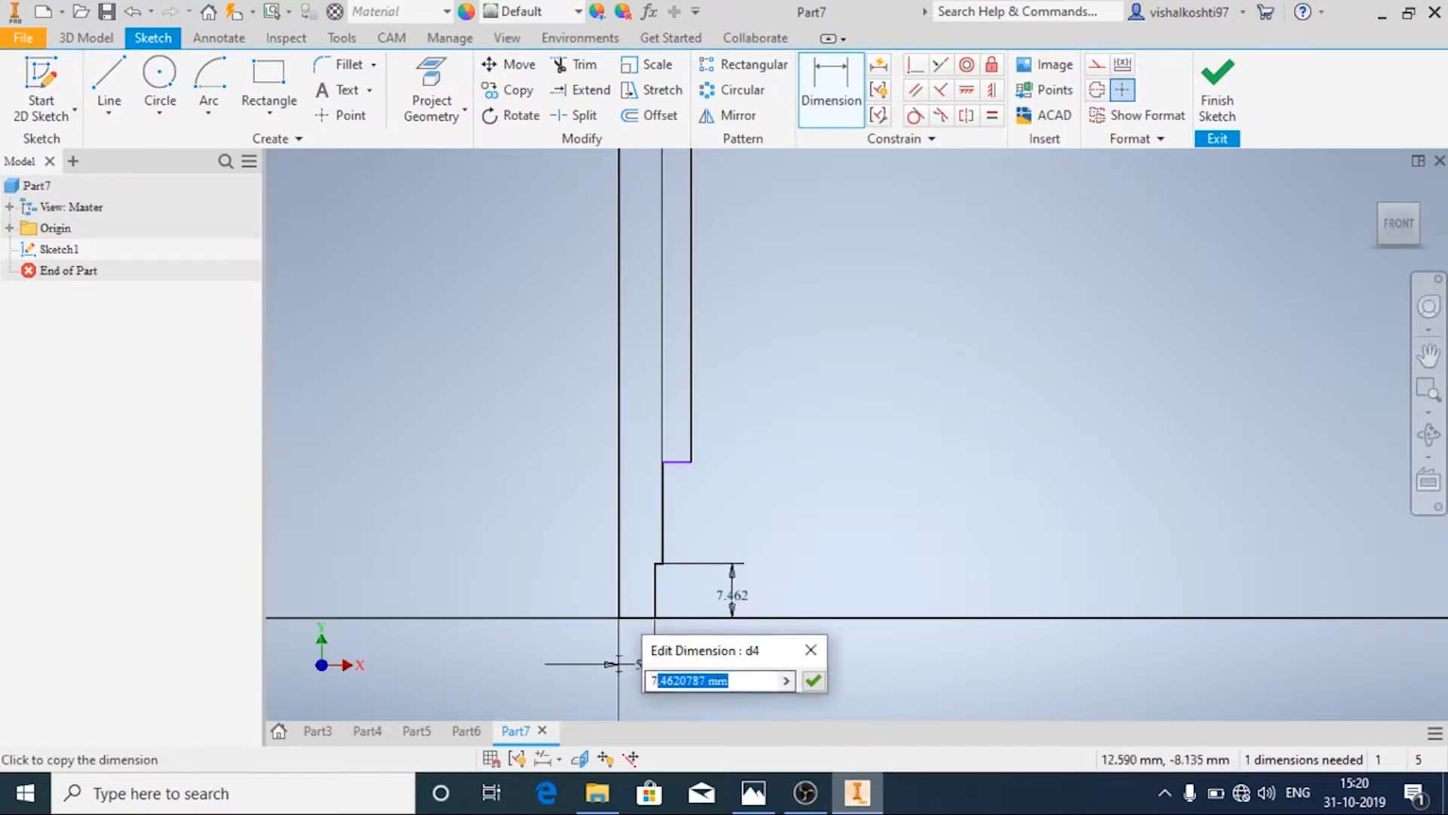
text(22)
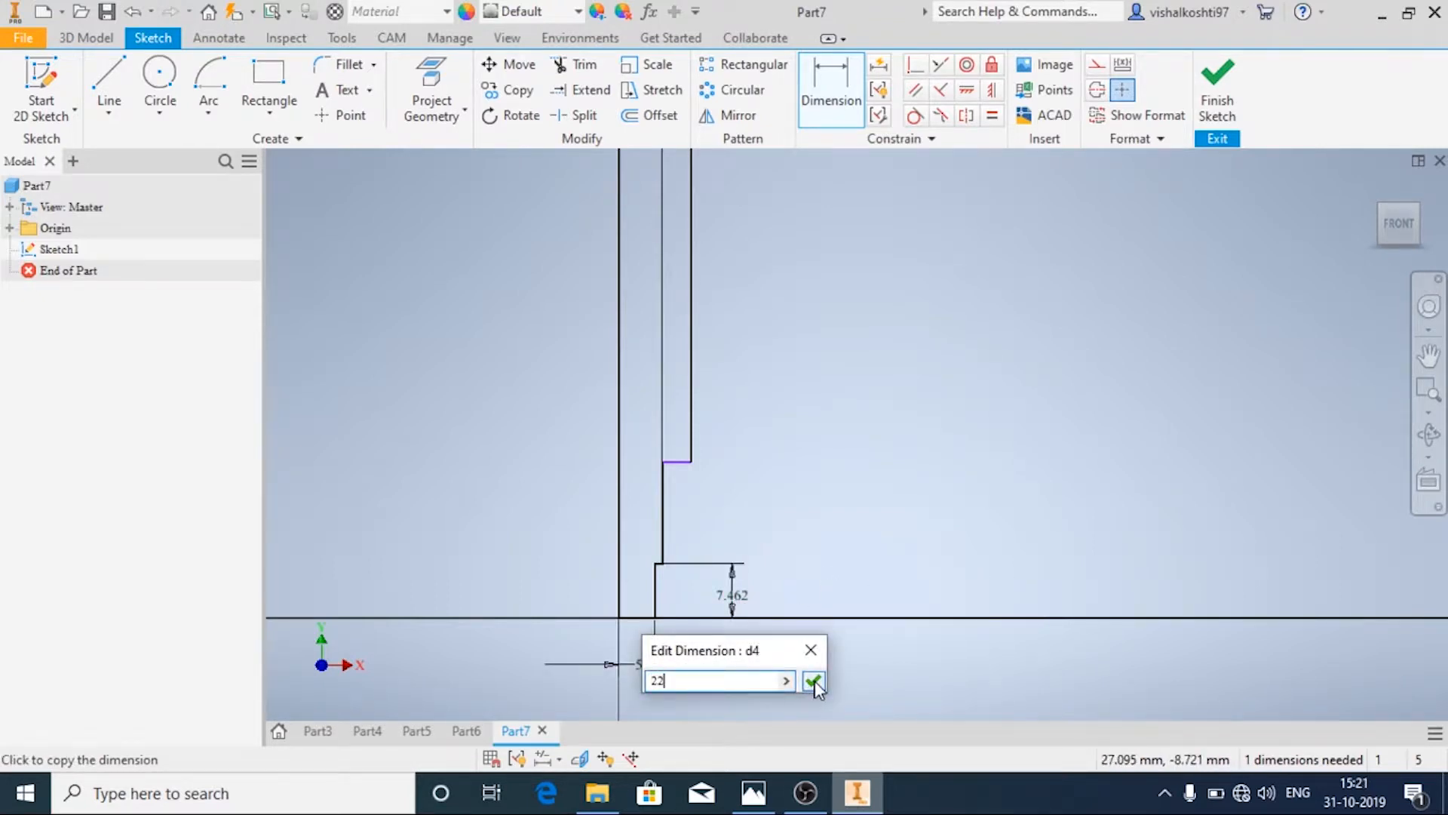
click(814, 682)
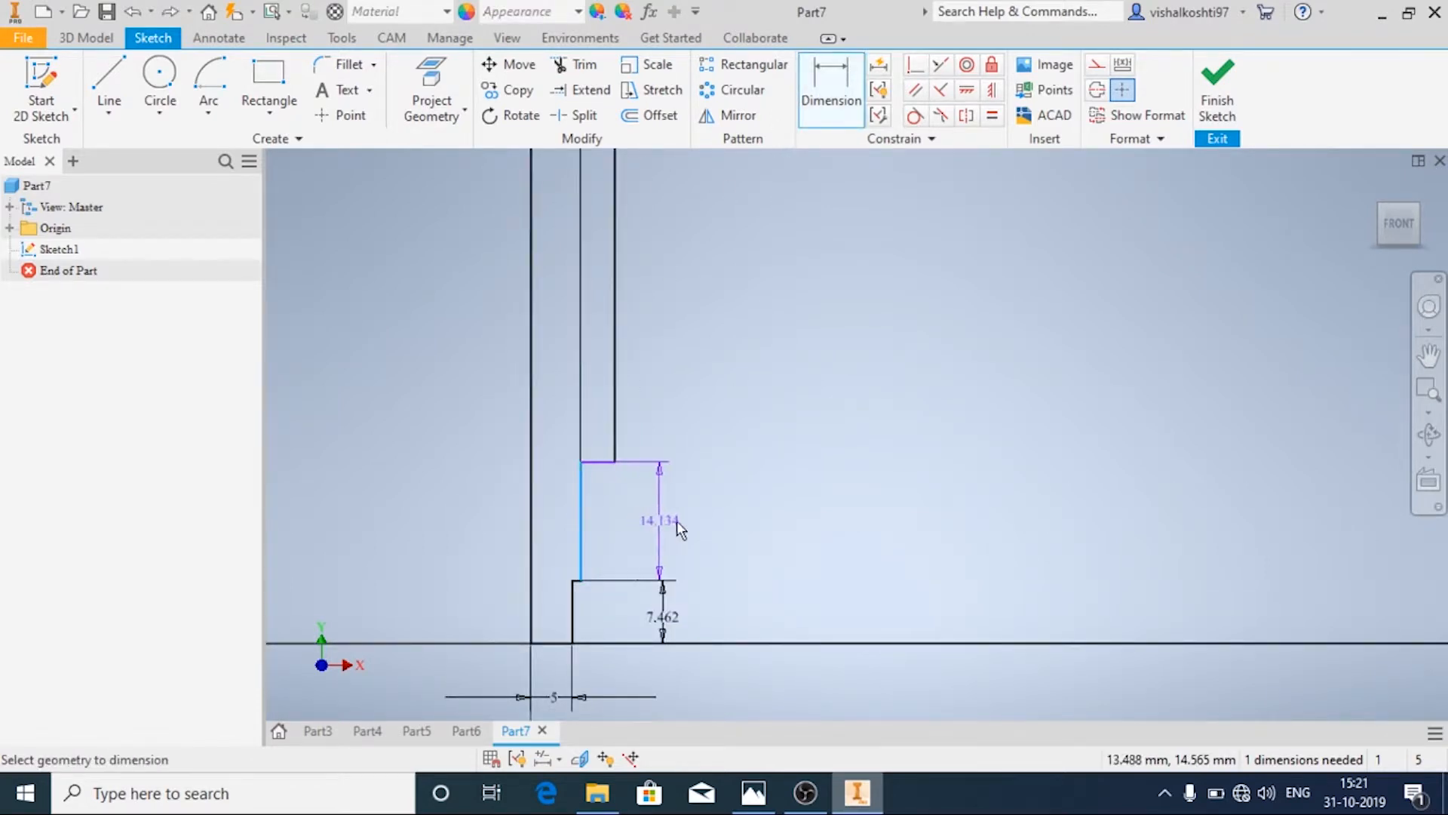
click(660, 520)
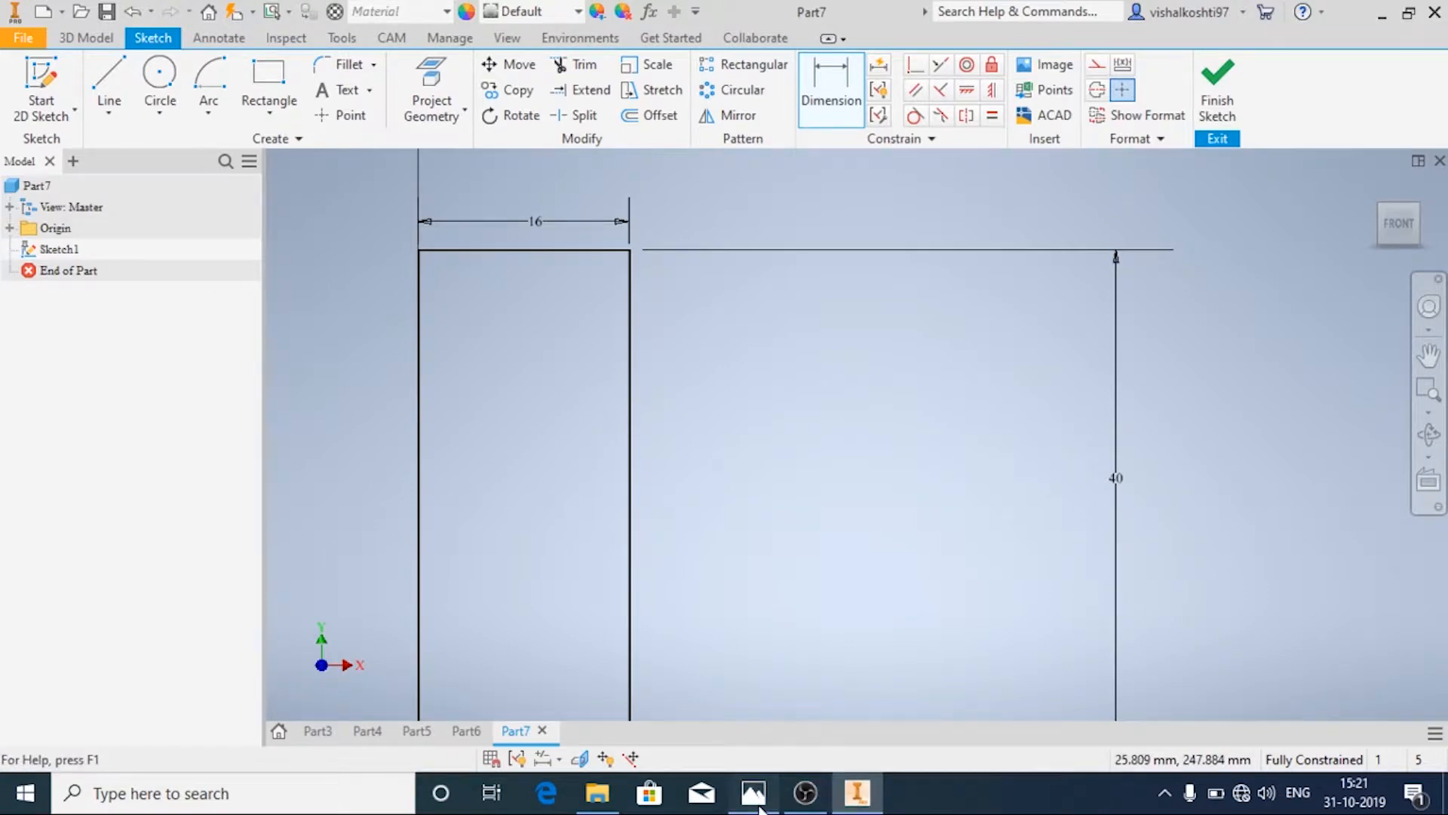
Finish the sketch and revolve the profile around its centre line into the solid rod Revolution1
click(753, 793)
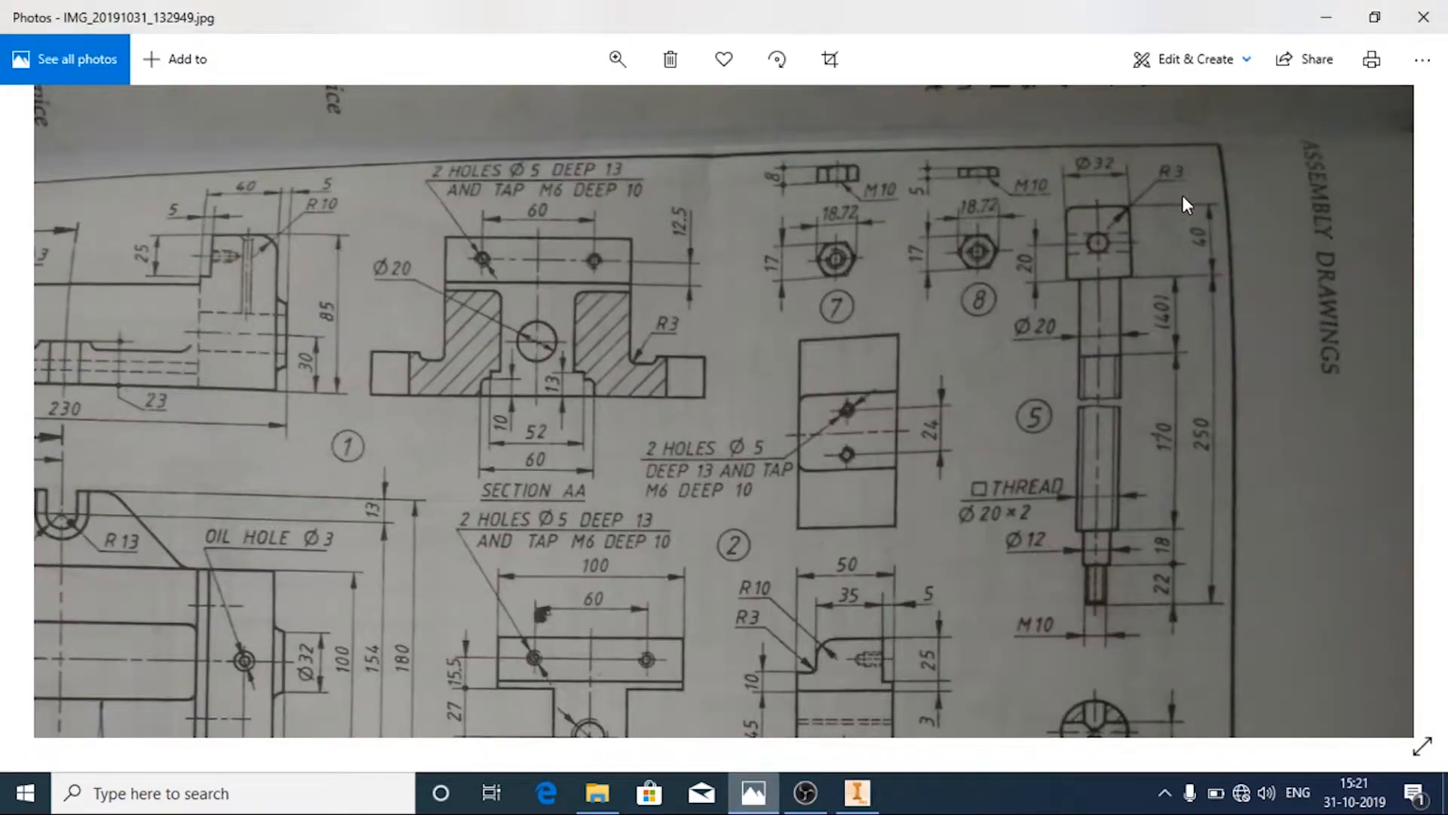
click(854, 792)
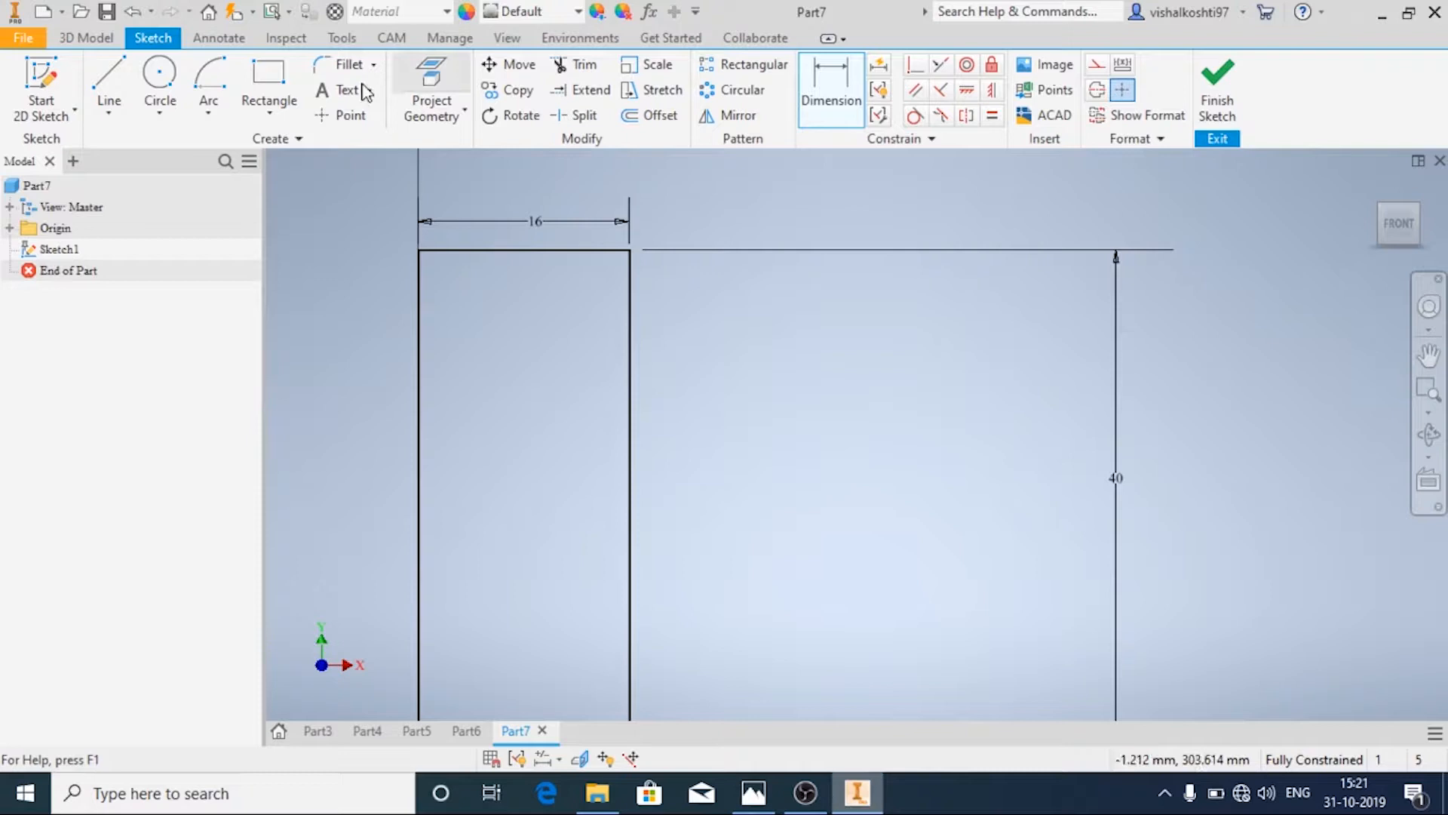
click(348, 63)
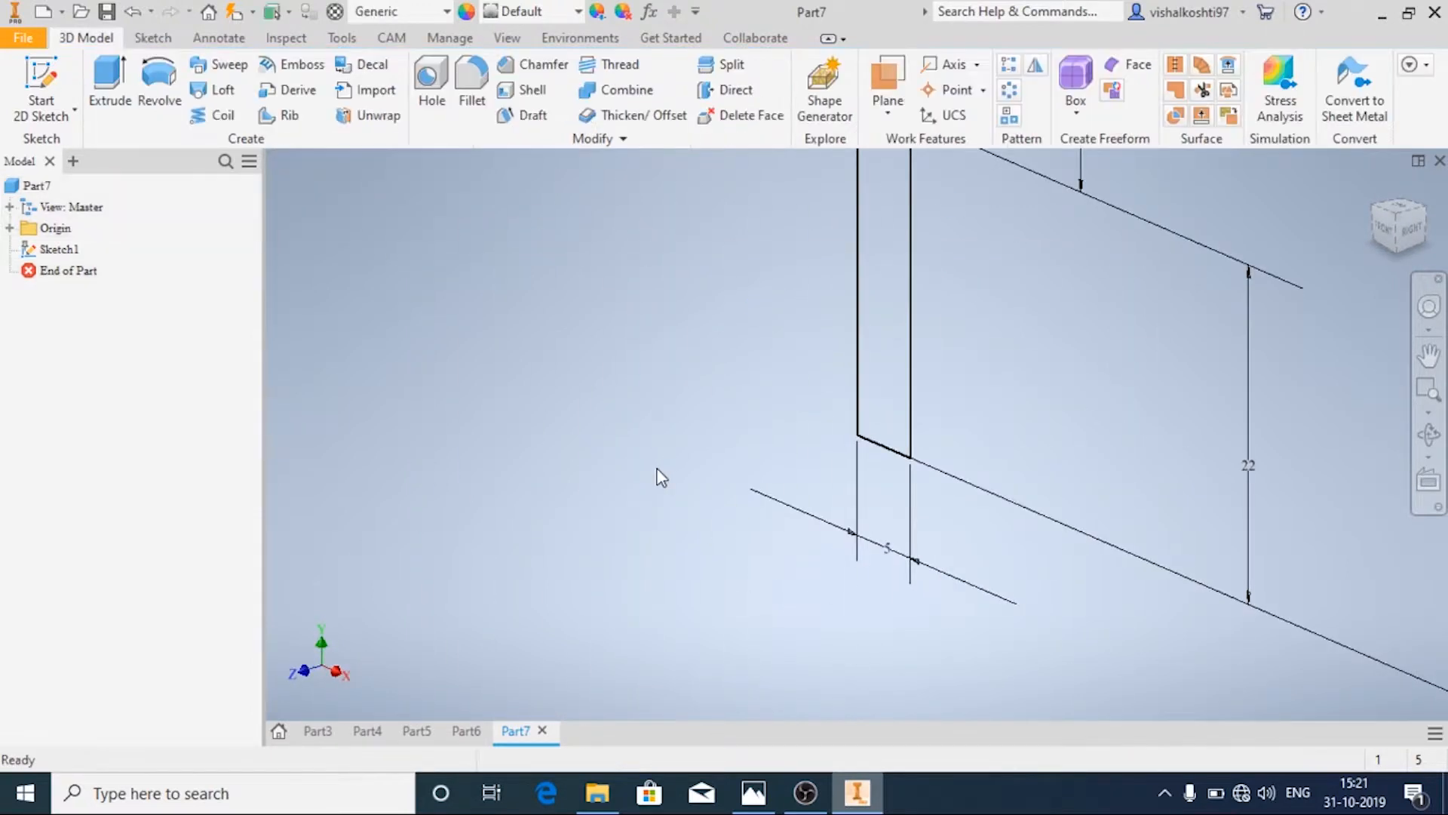
click(159, 83)
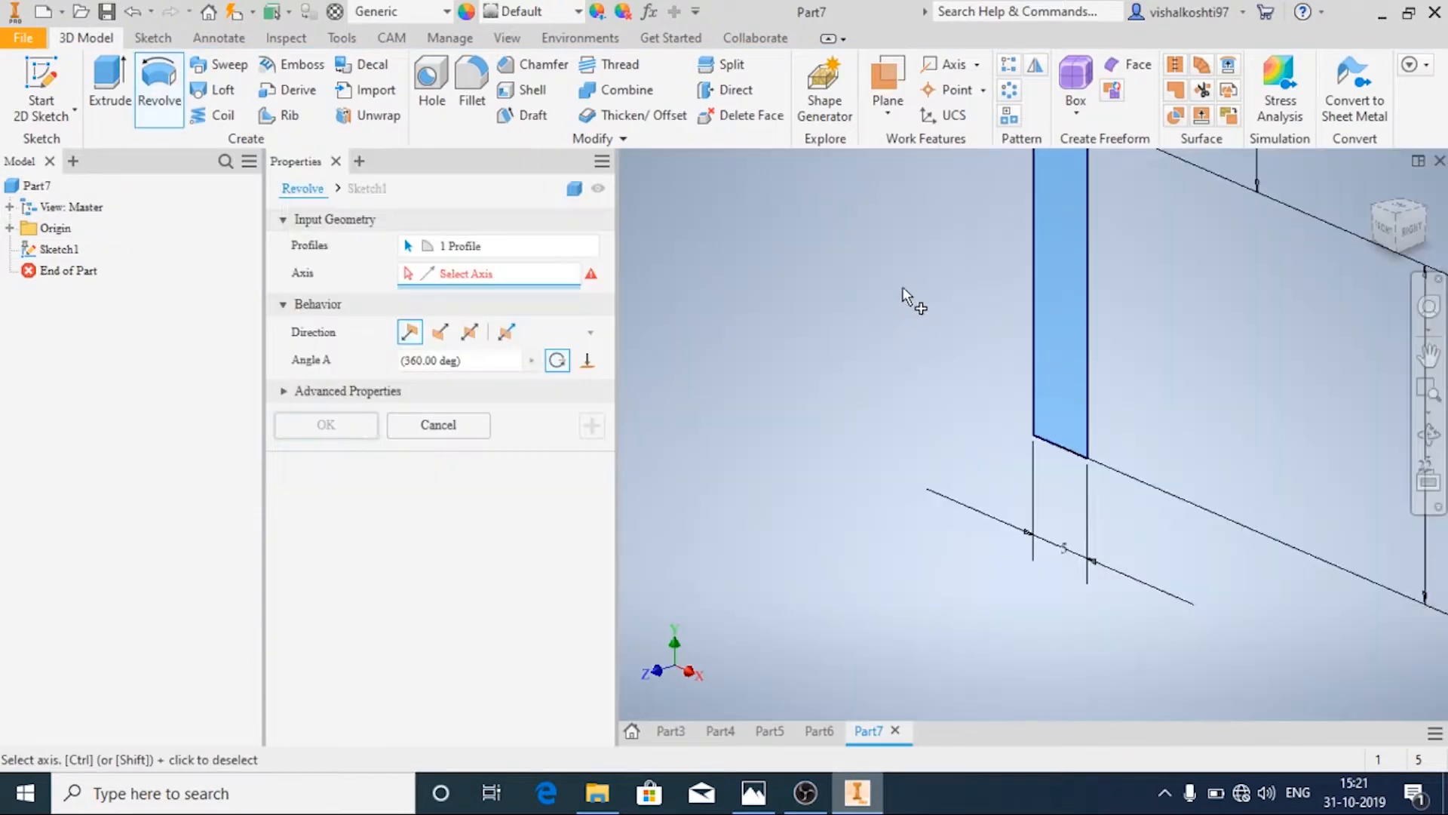
click(904, 296)
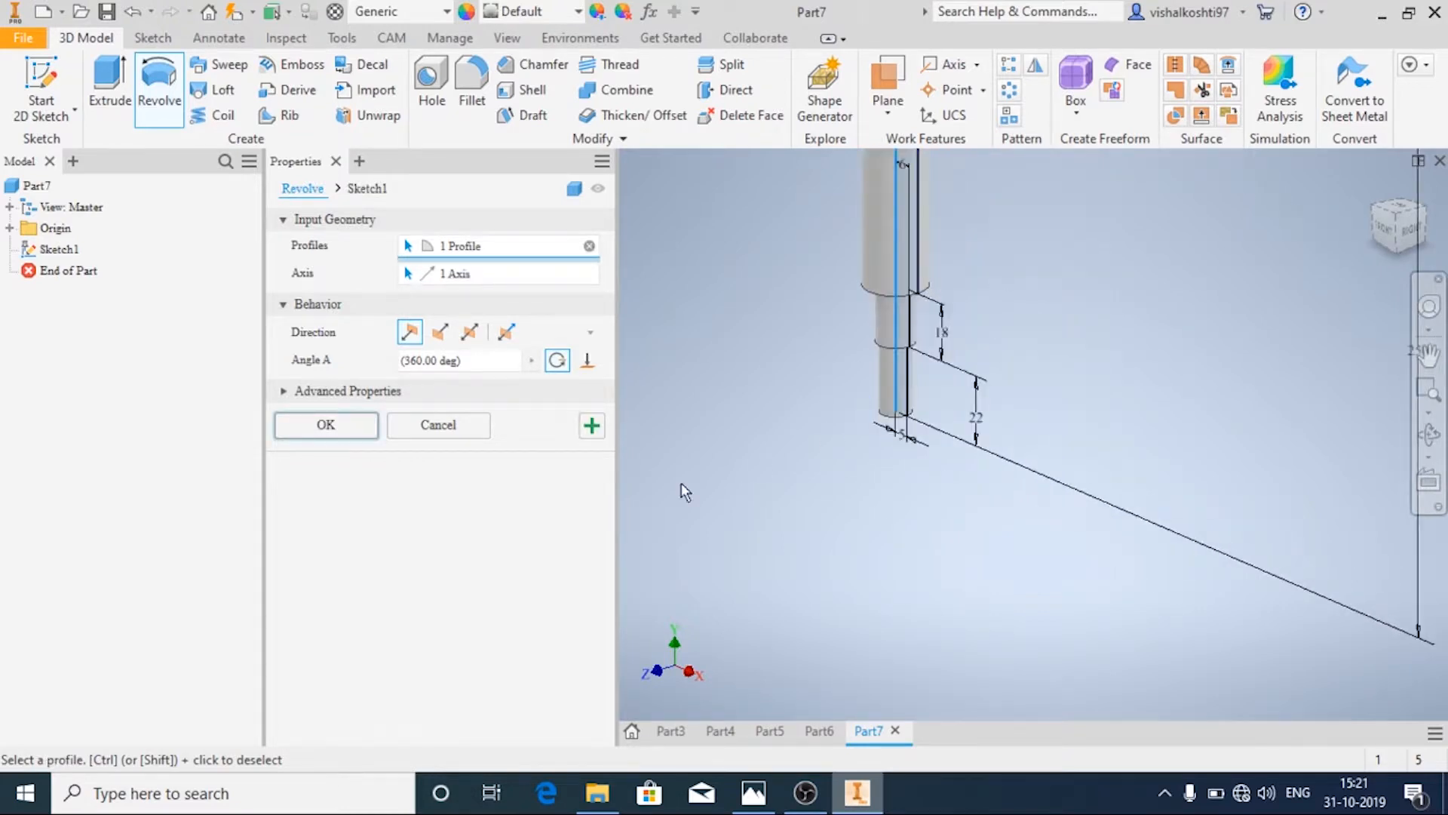
click(326, 426)
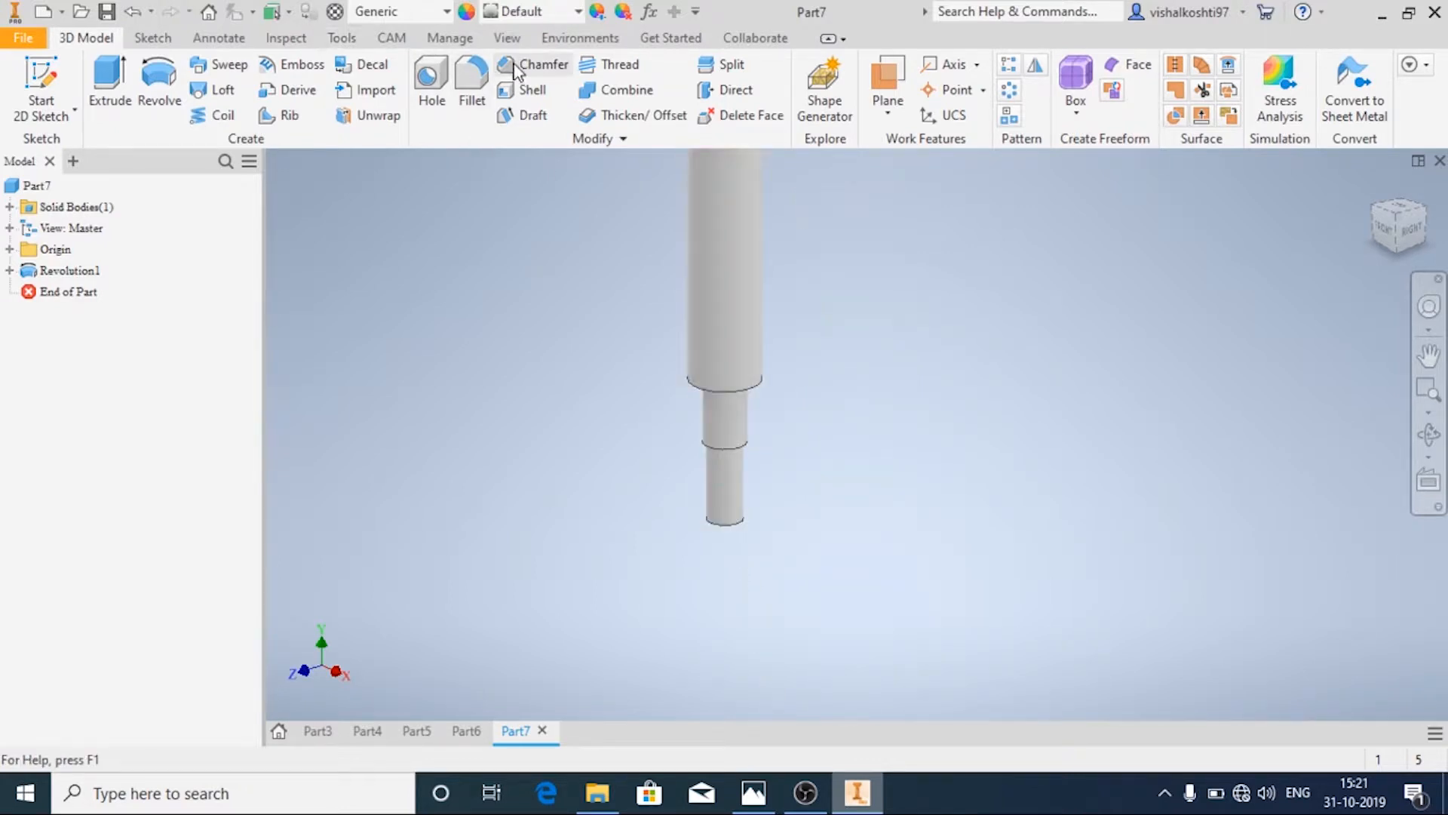
Select the rod's narrow bottom section for a thread and check its size on the drawing
click(620, 65)
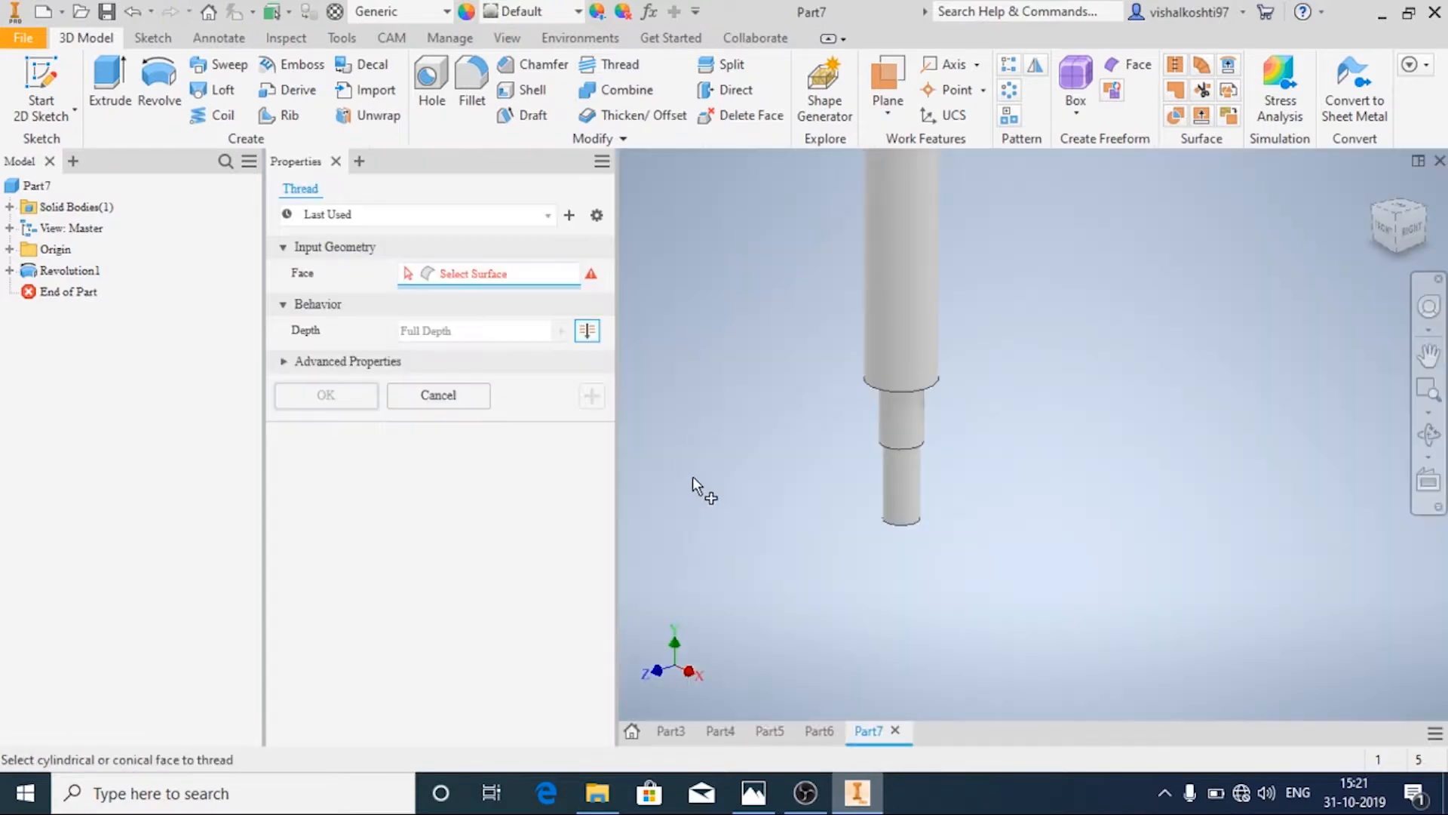
click(901, 480)
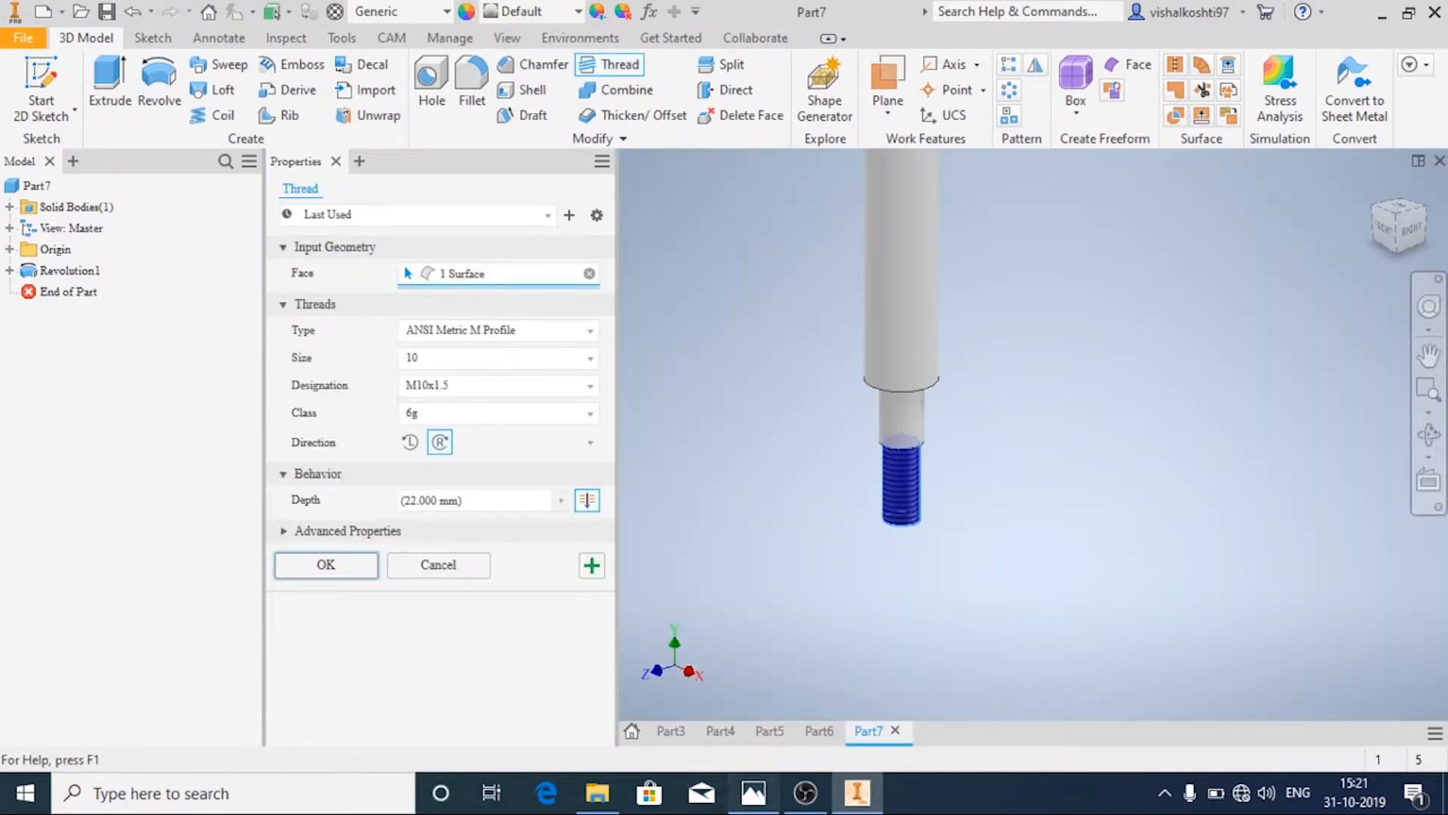
click(755, 792)
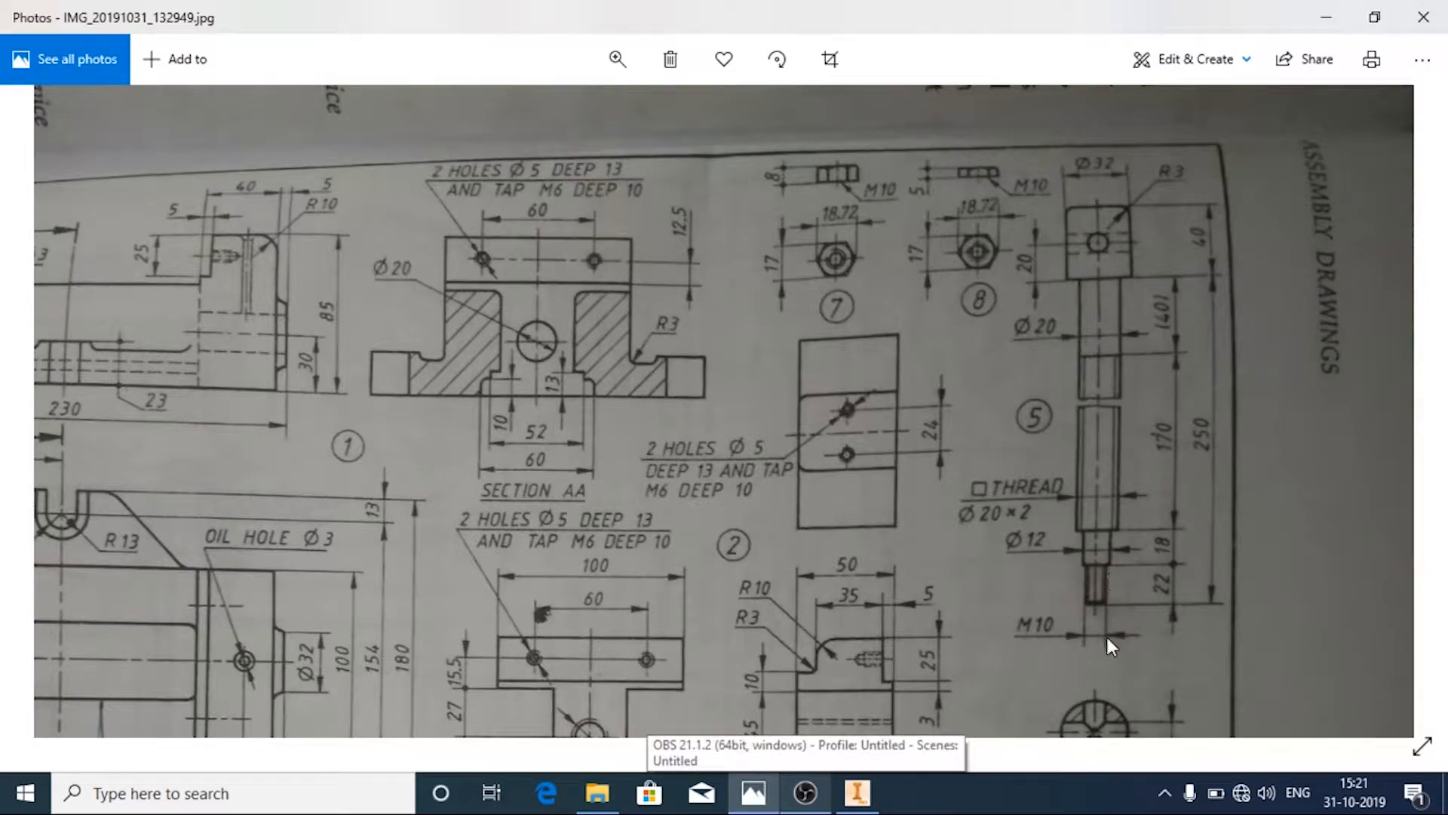
mouse_move(1126, 575)
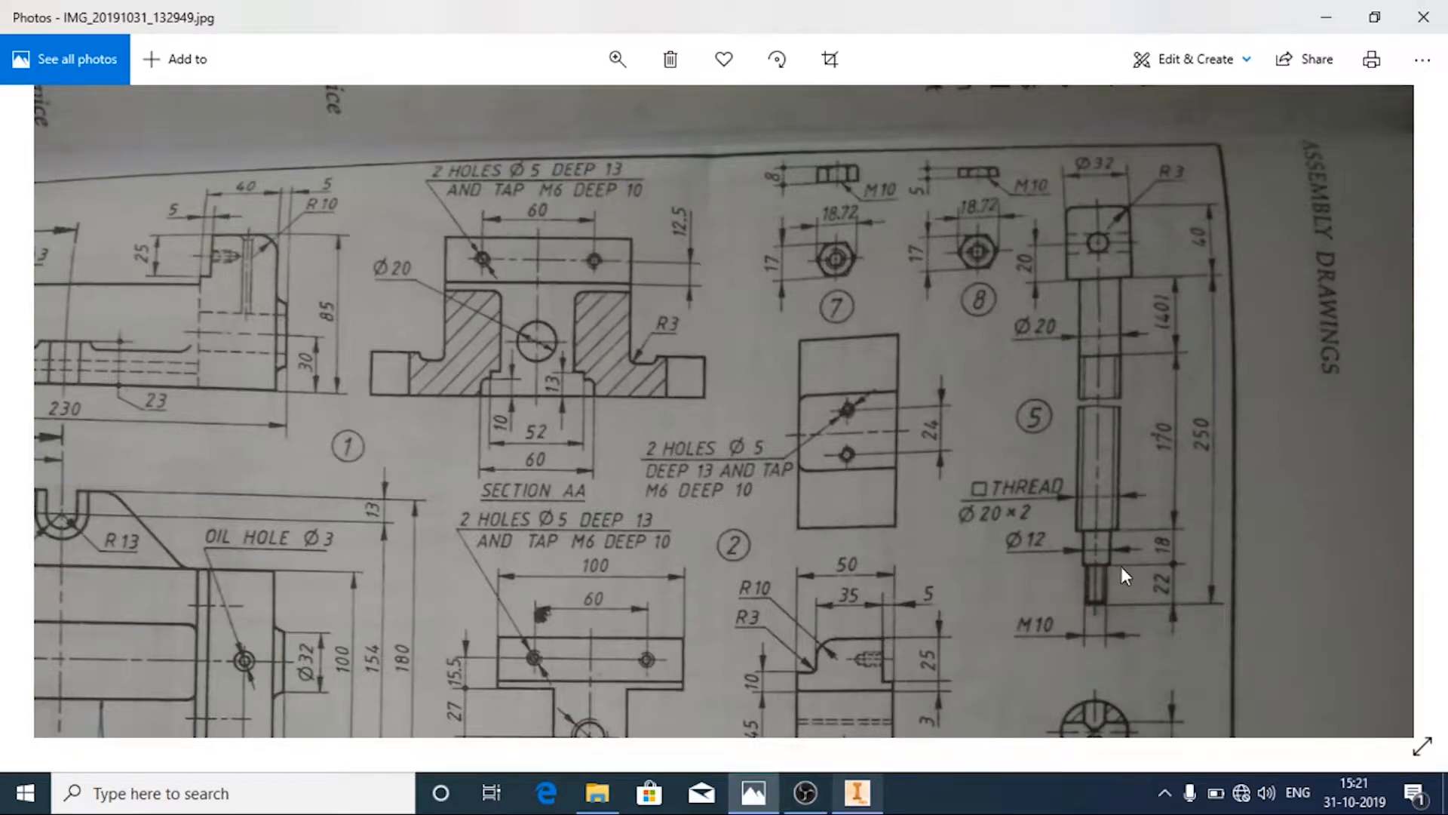
mouse_move(854, 792)
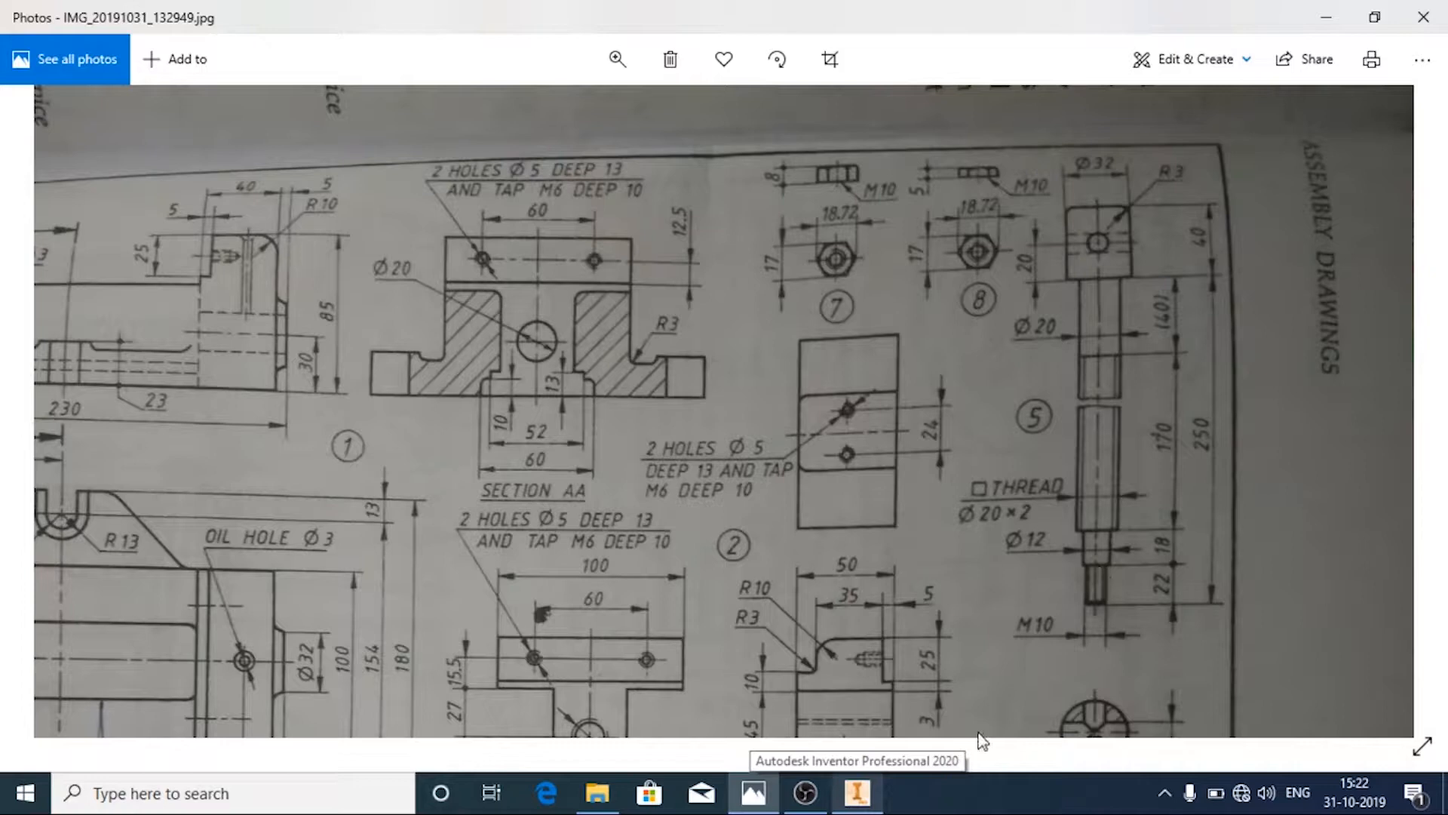
click(856, 792)
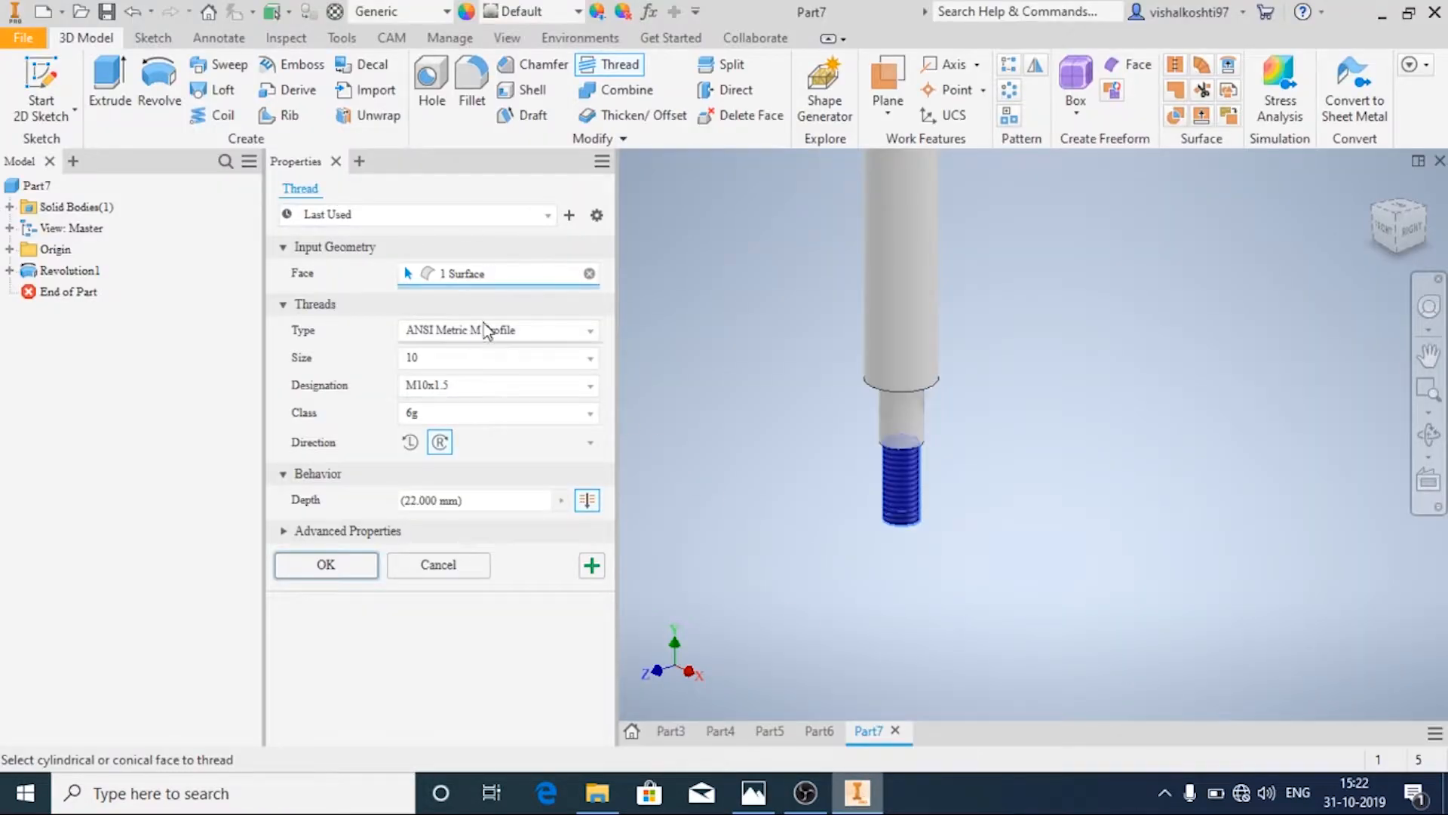
Set the thread to ISO Metric profile M10x1.5 and create Thread1
click(496, 330)
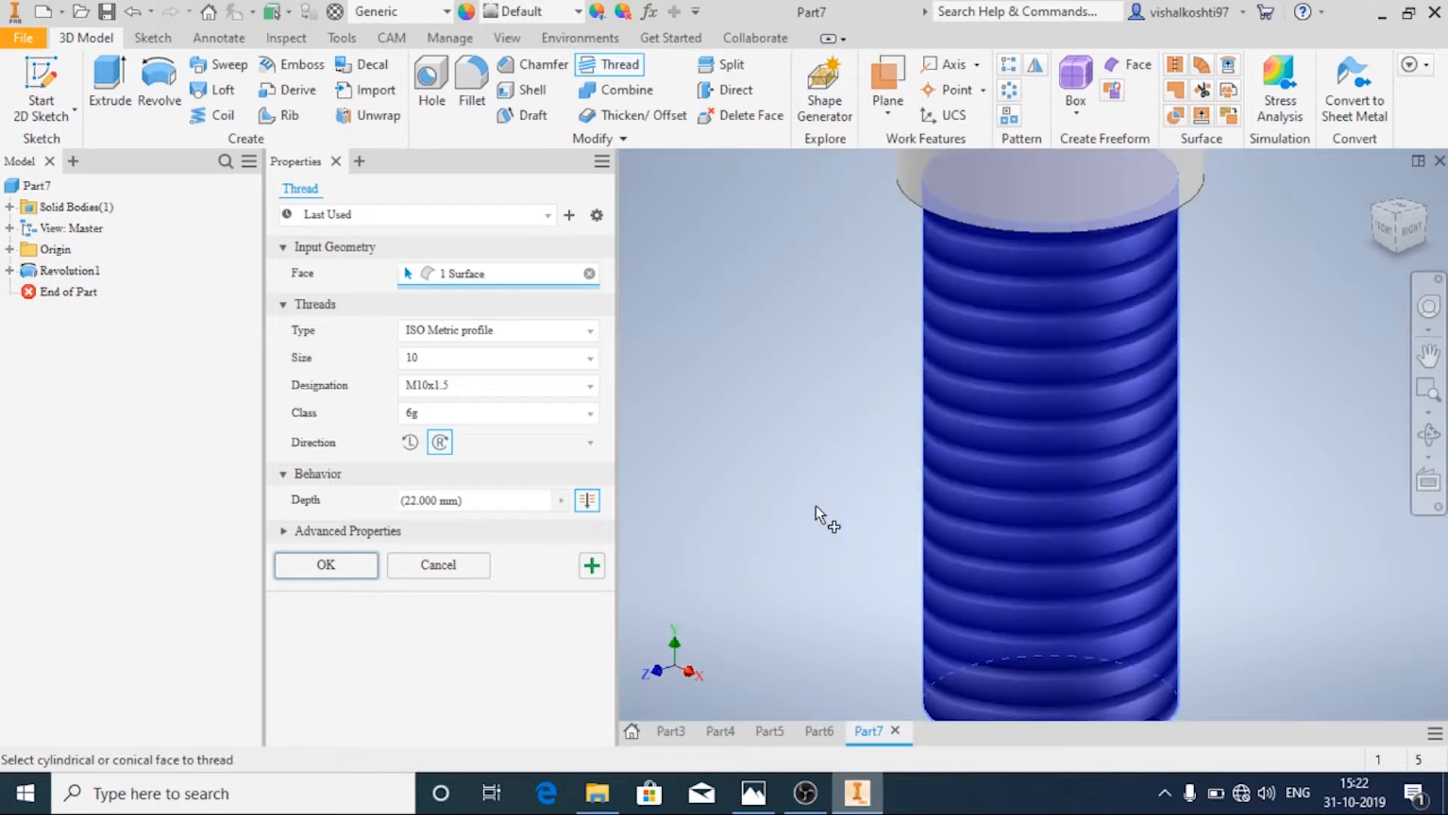
mouse_move(860, 518)
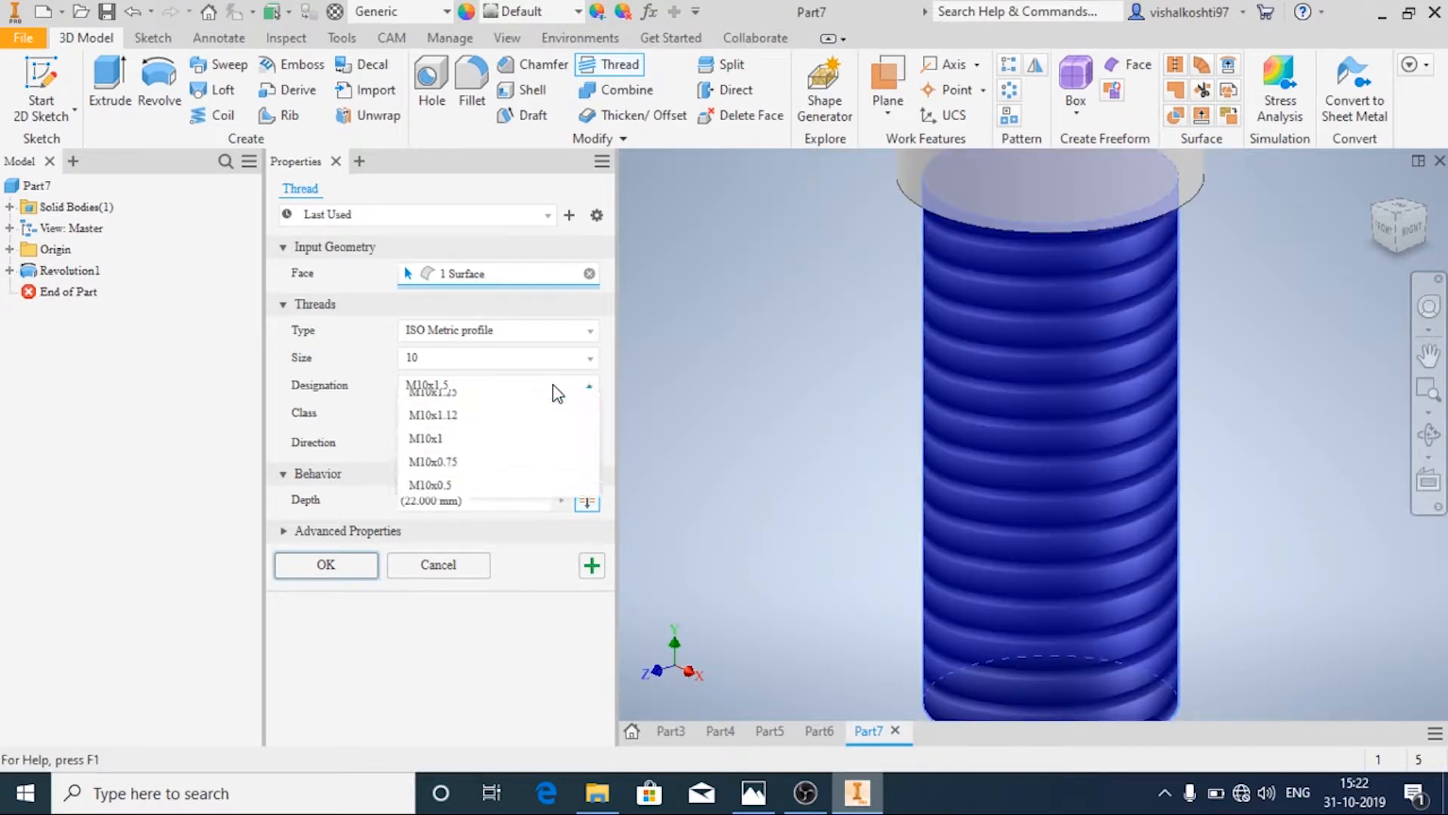
click(430, 385)
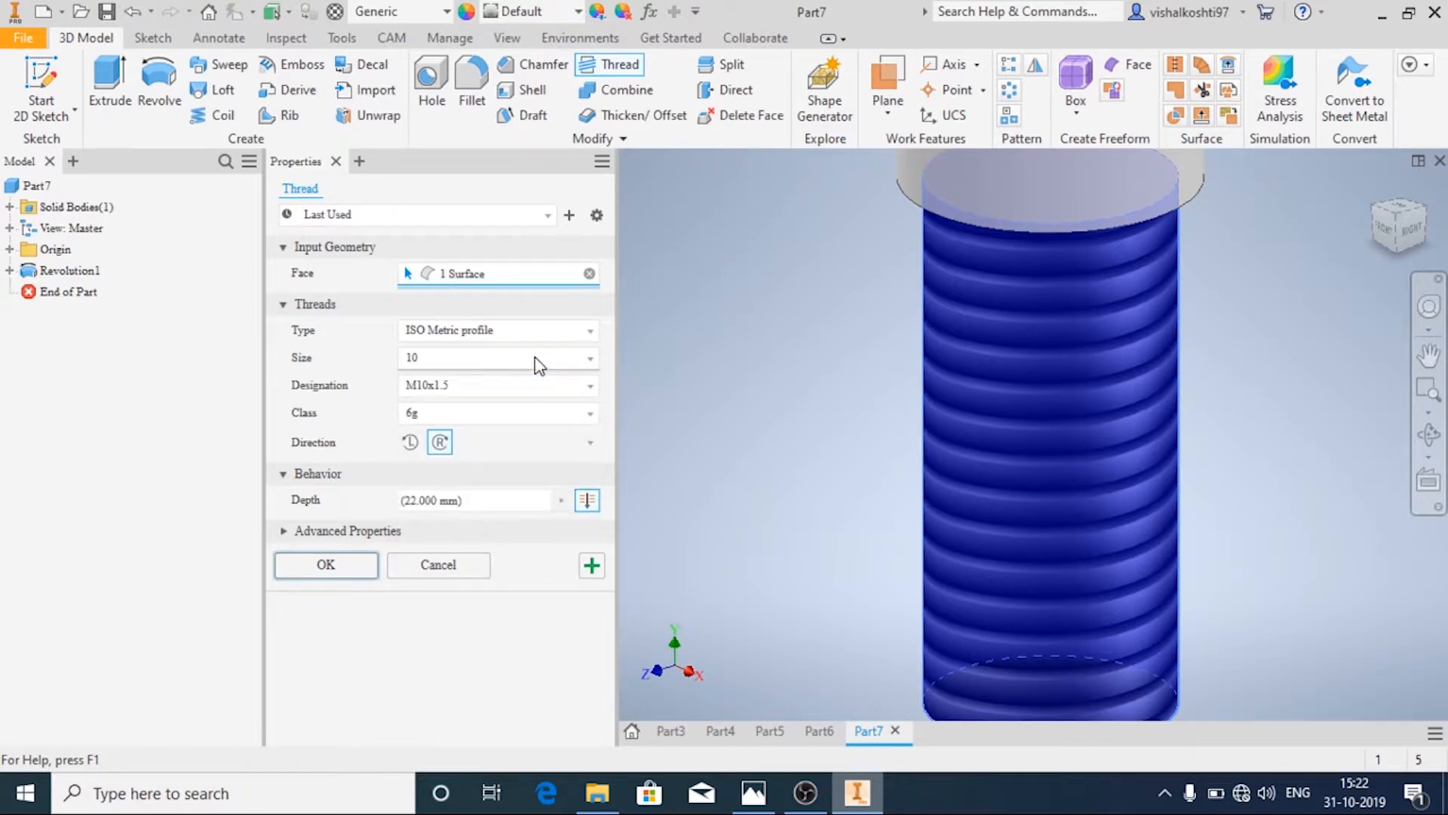
click(588, 385)
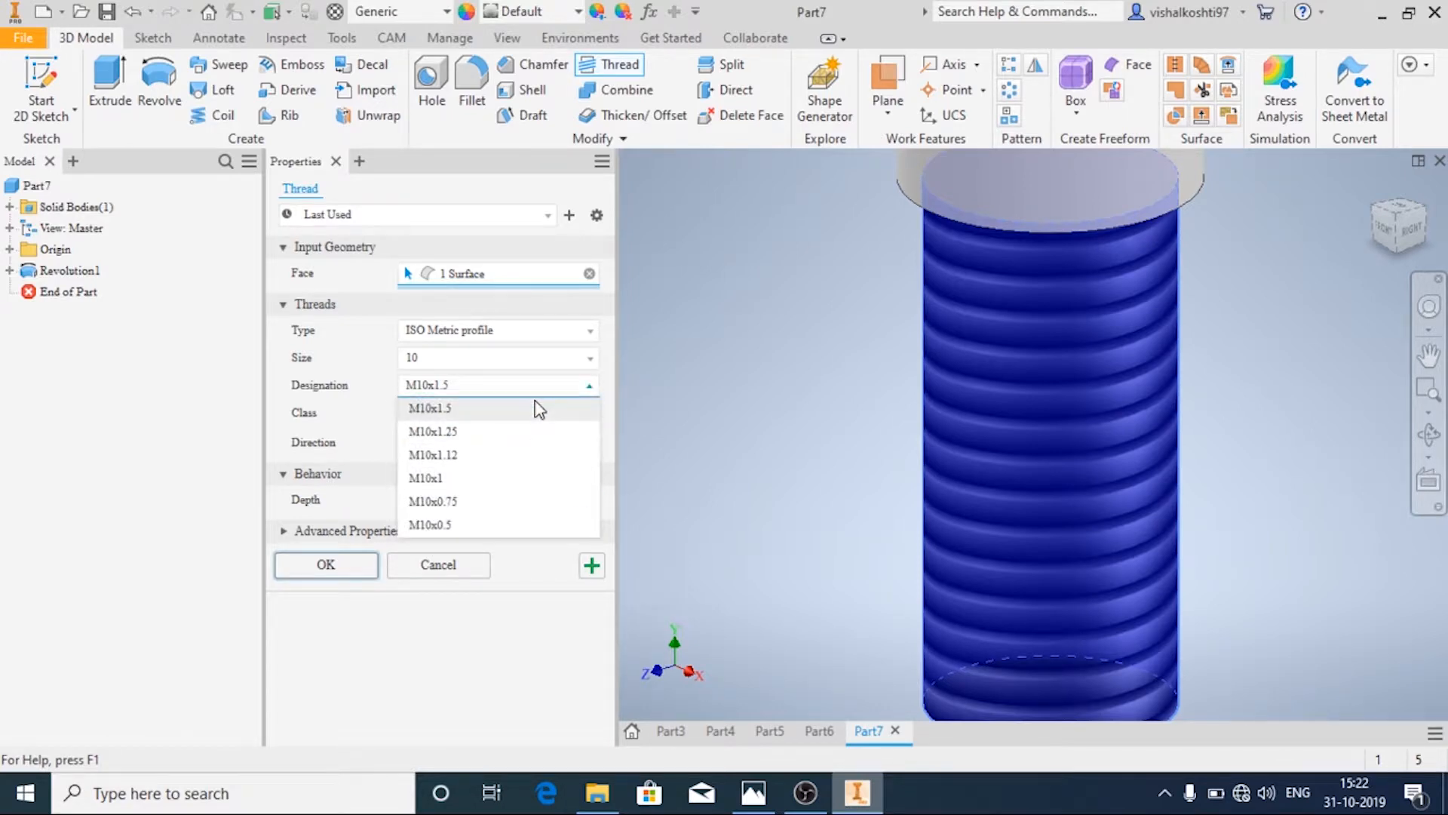
click(430, 408)
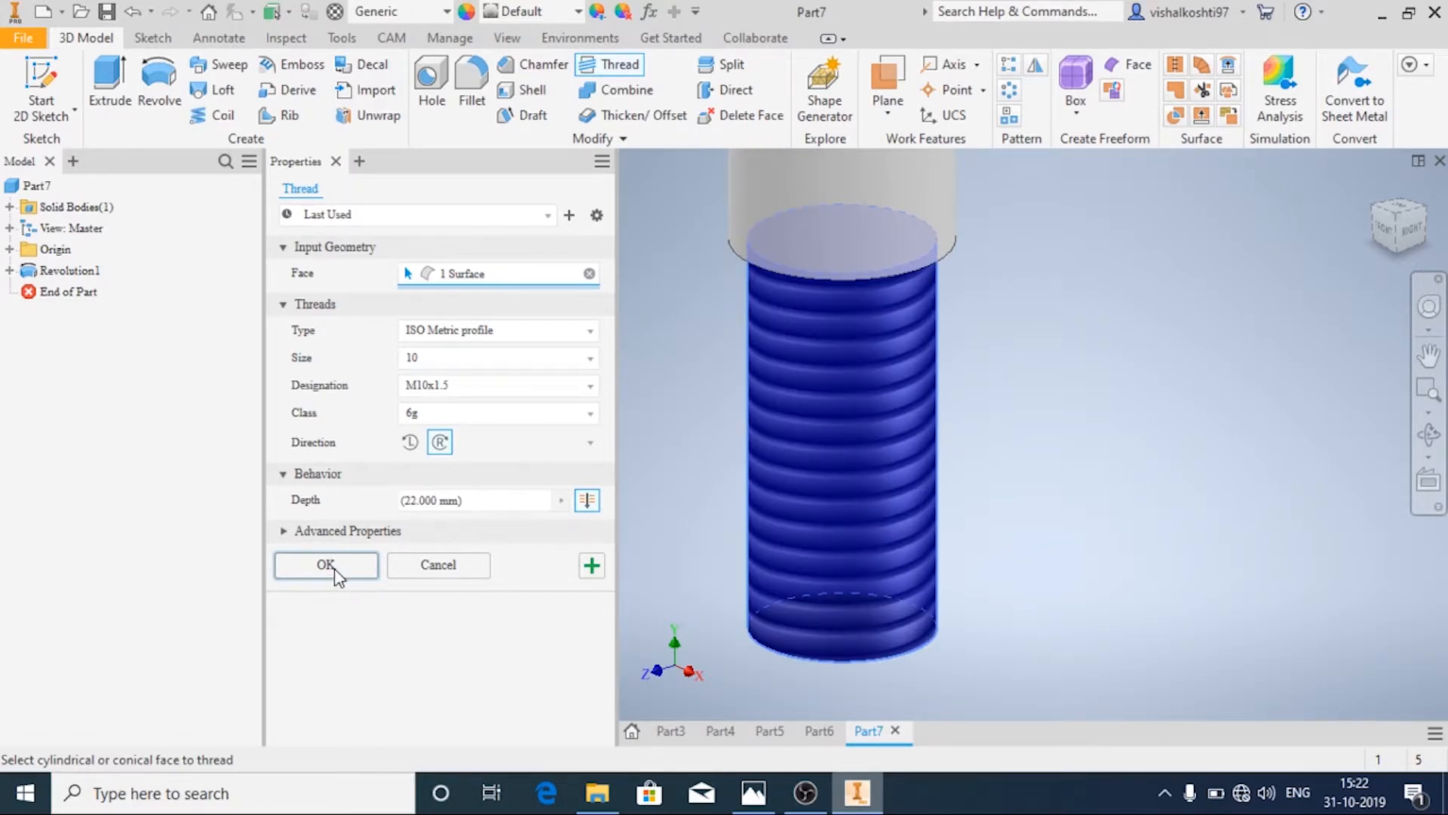
click(326, 564)
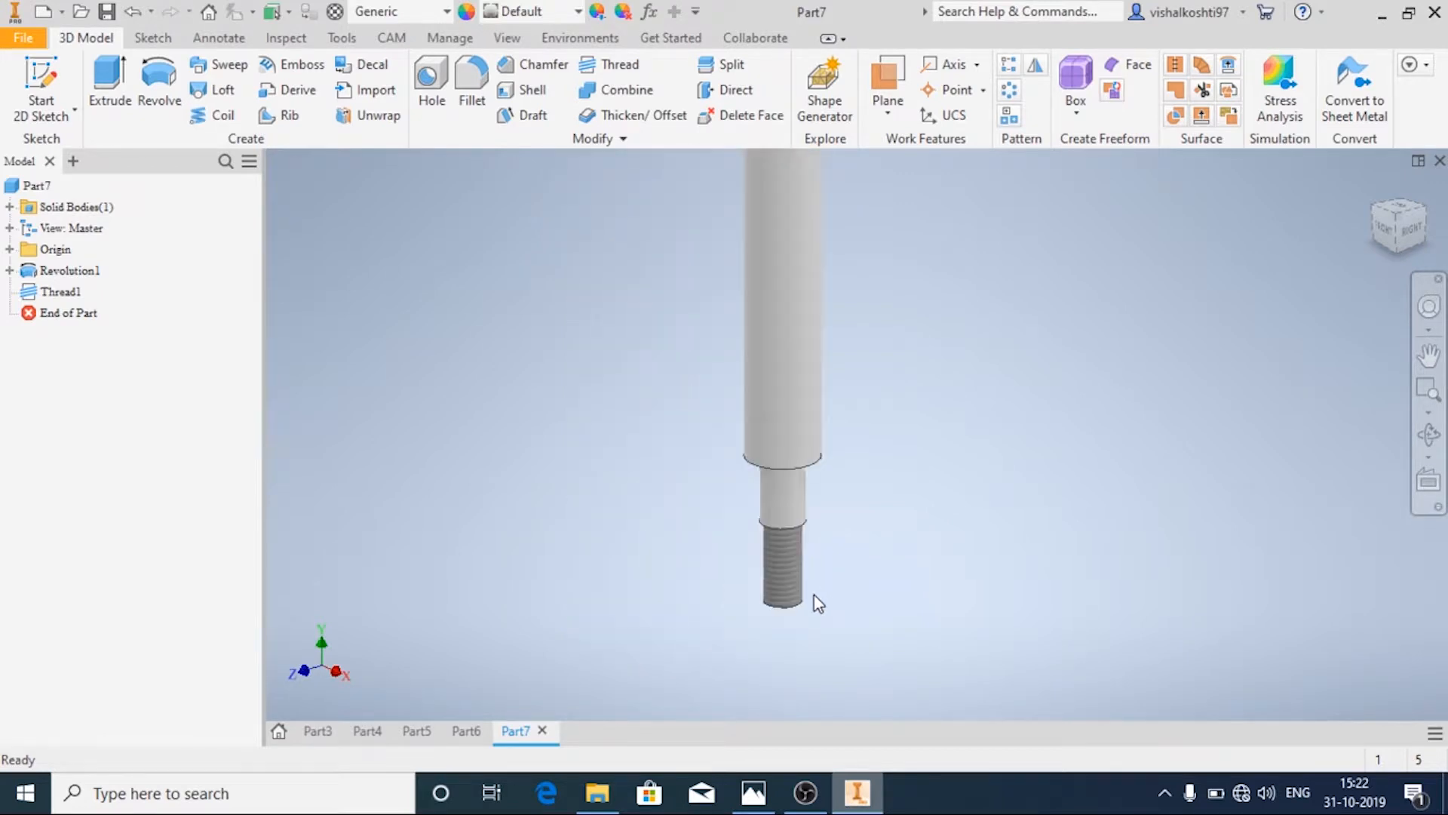
Add an ISO Metric M20 thread 170 mm deep along the main shaft as Thread2
click(619, 65)
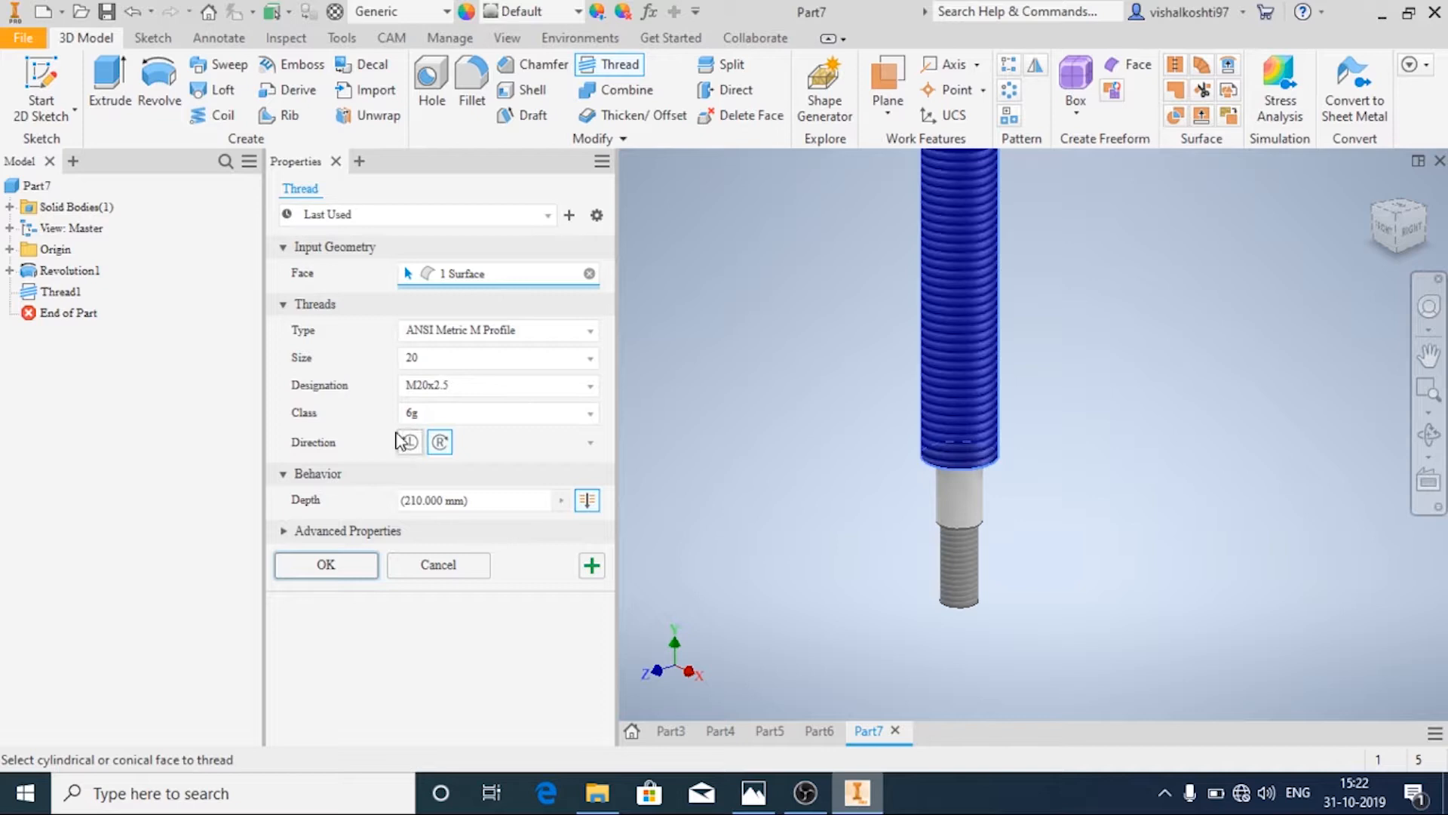
click(496, 330)
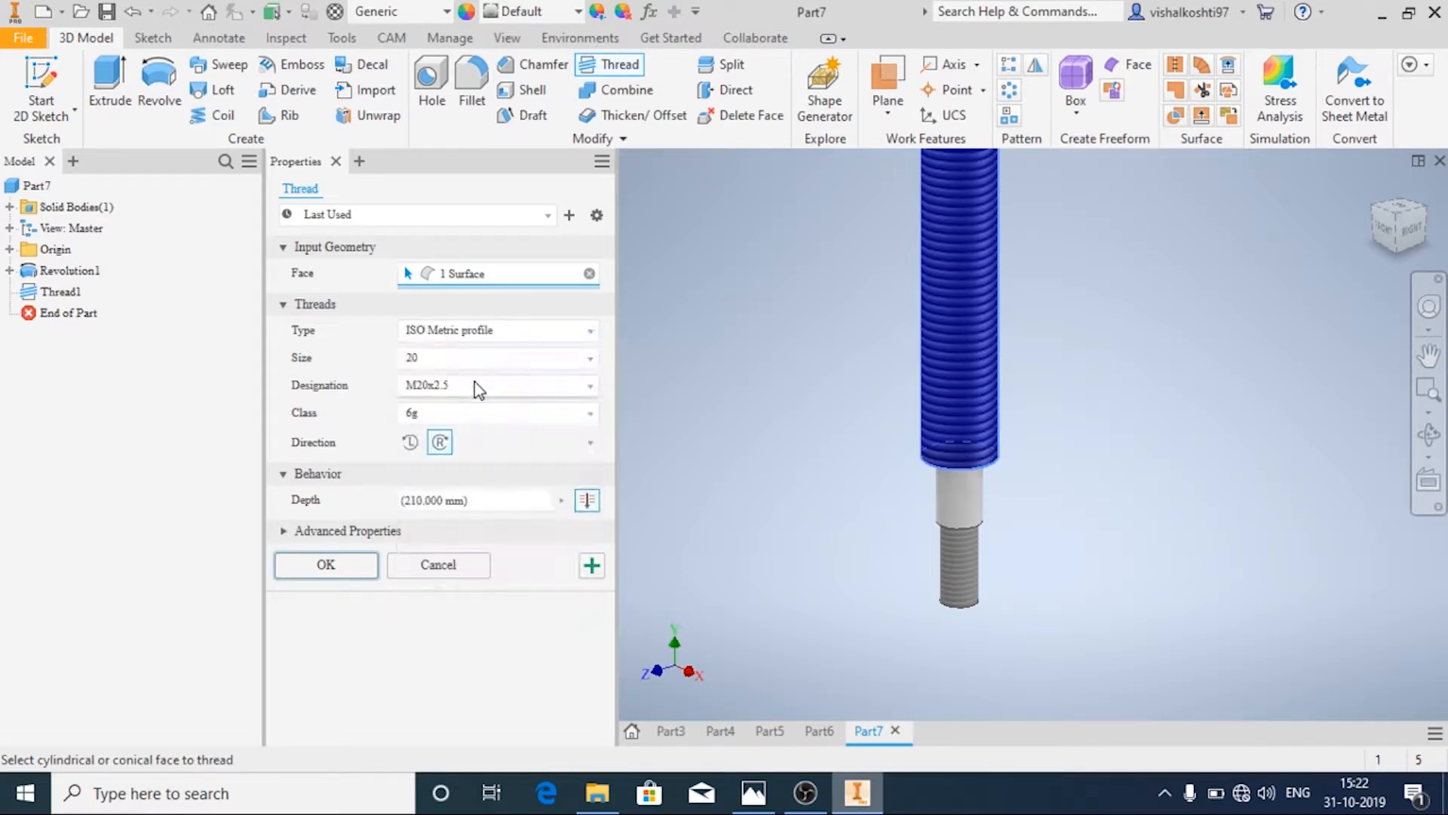
click(587, 385)
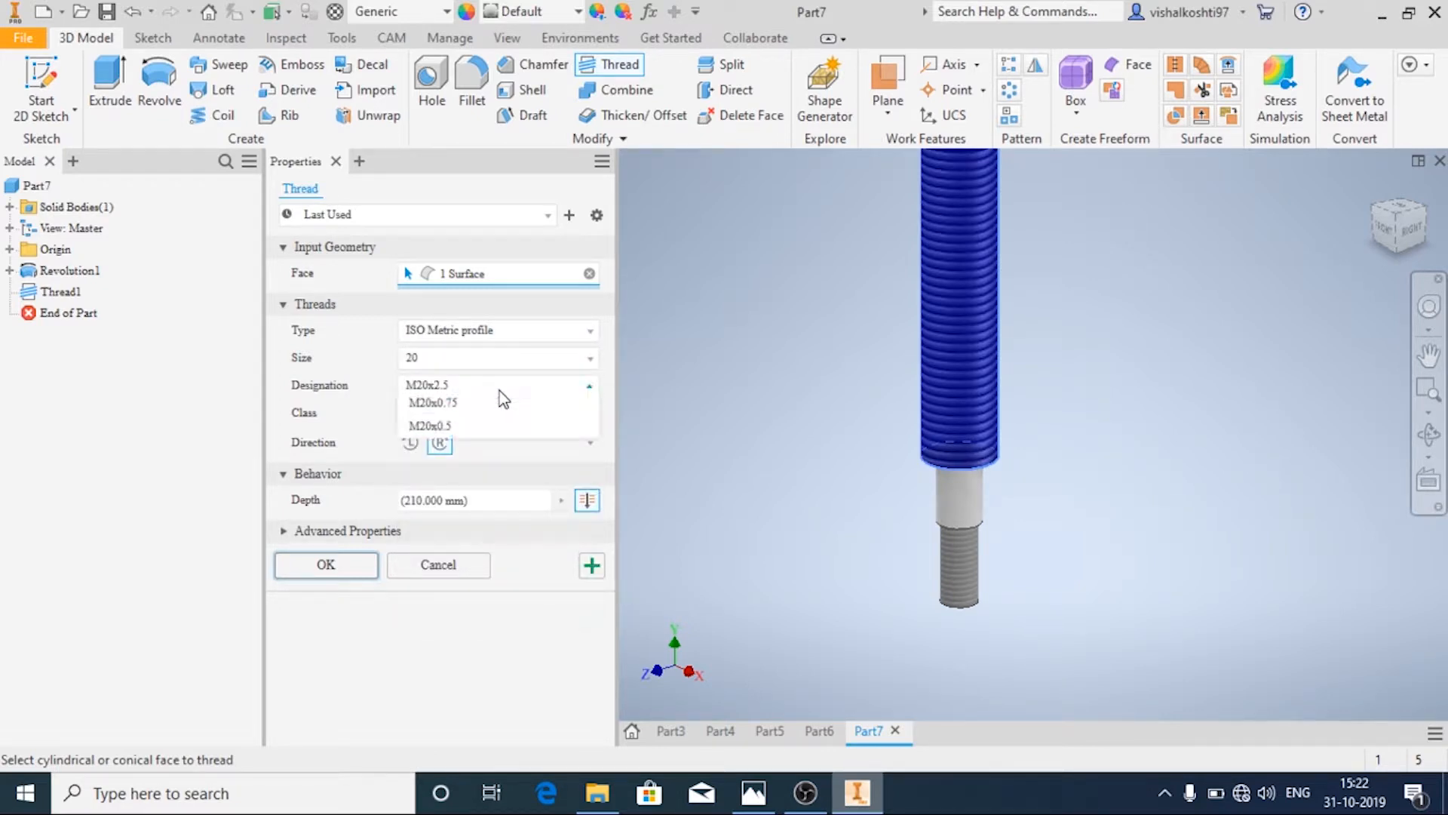
click(753, 792)
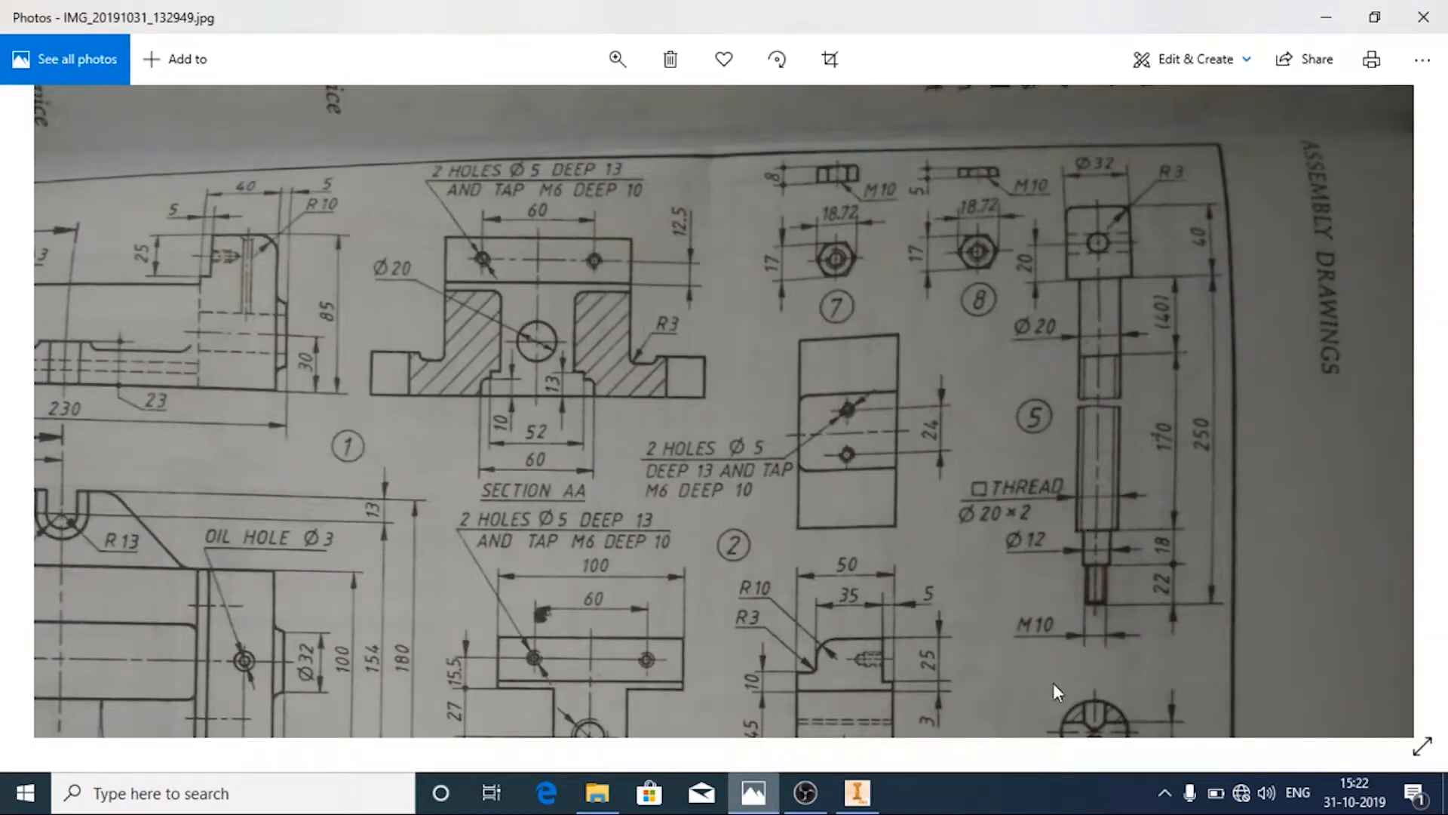
mouse_move(1189, 361)
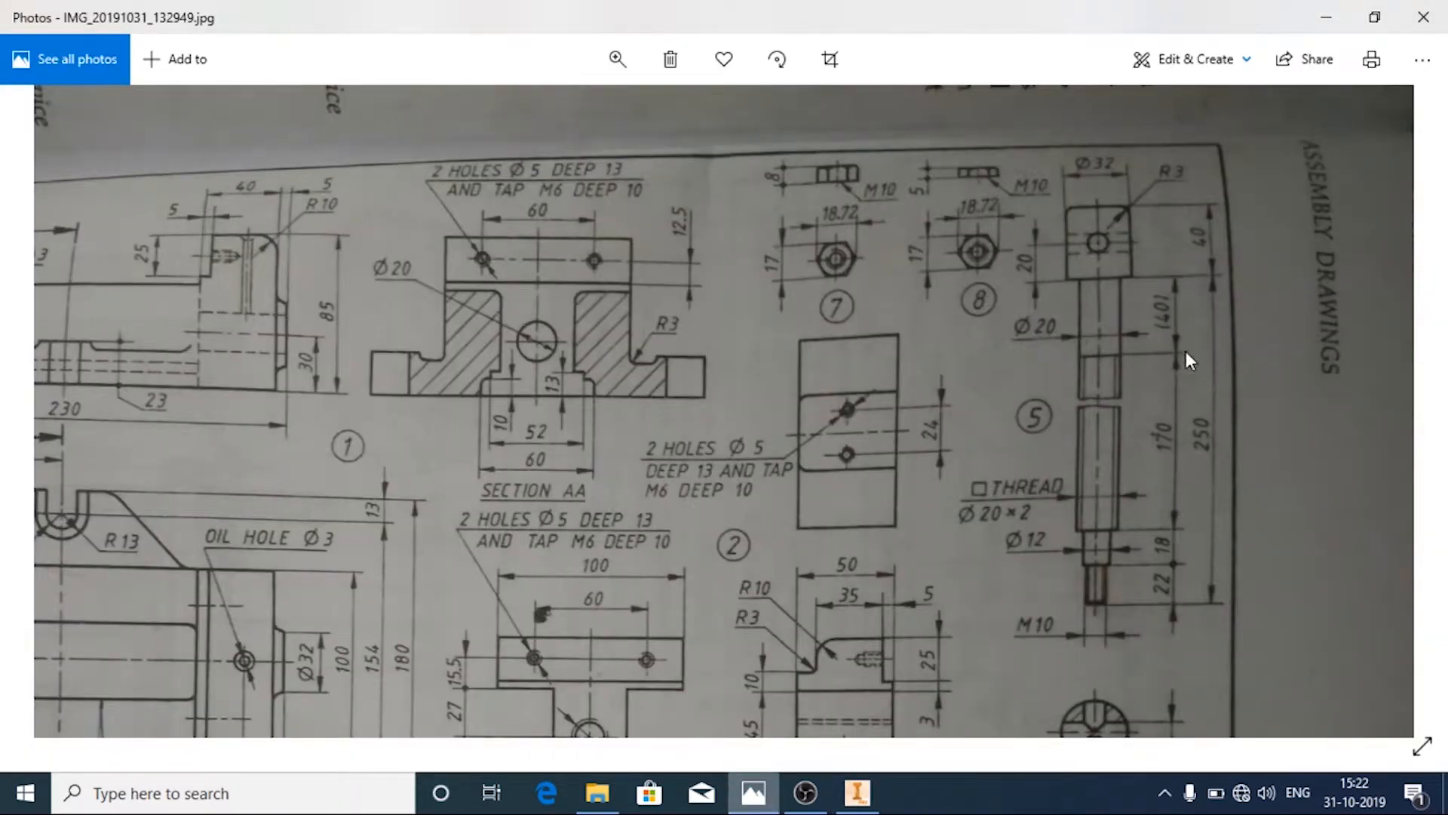
mouse_move(1195, 552)
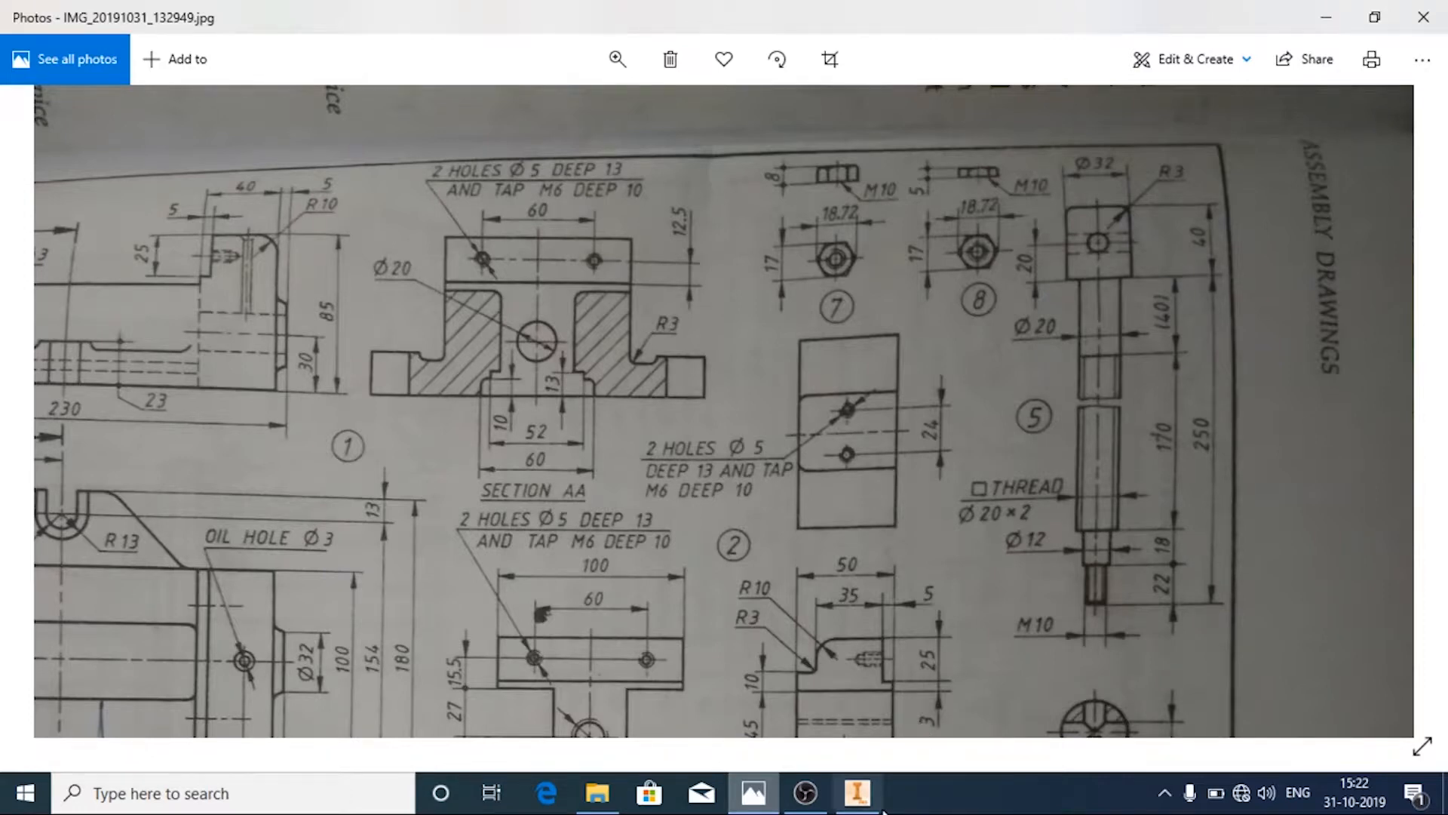
click(854, 792)
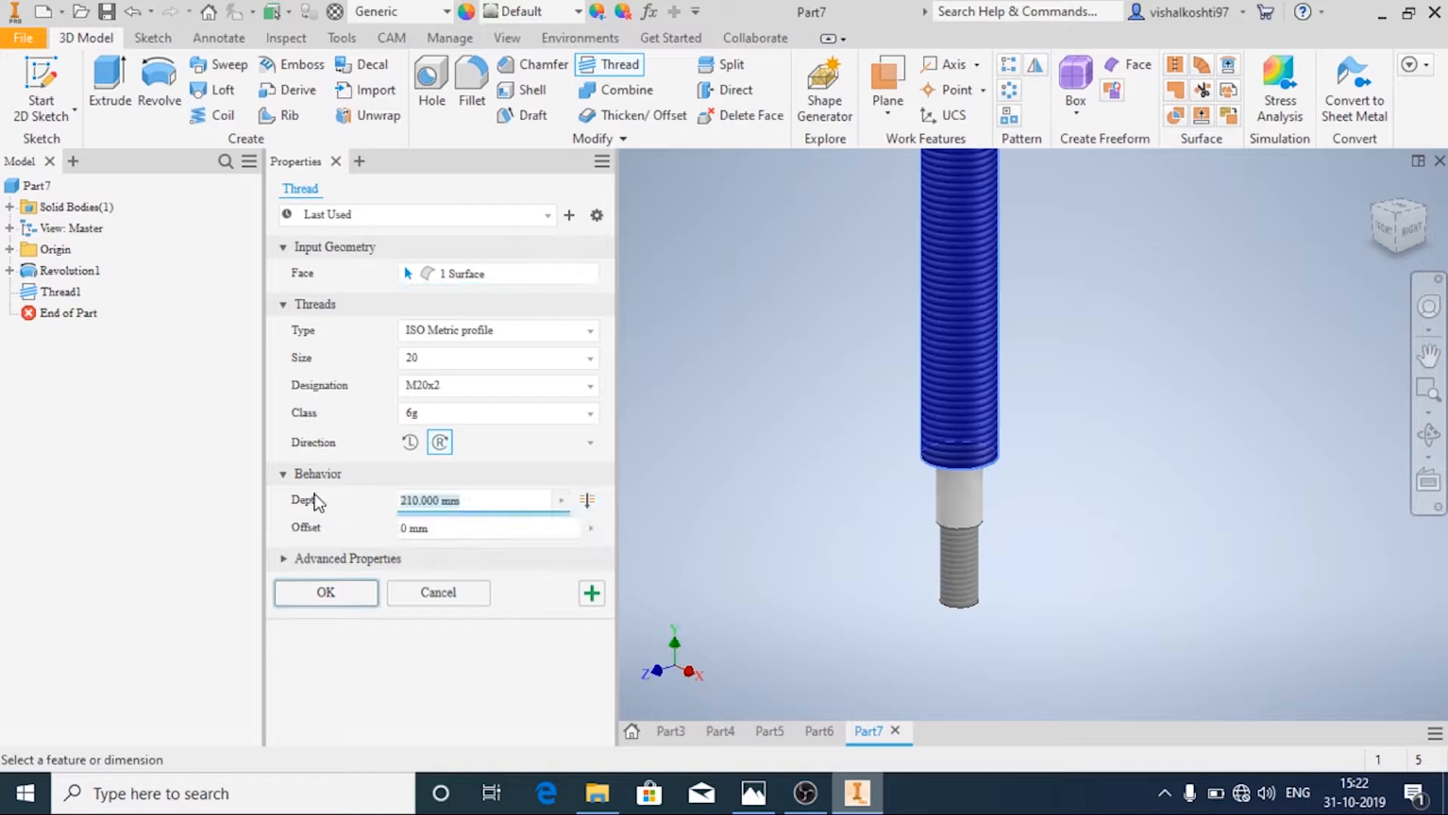
text(170)
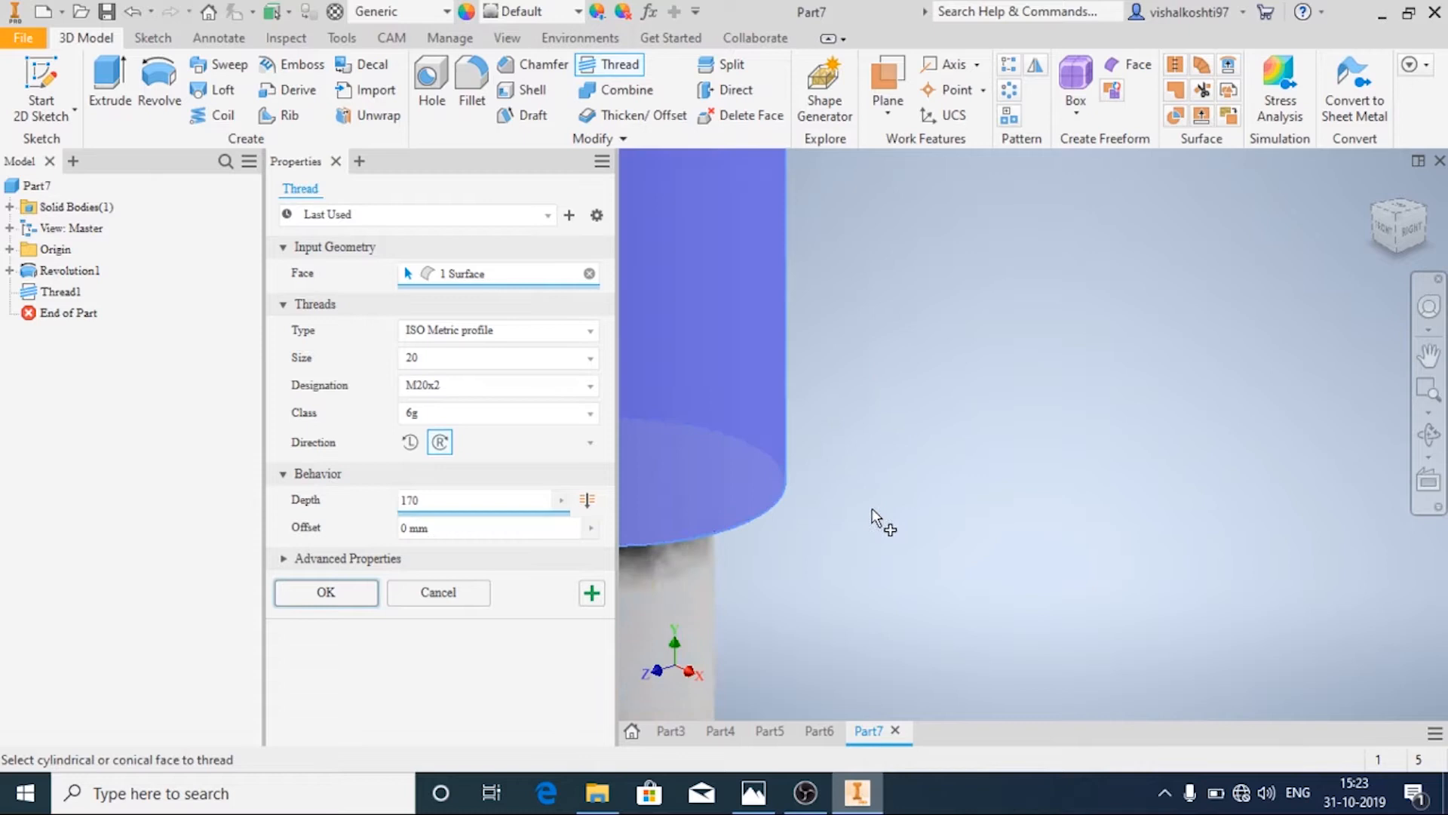
mouse_move(579, 311)
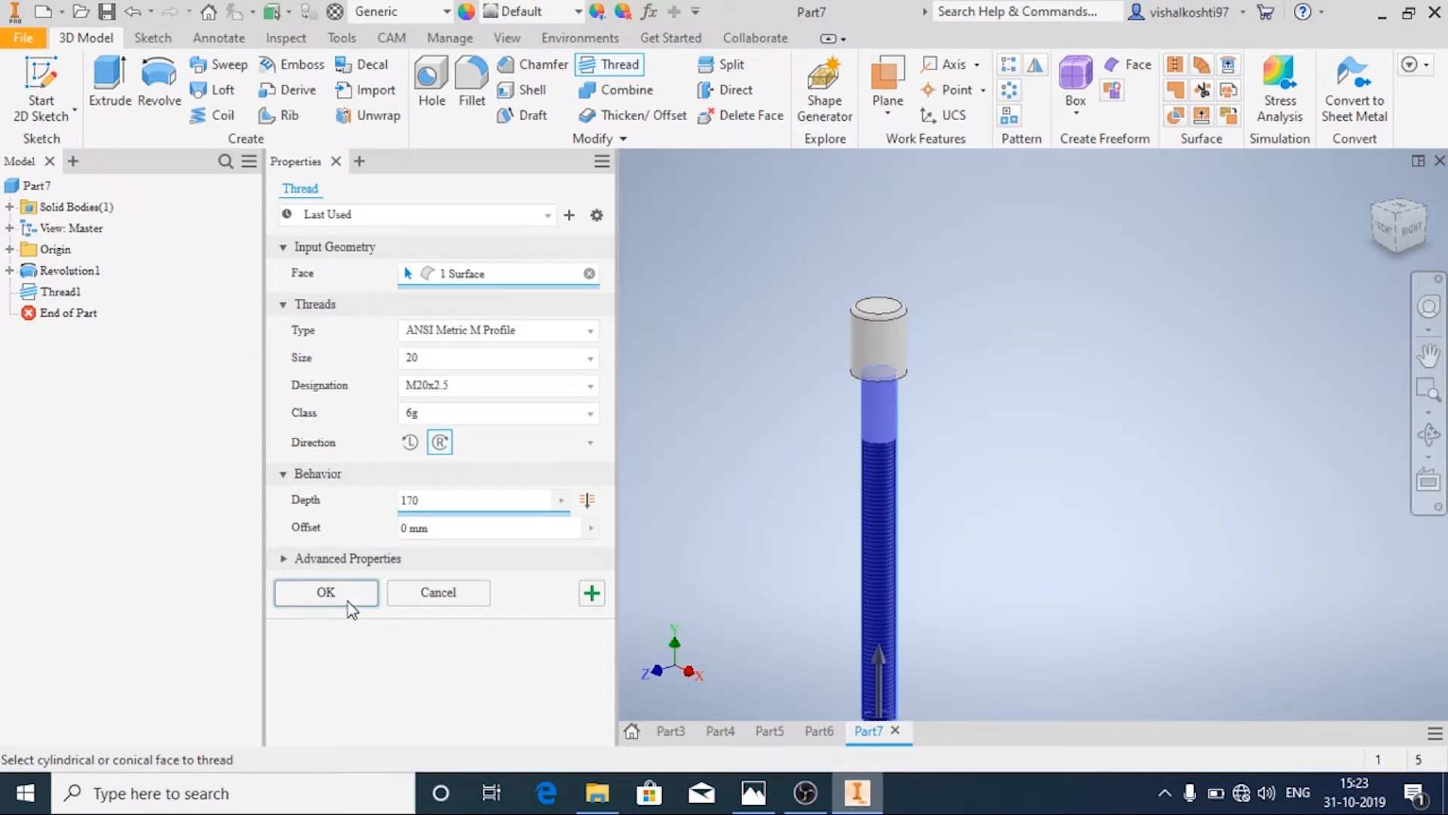
click(326, 592)
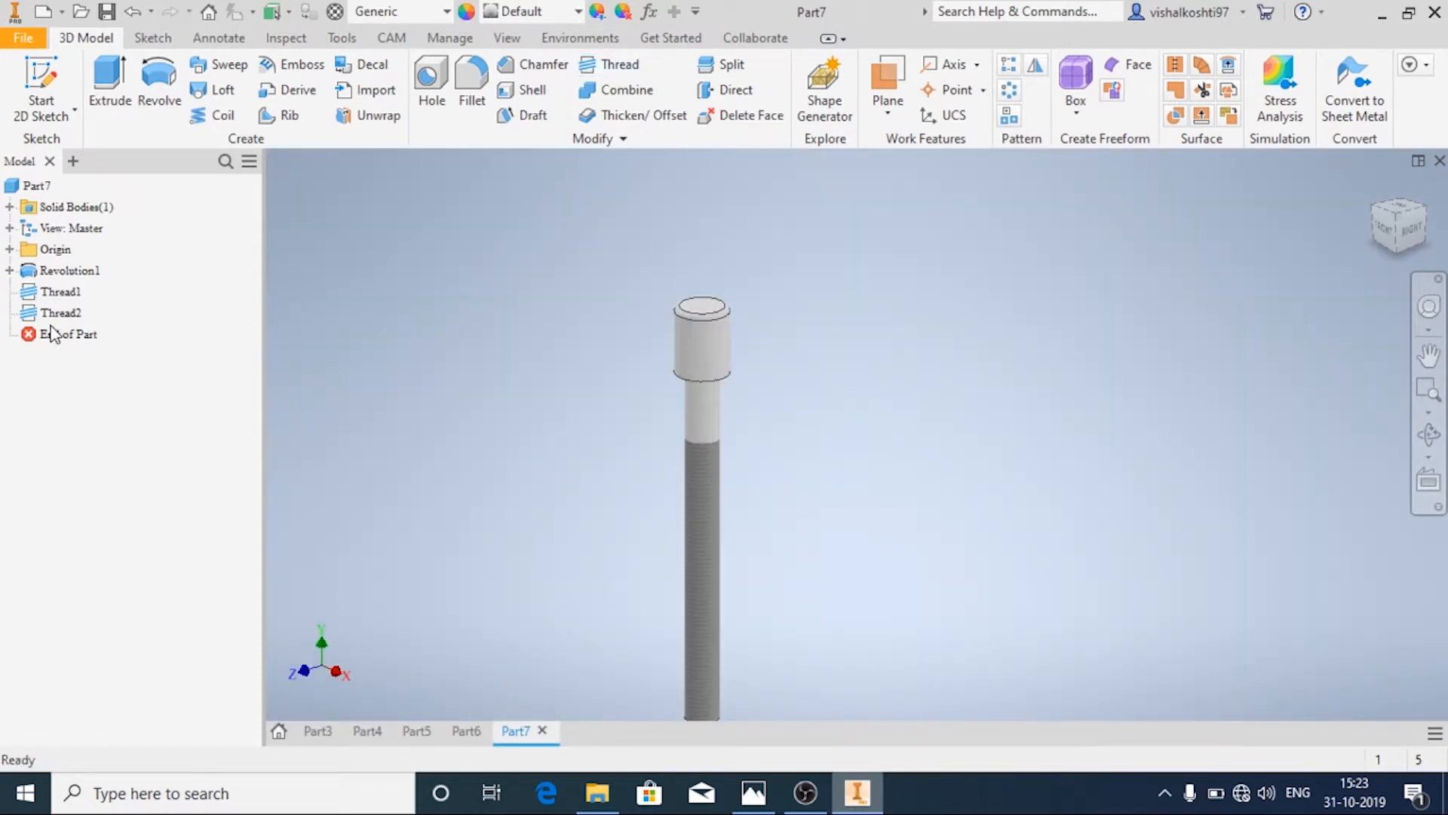
Edit Thread2 to the ISO Metric profile M20x2 designation
click(62, 312)
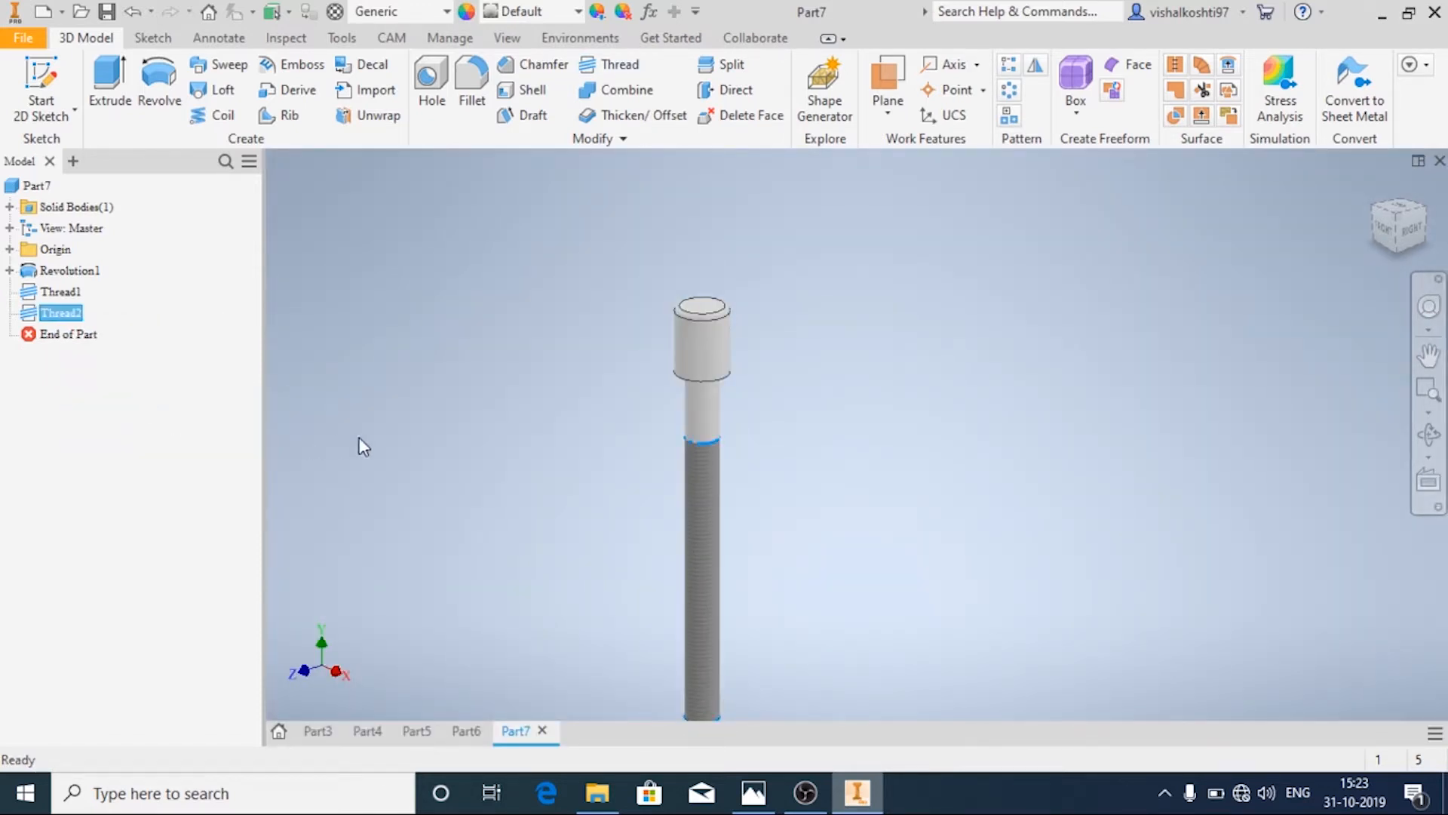
double_click(60, 312)
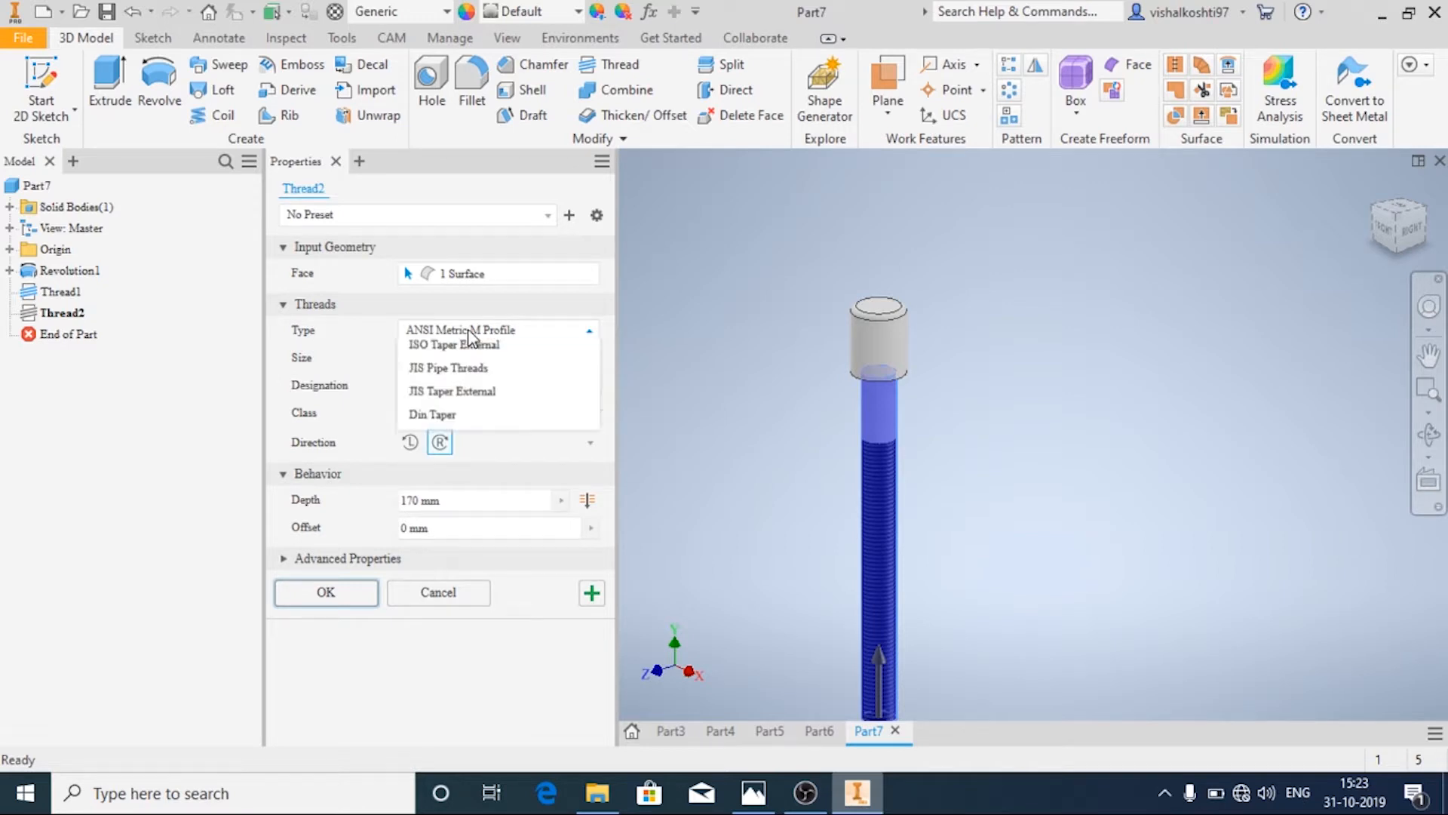
click(460, 331)
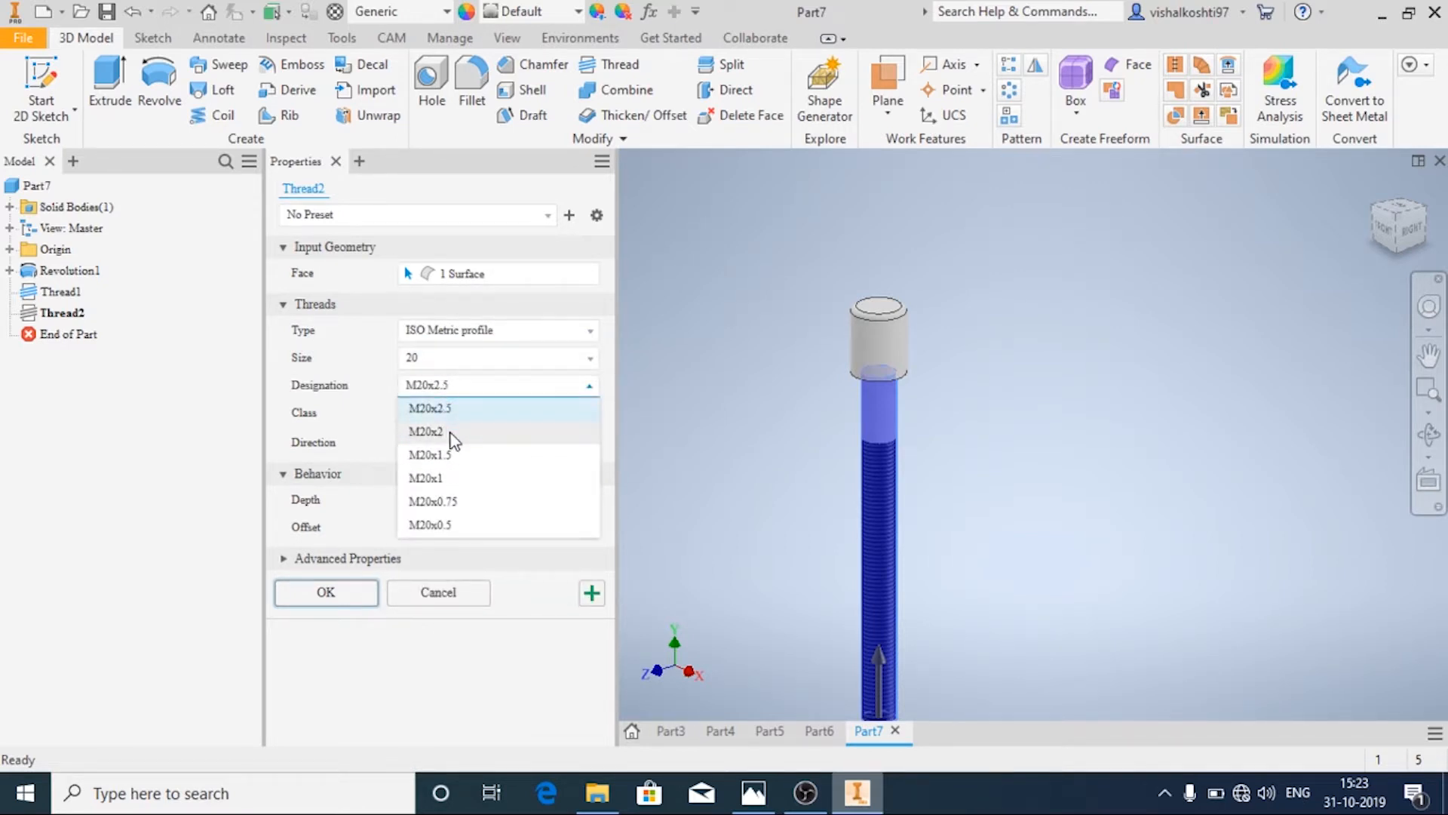
click(326, 591)
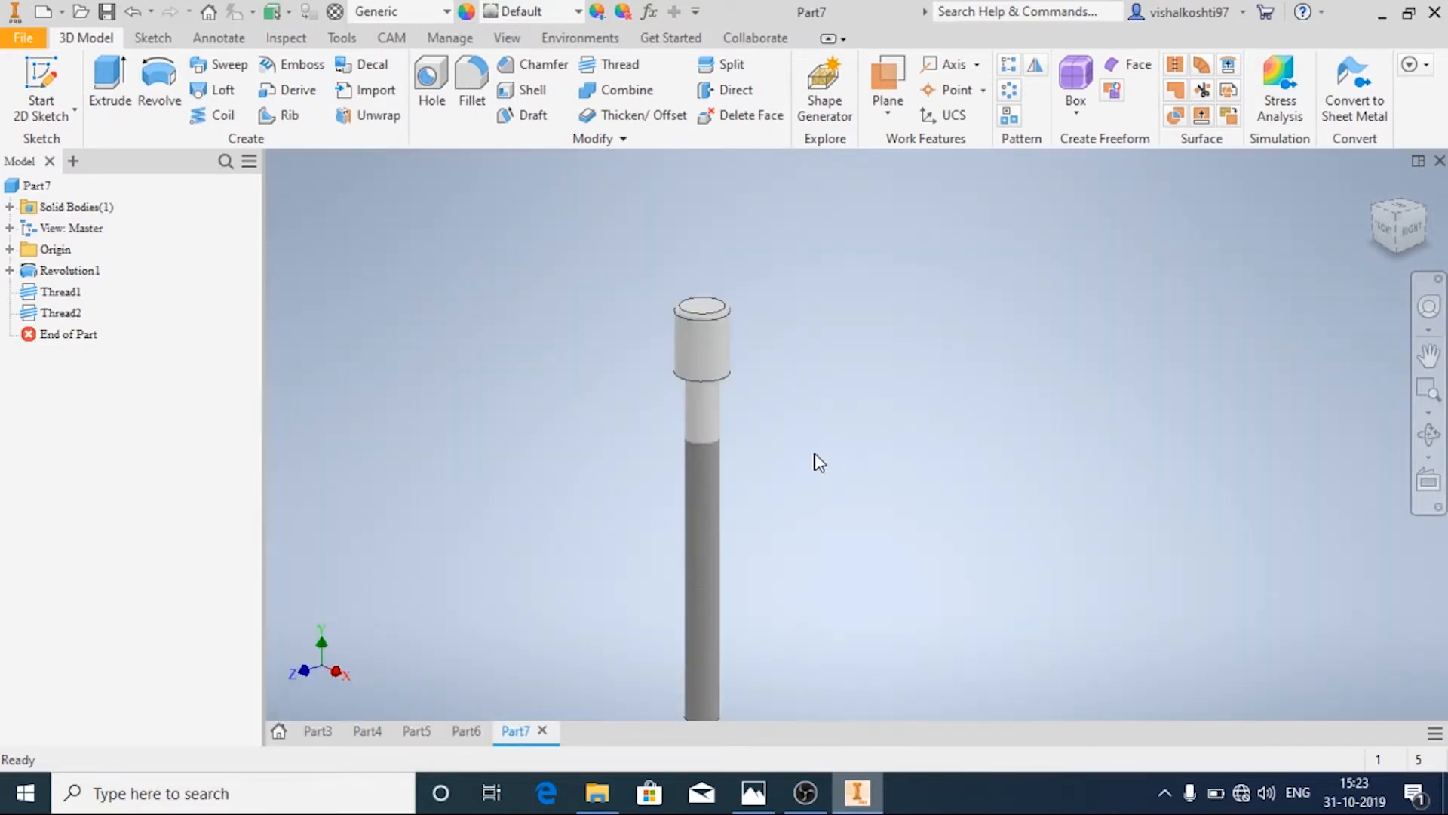
click(753, 792)
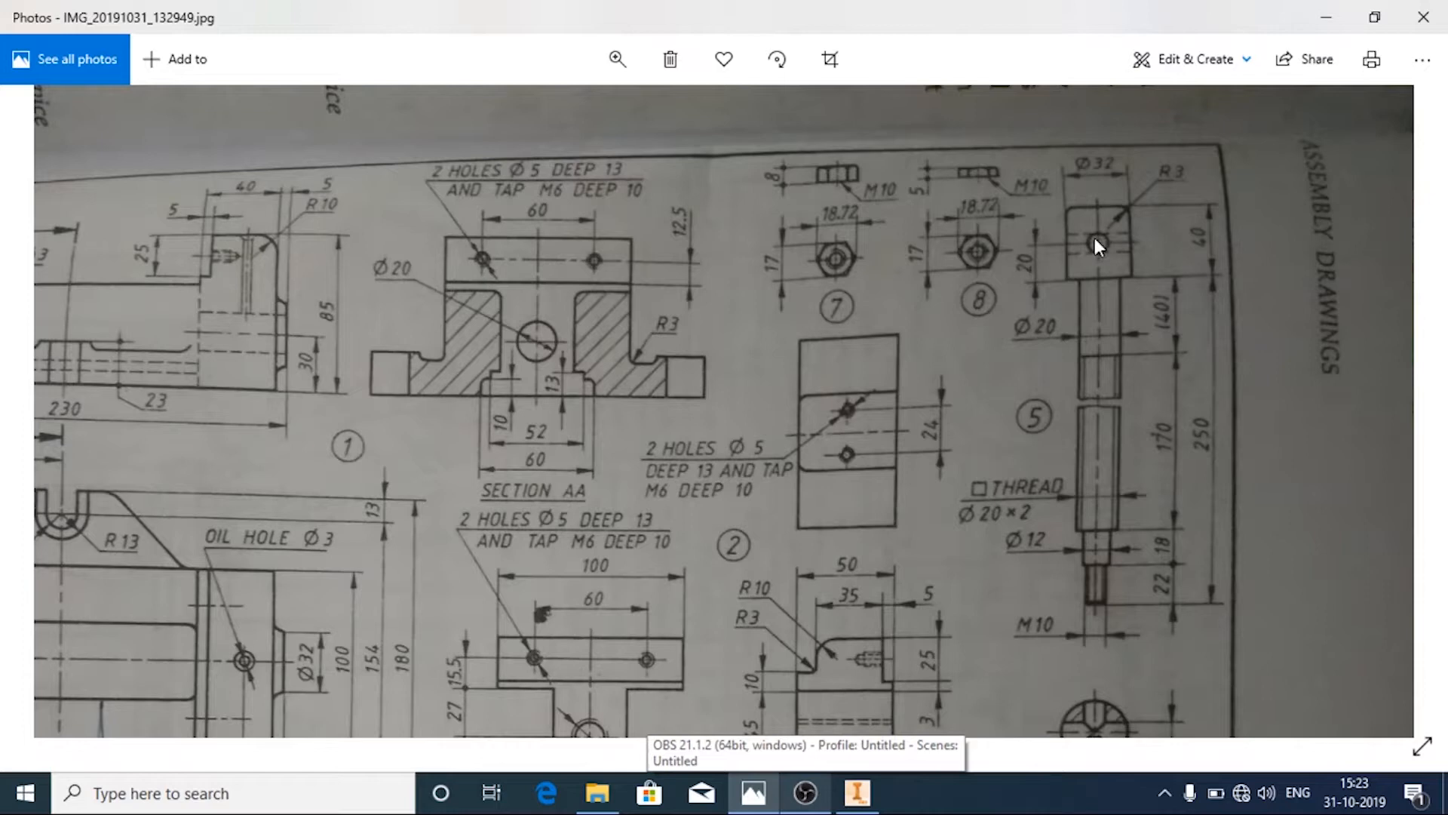
mouse_move(1074, 251)
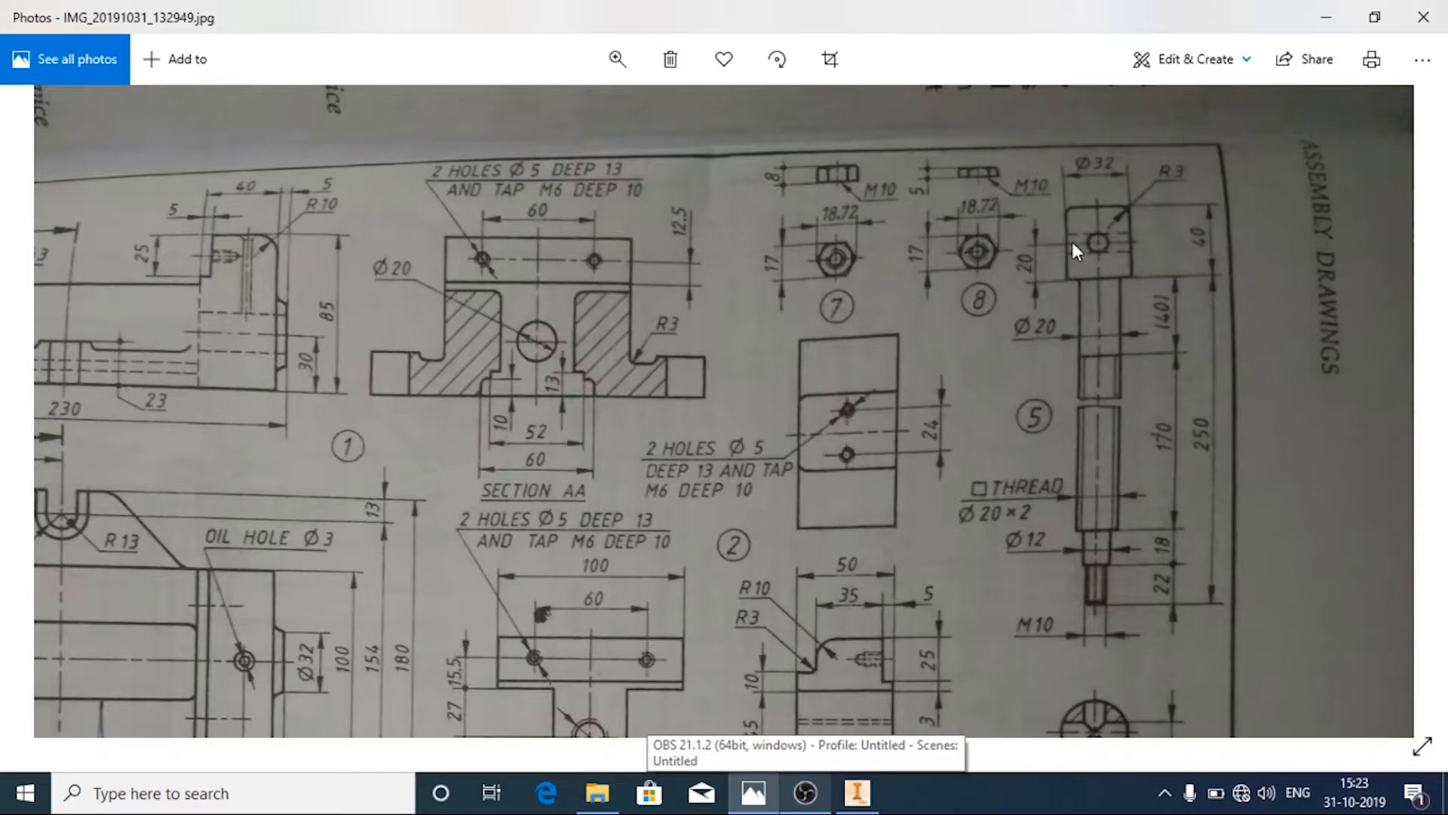
Scroll the reference drawing to the Ø10 cross-hole detail, then return to Part7
scroll(down, 3)
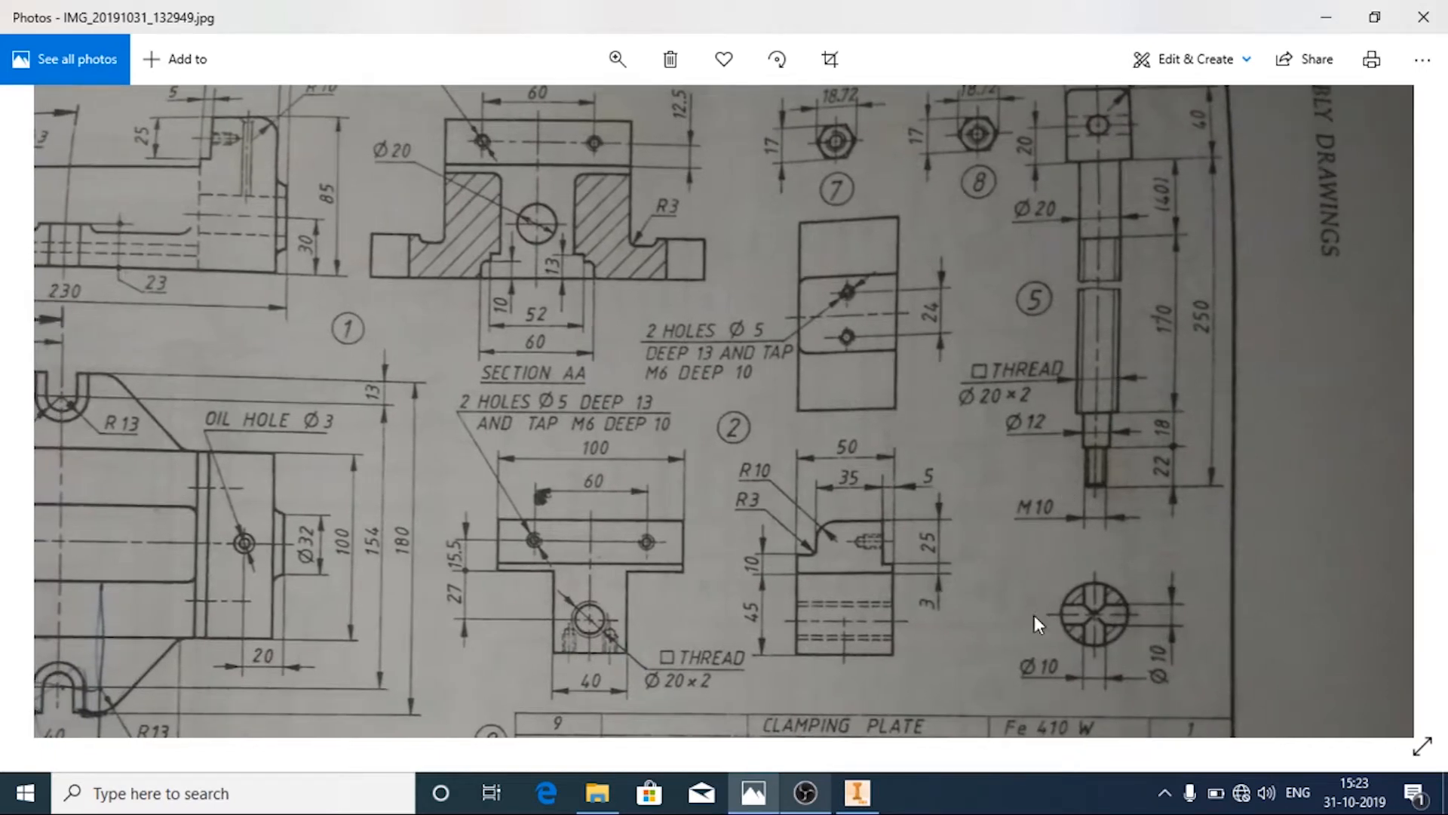
mouse_move(1065, 684)
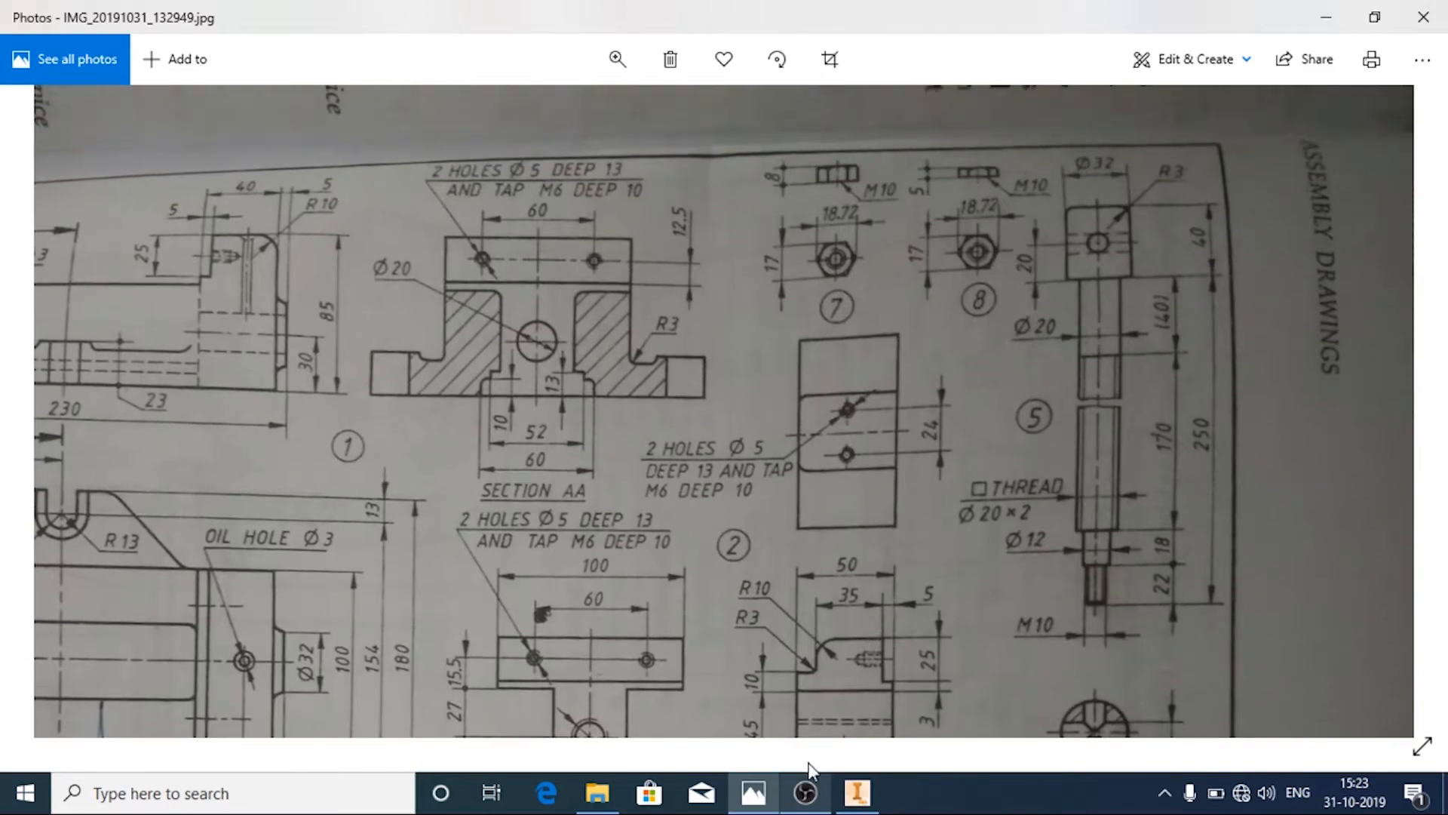
click(804, 792)
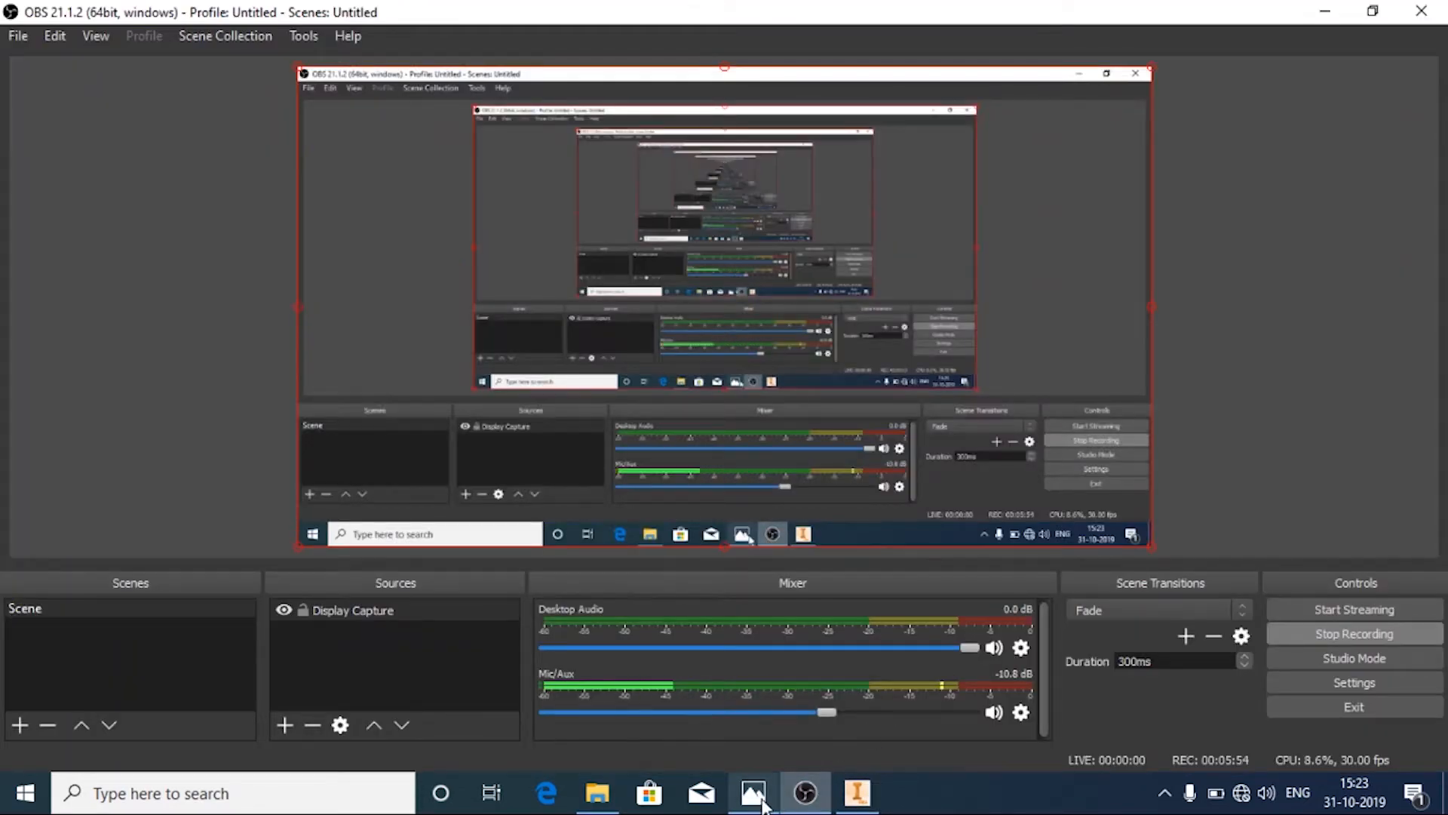
click(753, 792)
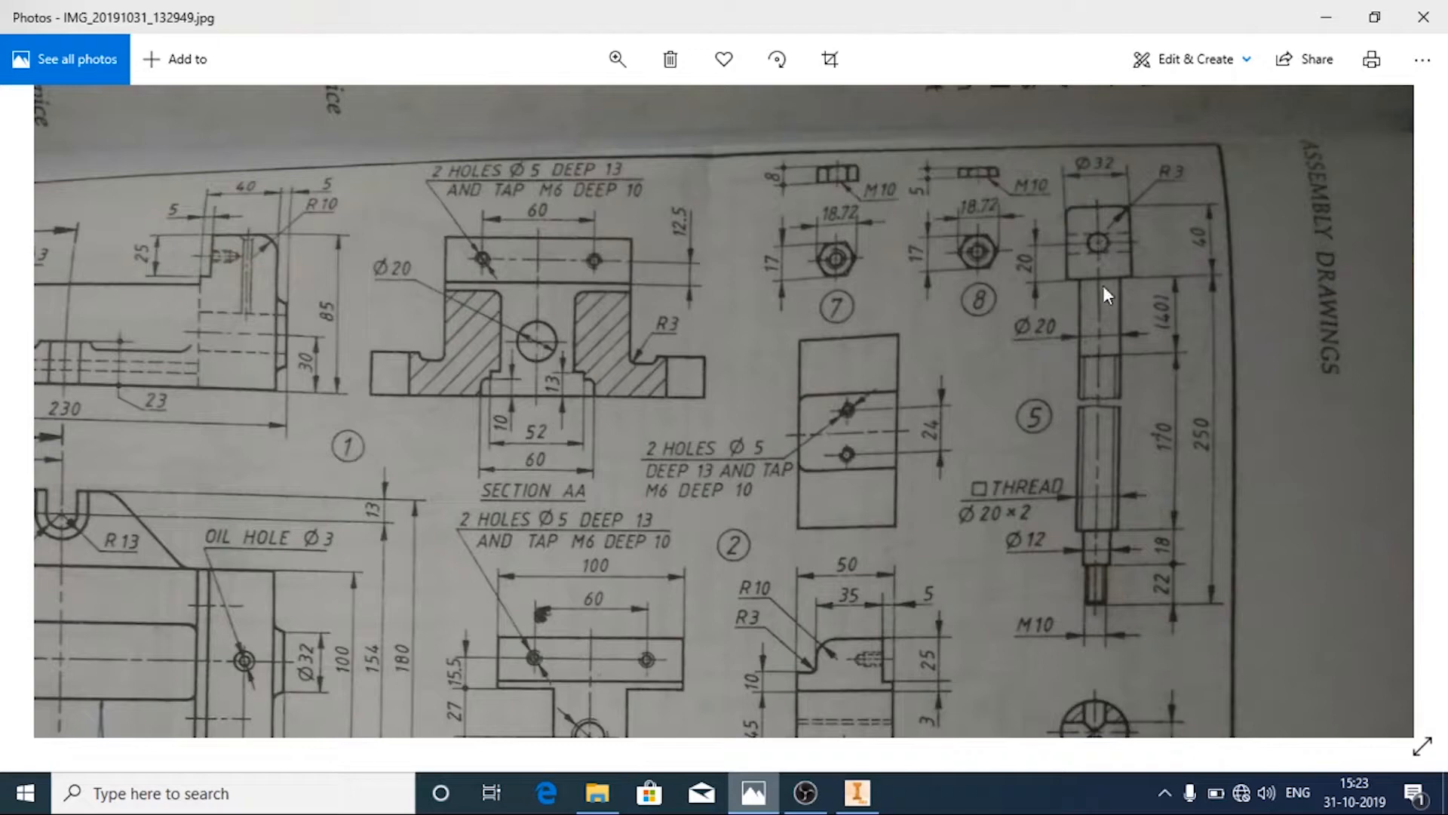
mouse_move(1106, 244)
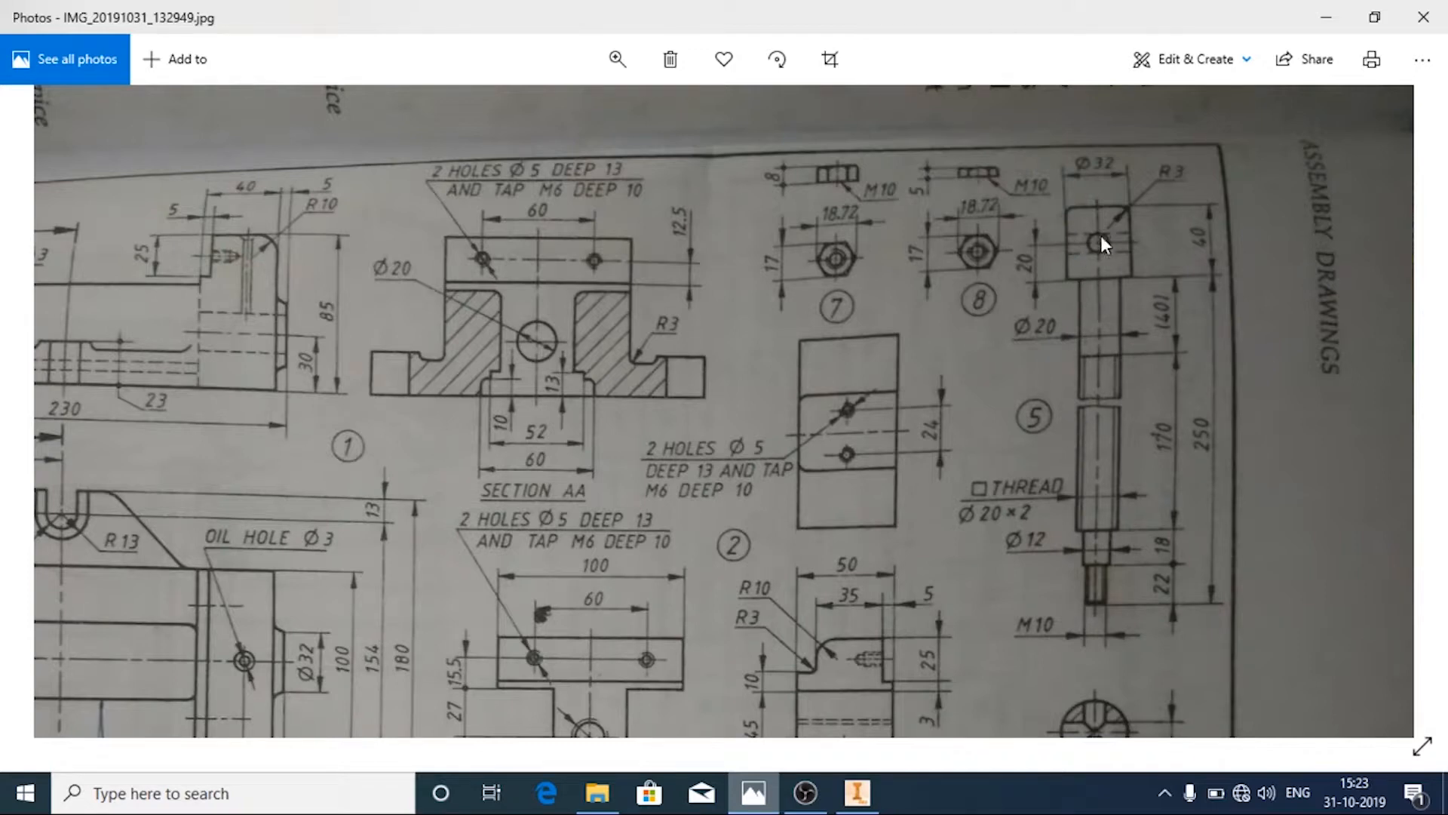
click(854, 793)
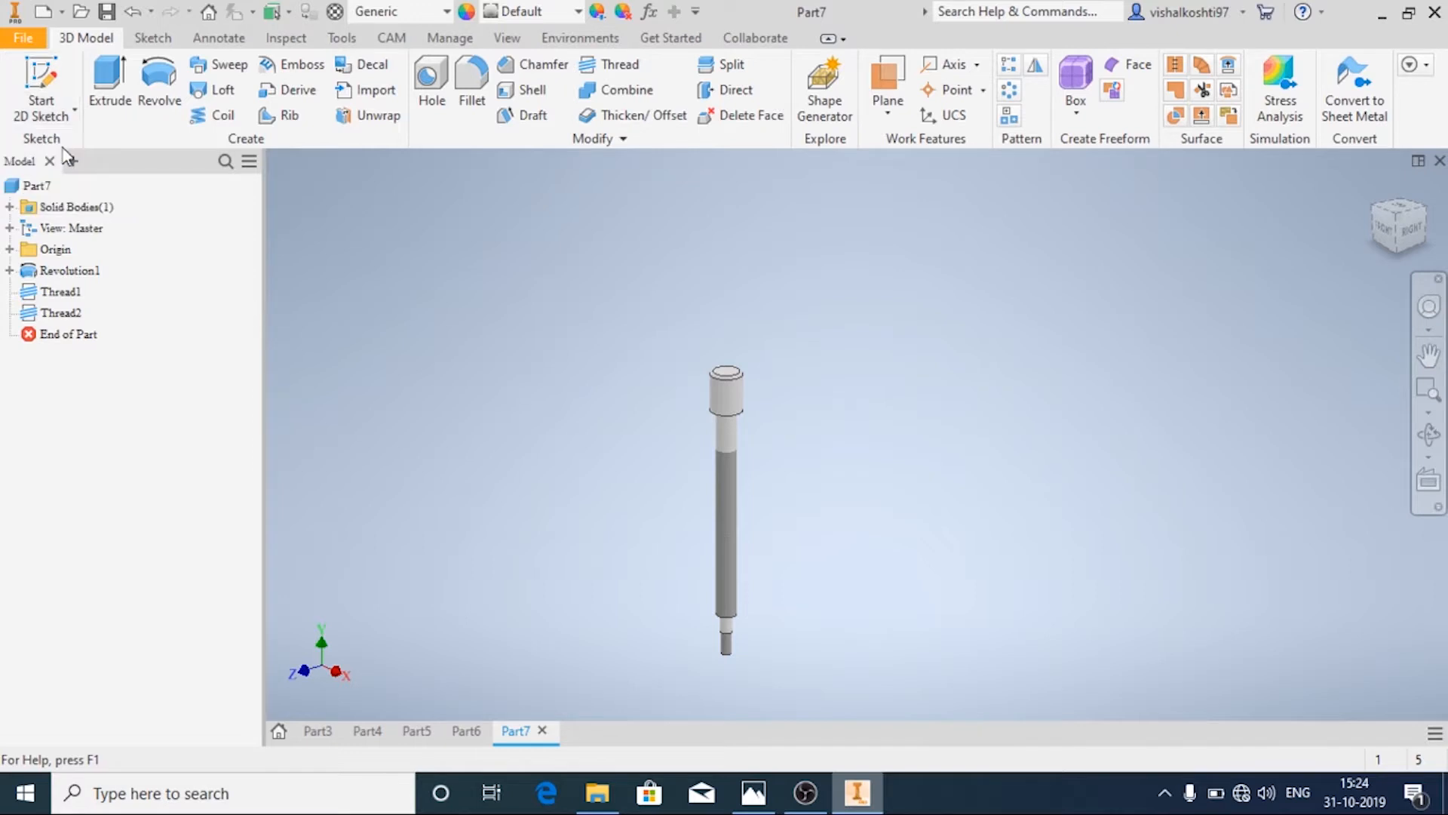
Start Sketch2 on the origin plane through the rod's axis
click(81, 291)
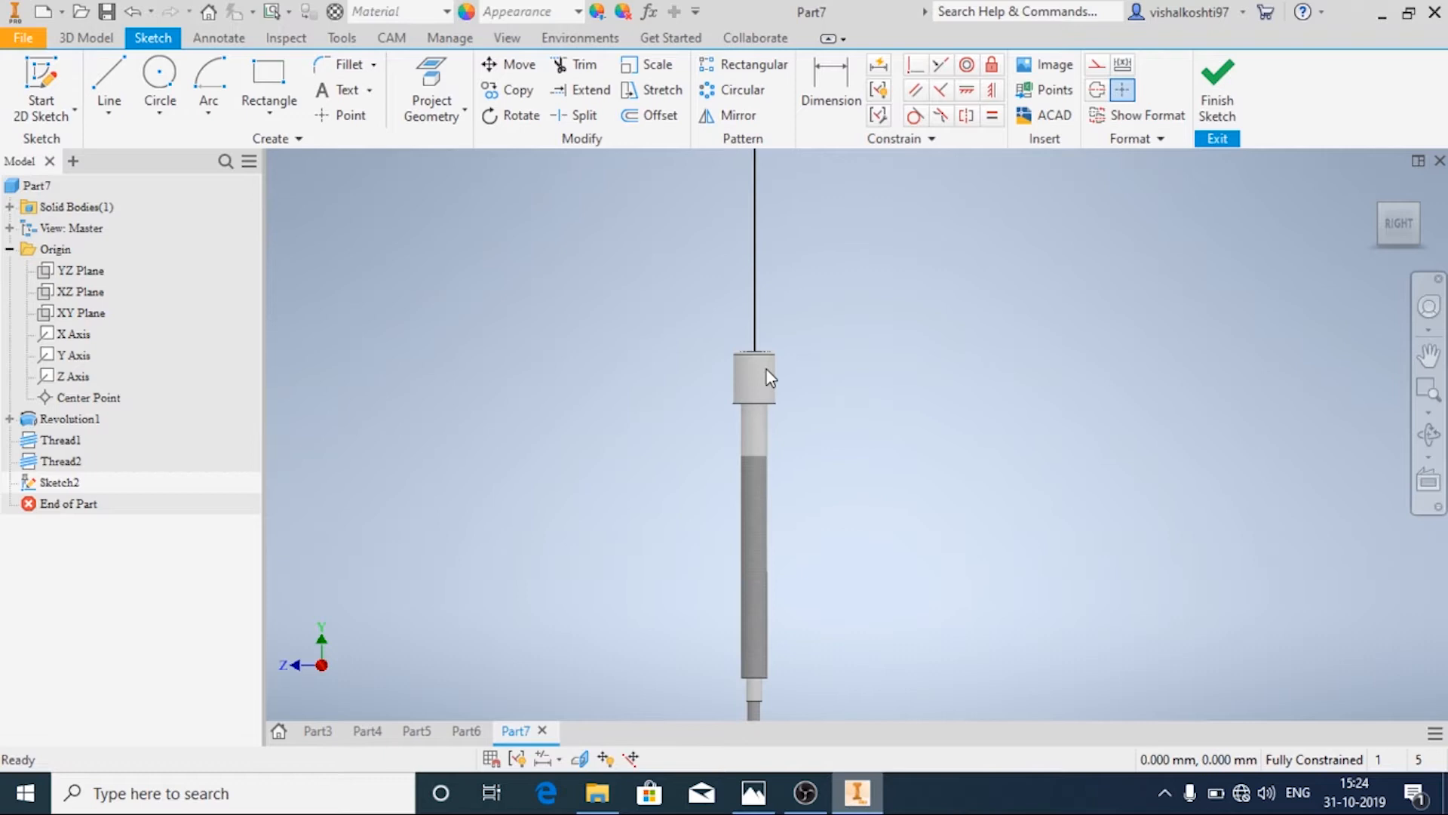
click(158, 83)
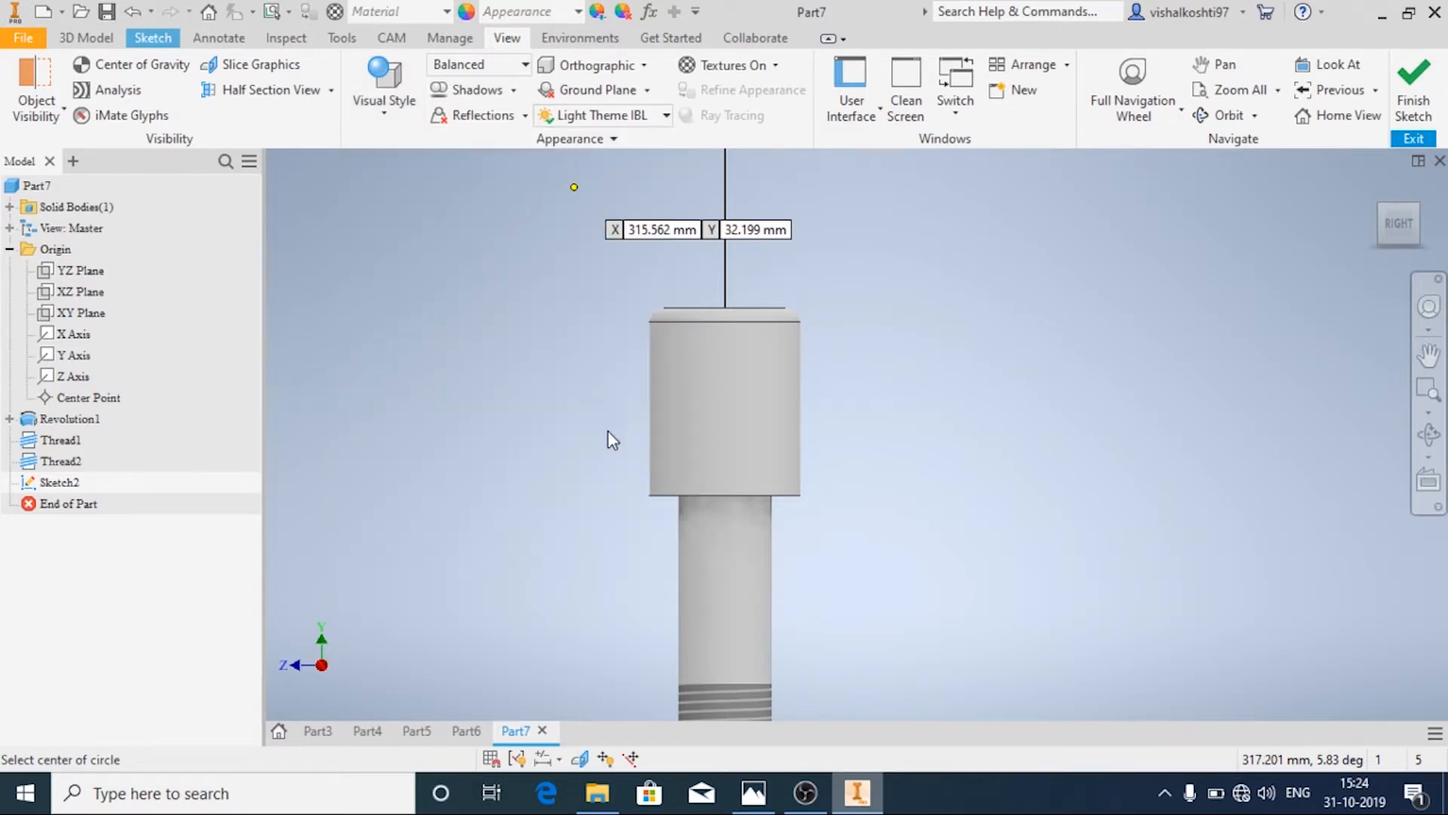
Draw the head circle dimensioned Ø10 and 20 mm above the head's lower edge, then finish Sketch2
click(726, 406)
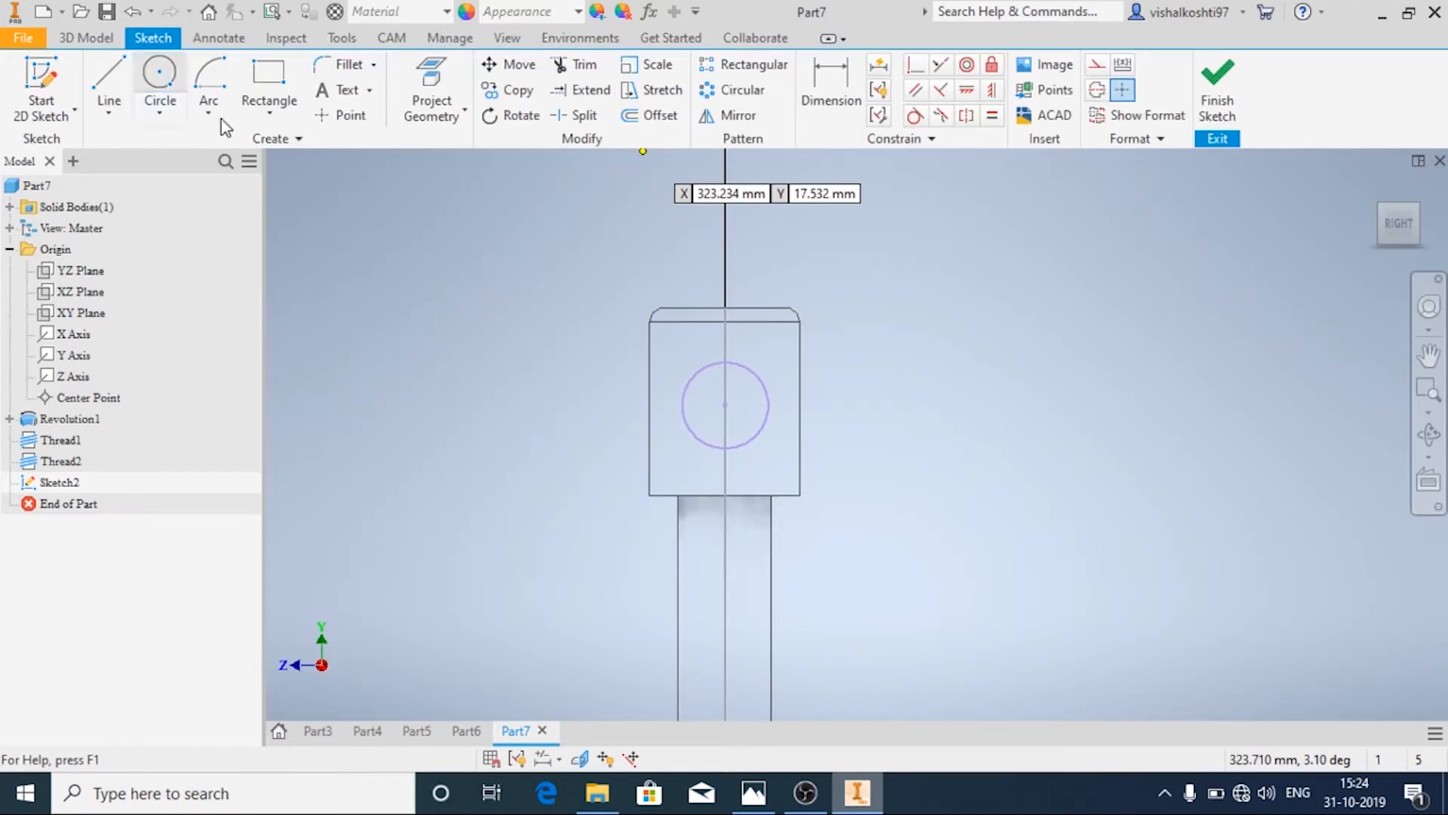
click(829, 99)
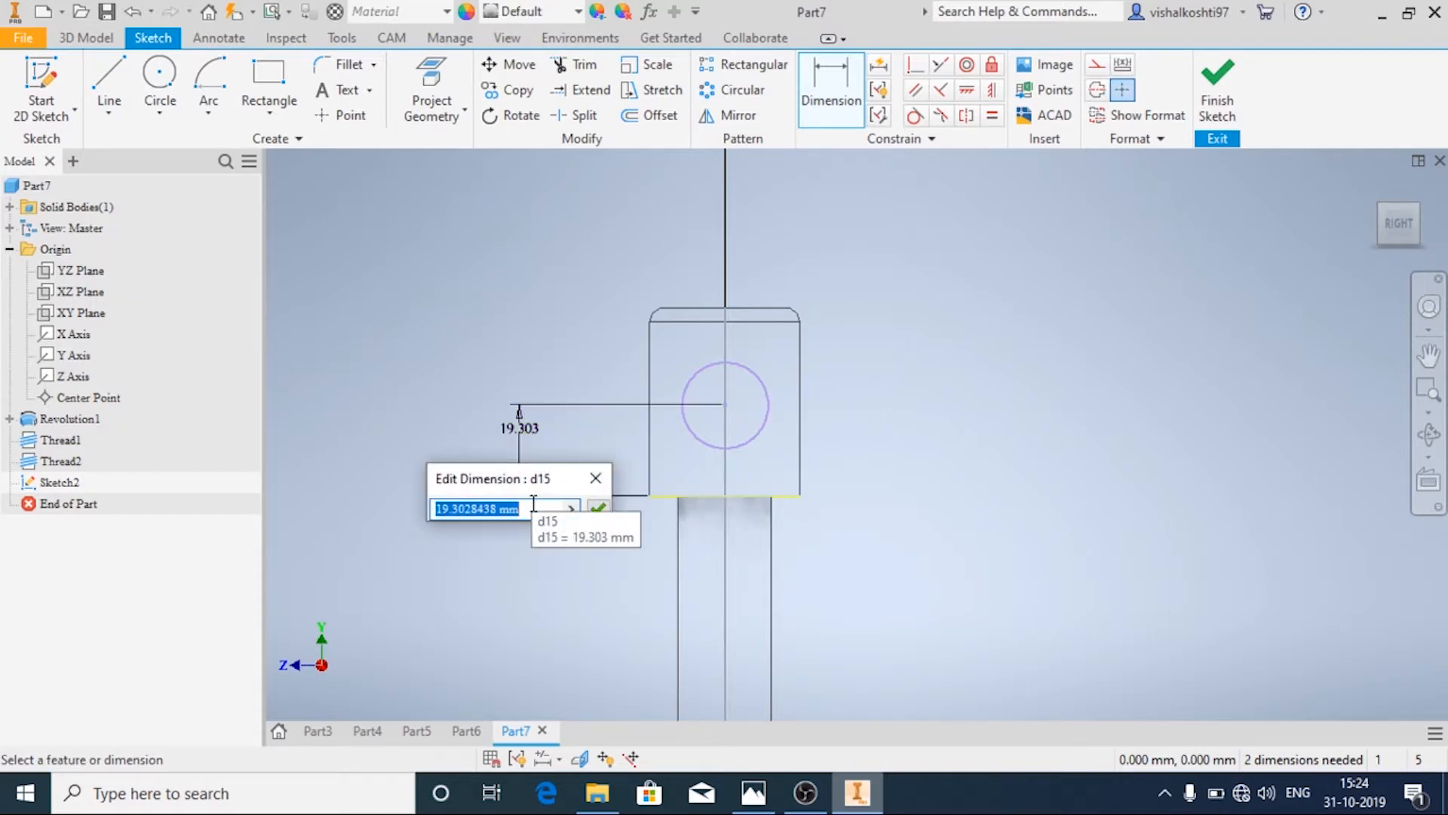
text(20)
text(10)
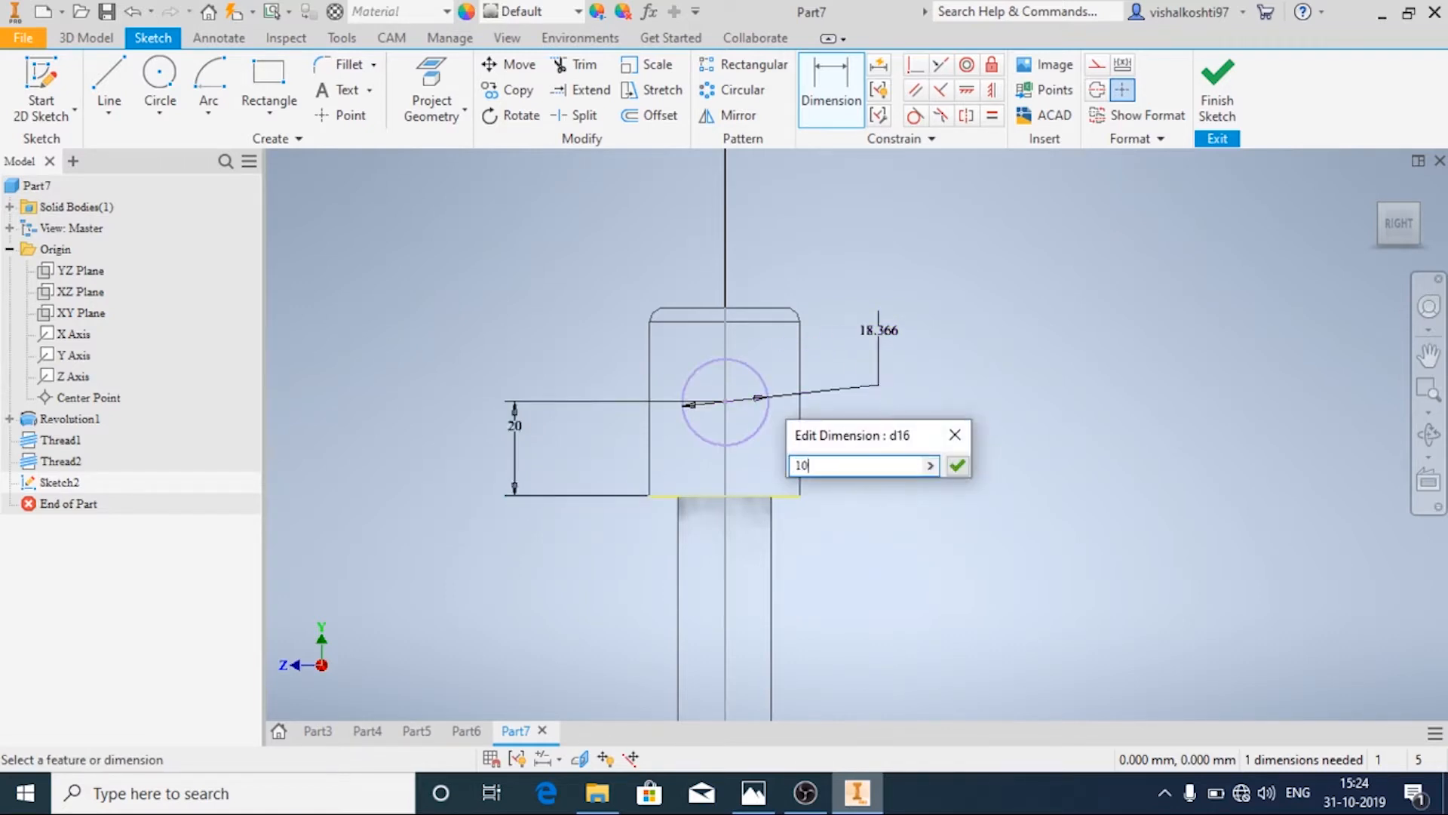
click(957, 465)
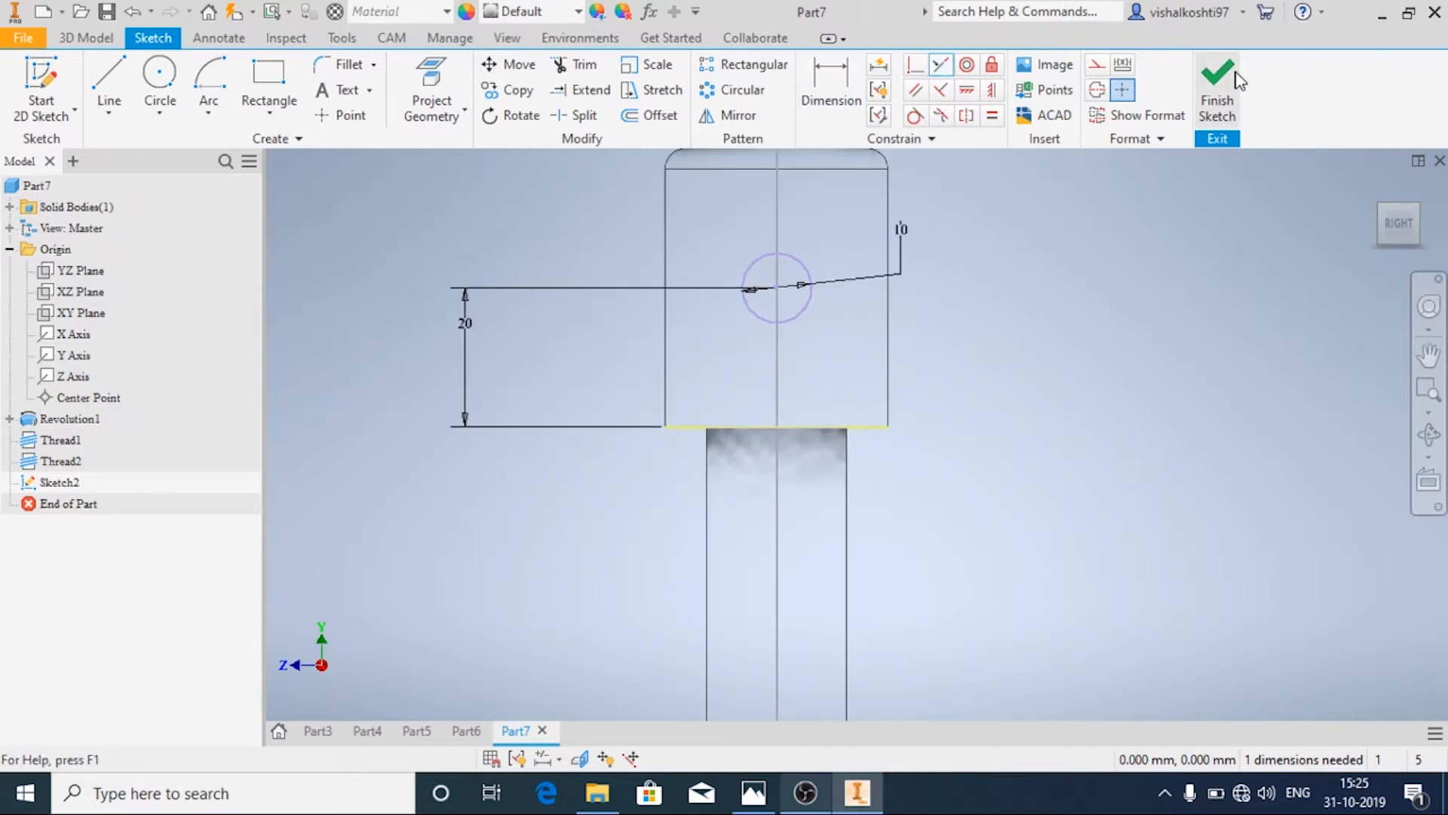
click(1216, 88)
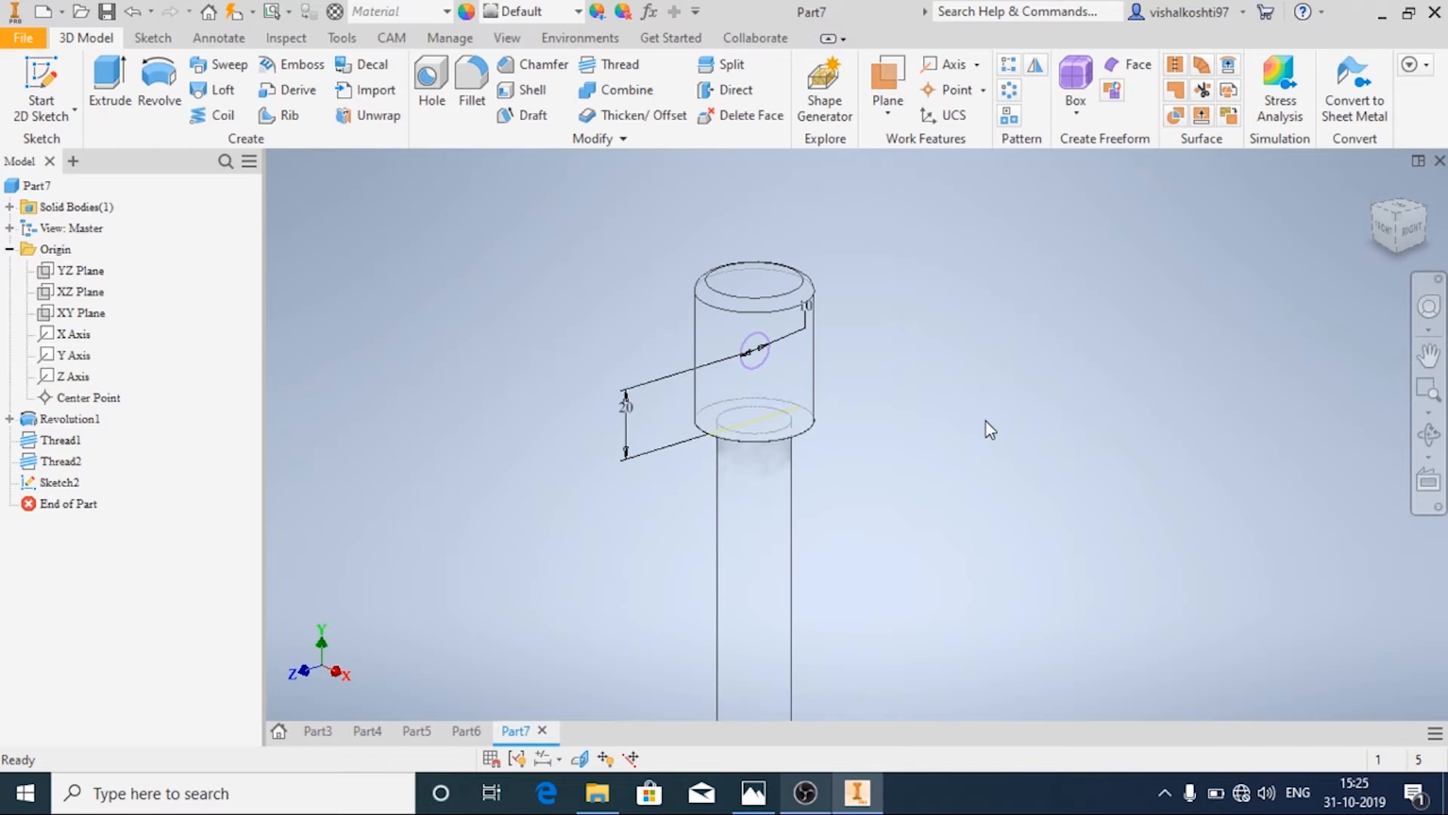
mouse_move(156, 88)
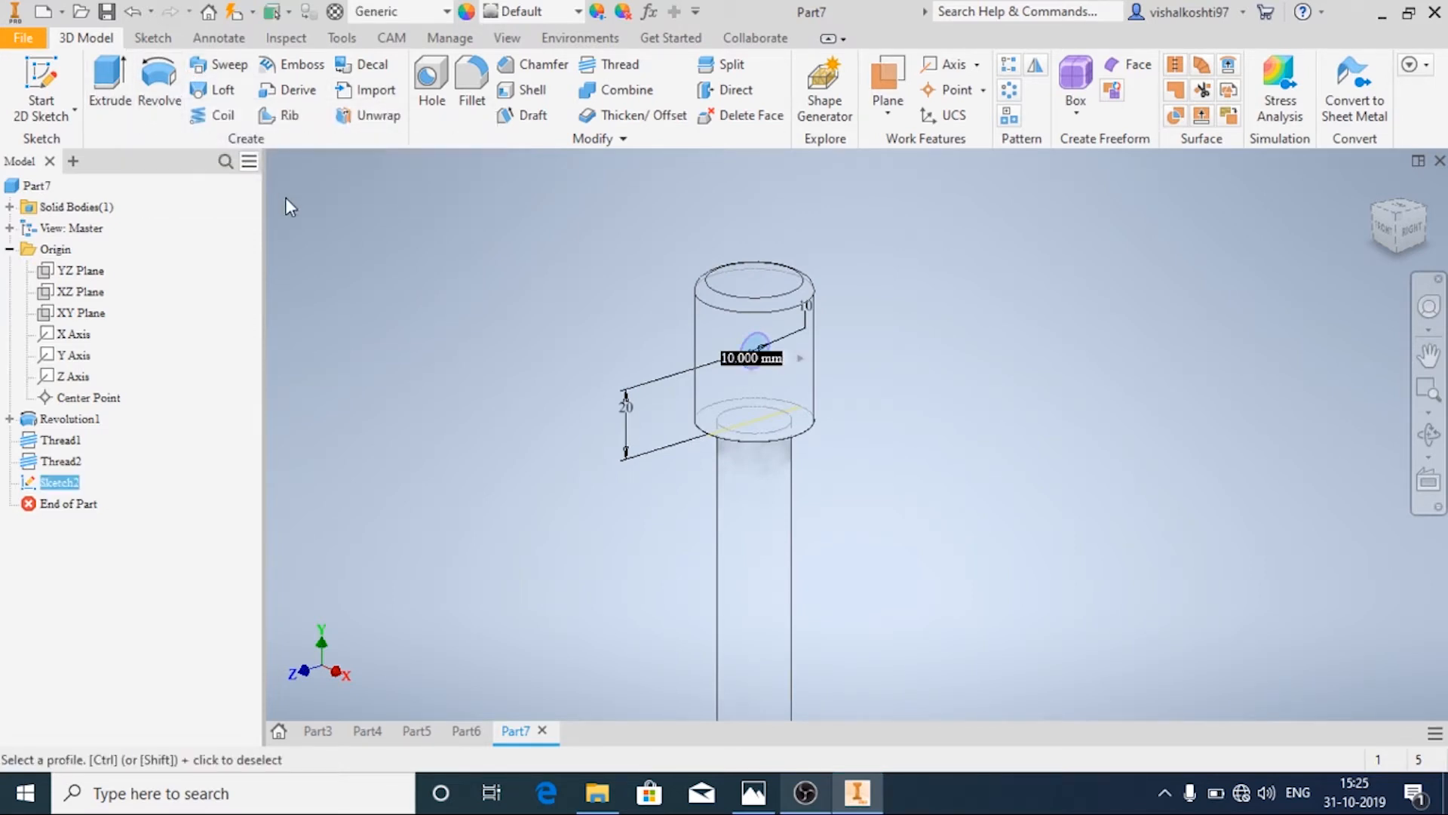
Extrude the circle profile as a symmetric cut removing material
click(108, 87)
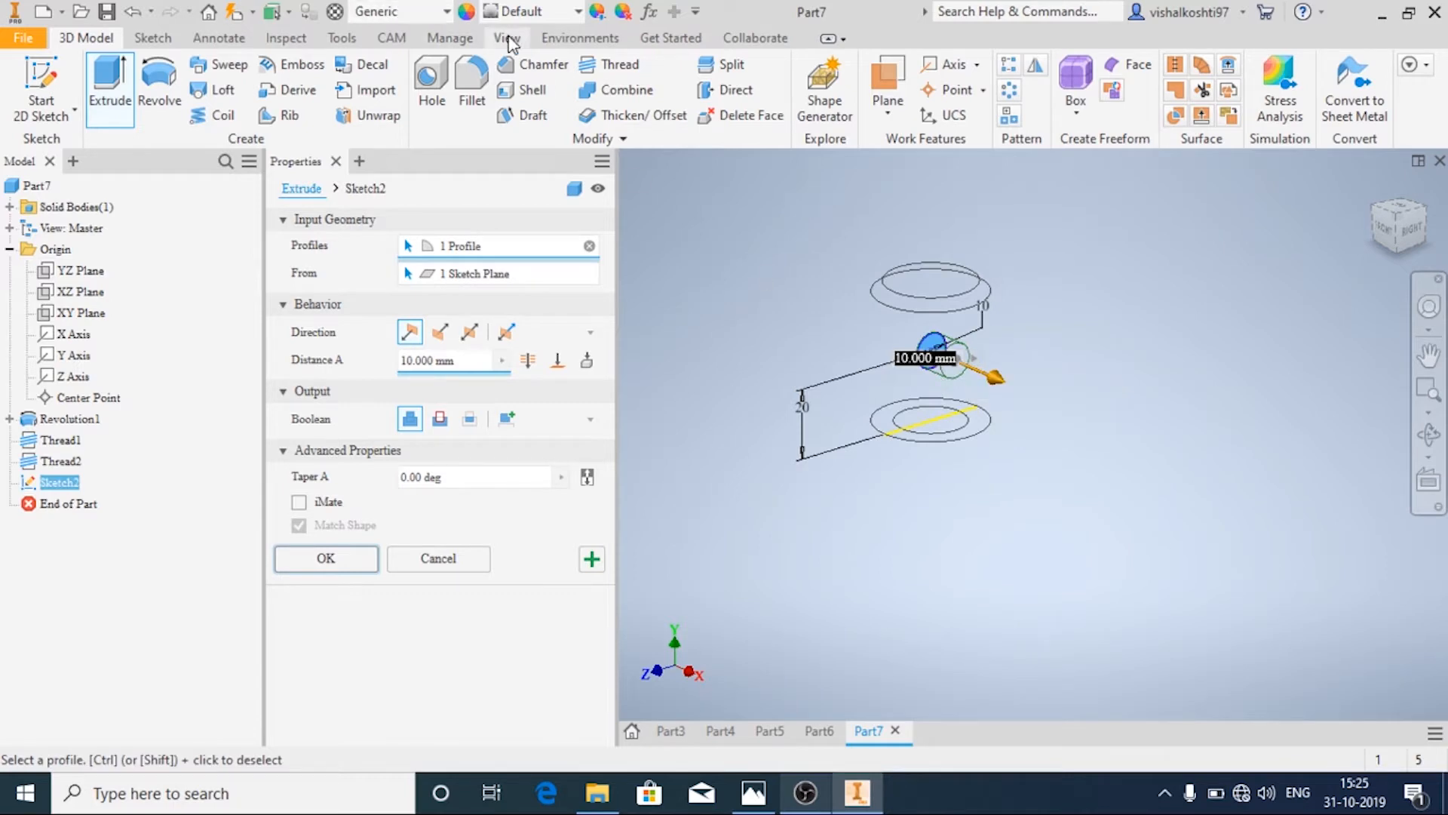
click(507, 37)
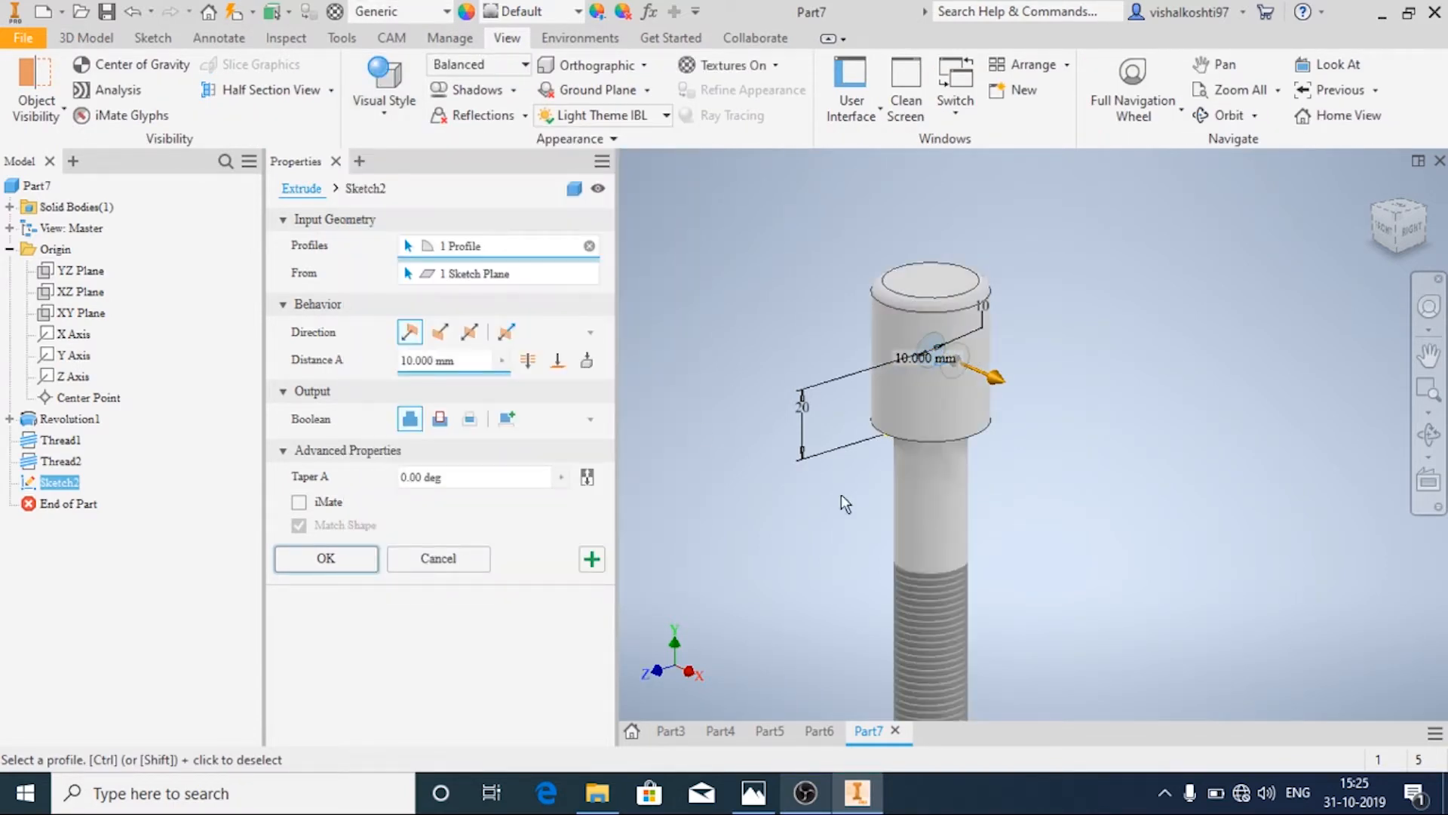
click(439, 418)
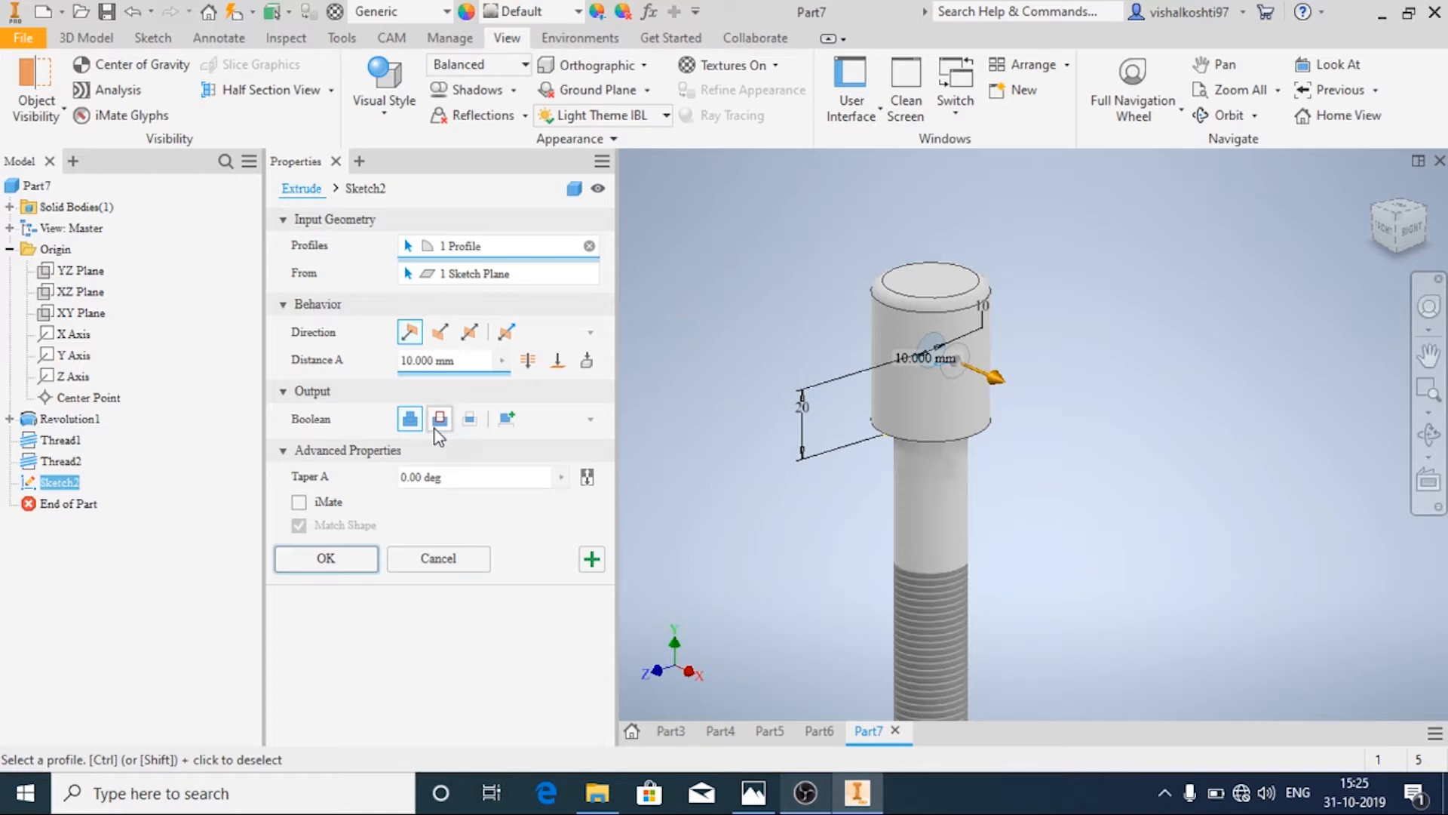
click(439, 332)
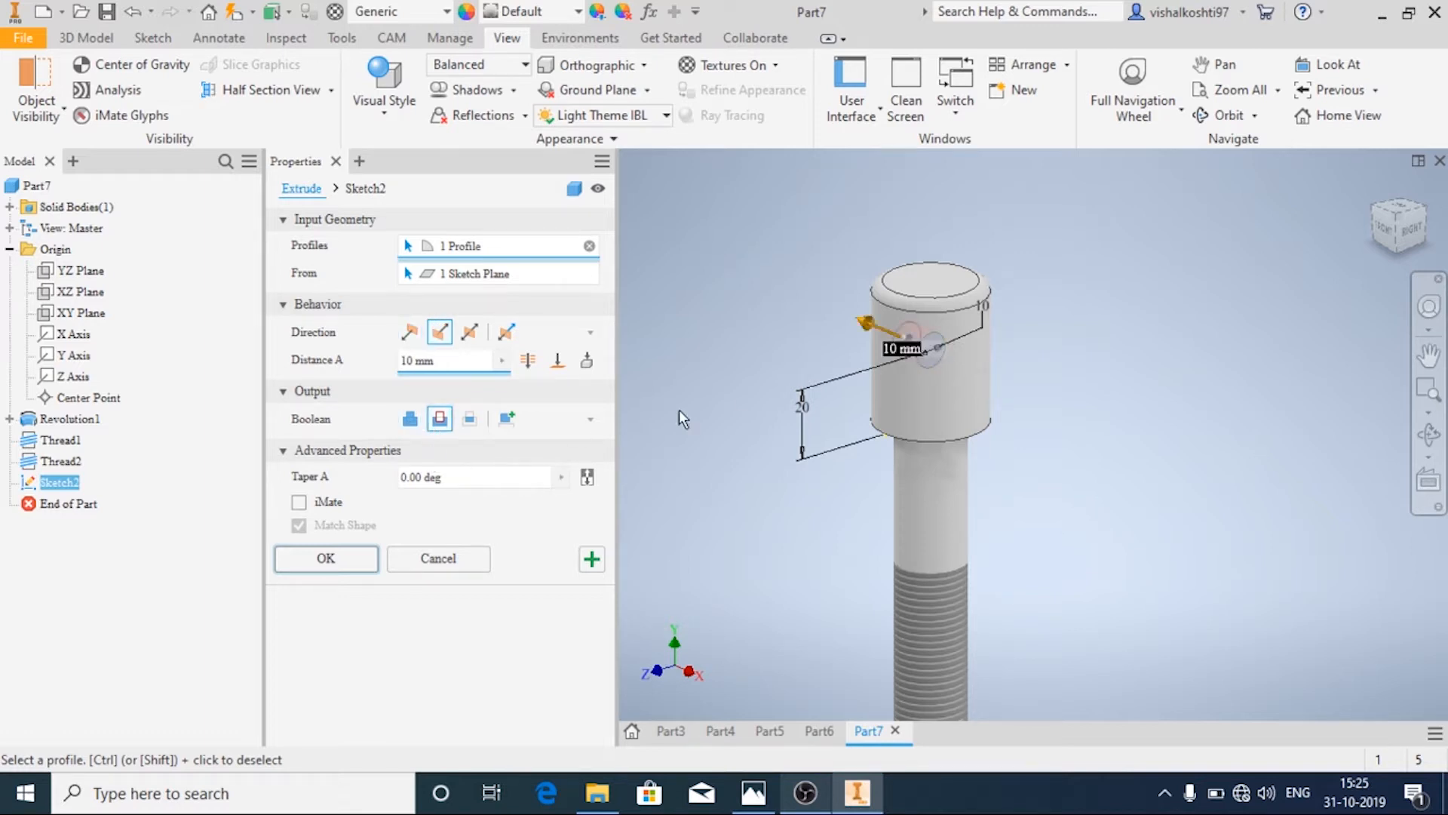
click(471, 332)
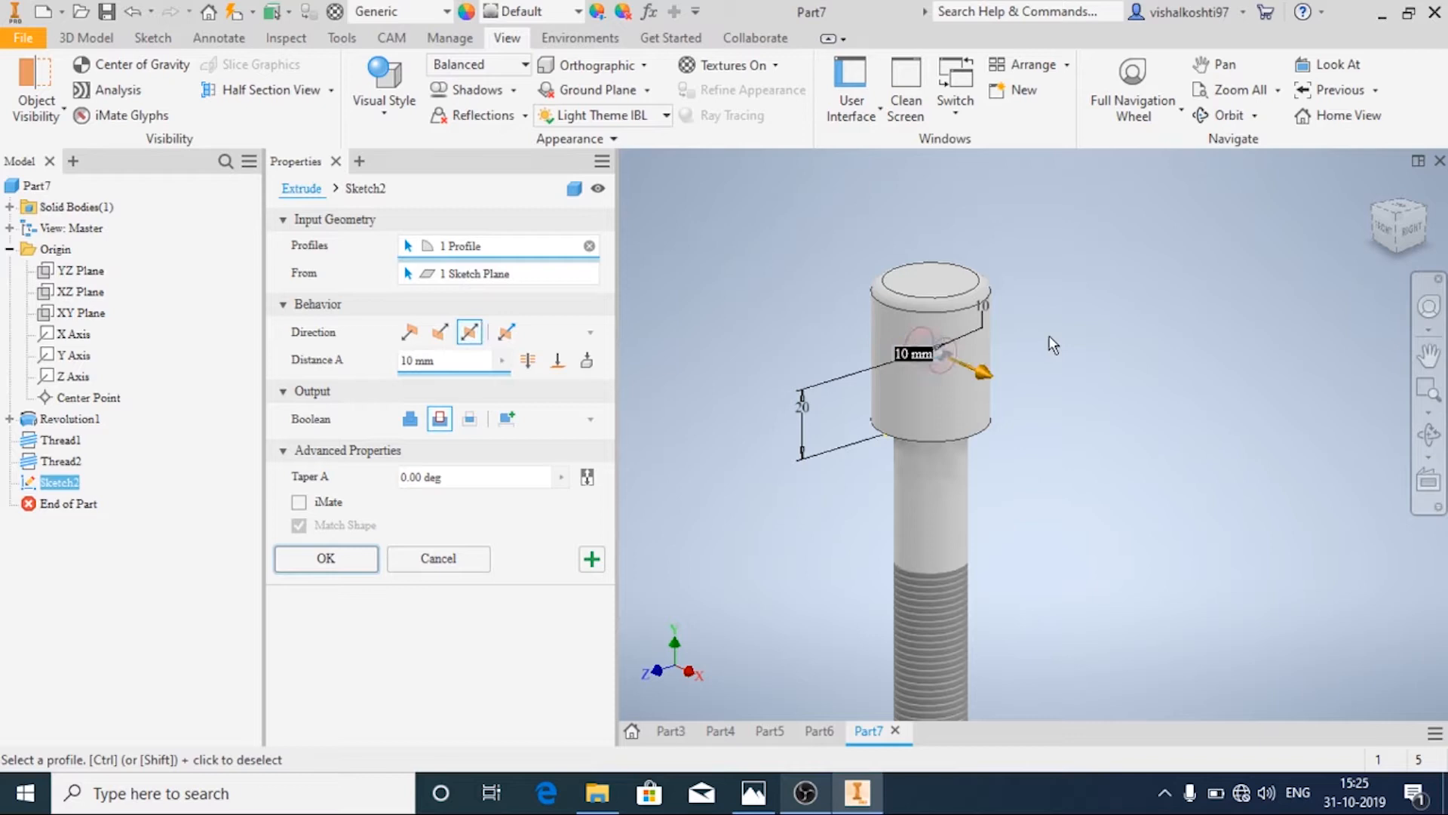
End the cut at the head's outer face and confirm Extrusion1 as the Ø10 cross hole
drag(984, 372, 1089, 430)
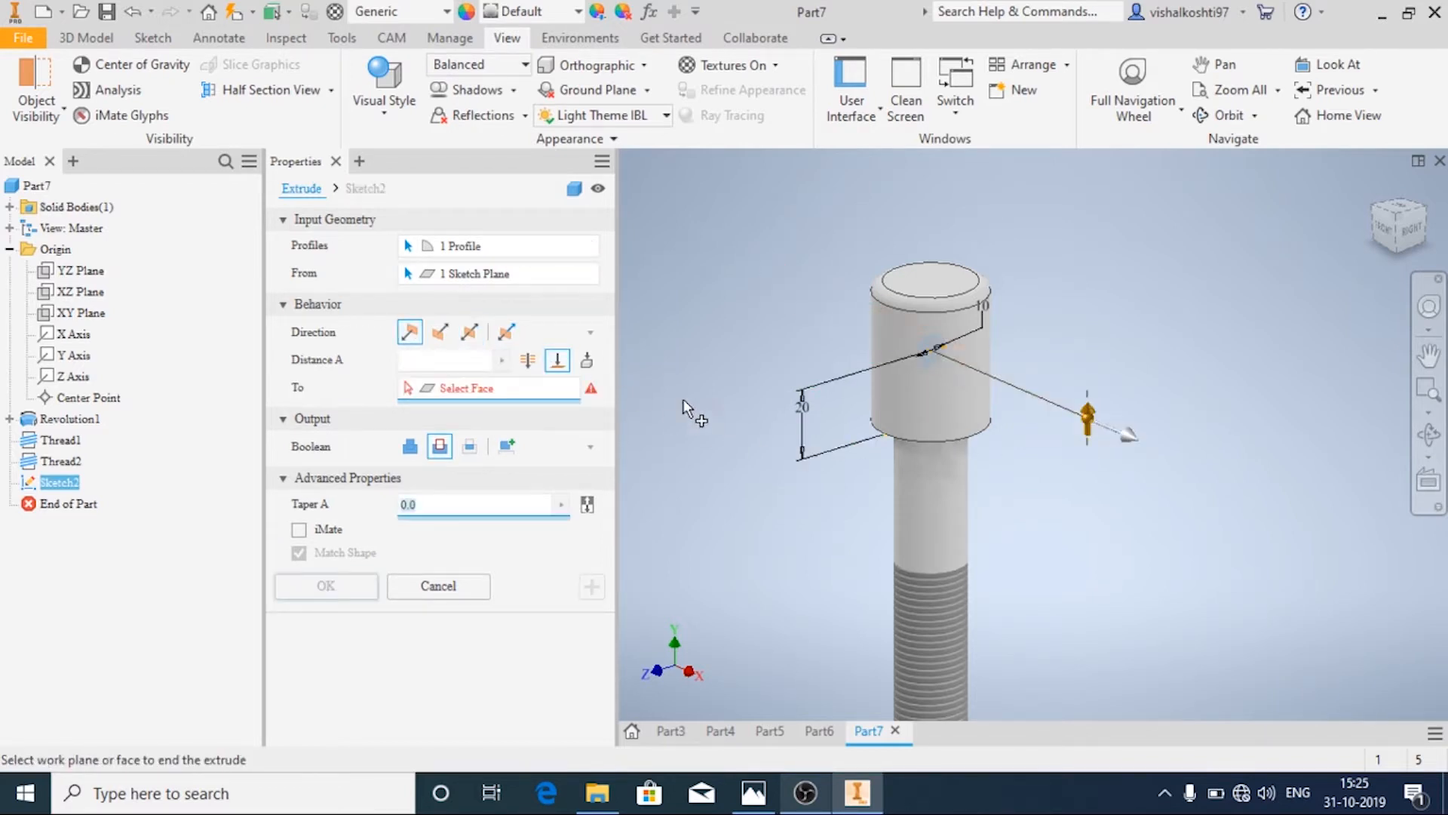
click(931, 405)
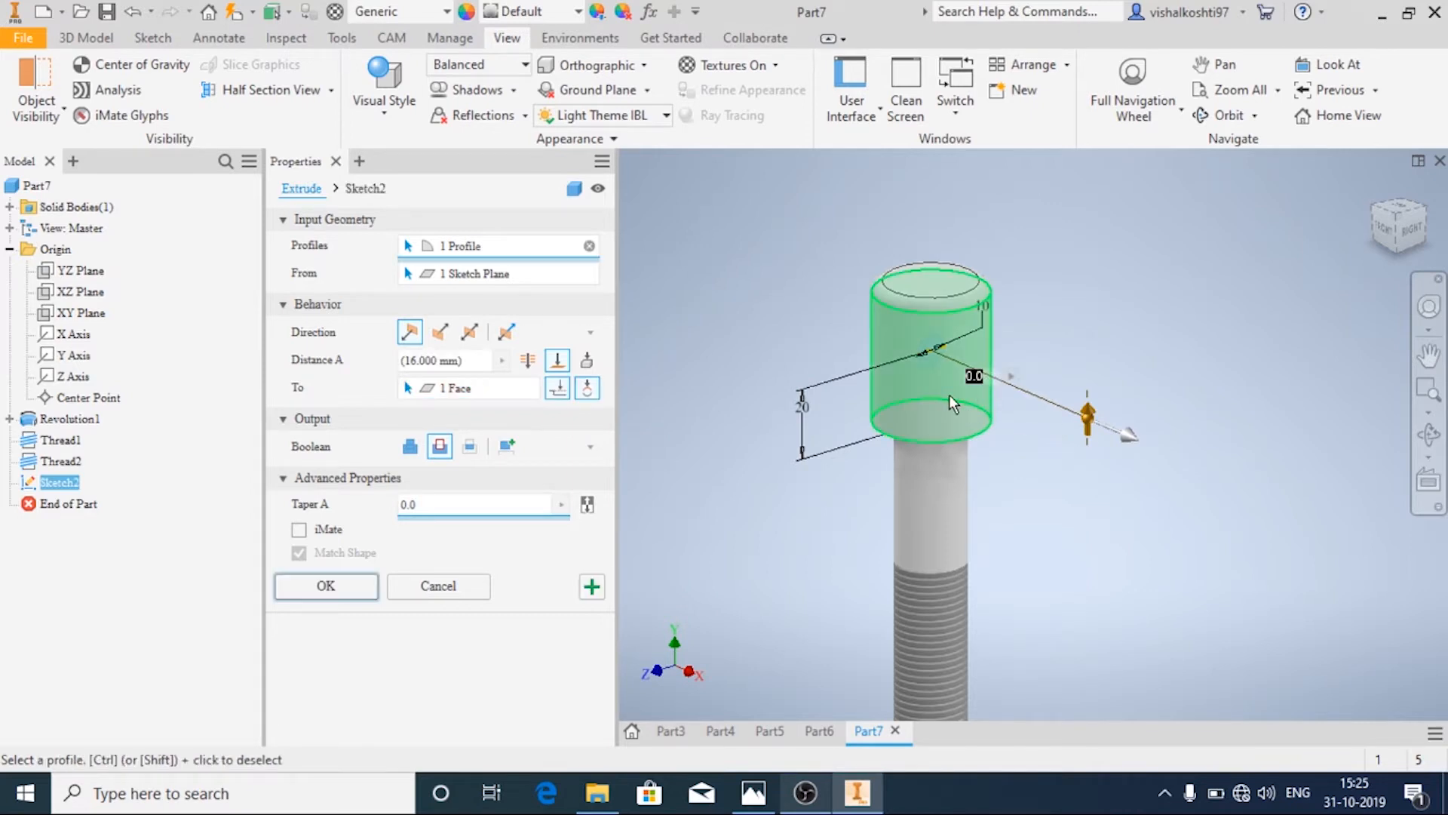
click(469, 331)
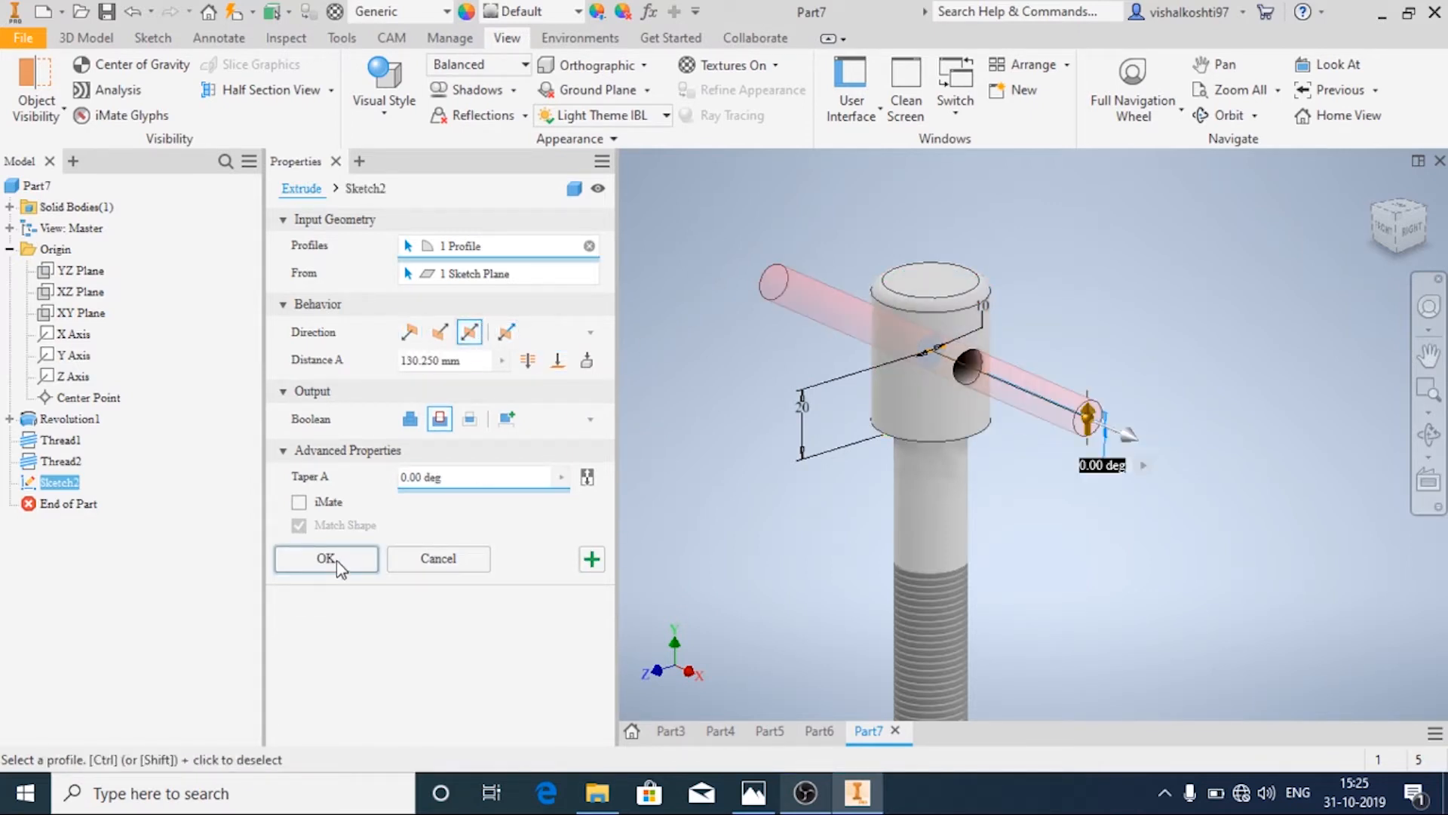
click(326, 559)
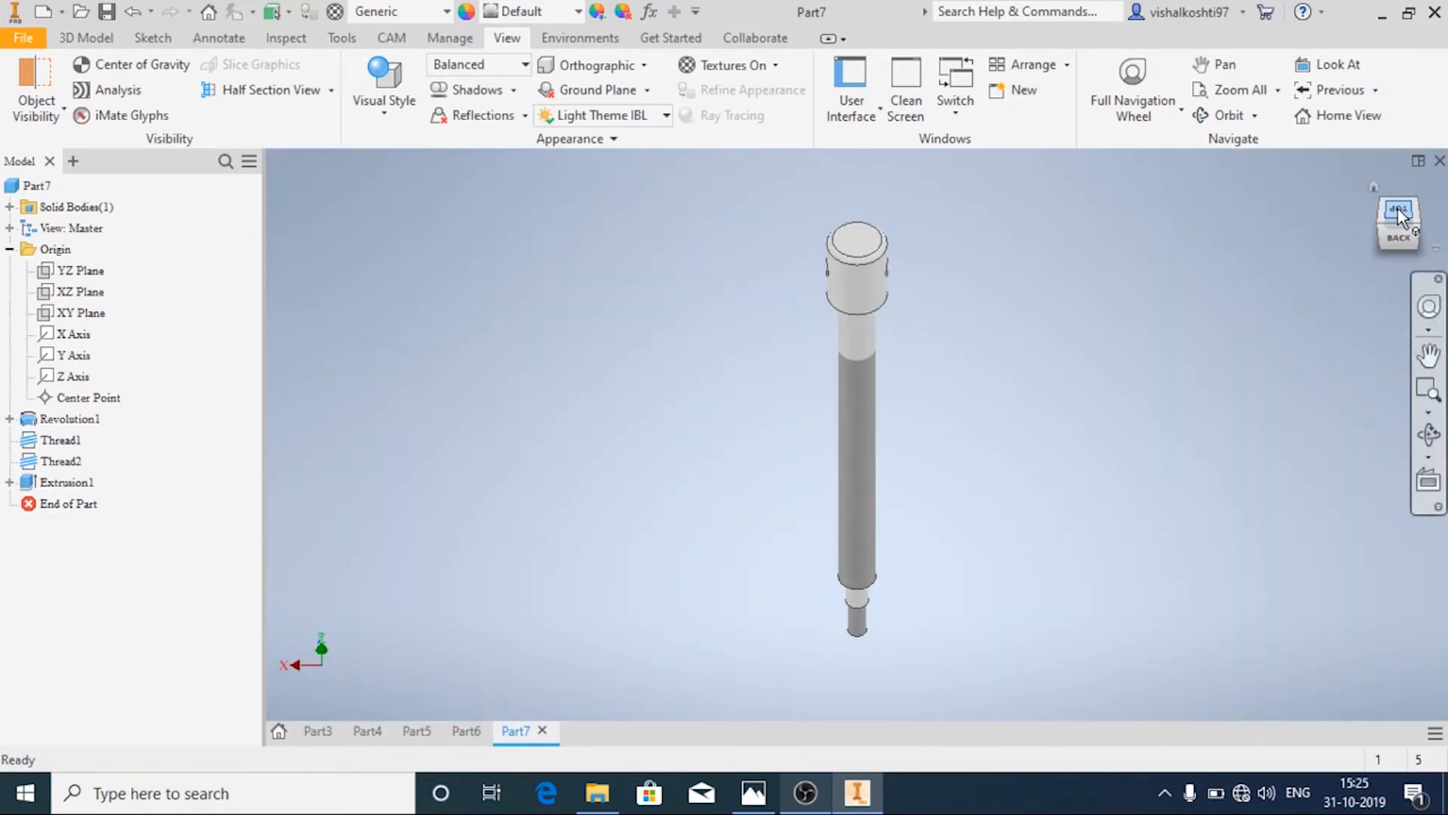
View the head from the top in Wireframe, then Shaded with Edges, and return to the 3D Model commands
click(1397, 213)
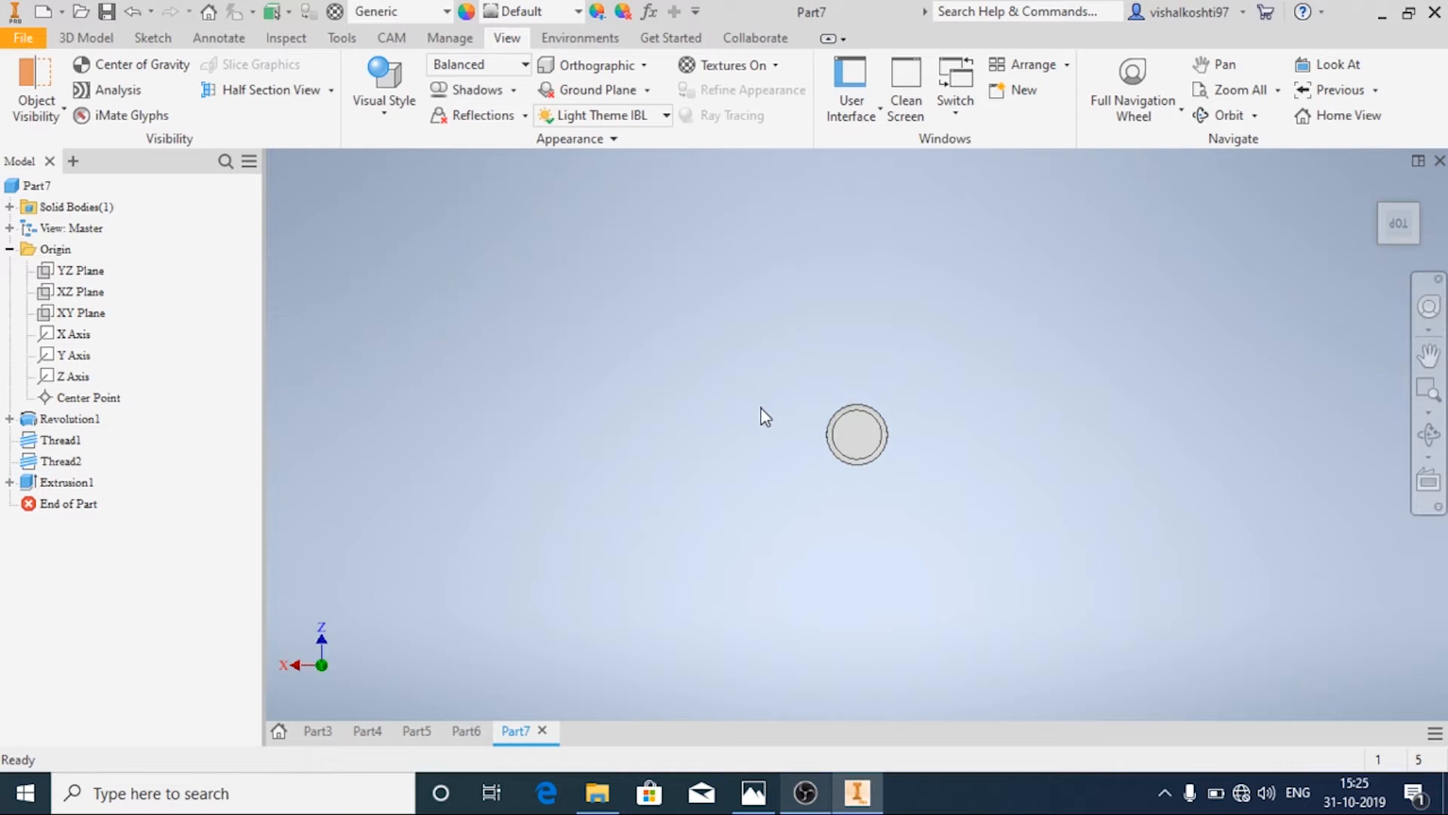
click(382, 78)
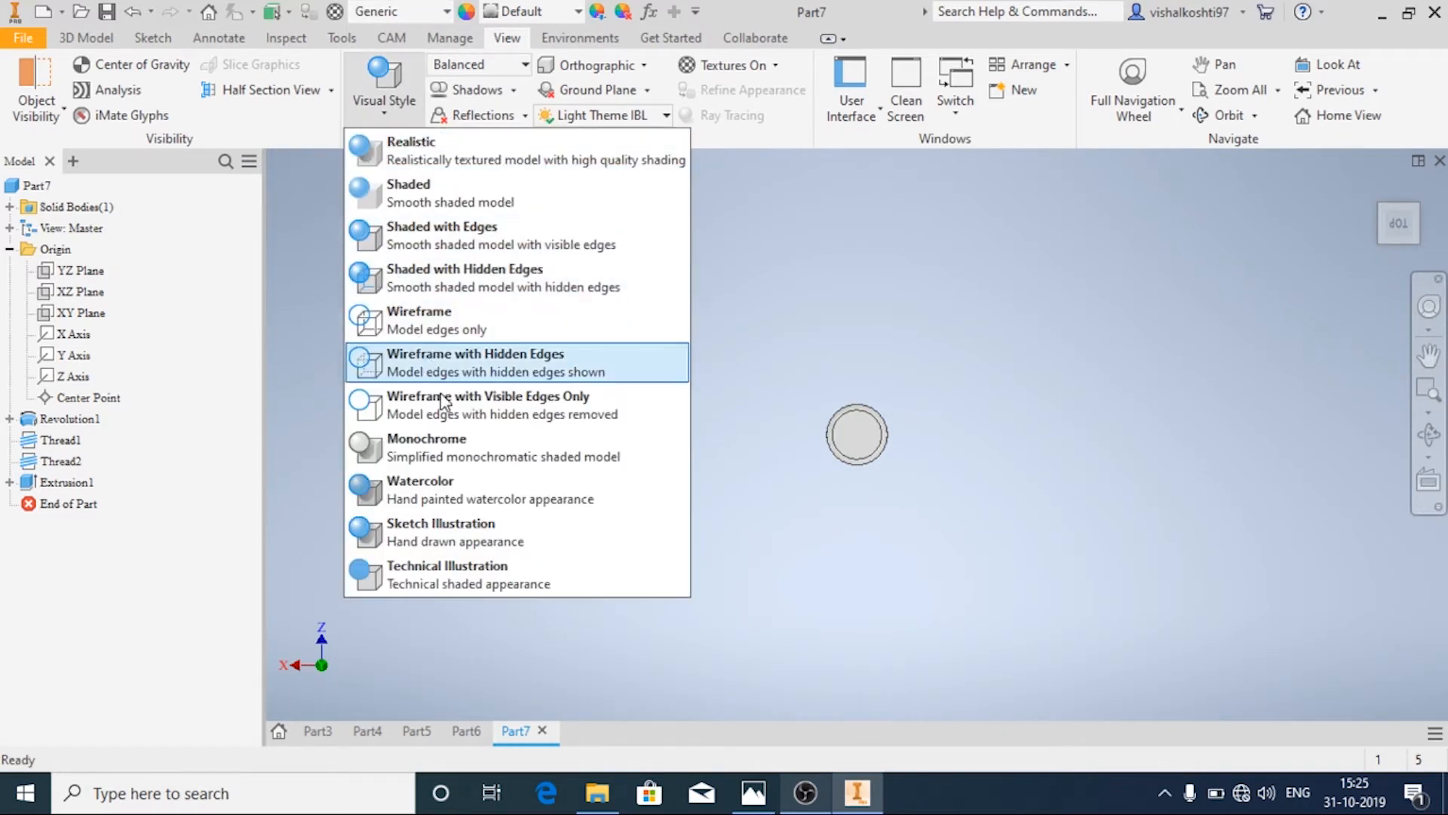
click(475, 362)
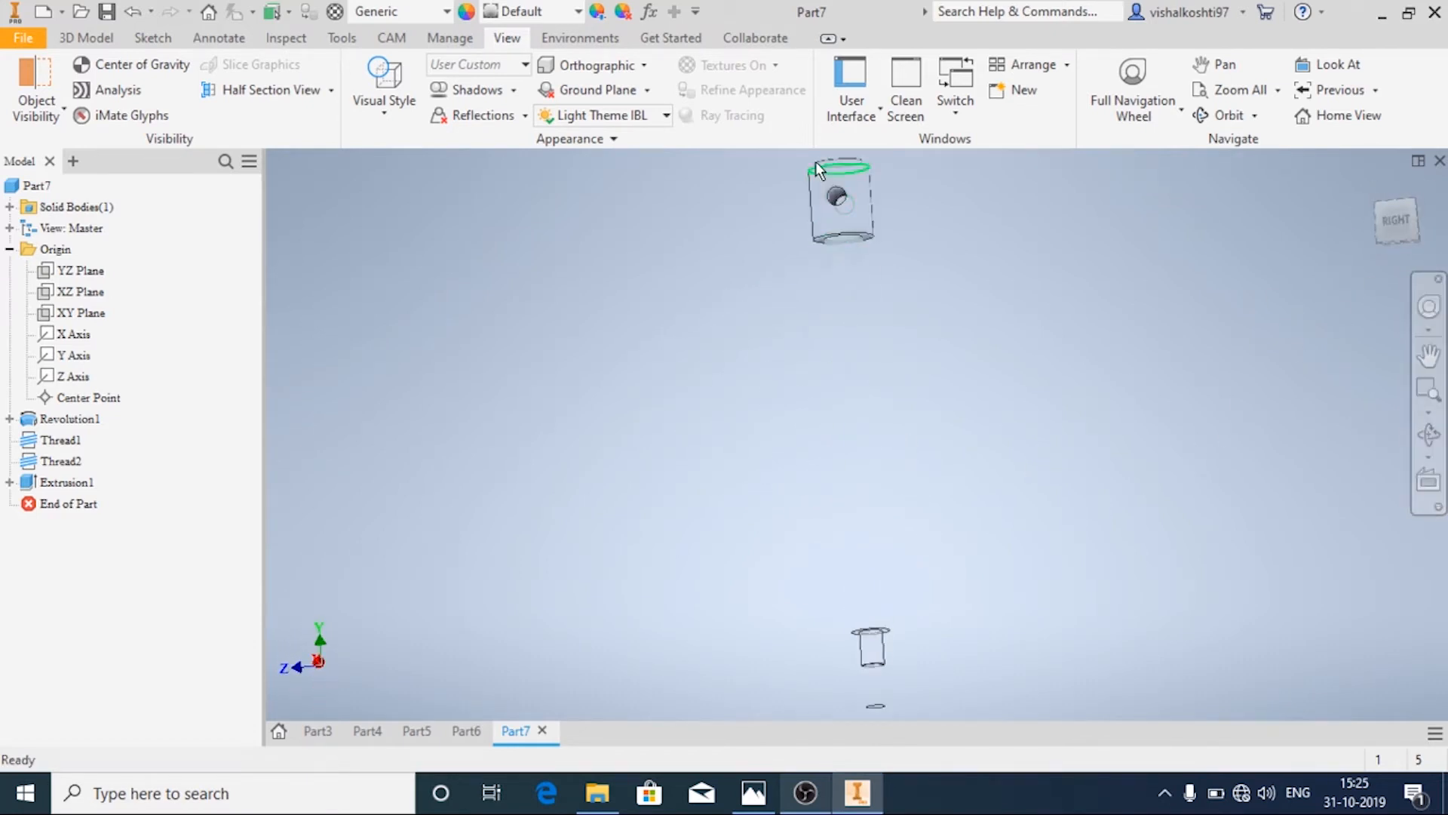
click(382, 78)
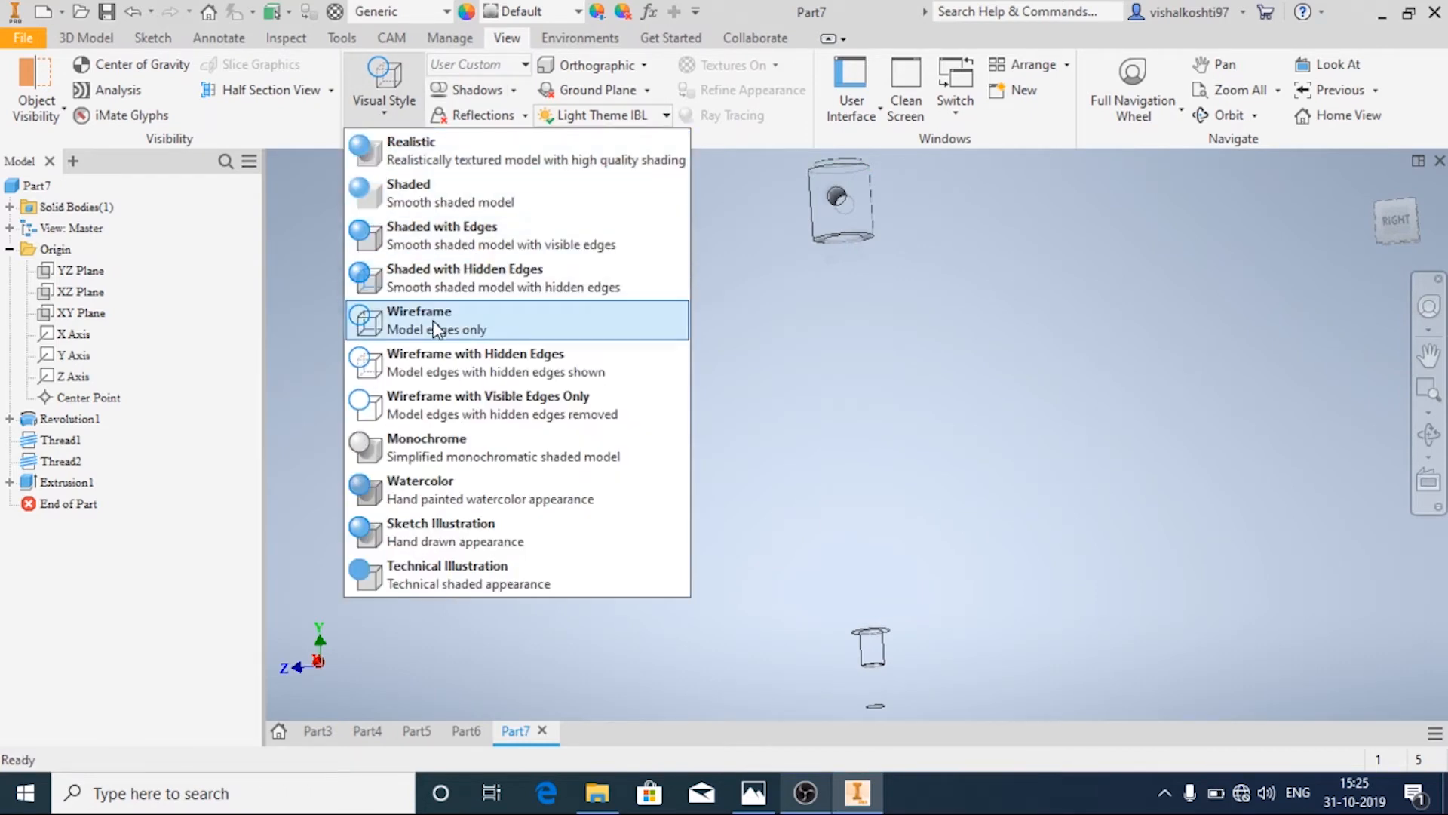
mouse_move(475, 235)
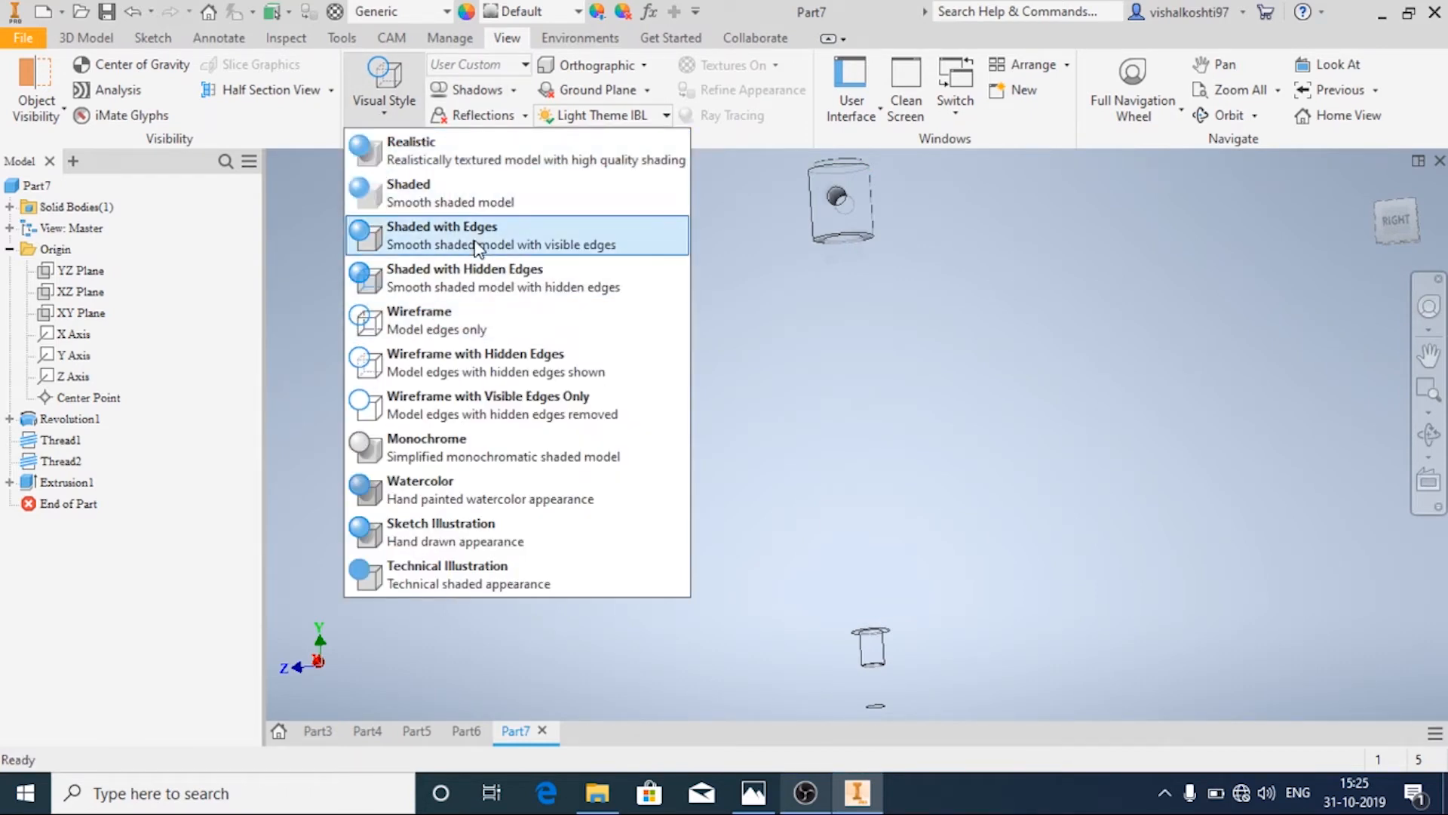
click(442, 235)
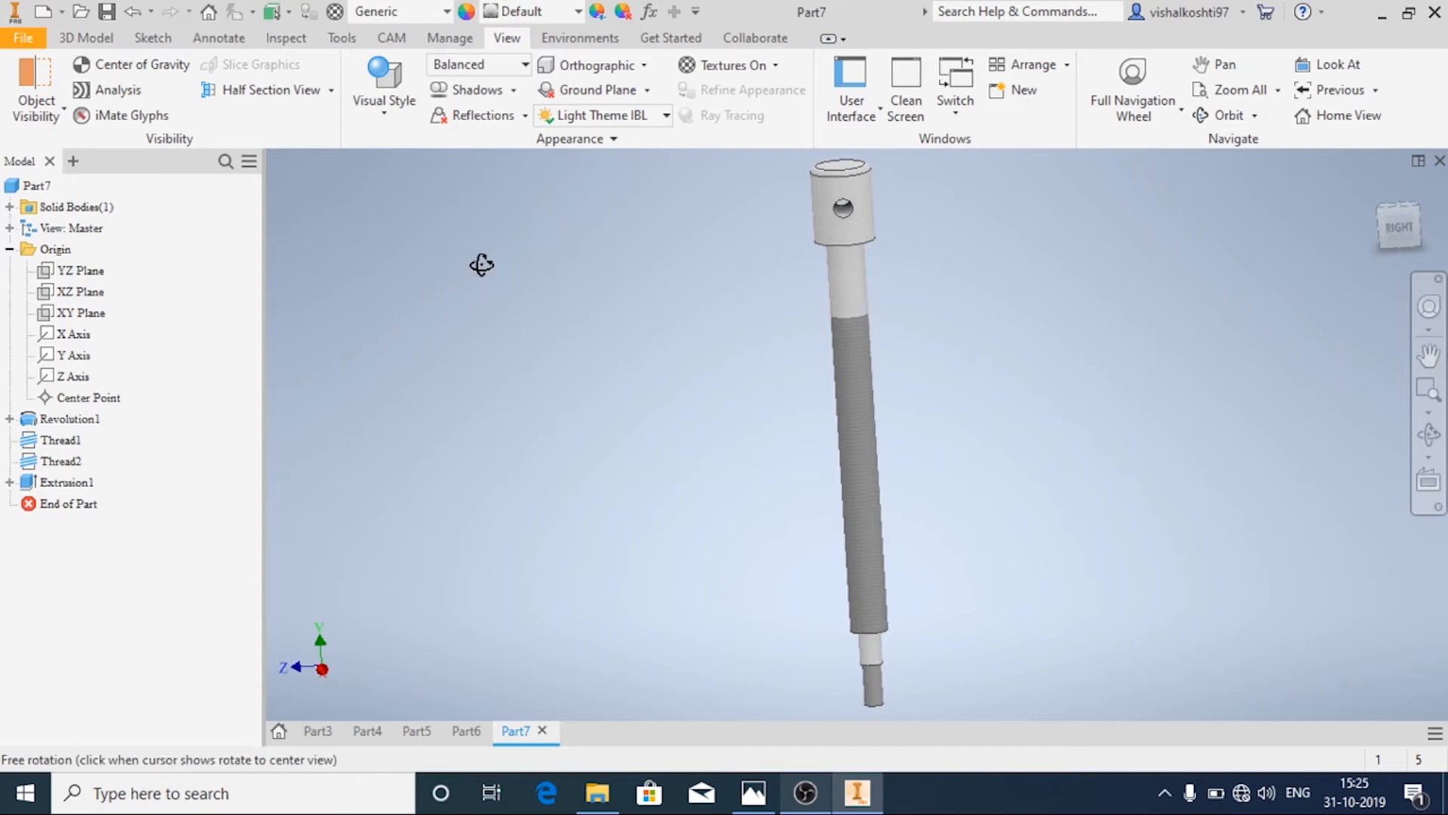
click(84, 38)
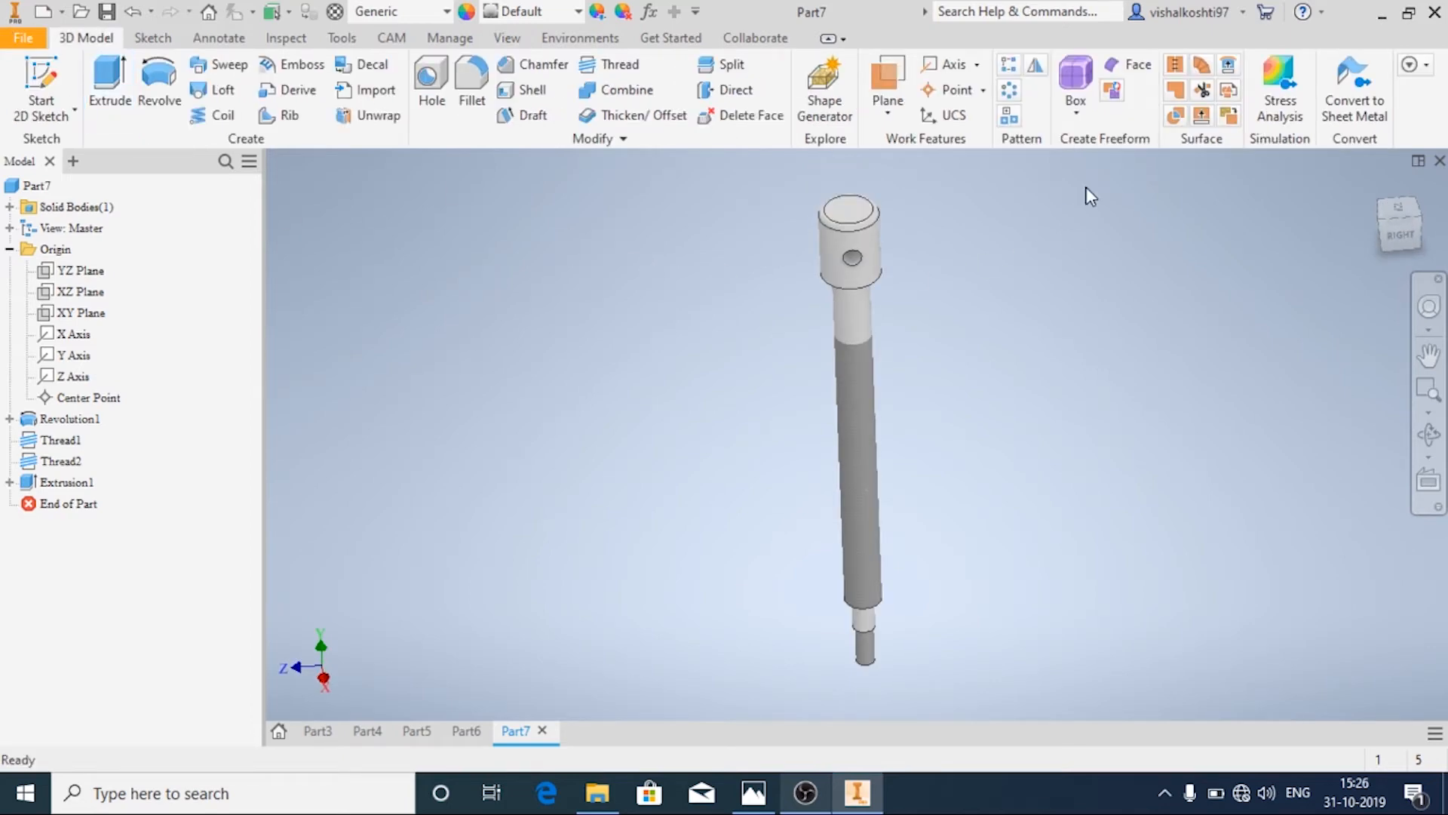
mouse_move(1009, 89)
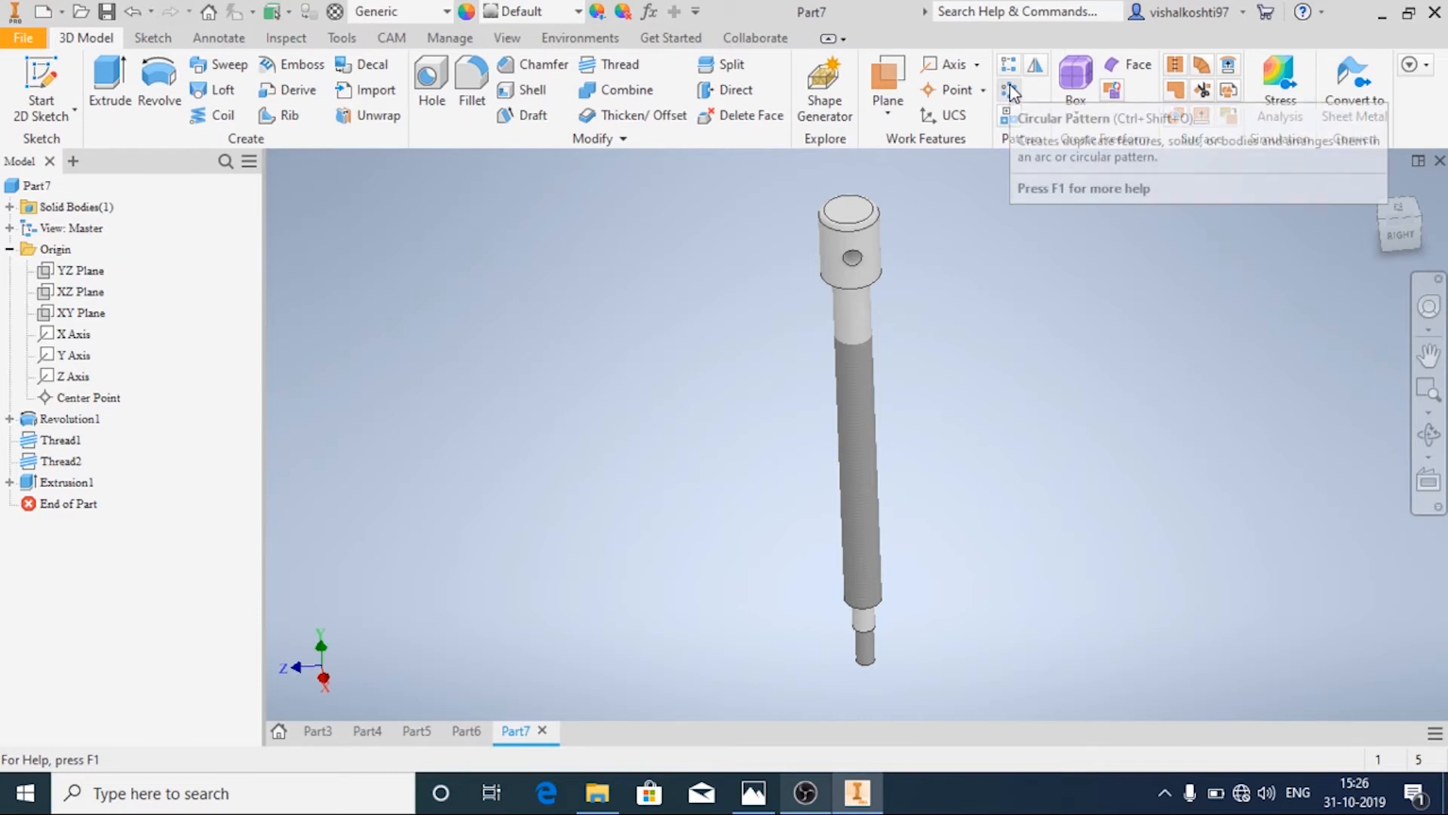
mouse_move(1009, 89)
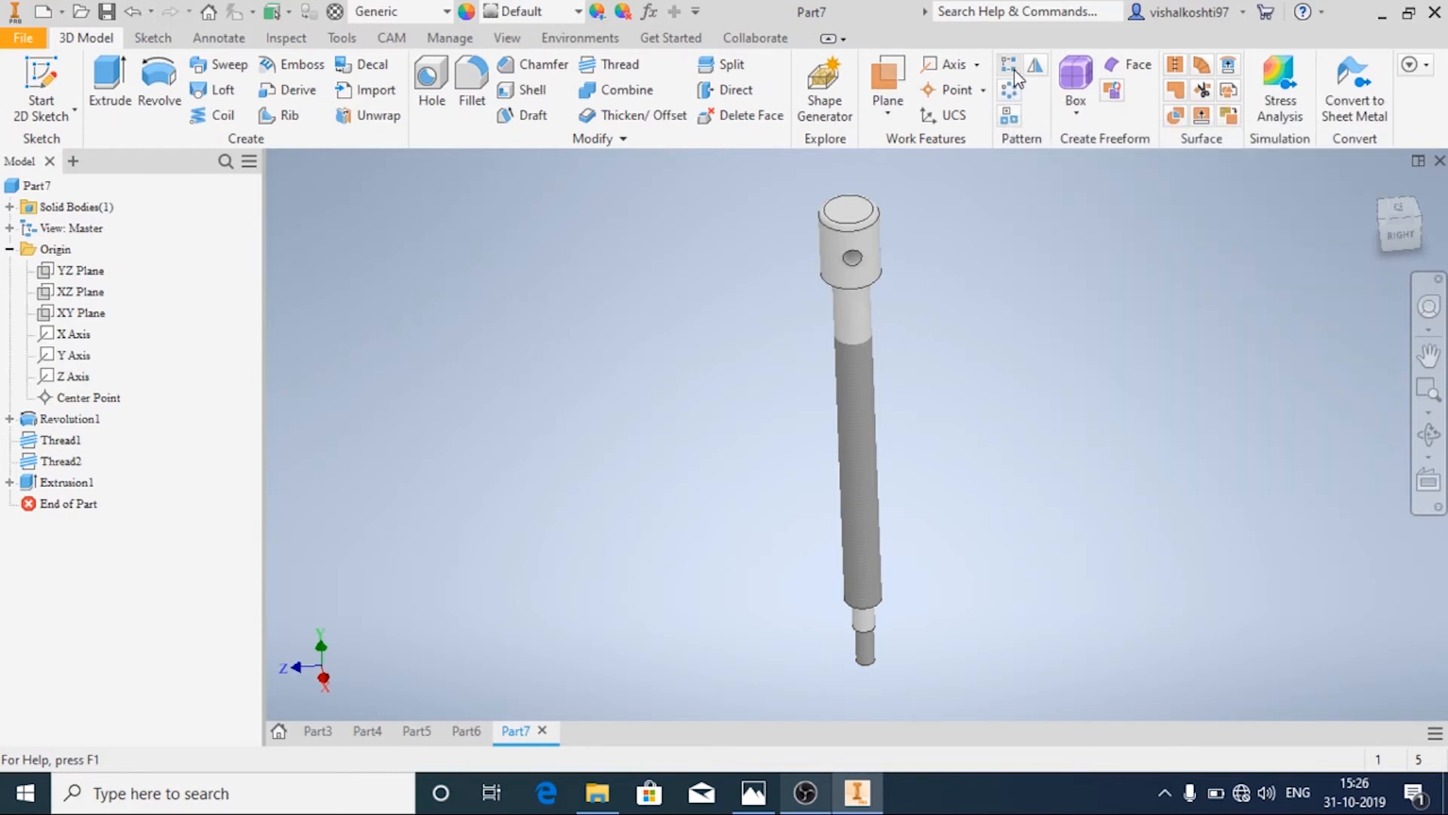
Start a Circular Pattern with Extrusion1 as the feature to repeat
click(65, 481)
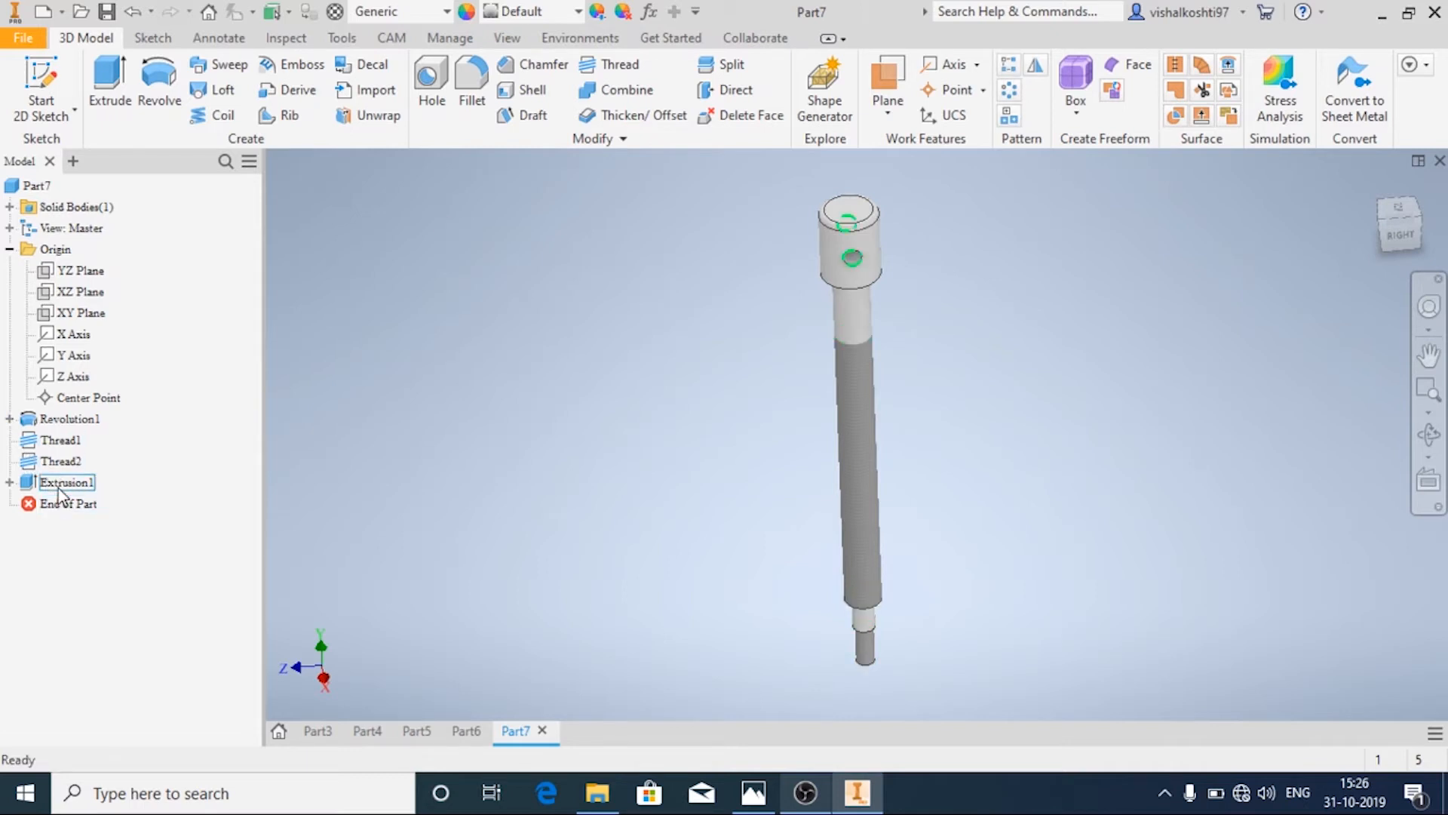
click(65, 483)
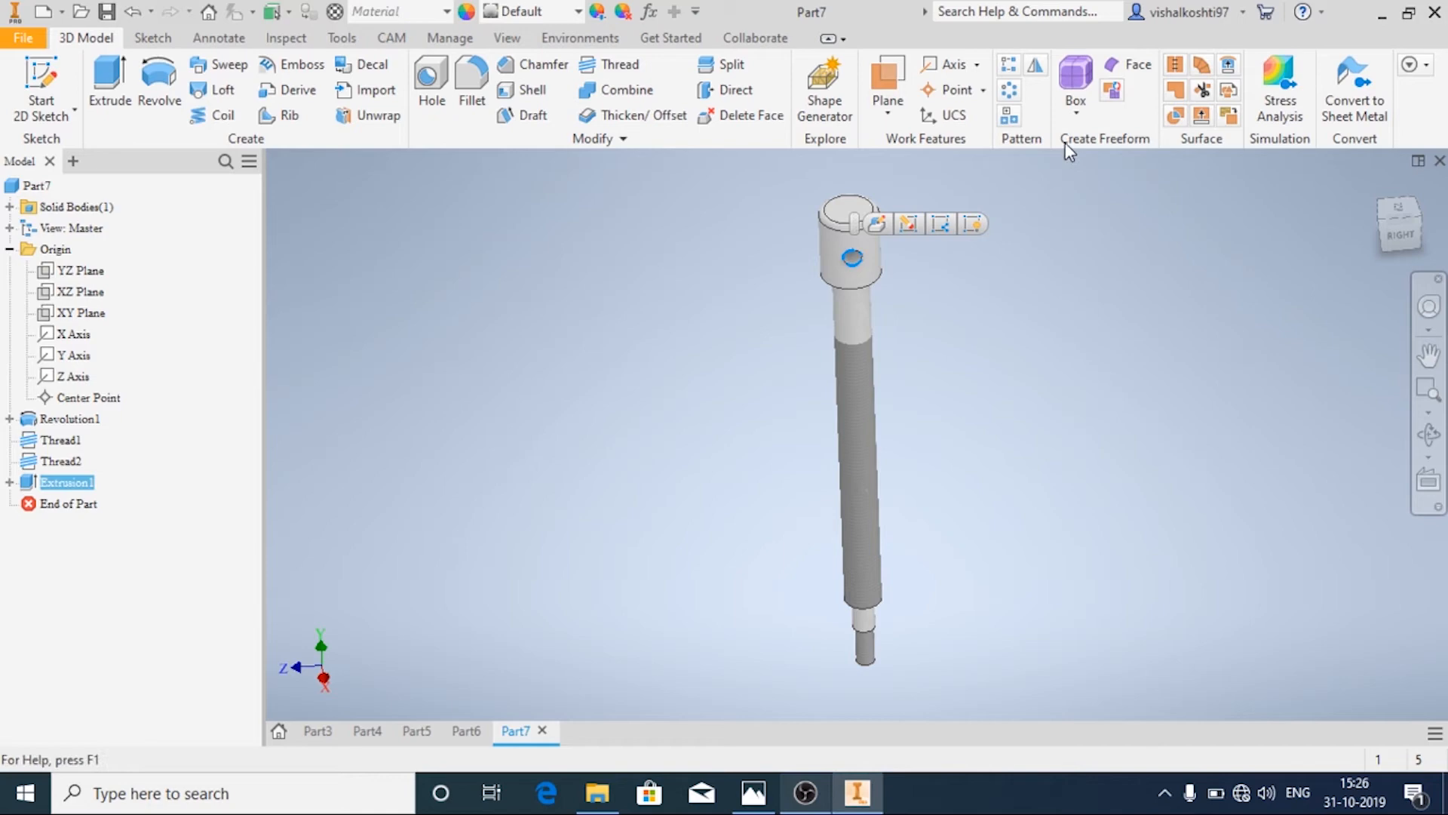
click(1009, 89)
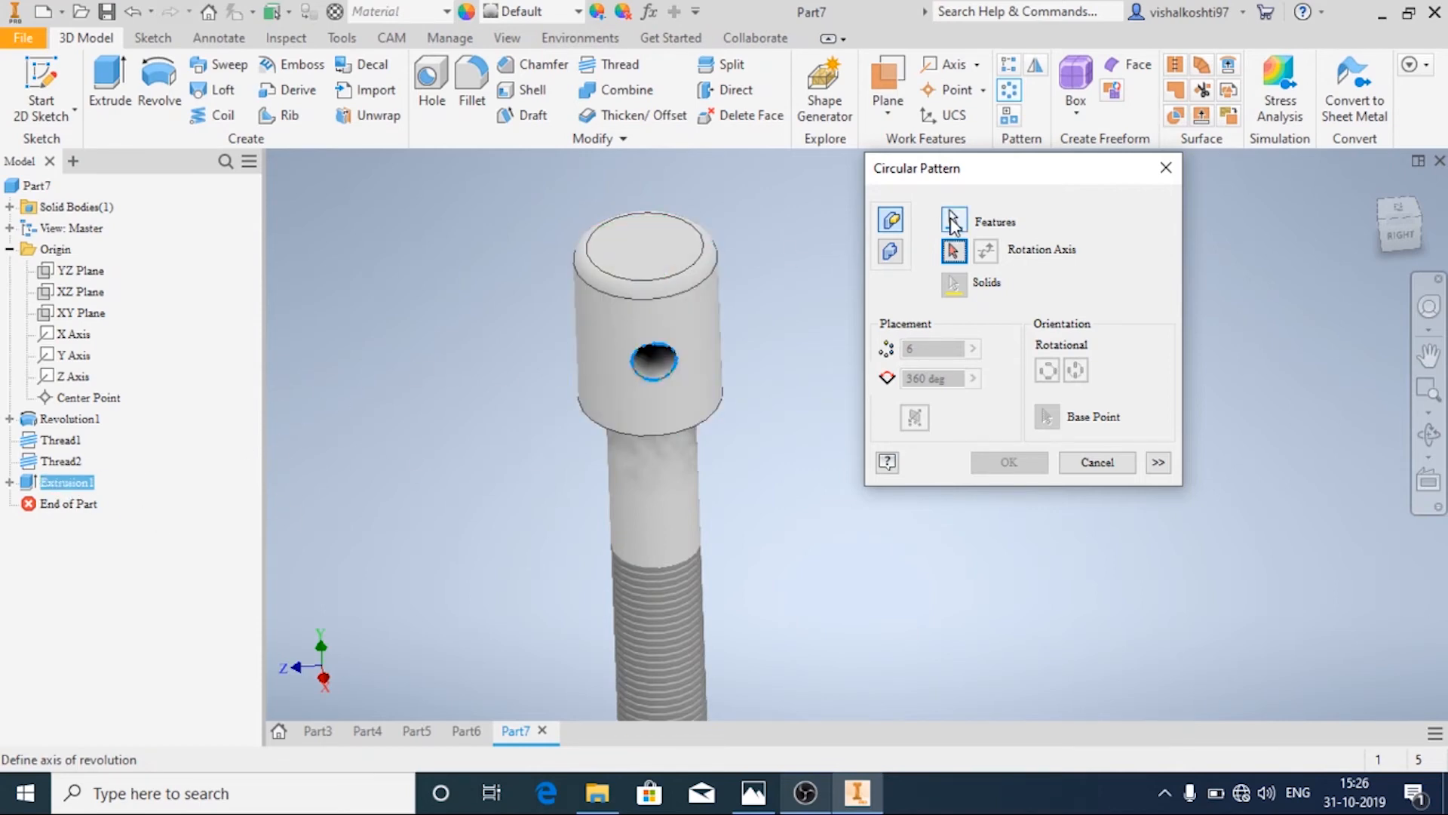
mouse_move(956, 229)
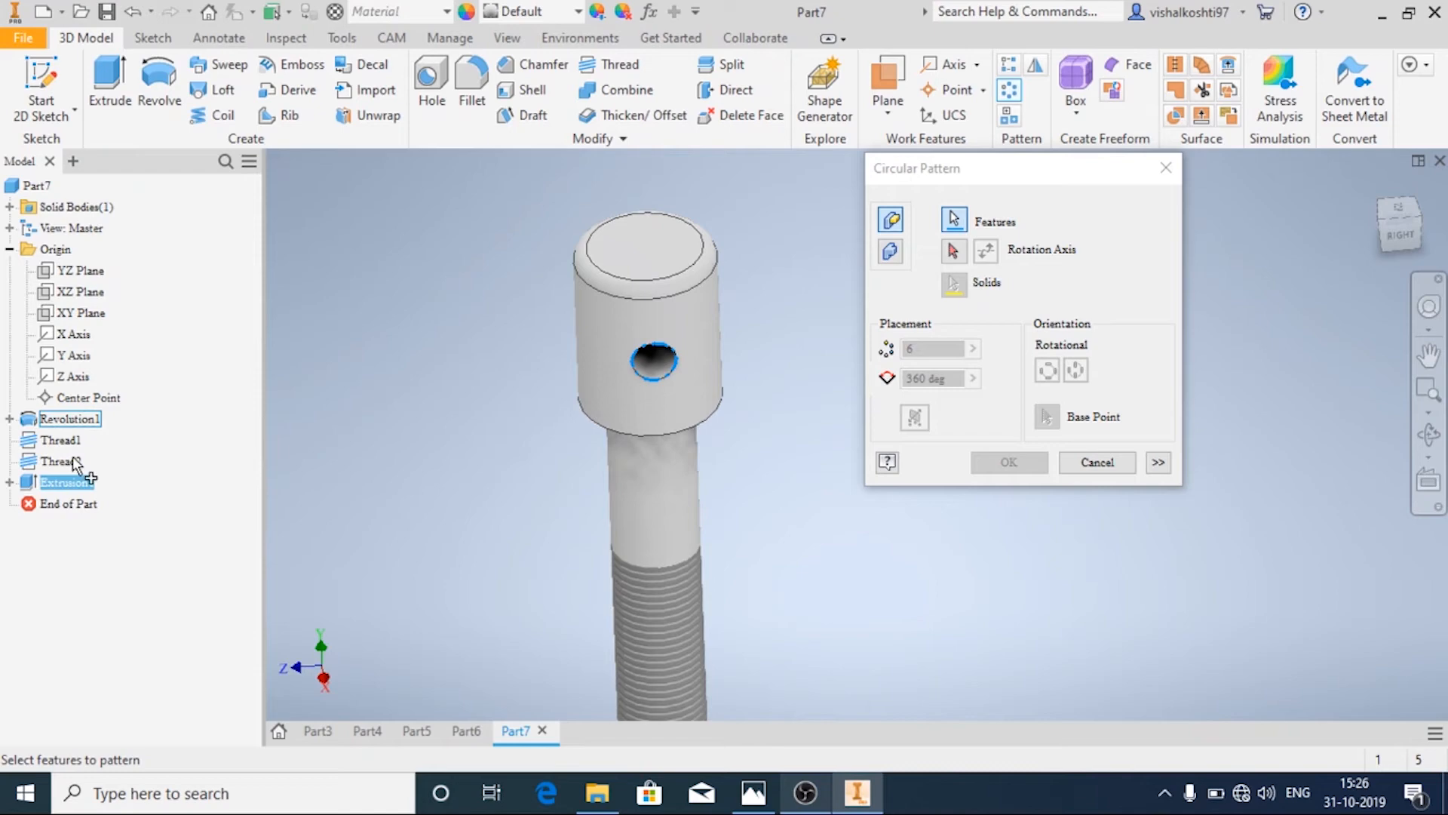
click(65, 483)
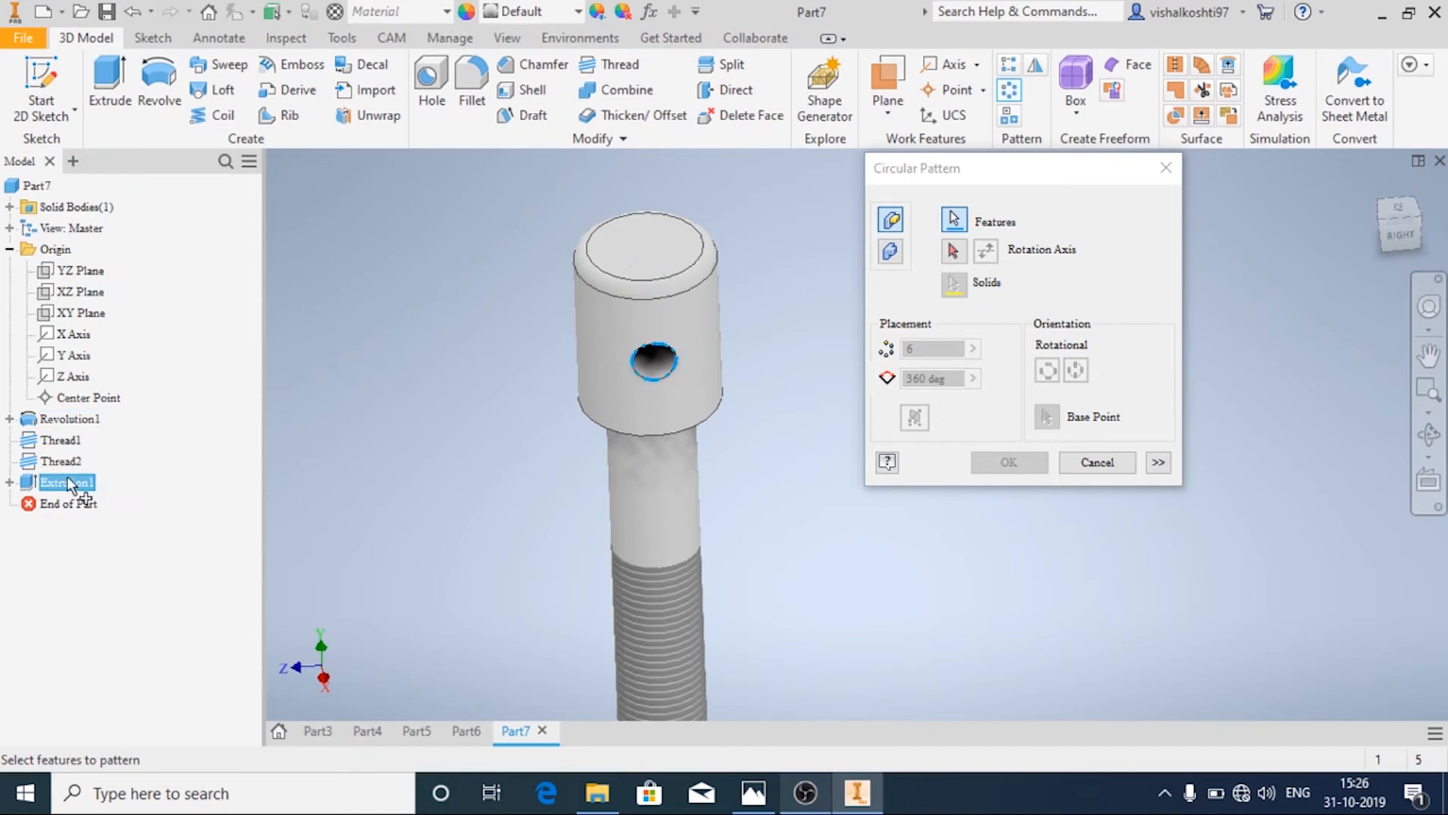
mouse_move(104, 507)
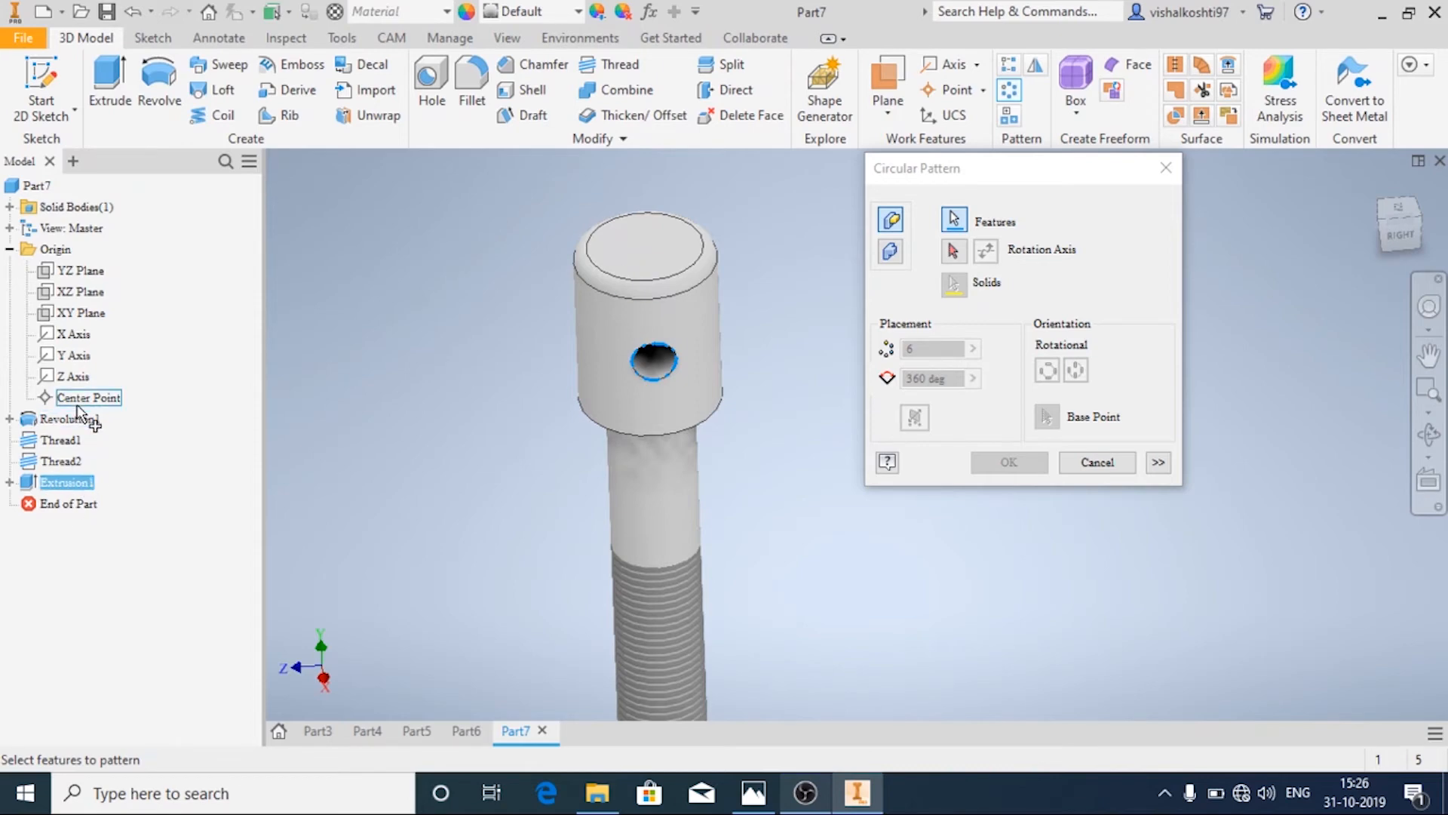
click(68, 418)
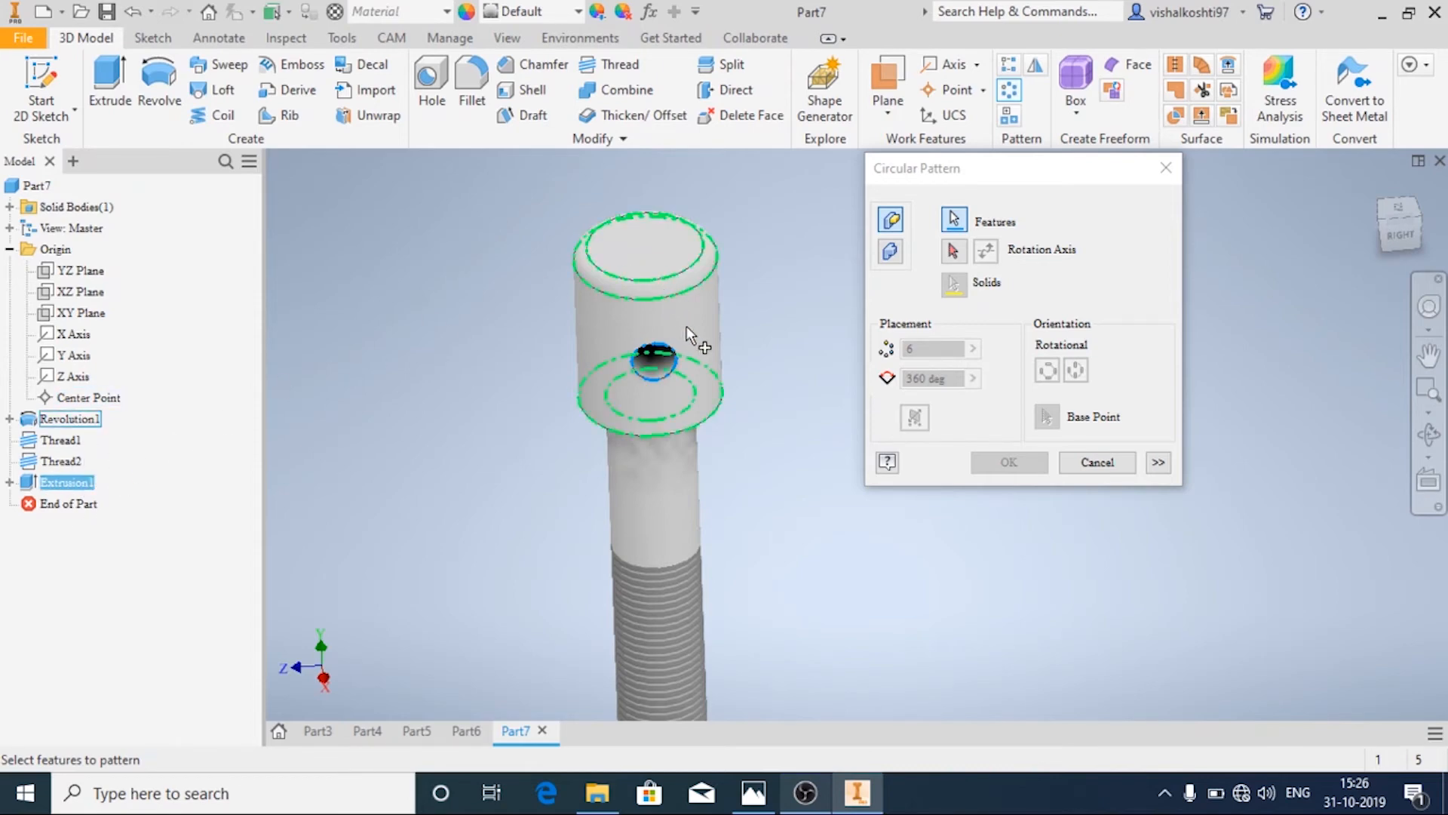
Use the round head as rotation axis, set 4 instances over 360 deg and create Circular Pattern1
click(954, 252)
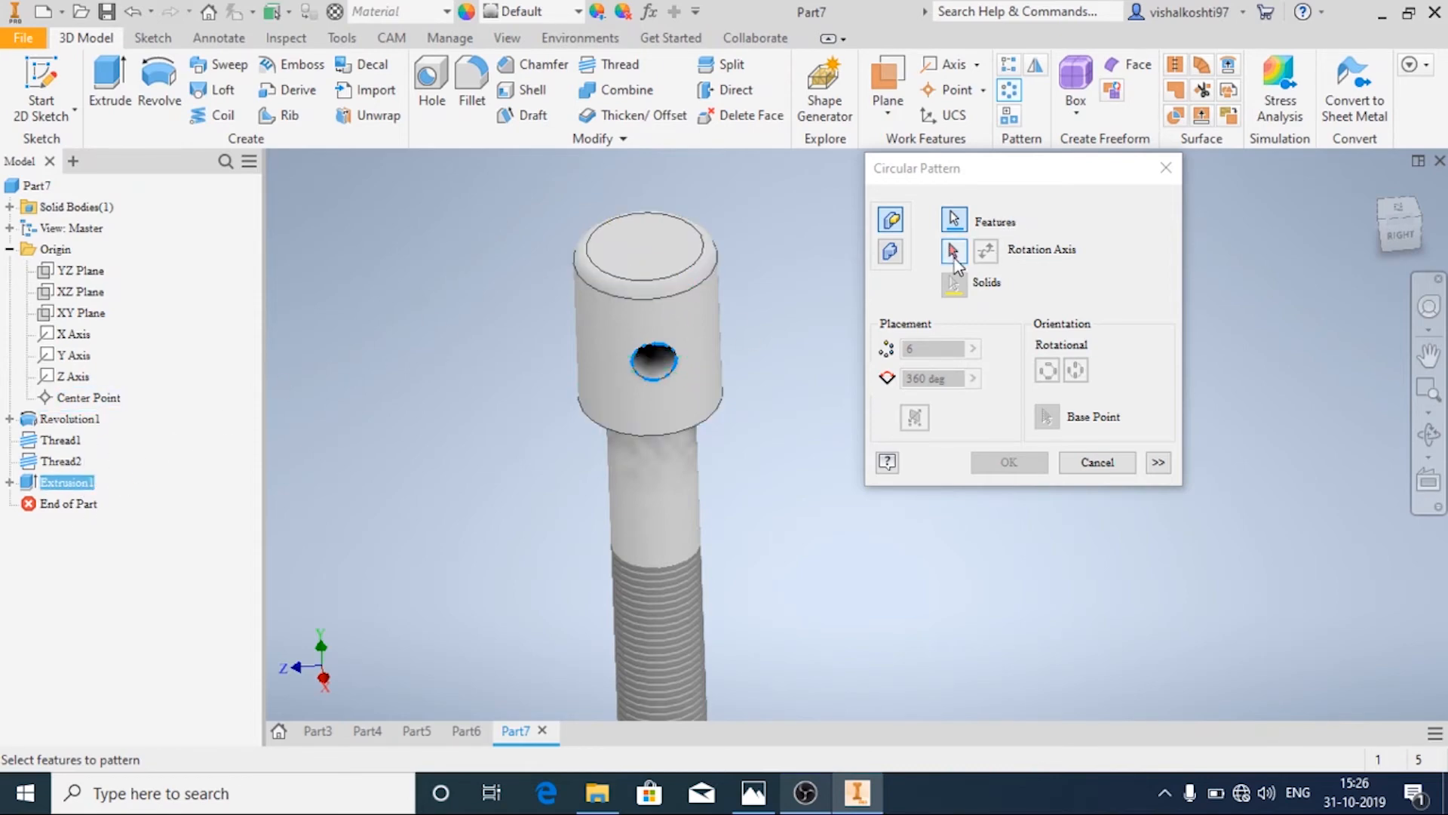
click(953, 251)
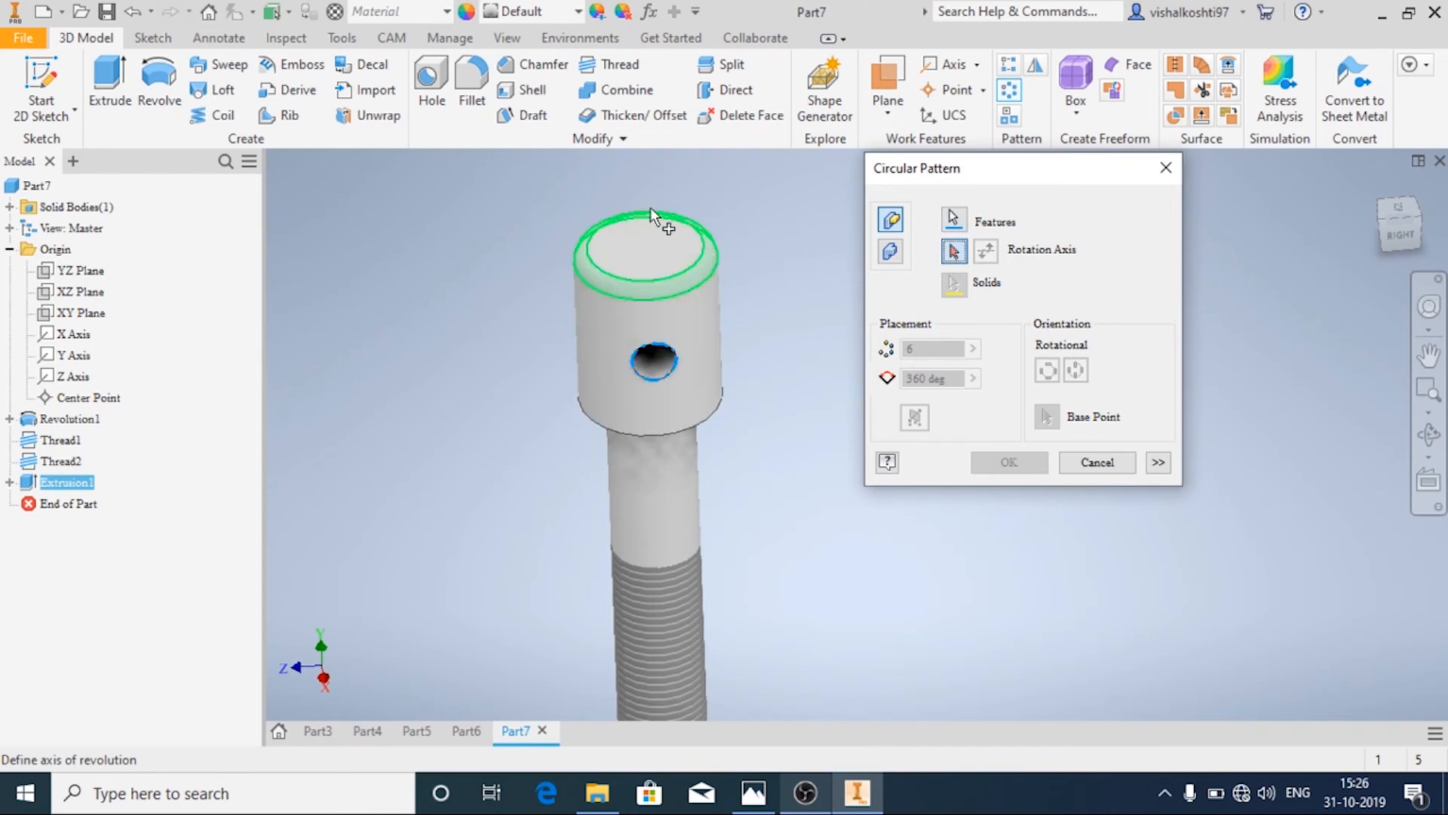
click(679, 368)
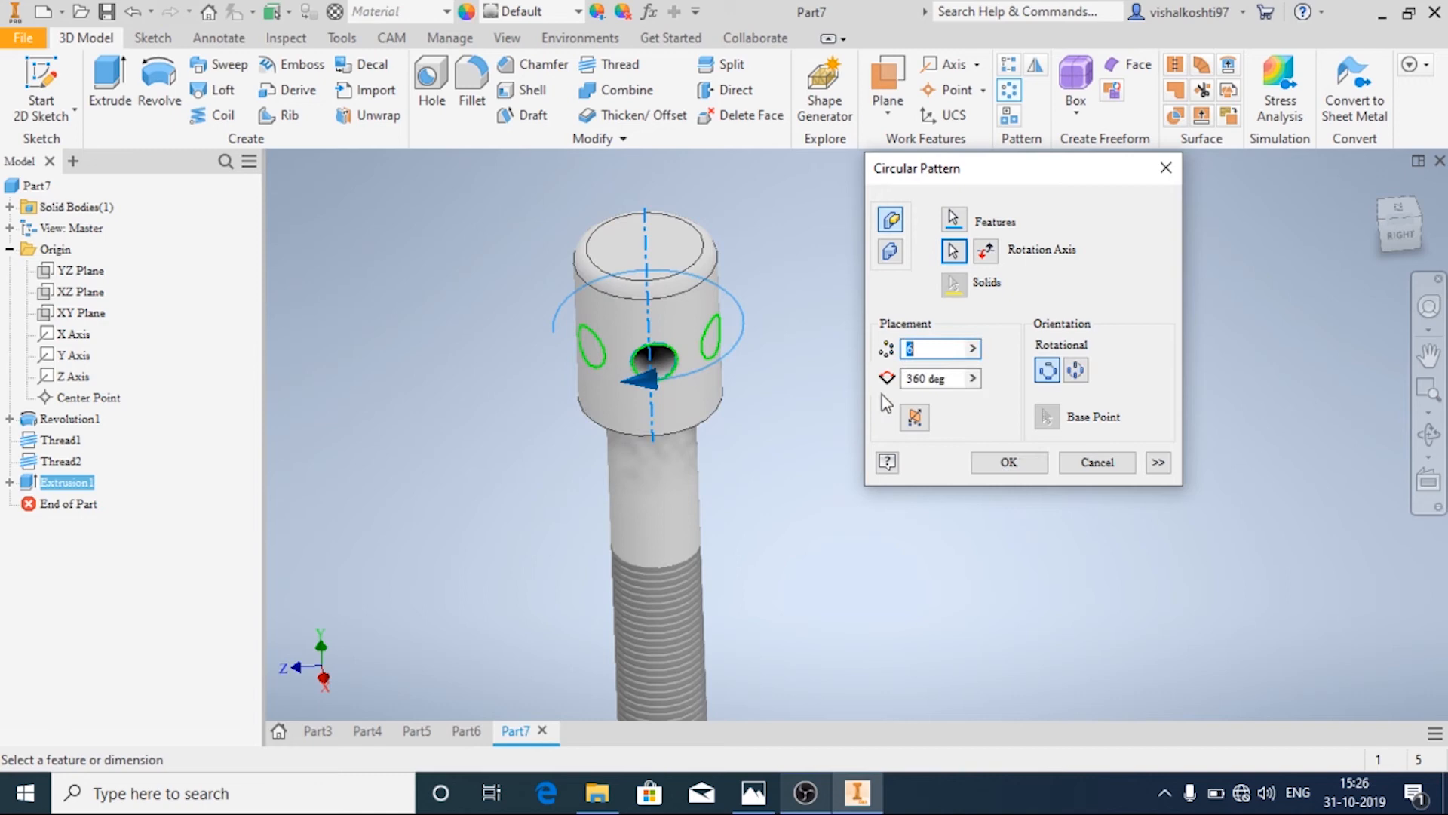
text(3)
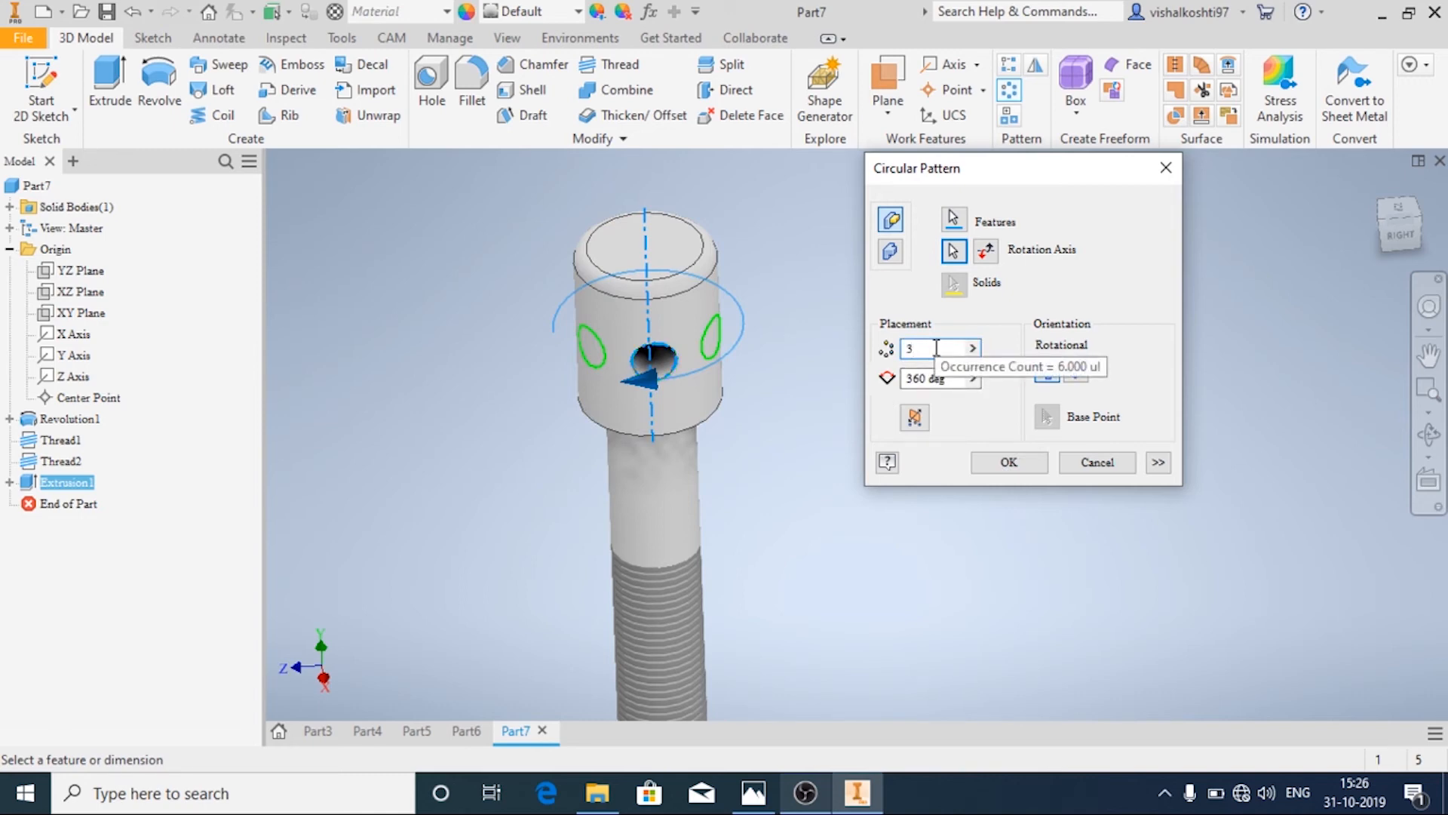
text(4)
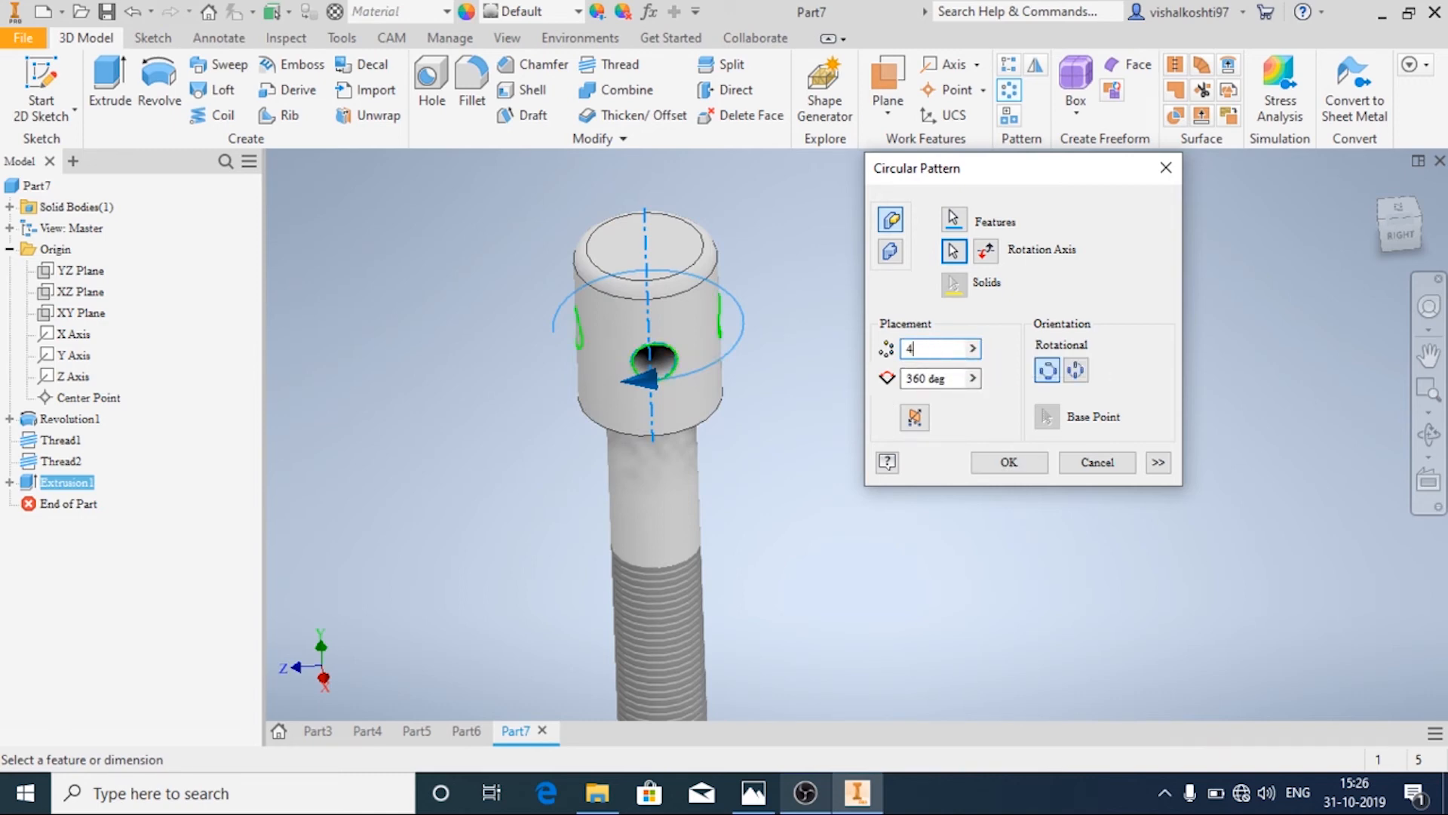
mouse_move(938, 379)
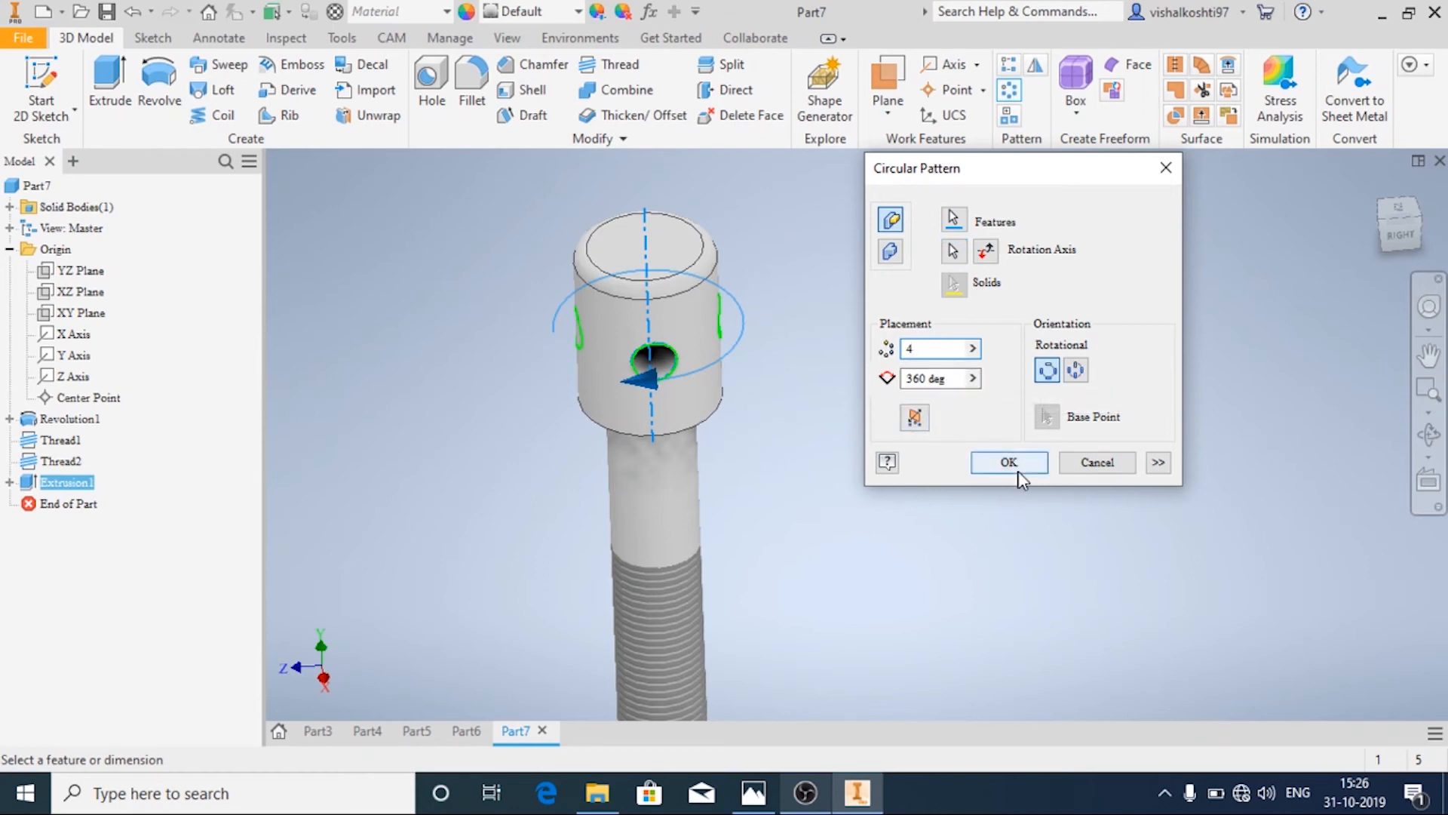
click(1007, 463)
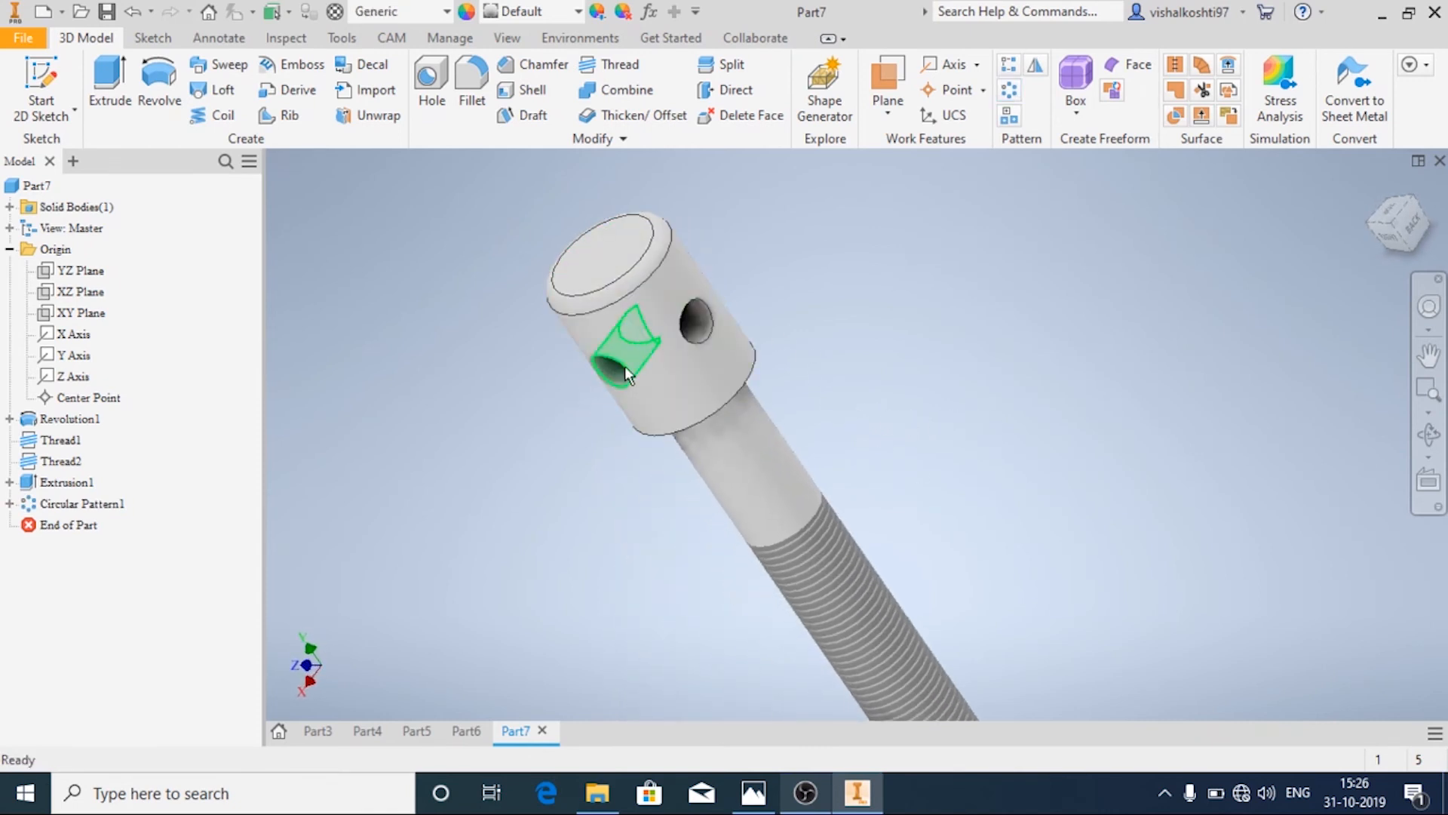
drag(628, 370, 809, 401)
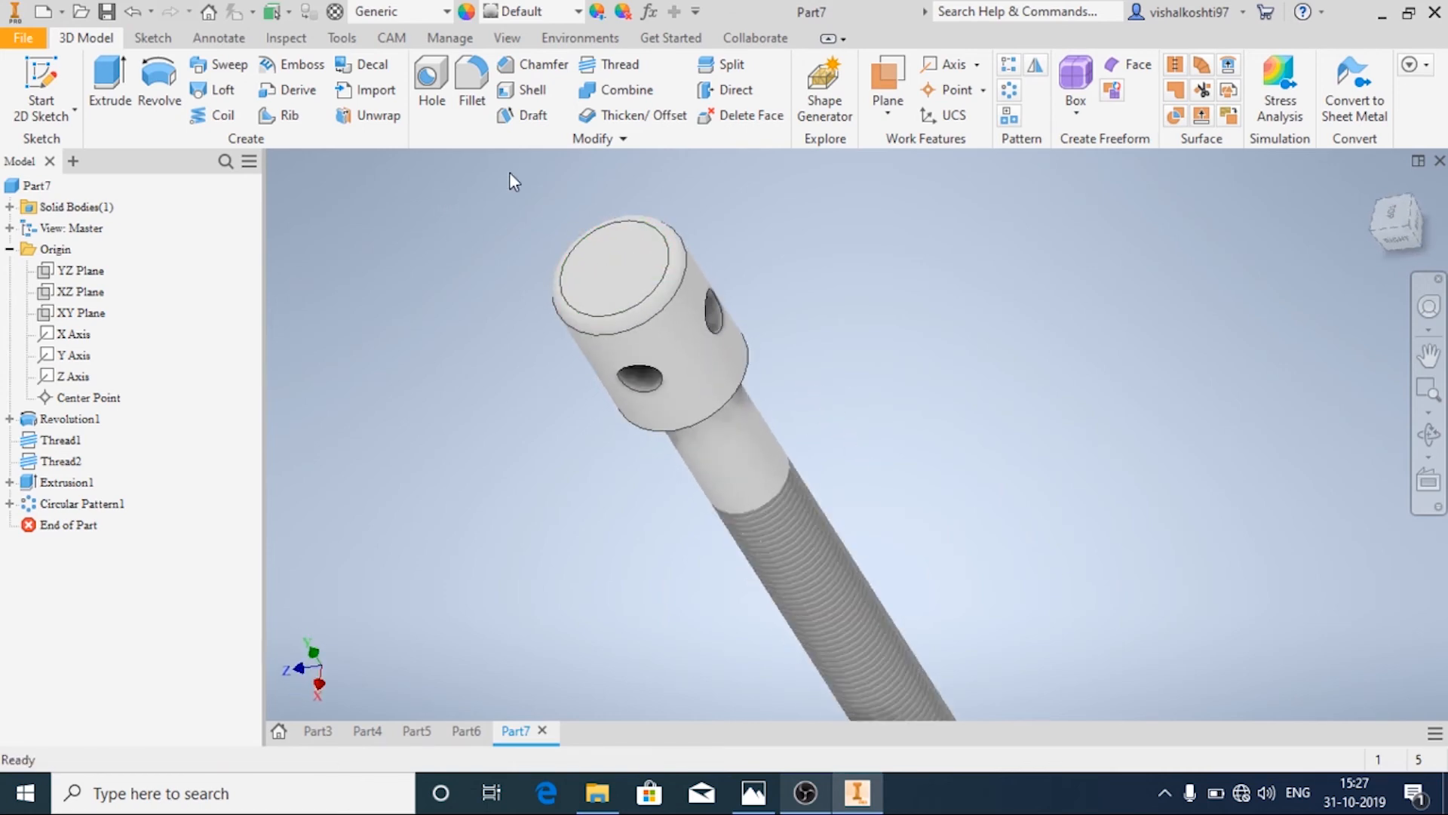
click(752, 793)
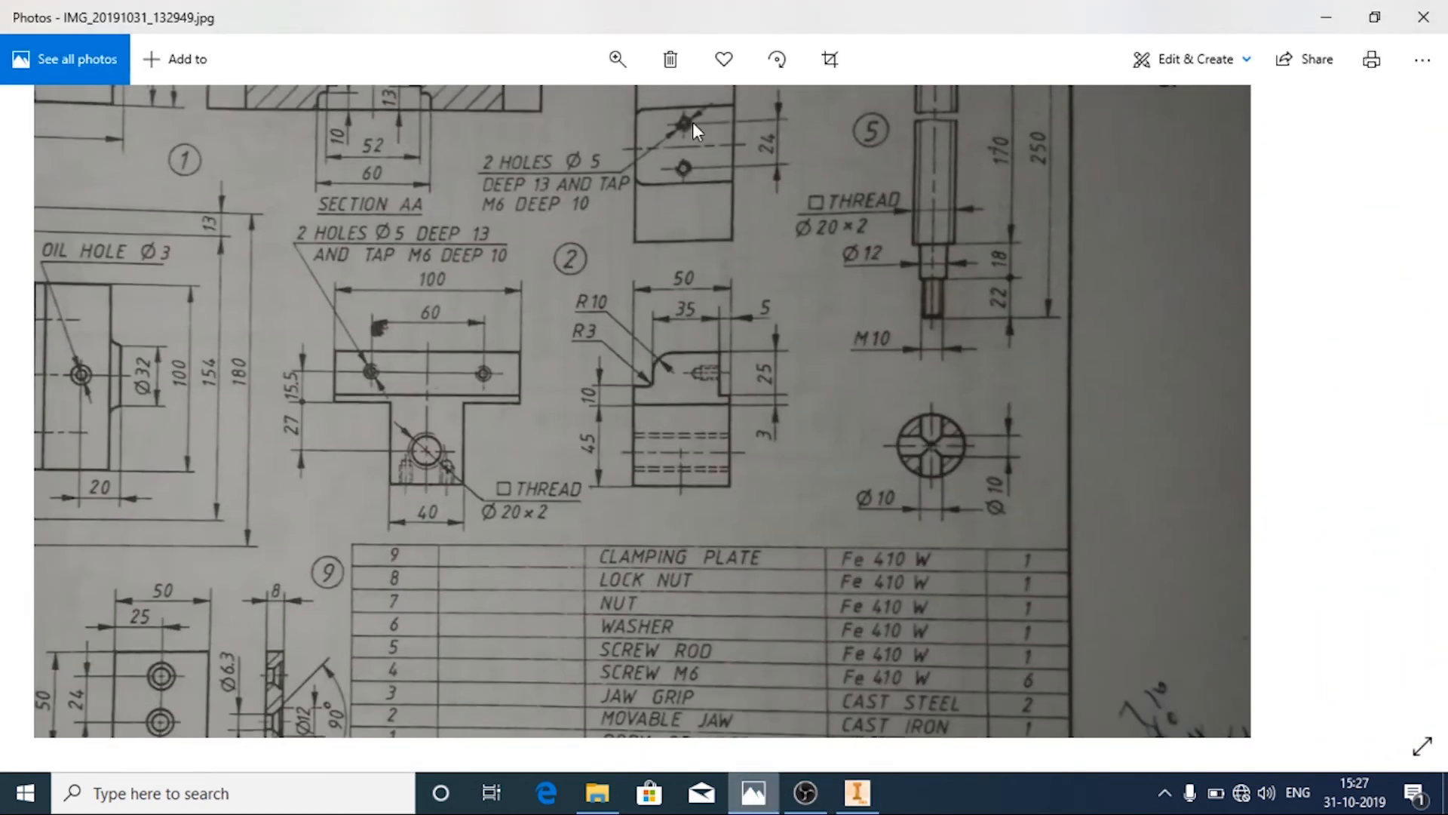
Scroll the drawing photo to the parts list showing Fe 410 W, then return to Inventor's Material Browser
scroll(down, 3)
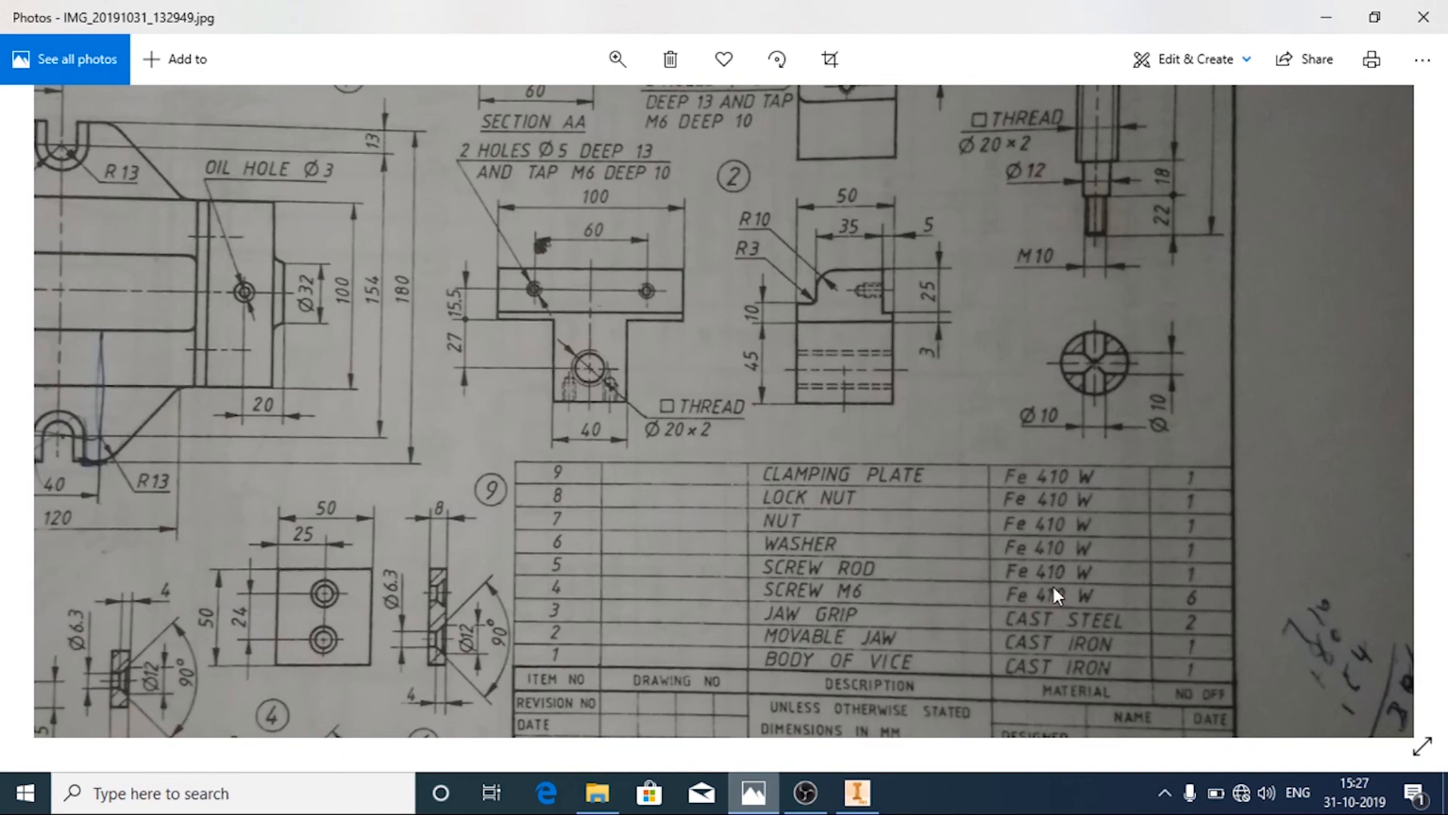
click(854, 792)
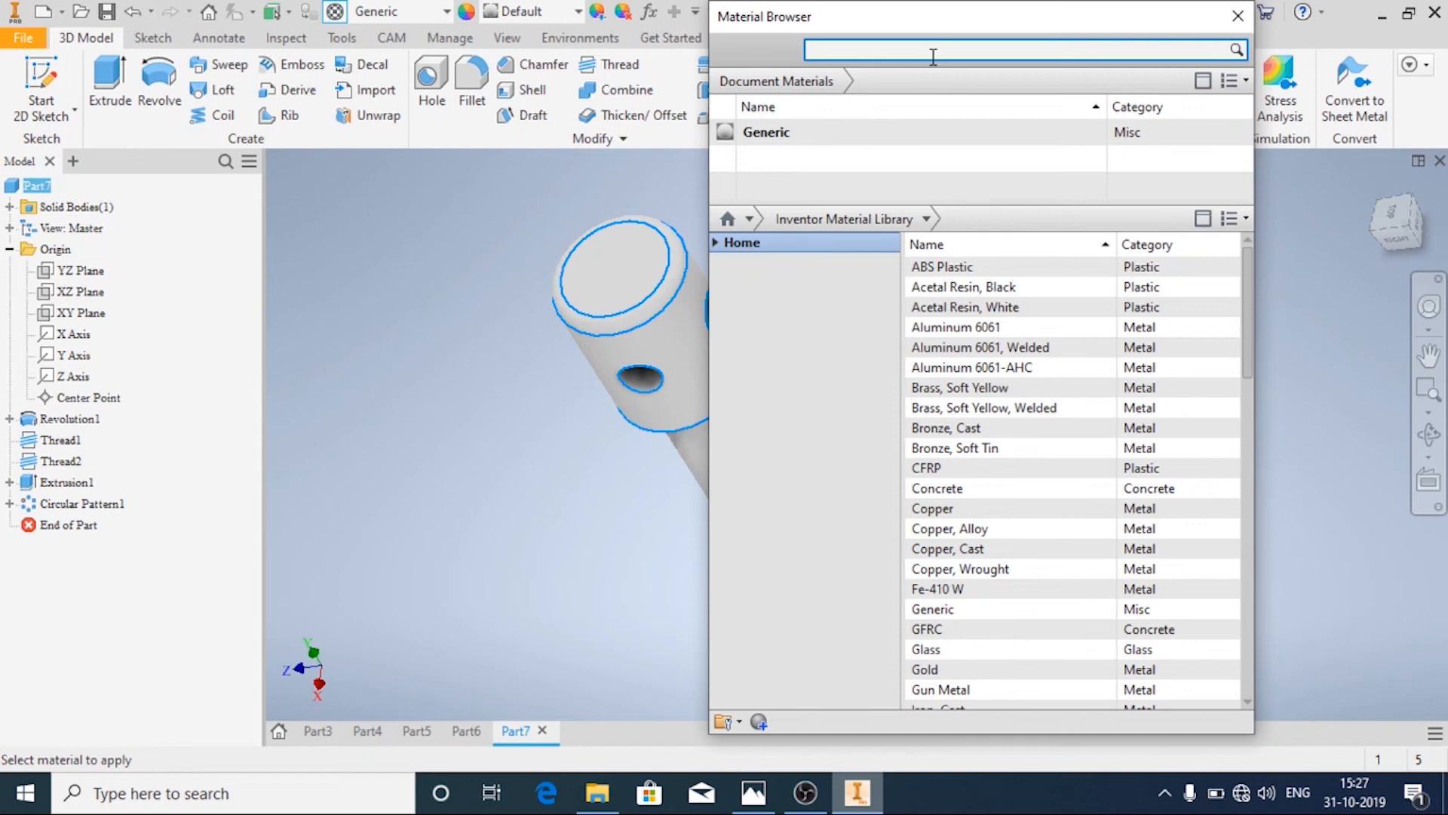
Search 'fe', assign Fe-410 W to Part7 and close the Material Browser
text(fe)
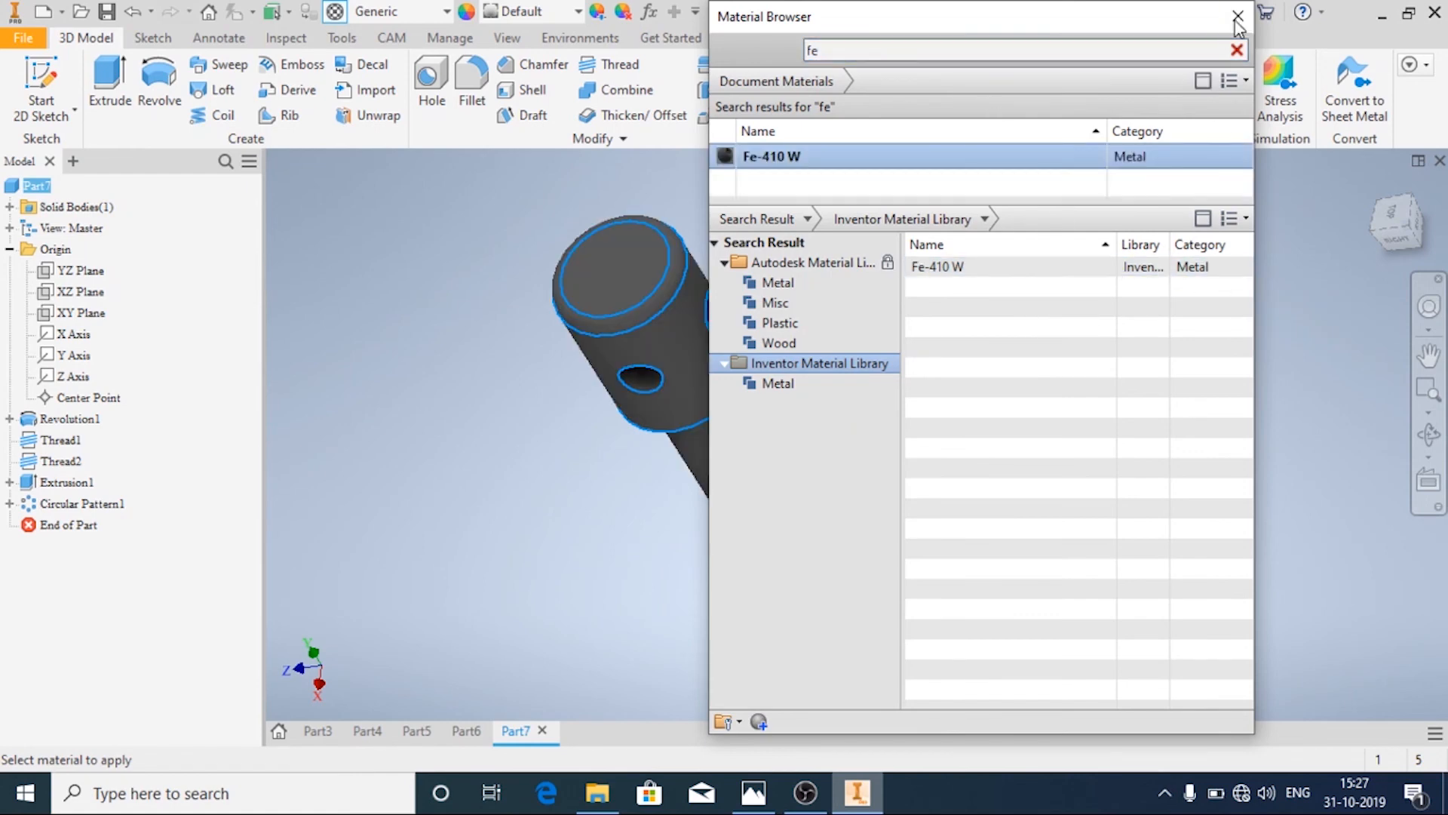
click(1237, 16)
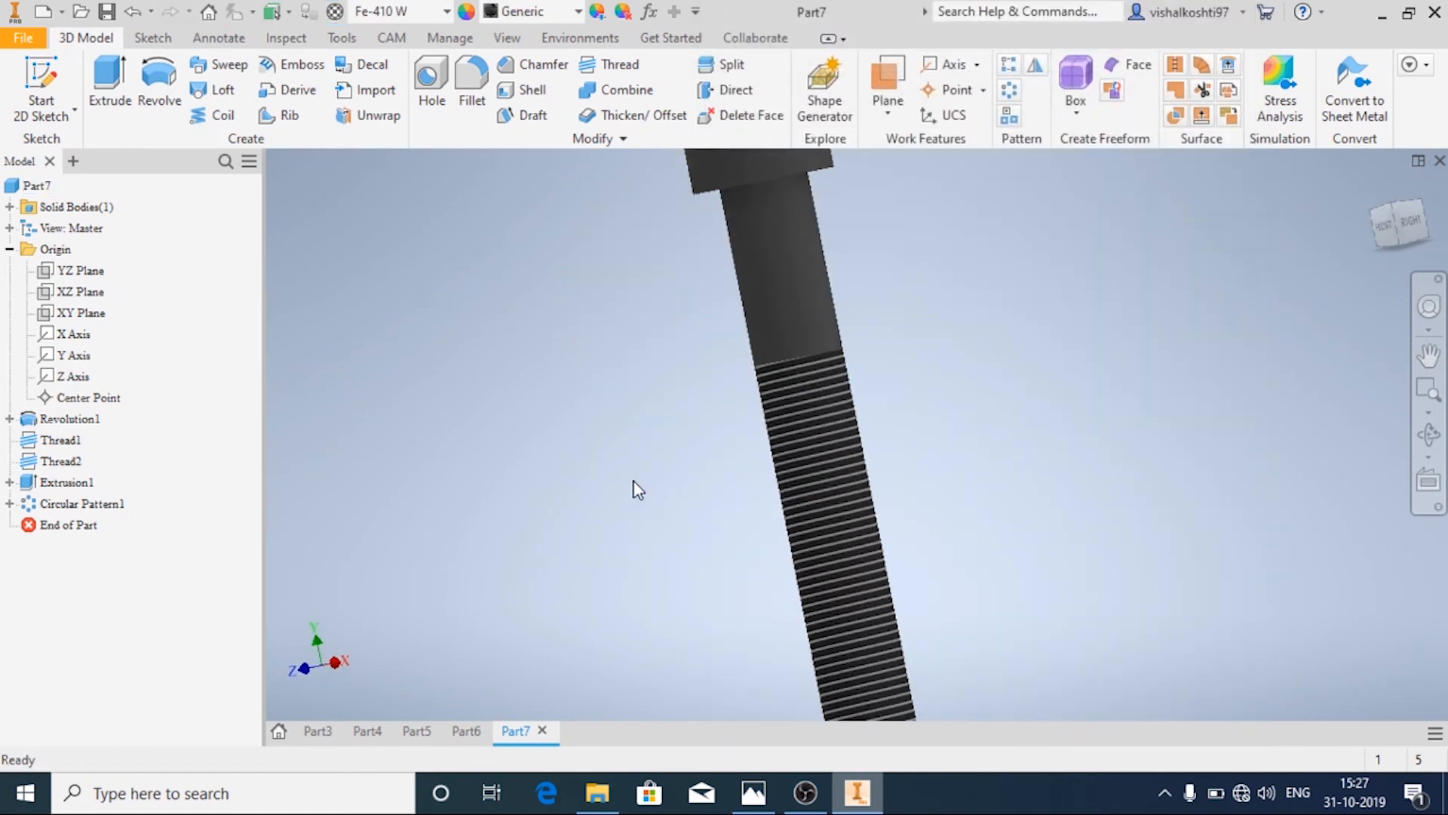